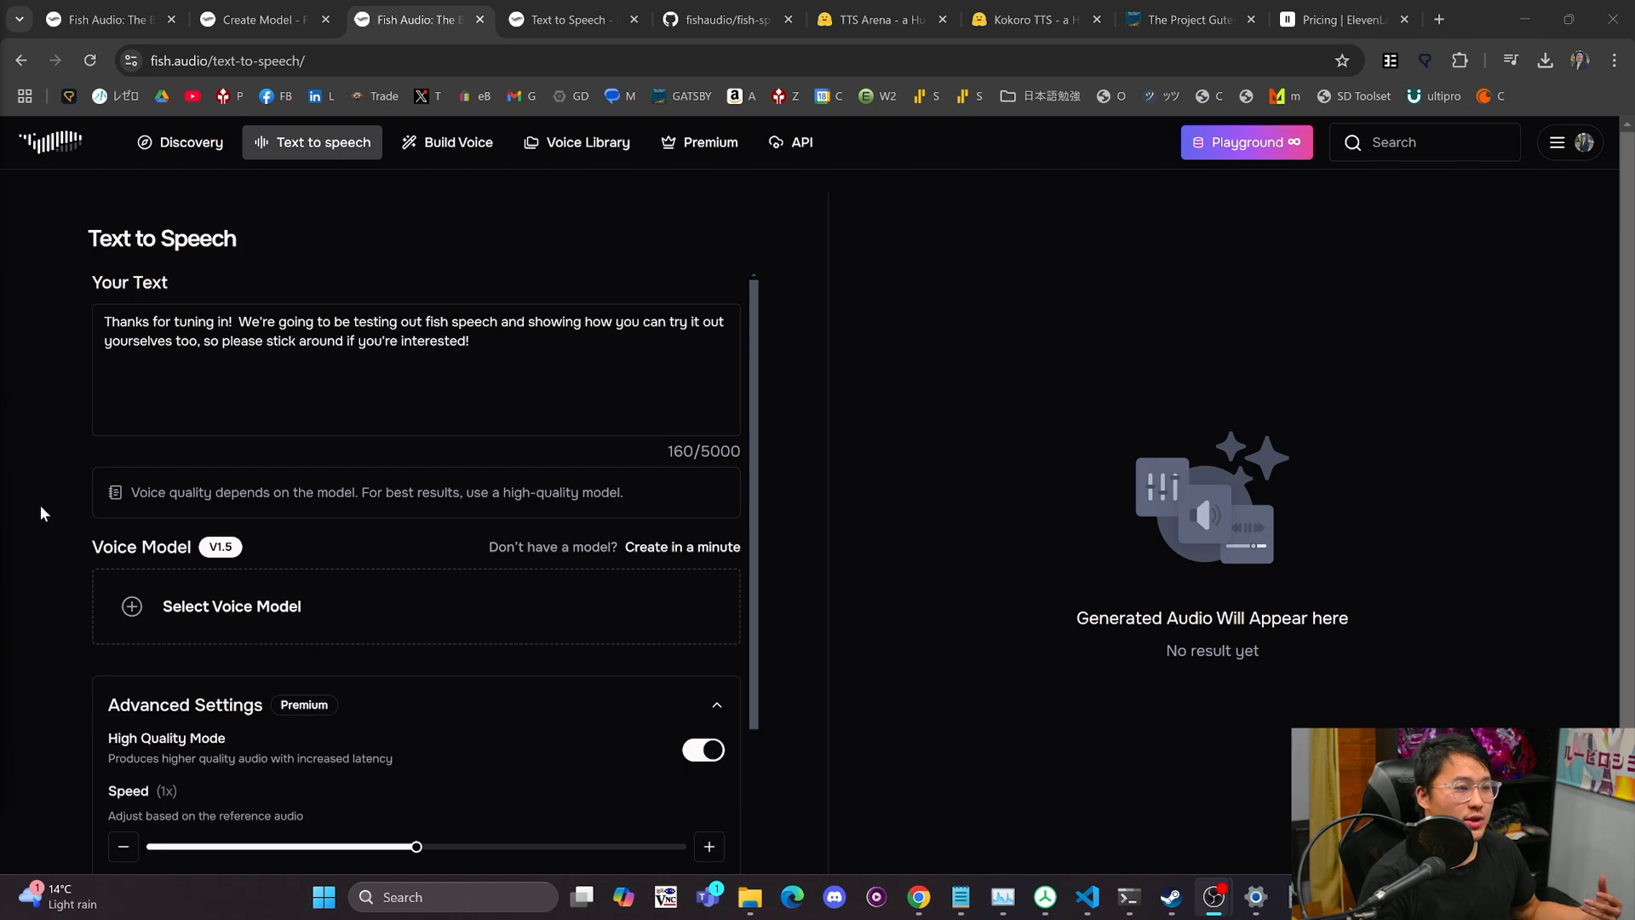
Choose the Kokkoro voice from the Recent Used list, then switch to Alice (111) for the message
click(232, 607)
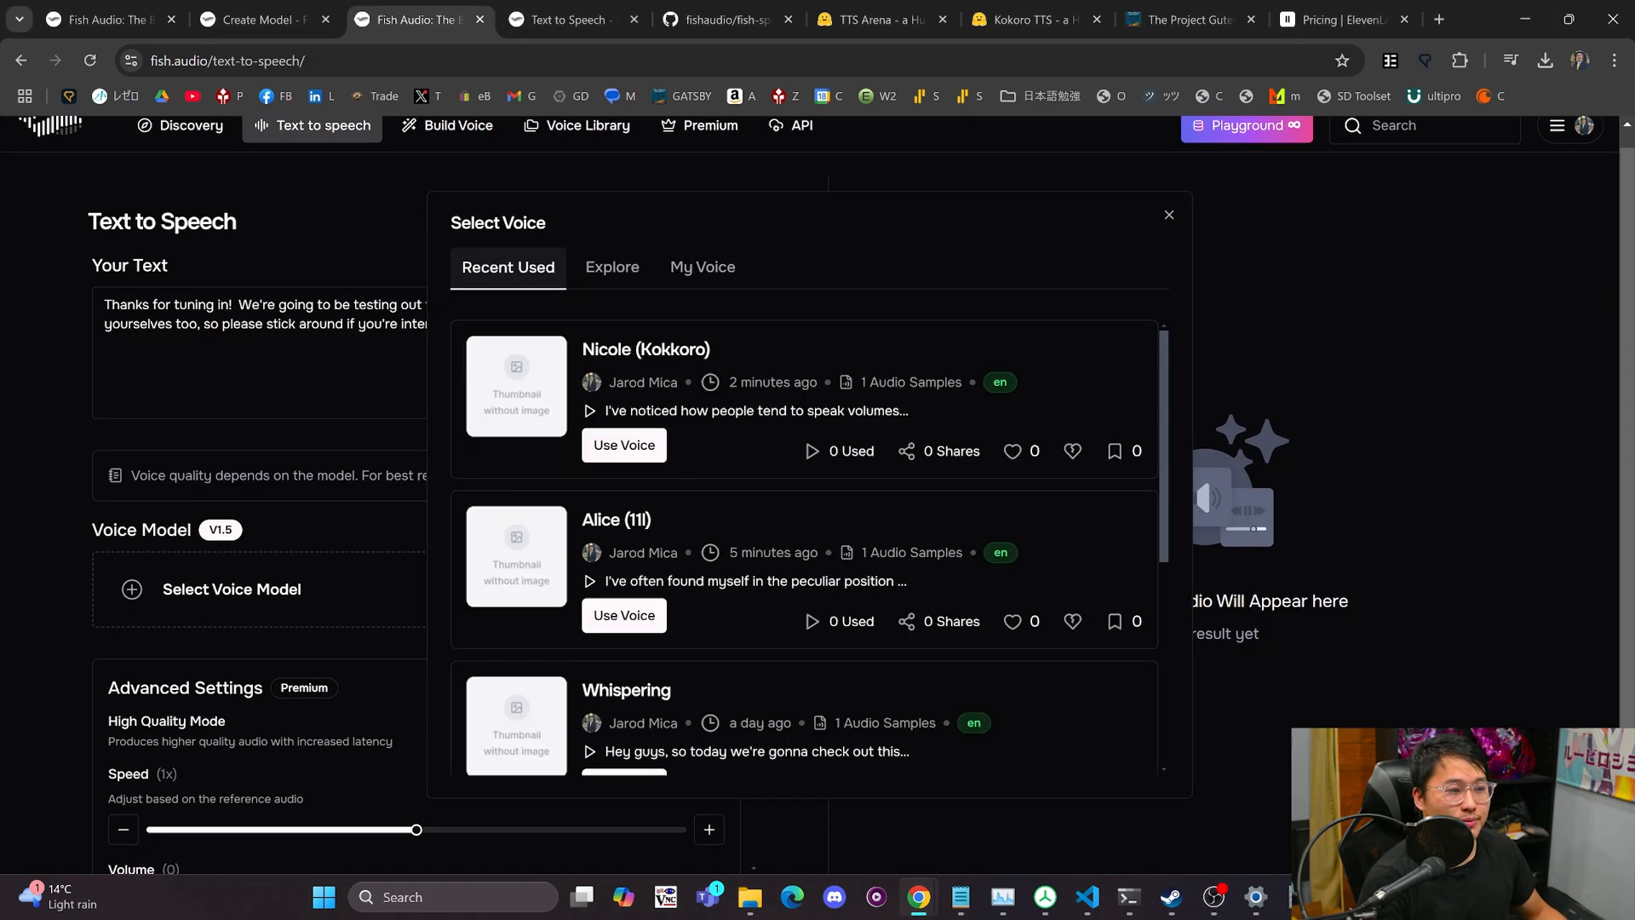
scroll(down, 3)
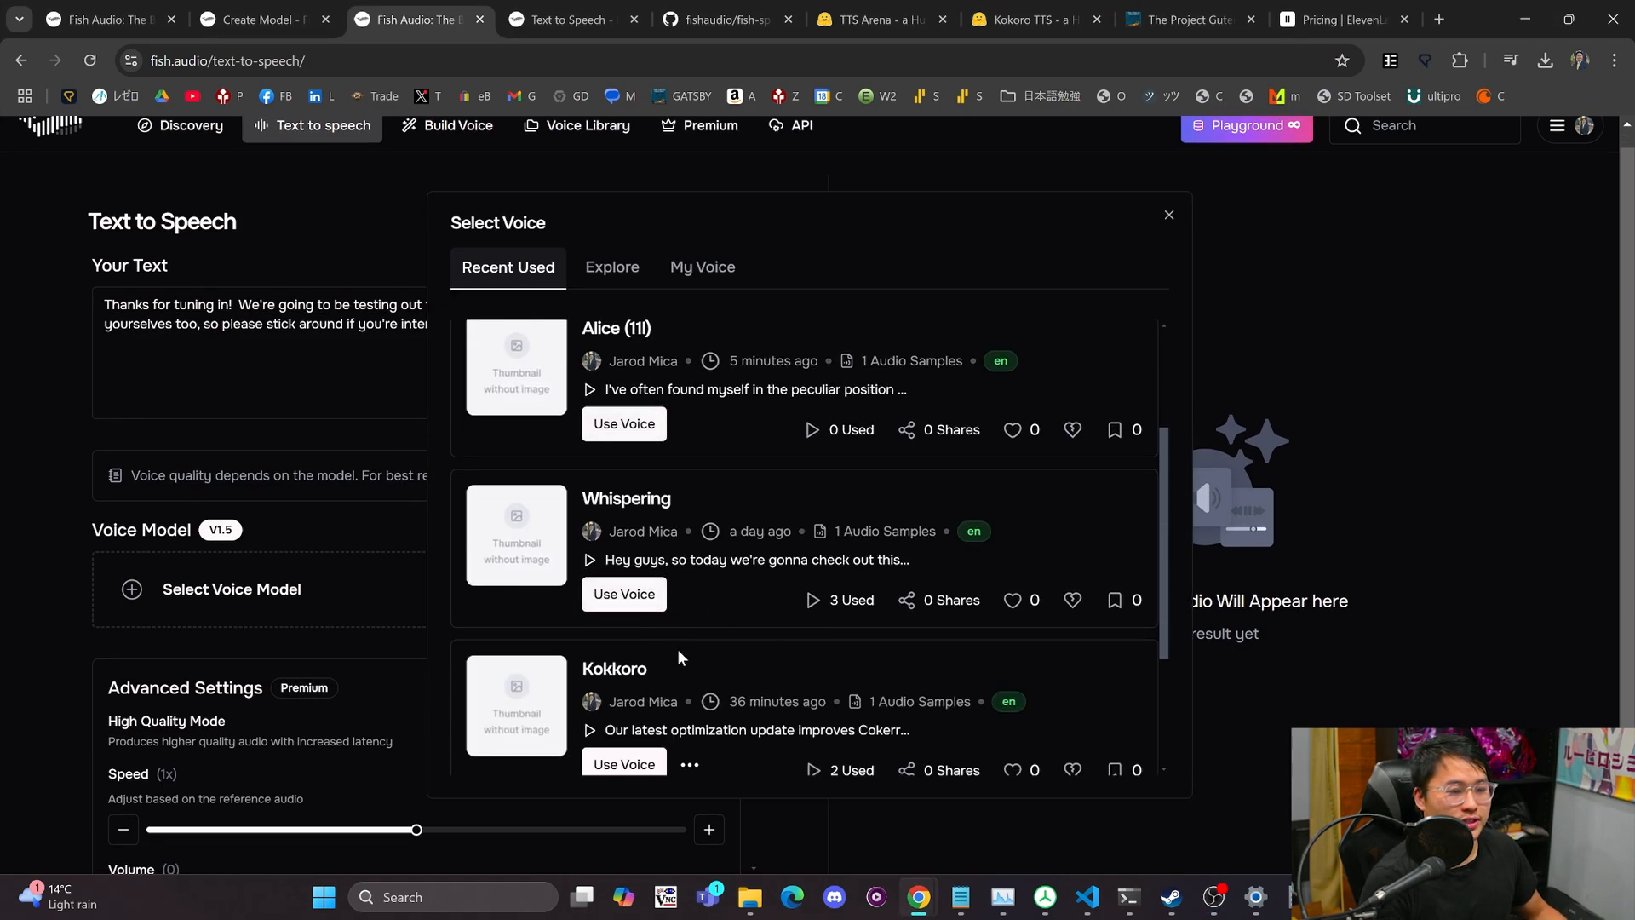
click(623, 763)
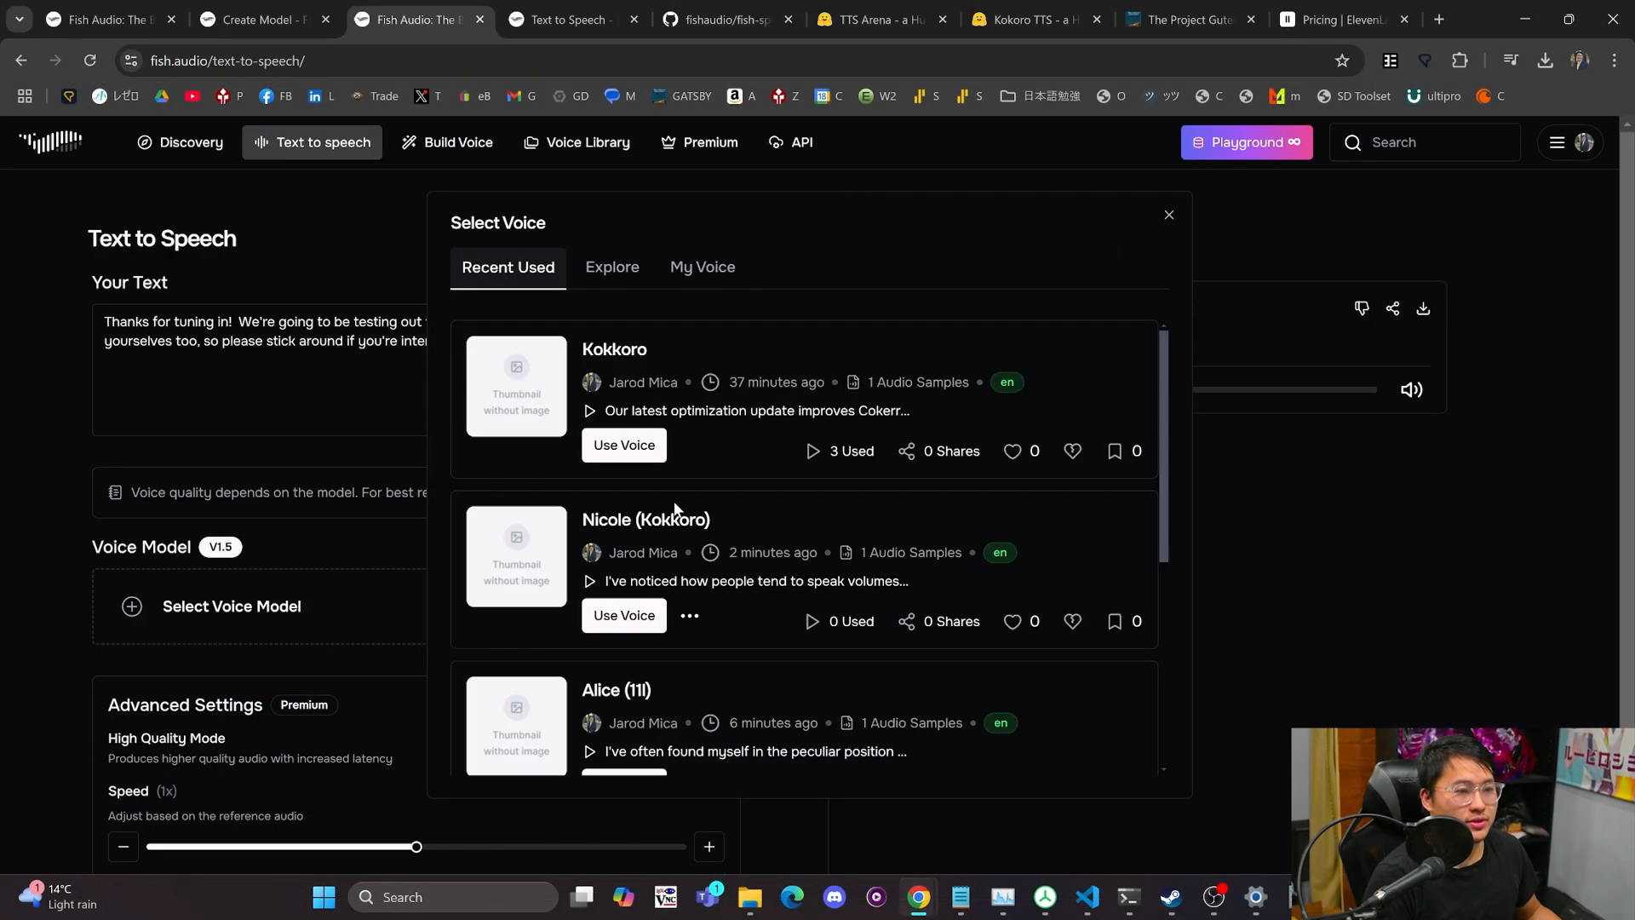
click(624, 615)
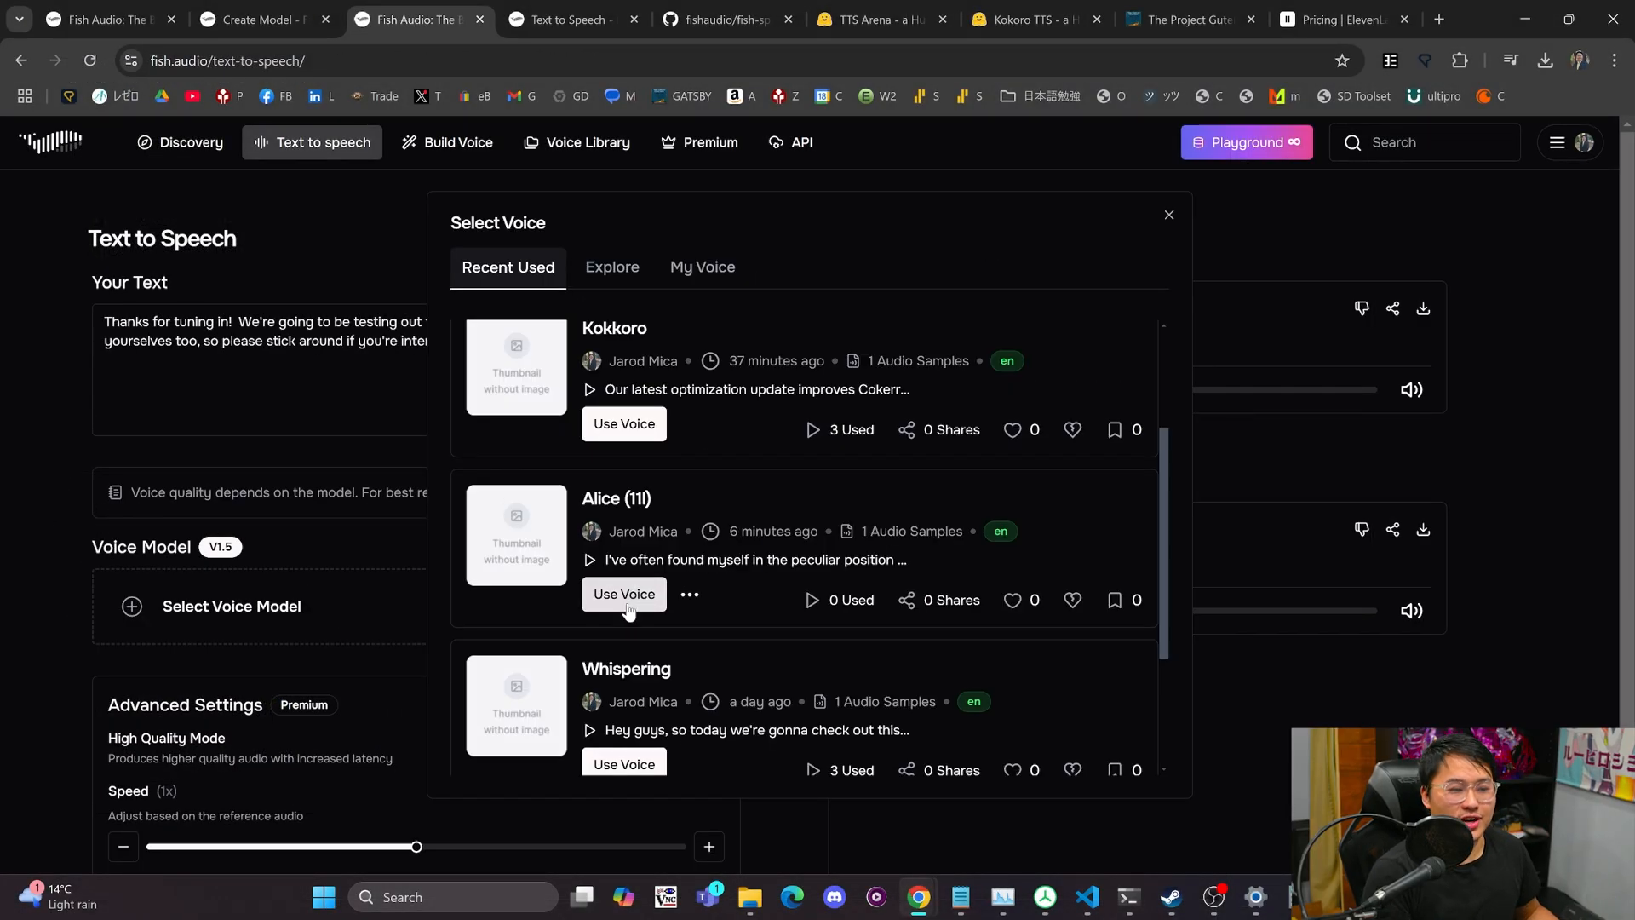
click(624, 600)
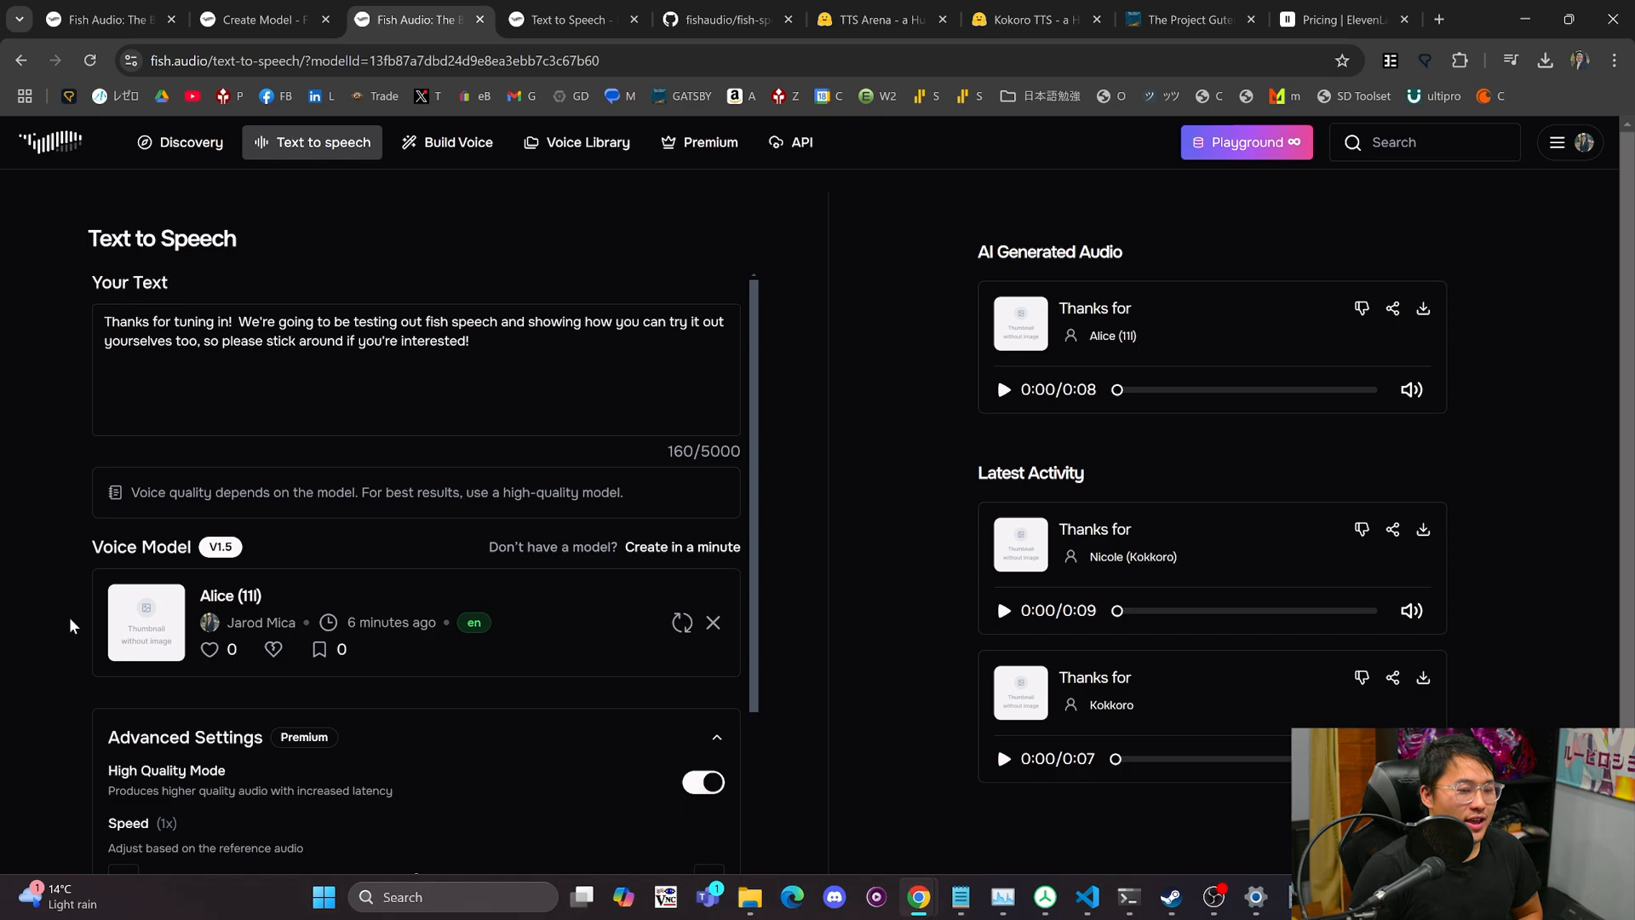
mouse_move(305, 189)
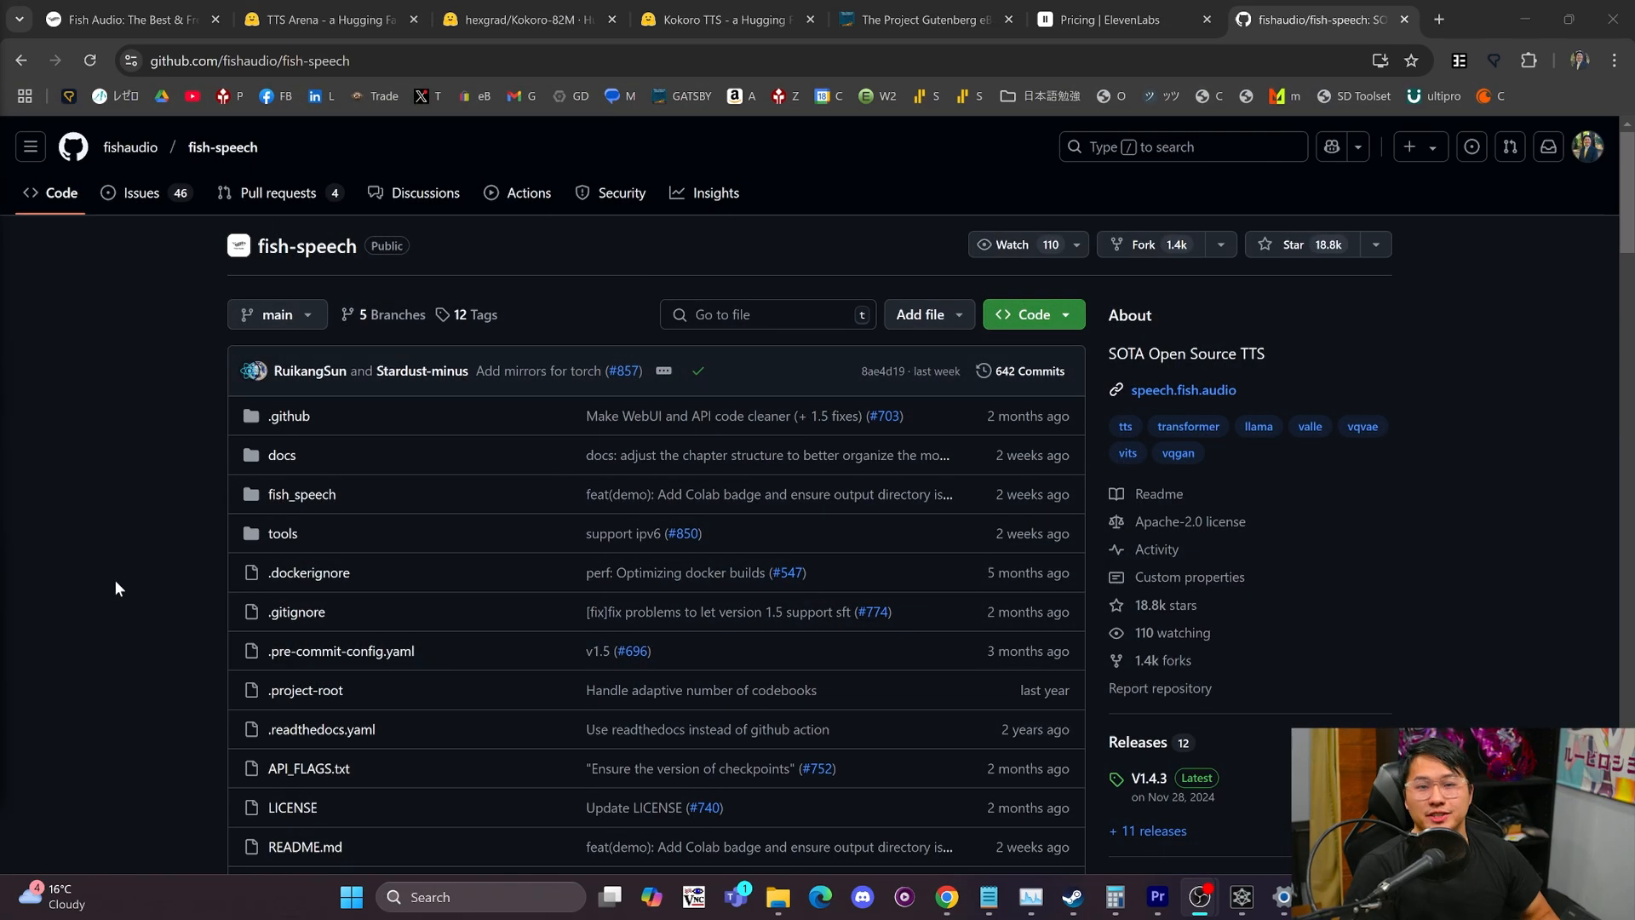
Scroll the fish-speech README down to its Features section
scroll(down, 3)
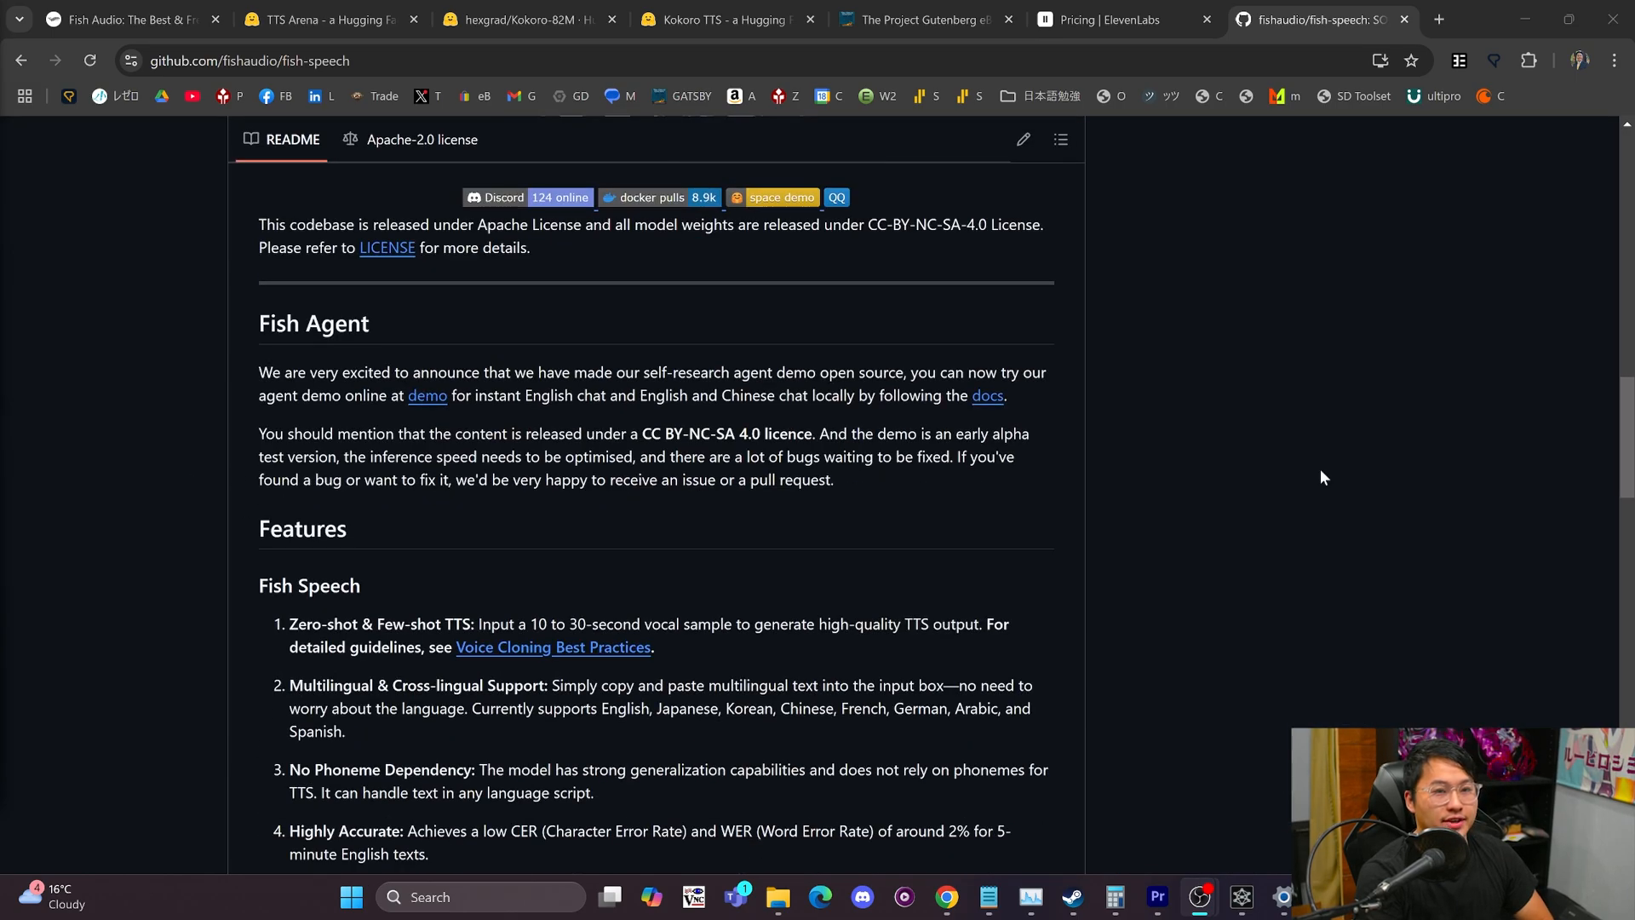
Untick Hide proprietary models so the leaderboard shows ElevenLabs first and Fish Speech v1.5 third
click(325, 19)
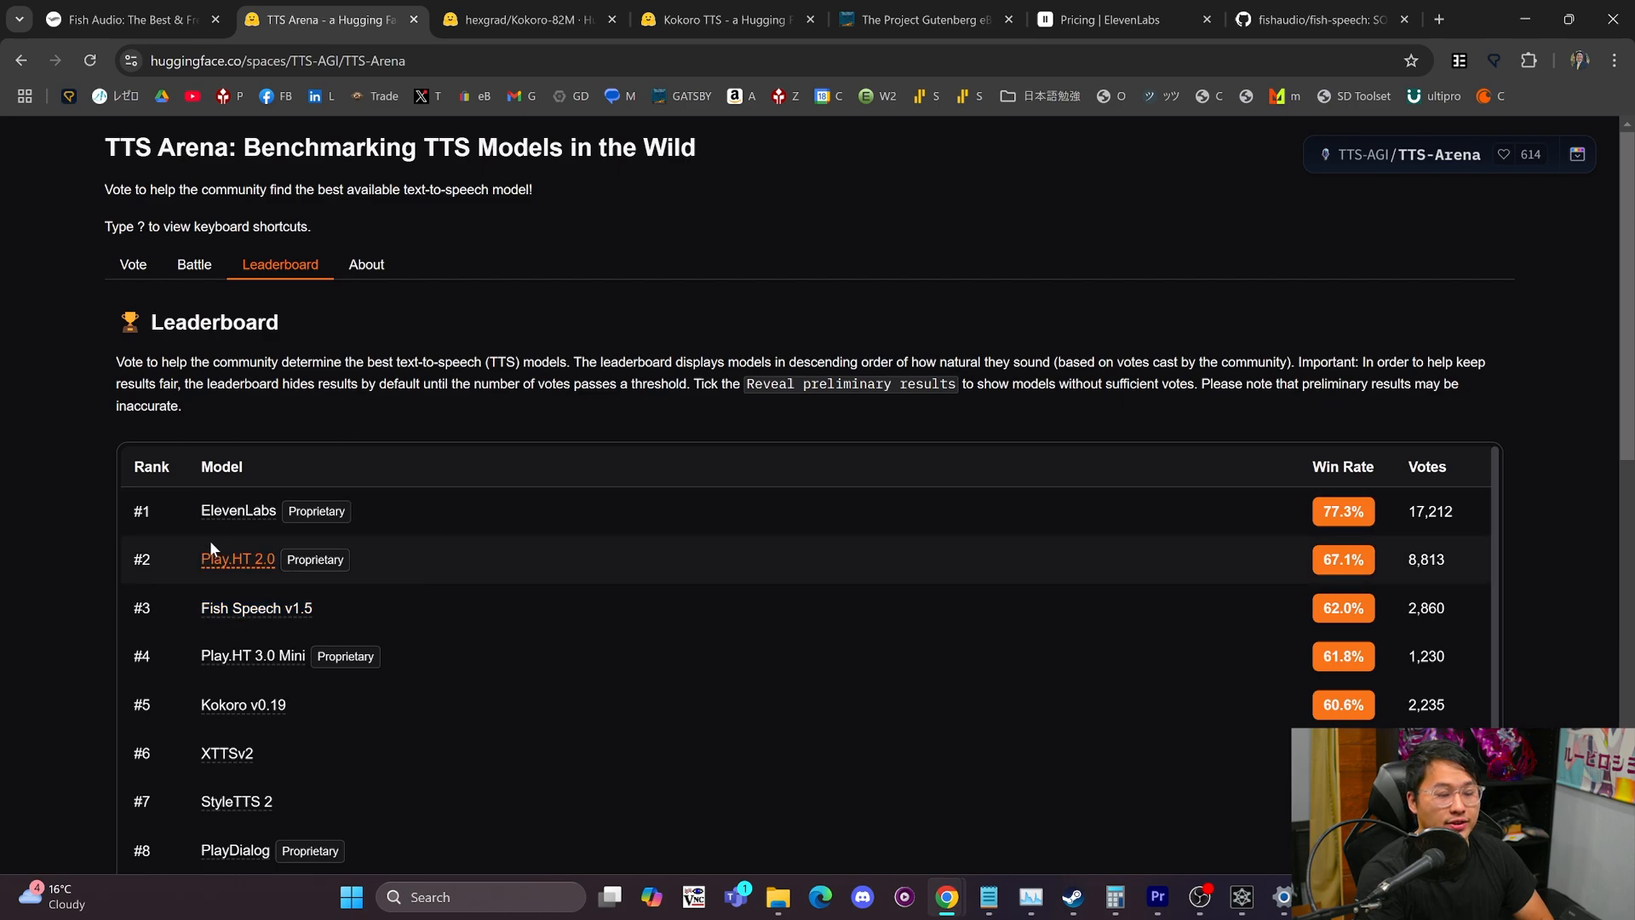
mouse_move(619, 540)
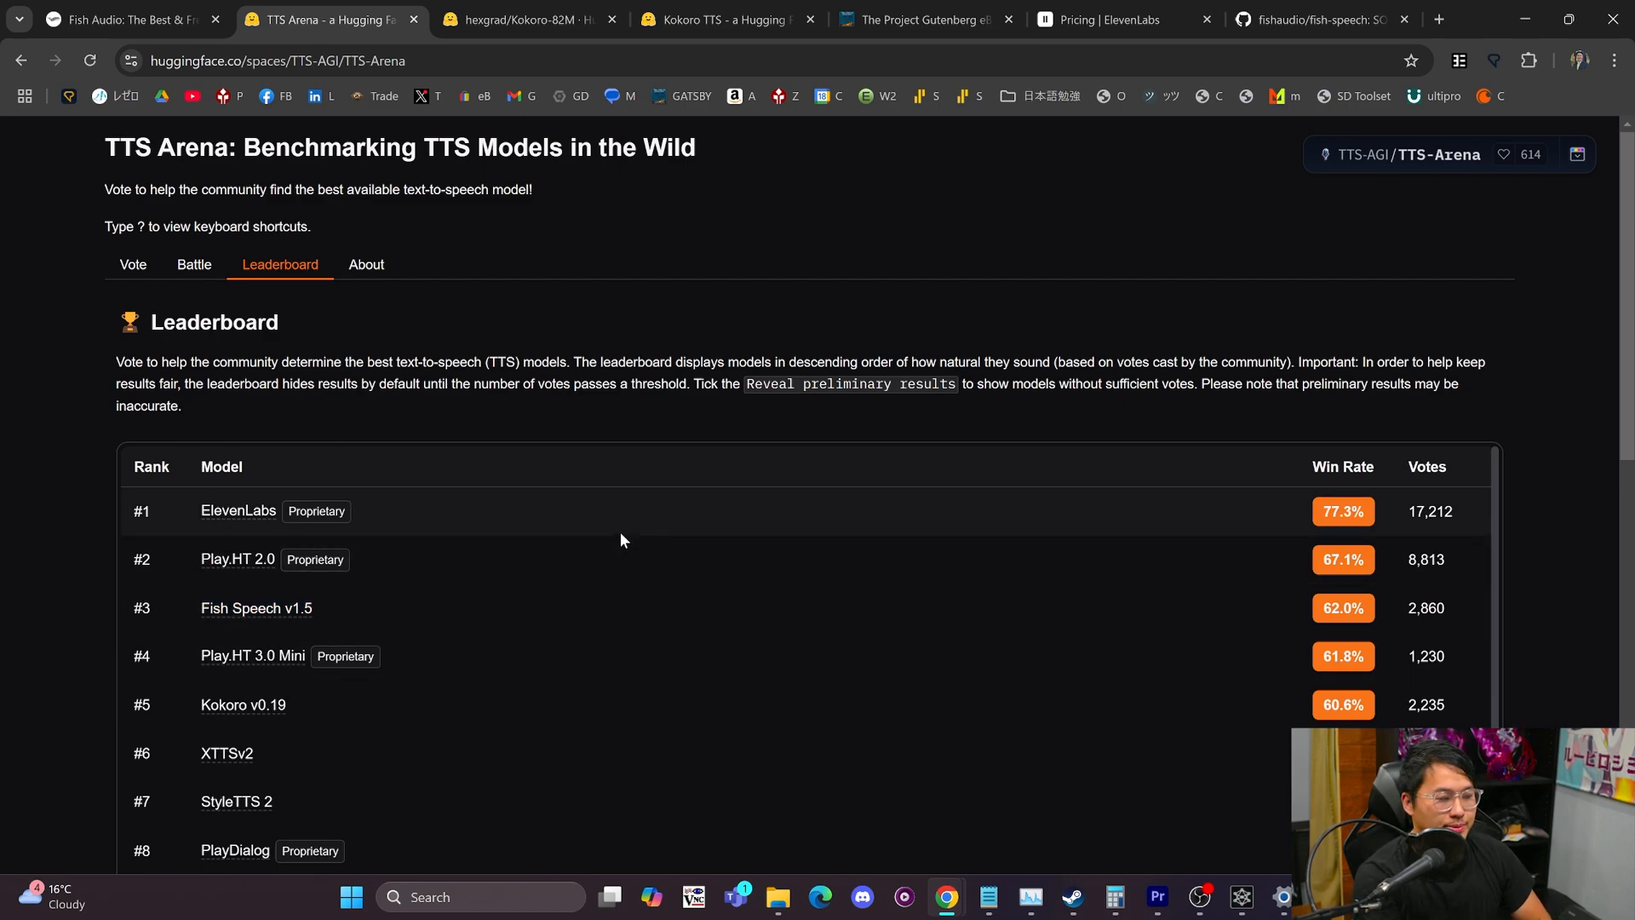
scroll(down, 3)
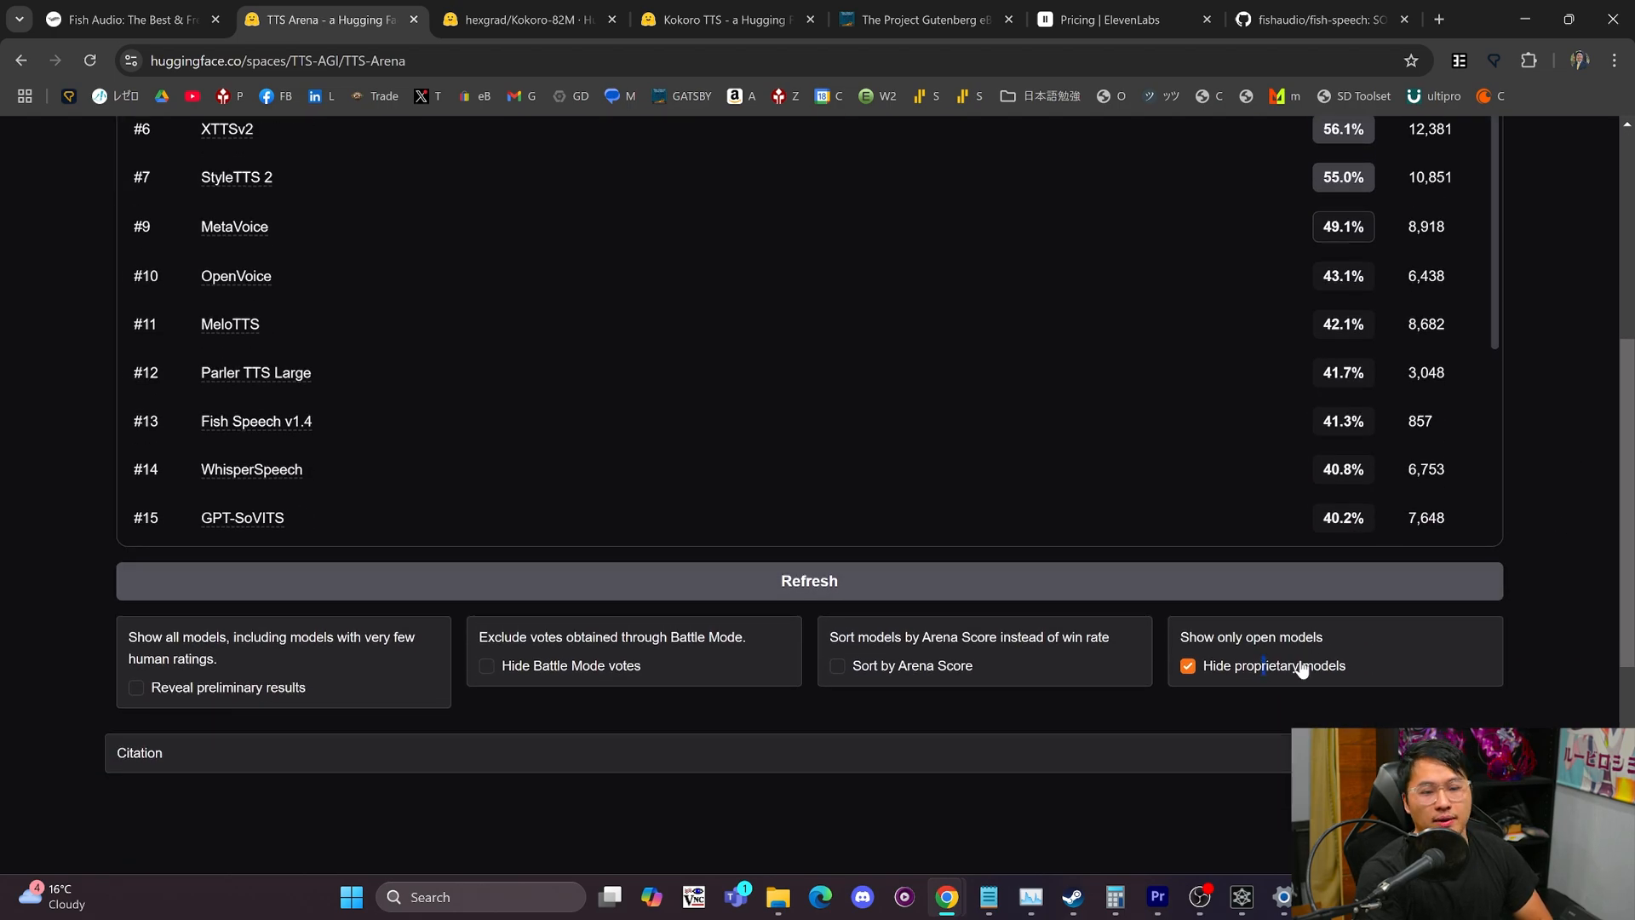
click(1187, 666)
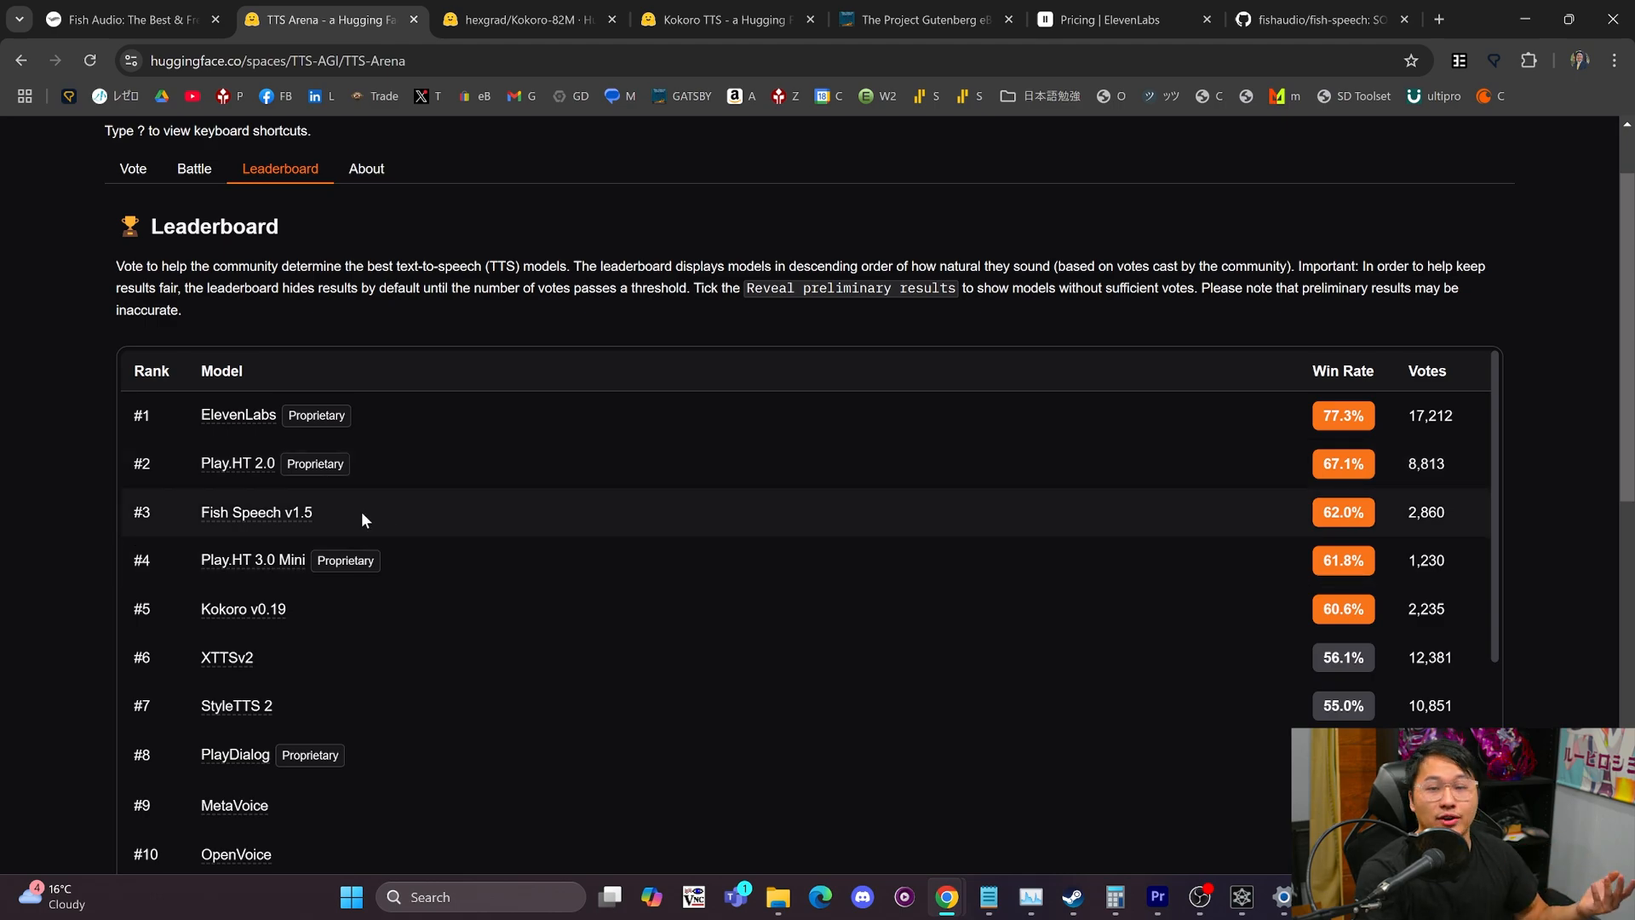
mouse_move(347, 540)
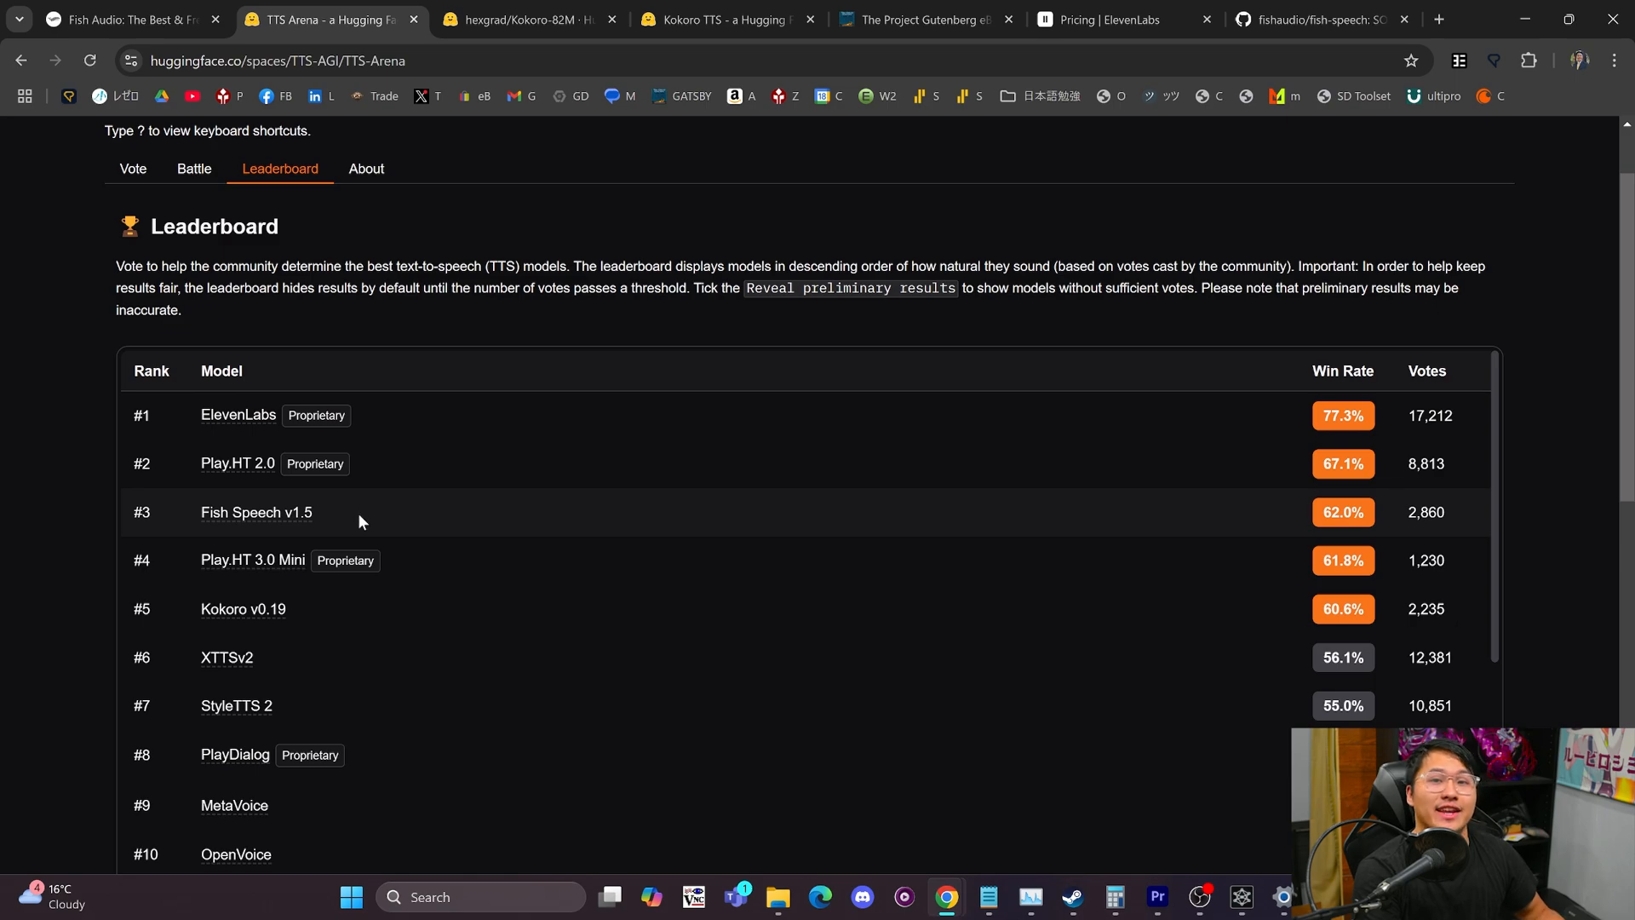
mouse_move(405, 486)
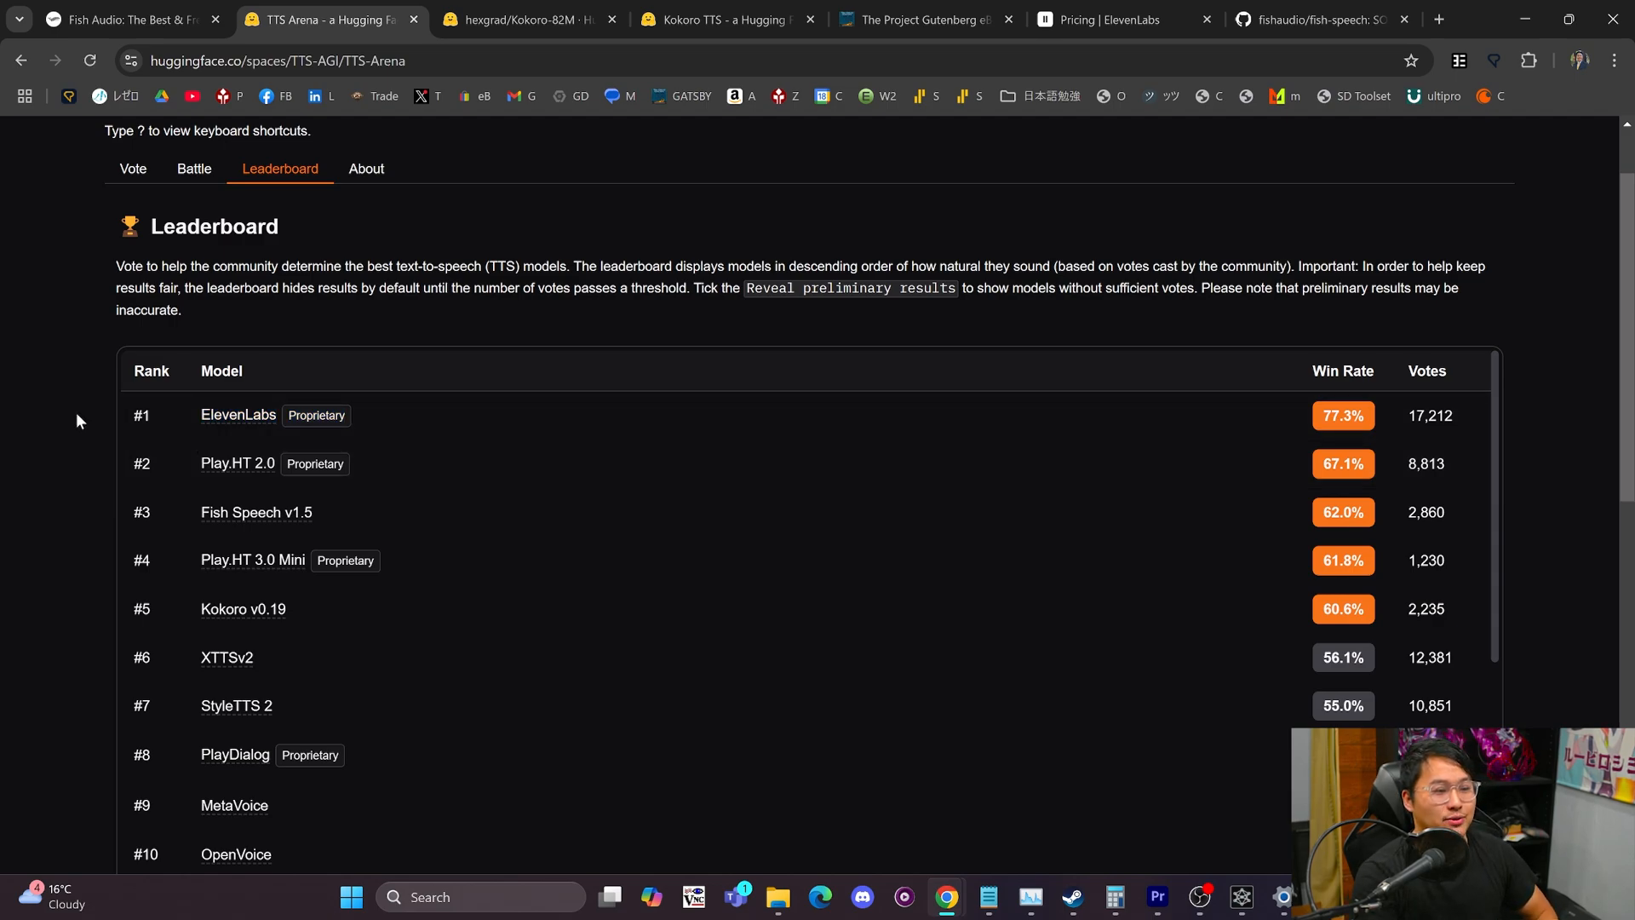
double_click(255, 513)
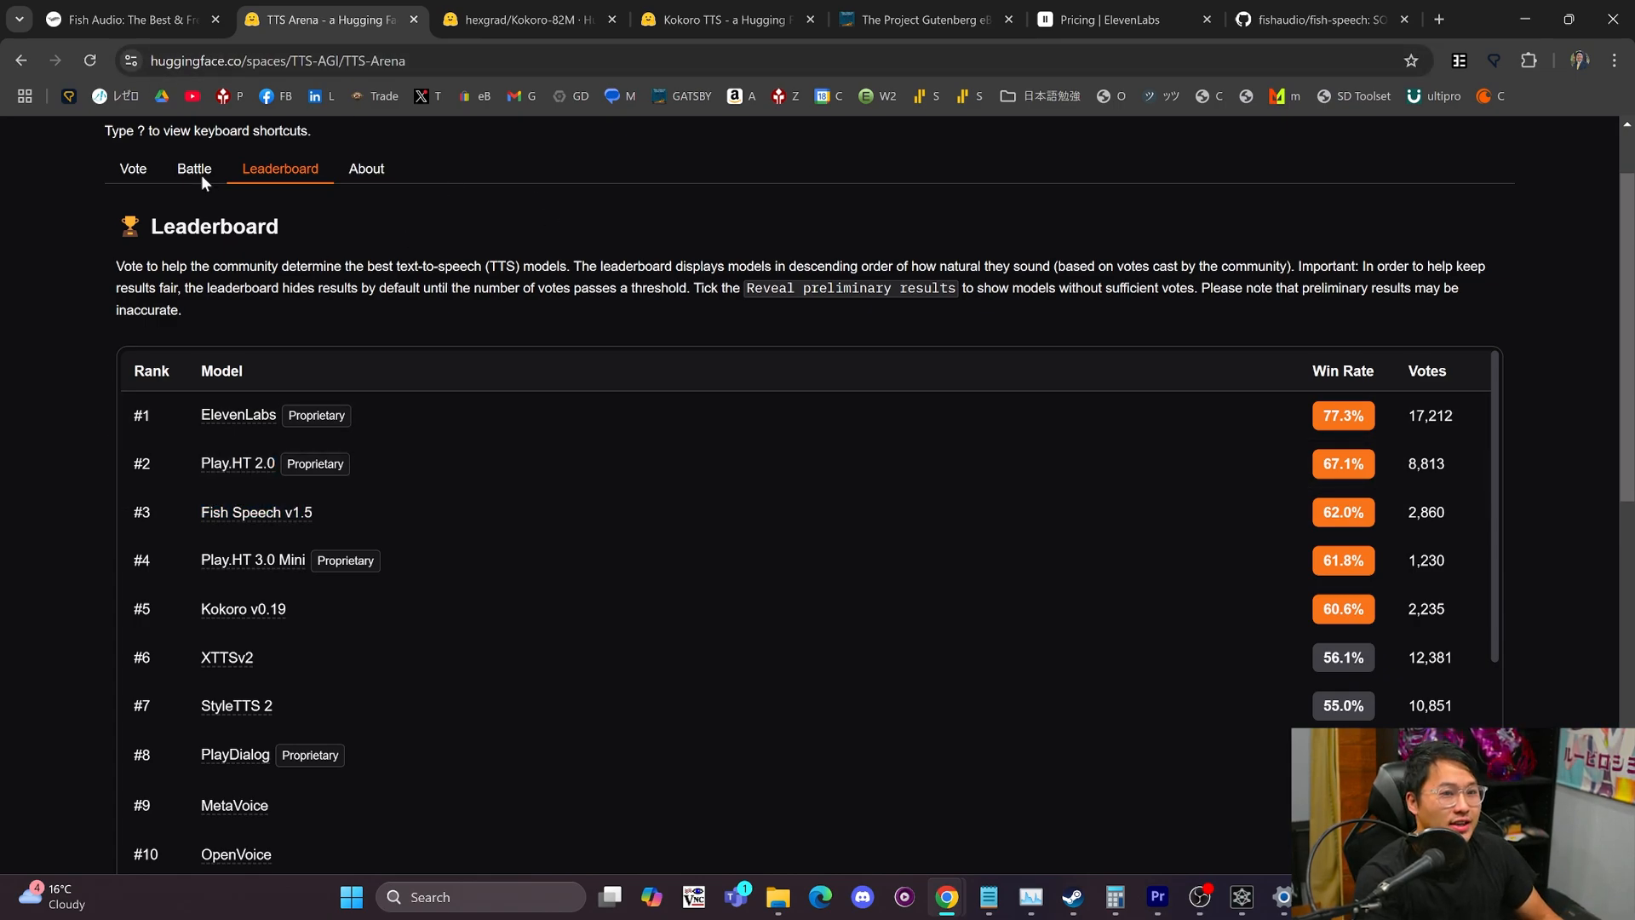
Return to the fishaudio/fish-speech README tab from the TTS Arena
click(1313, 21)
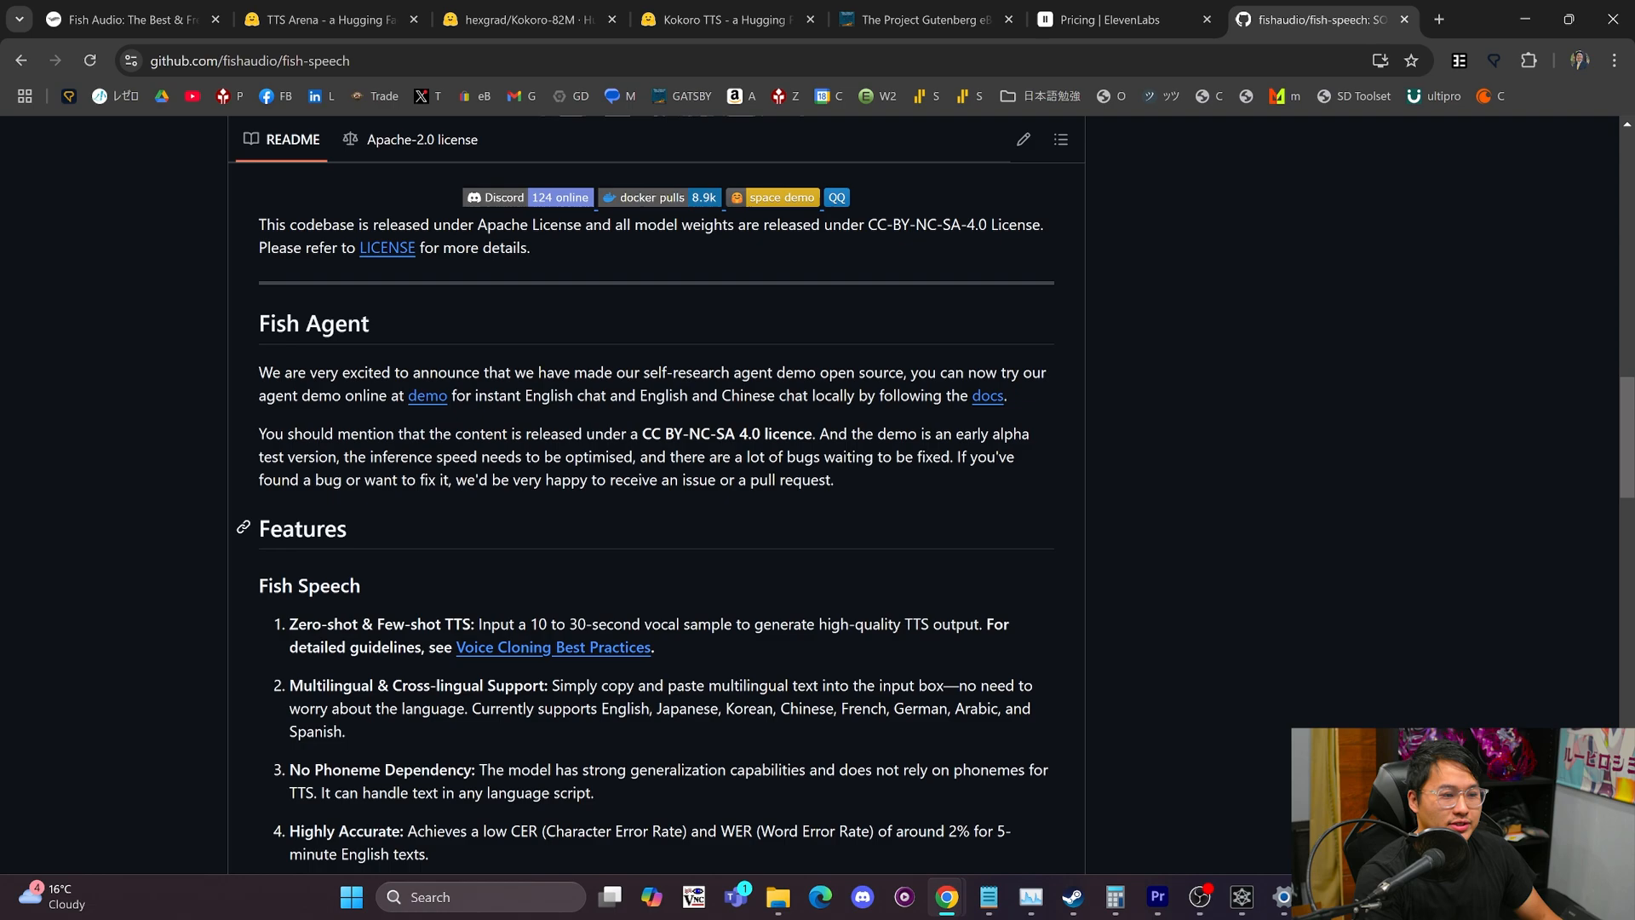
click(329, 20)
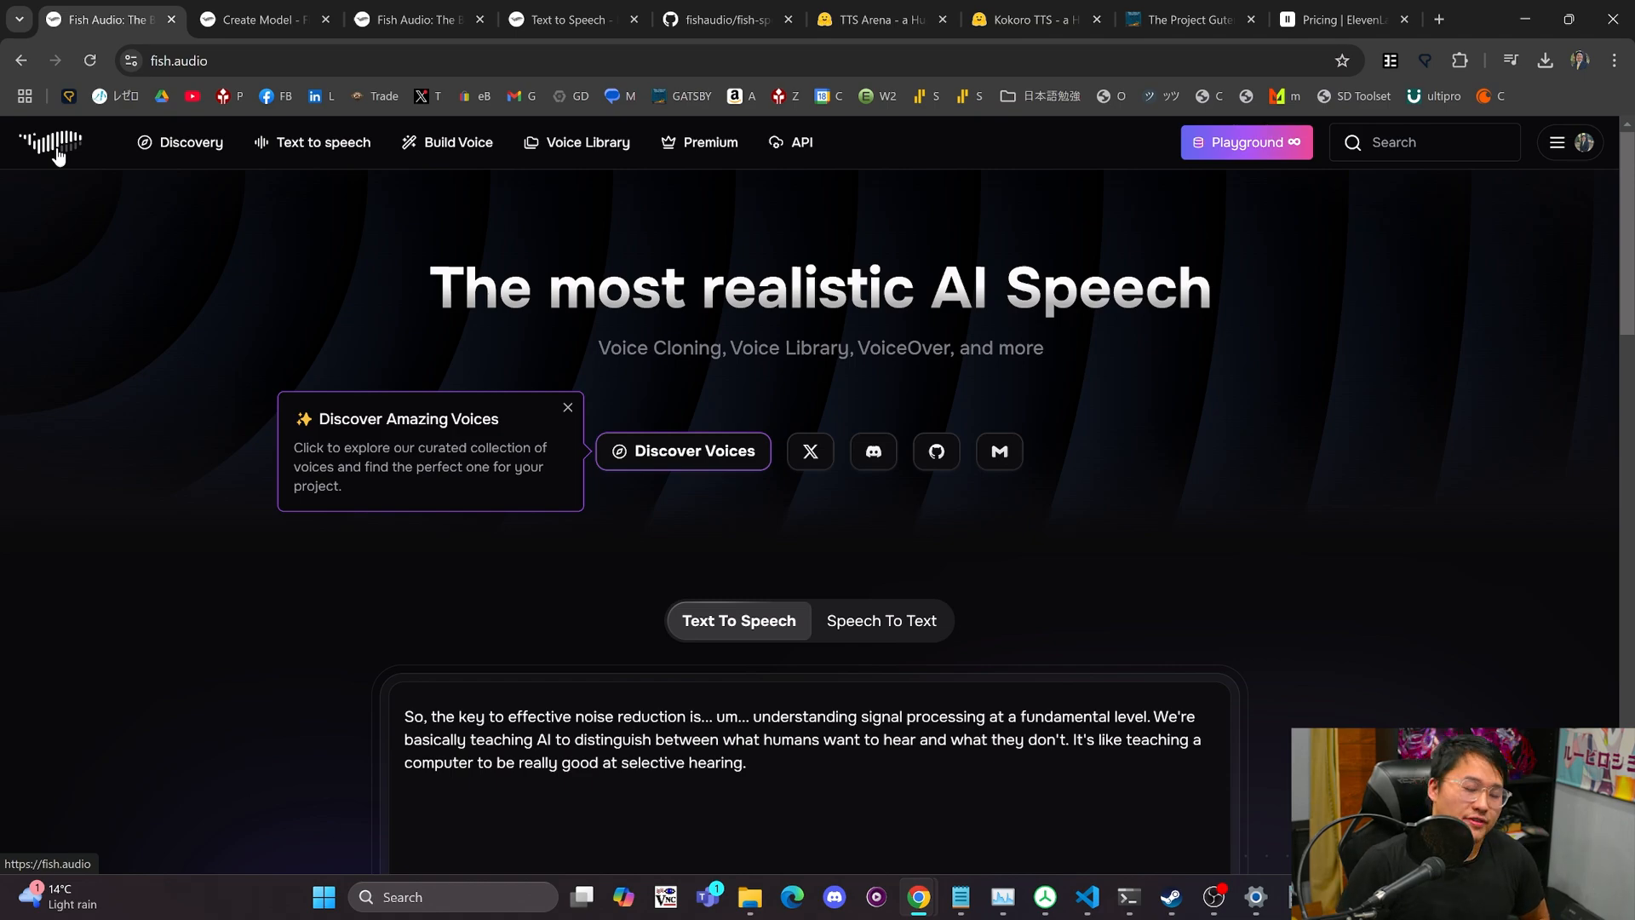
scroll(down, 3)
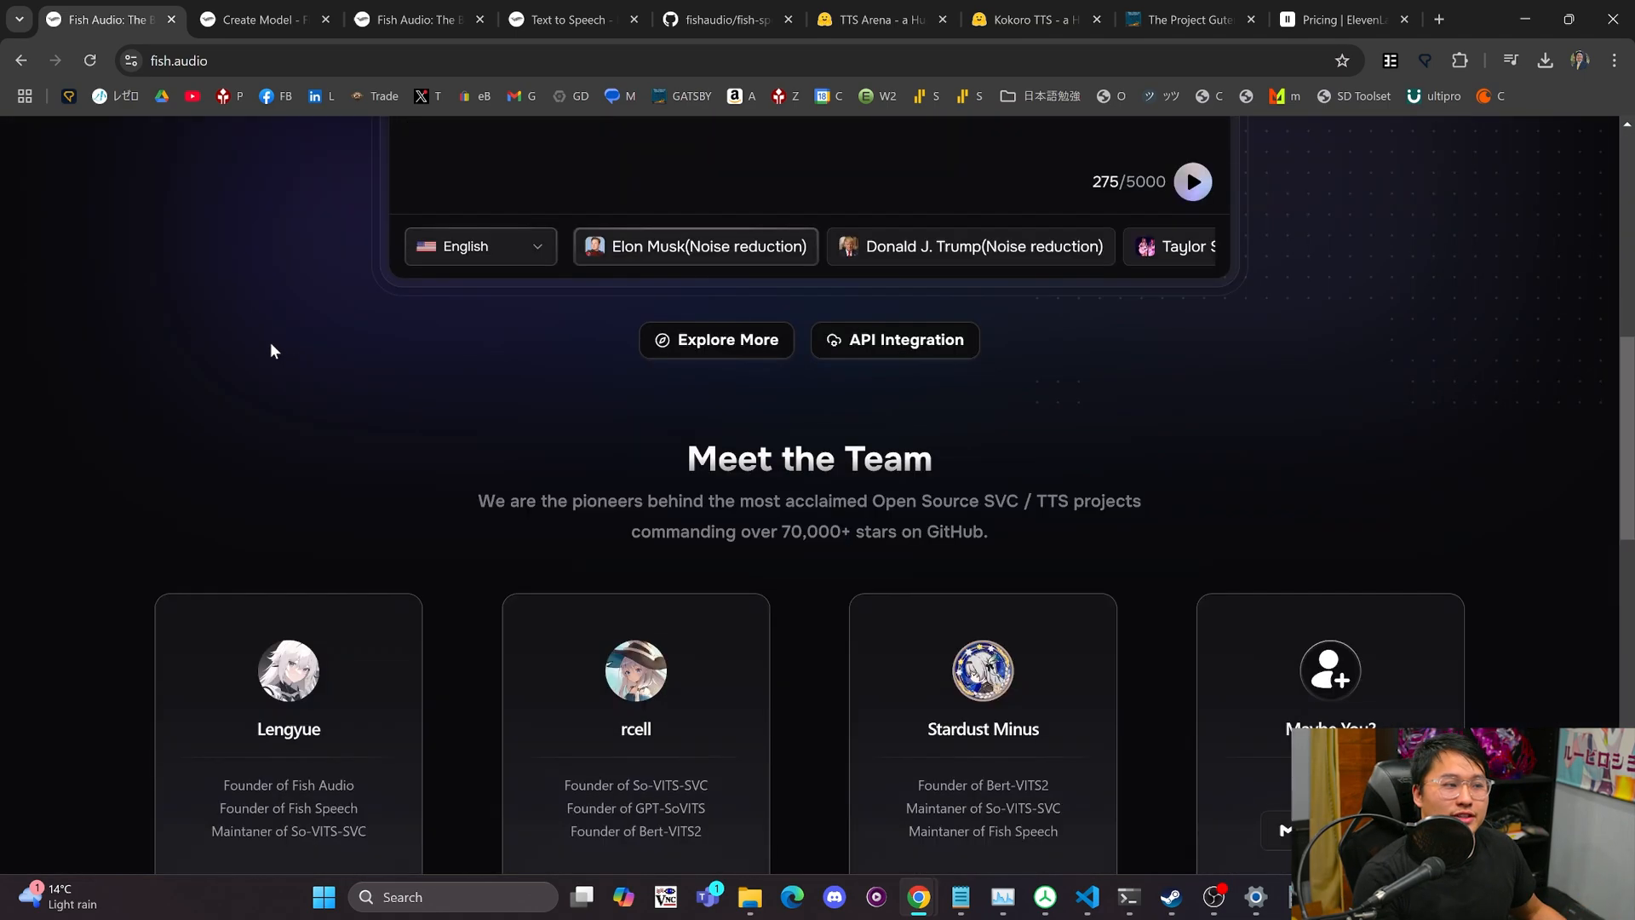
scroll(down, 3)
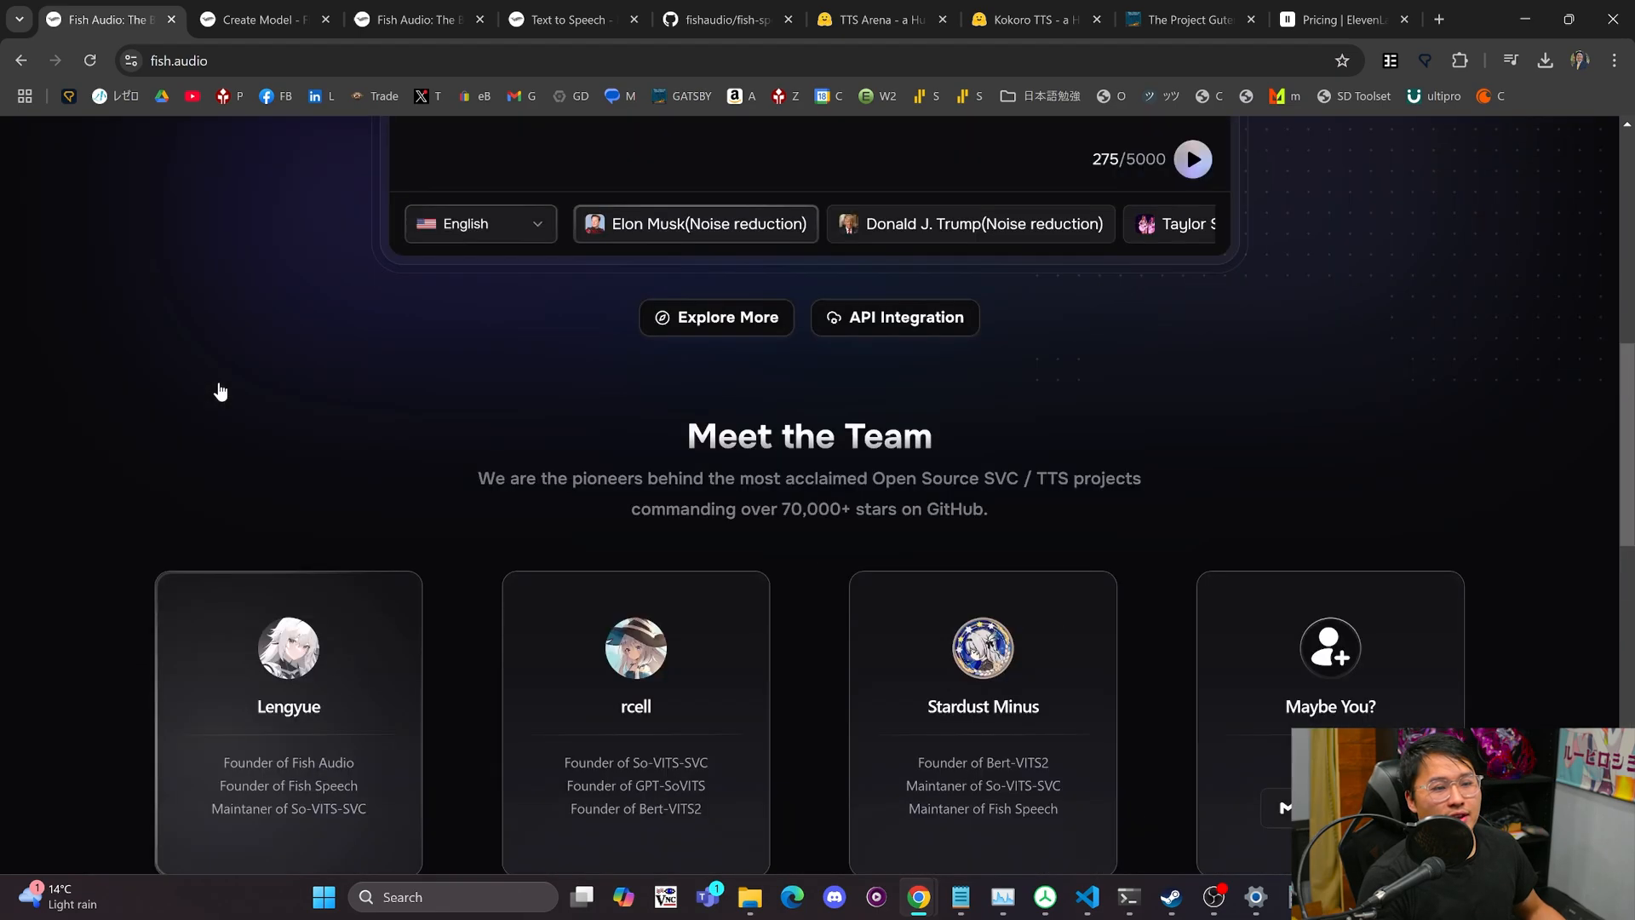
scroll(down, 3)
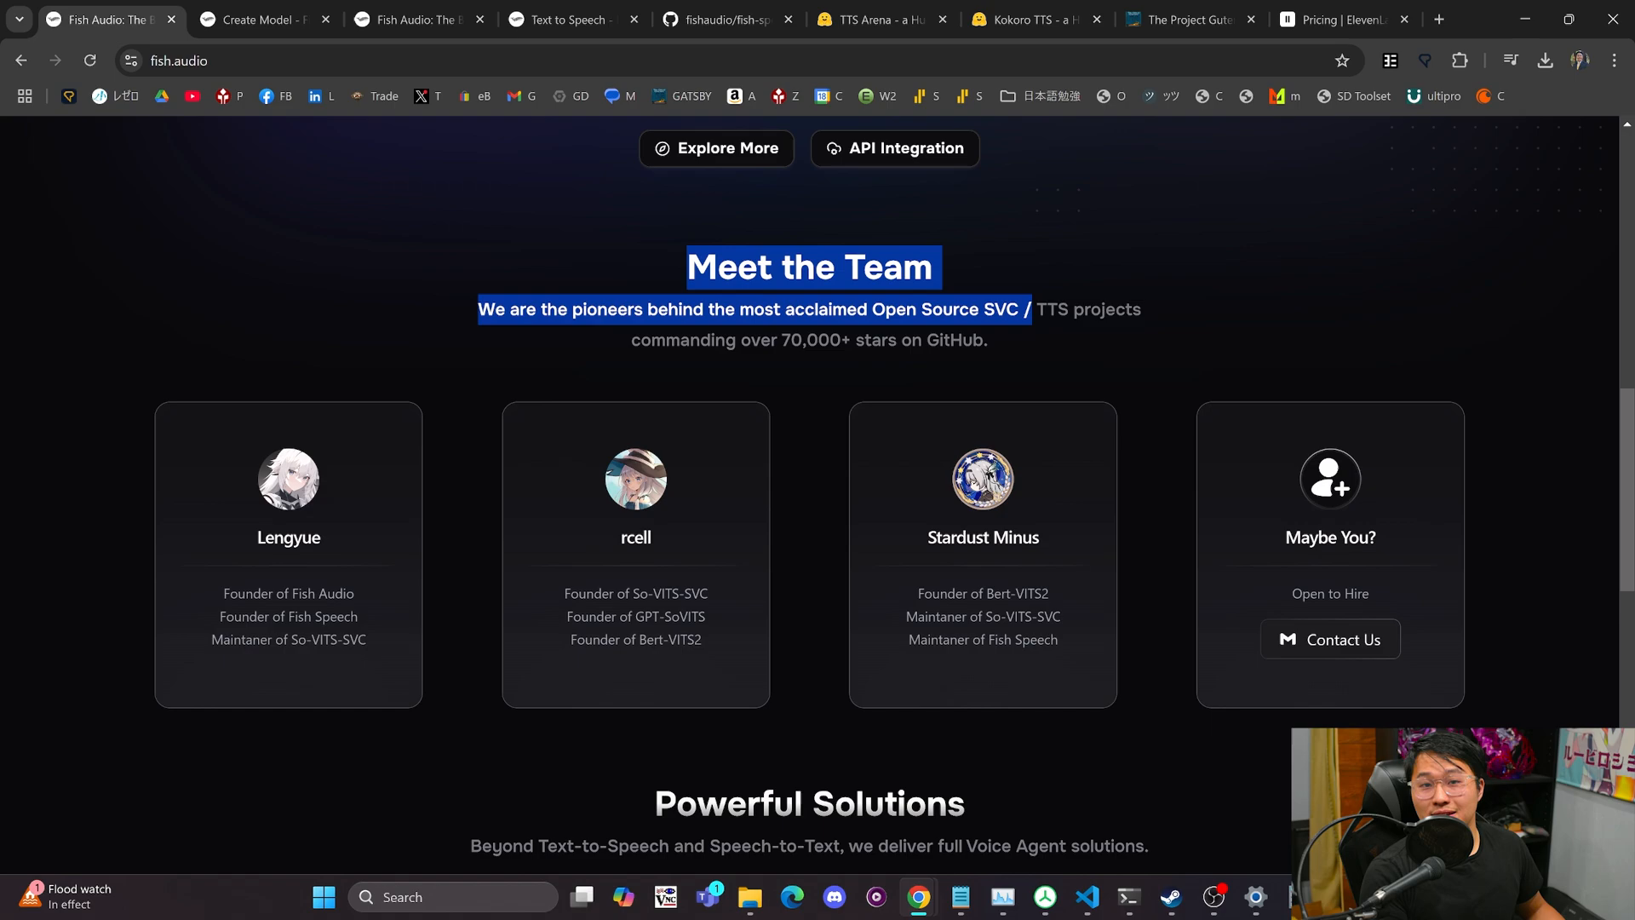
click(1010, 359)
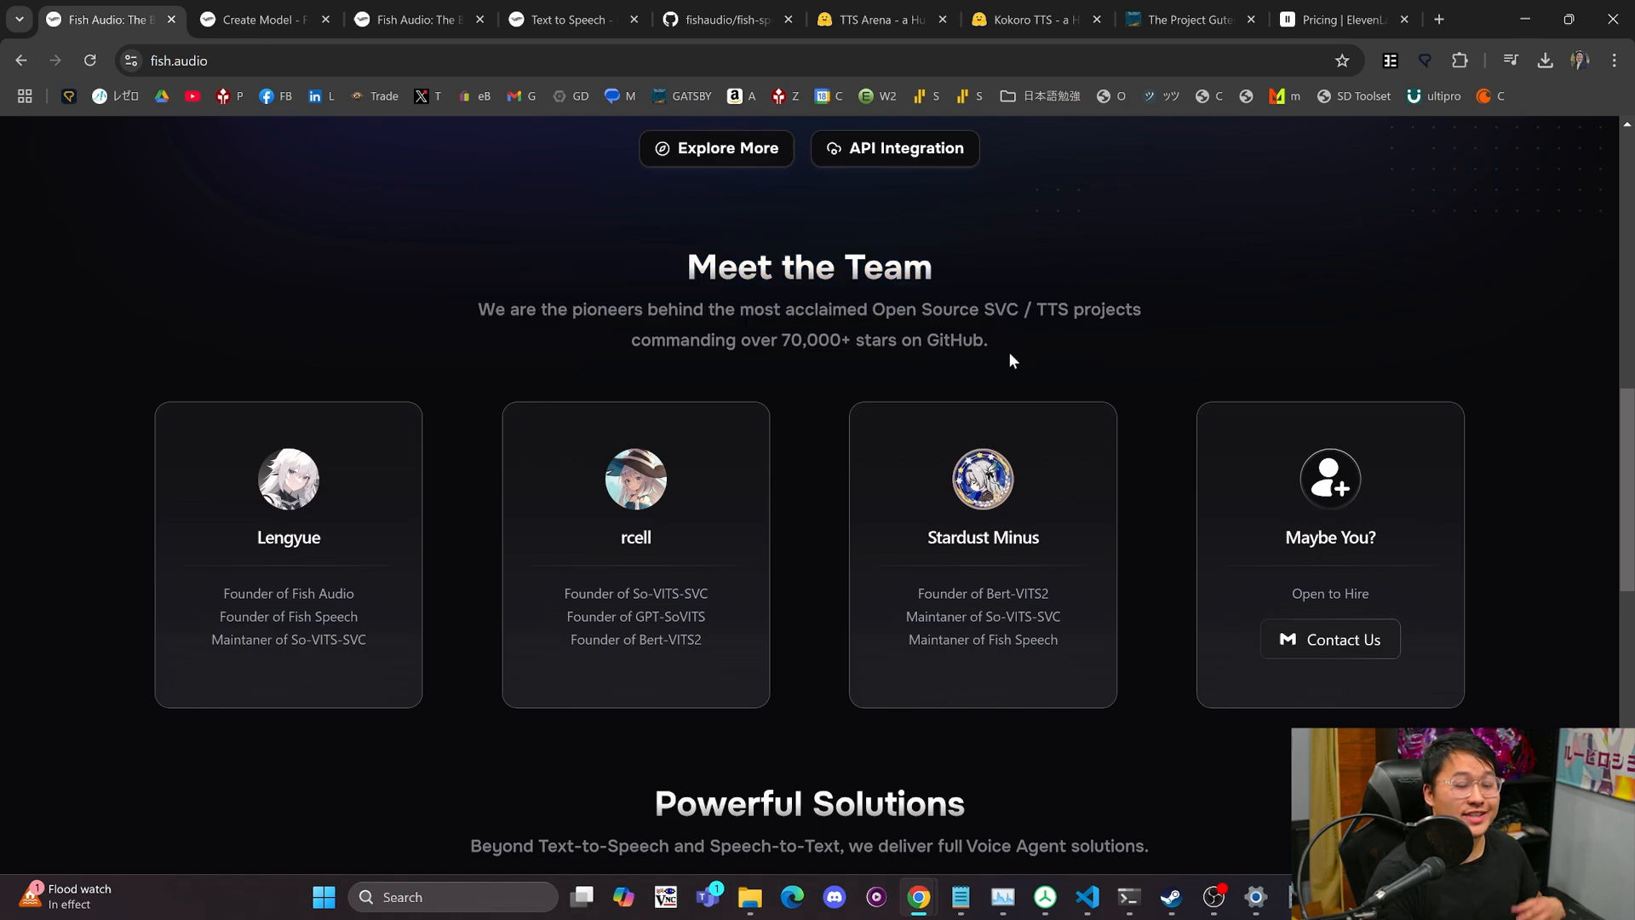
mouse_move(1002, 334)
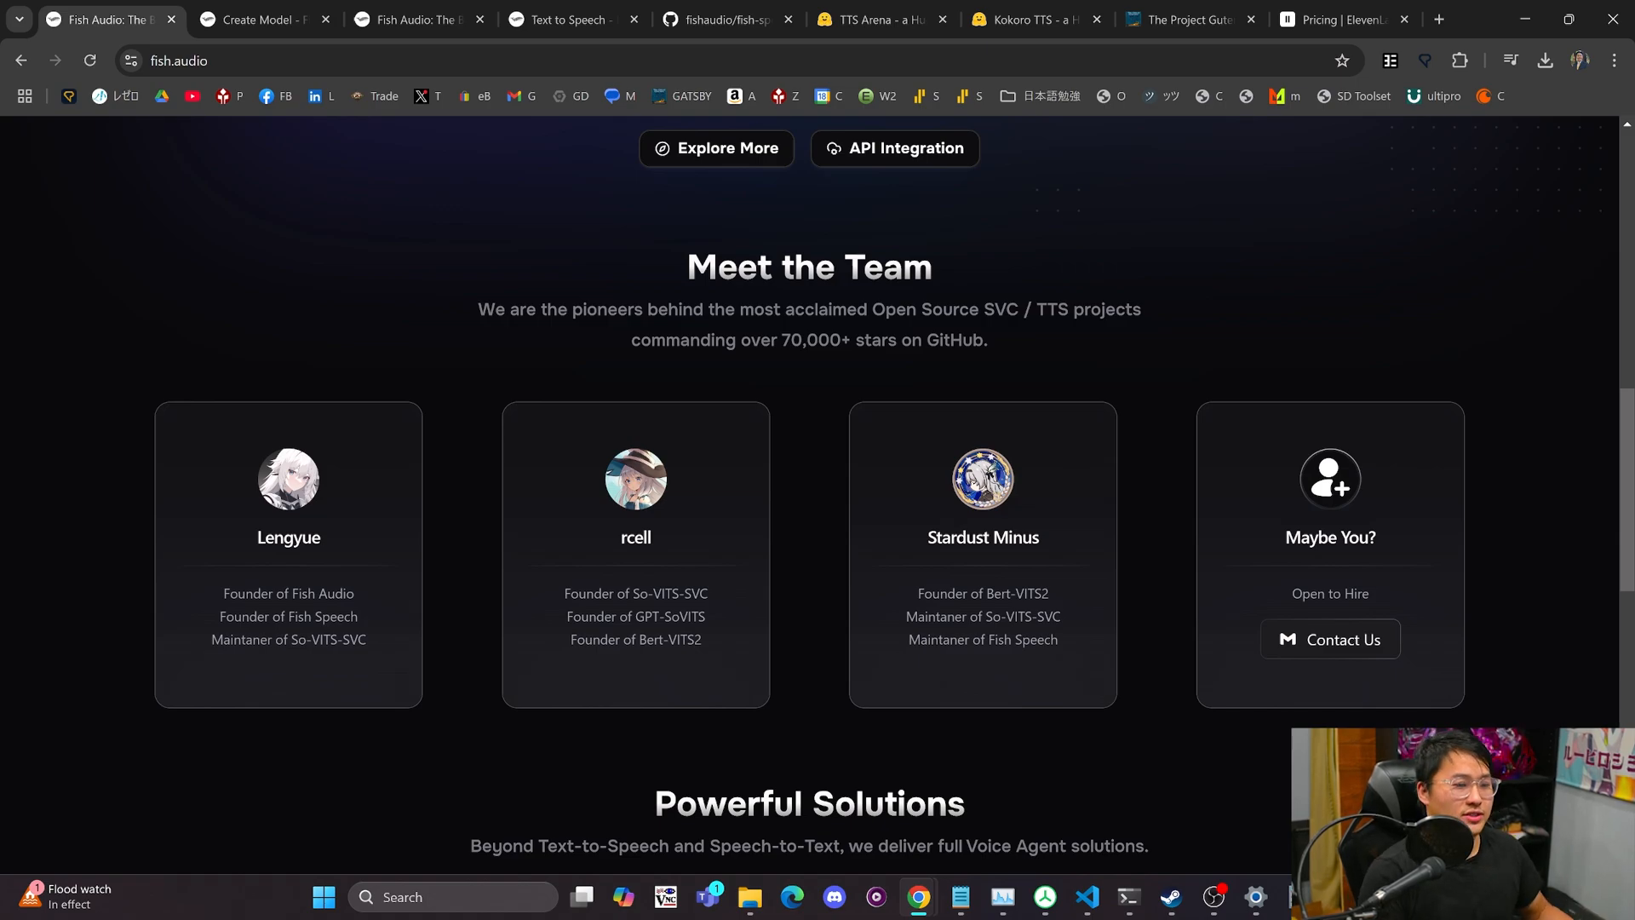
mouse_move(790, 685)
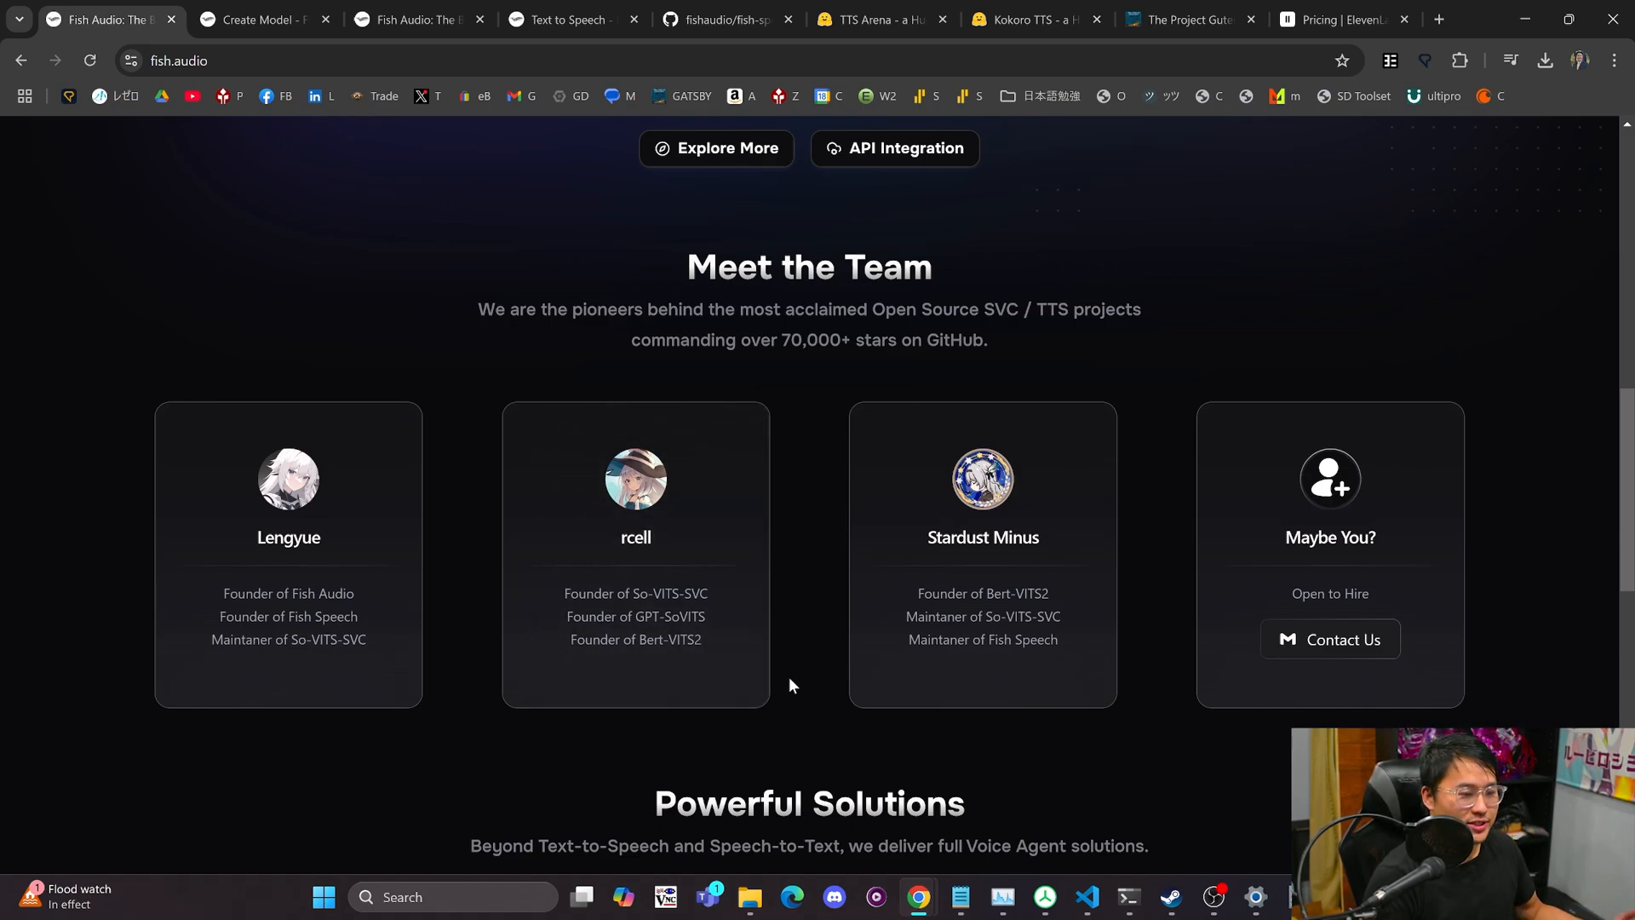
scroll(up, 3)
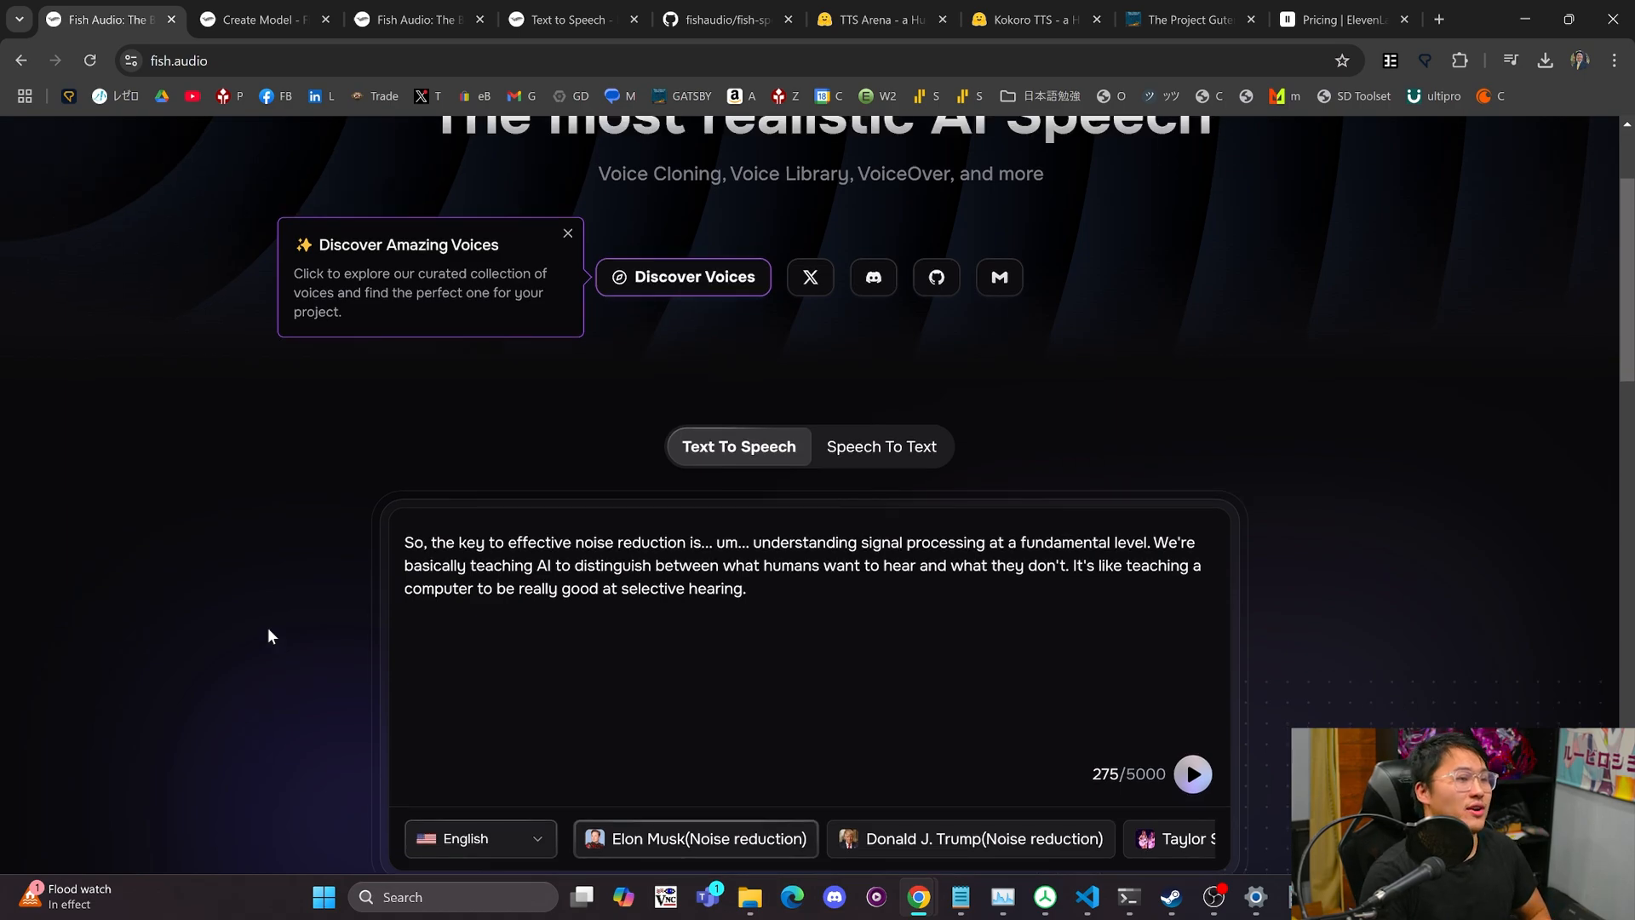
Browse the Discovery list of voice models, then move to the Text to speech page
click(682, 276)
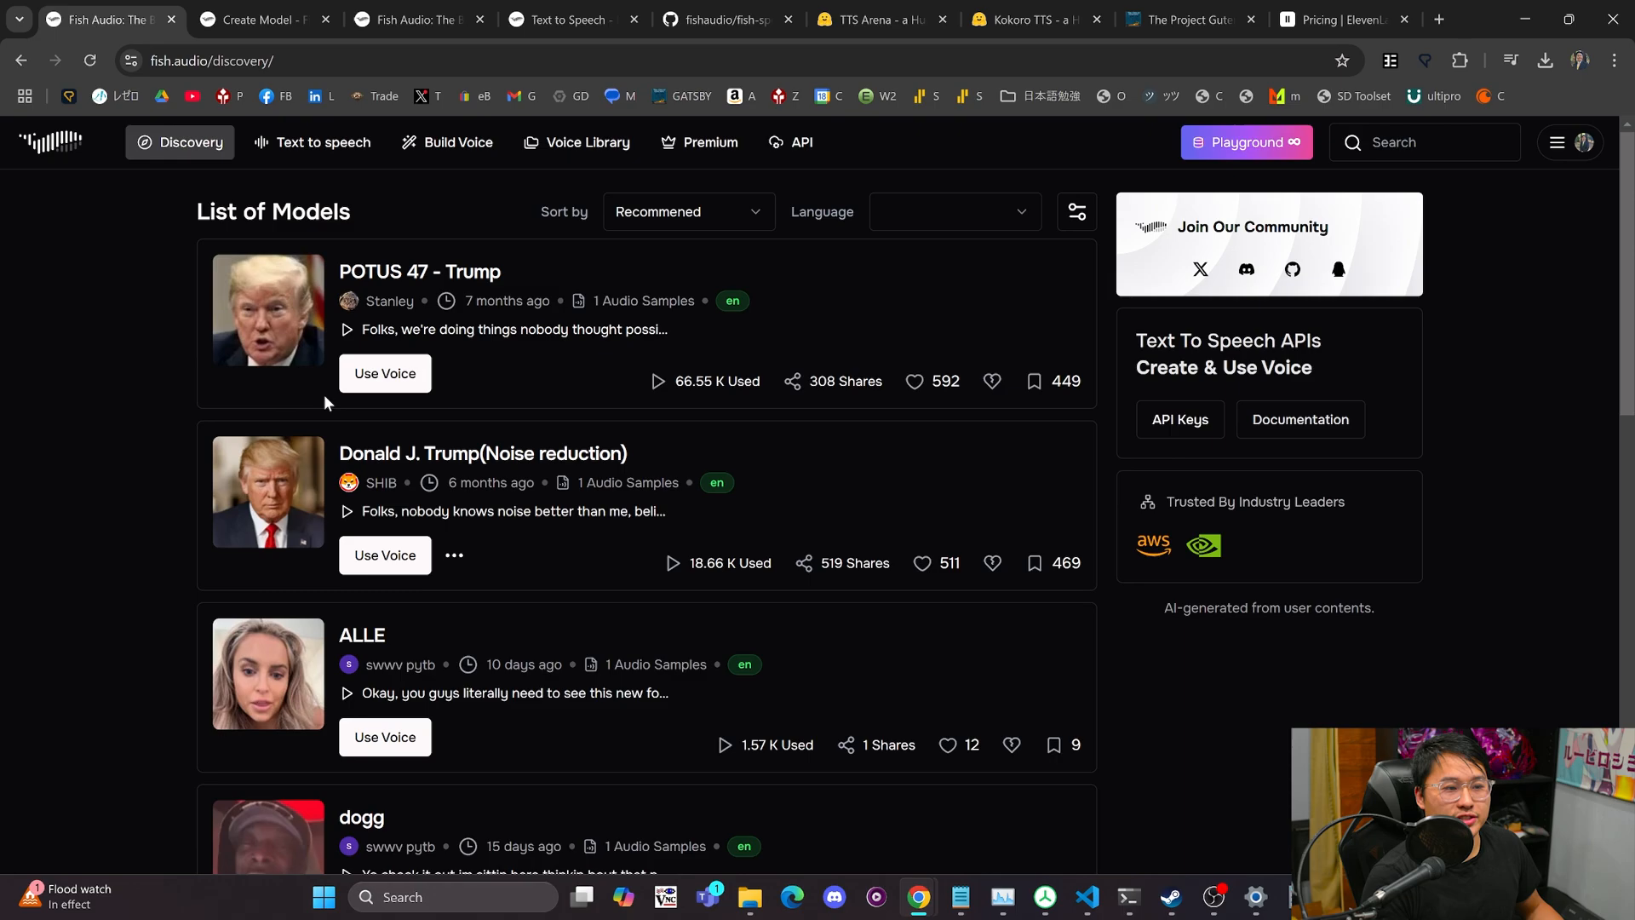
scroll(down, 3)
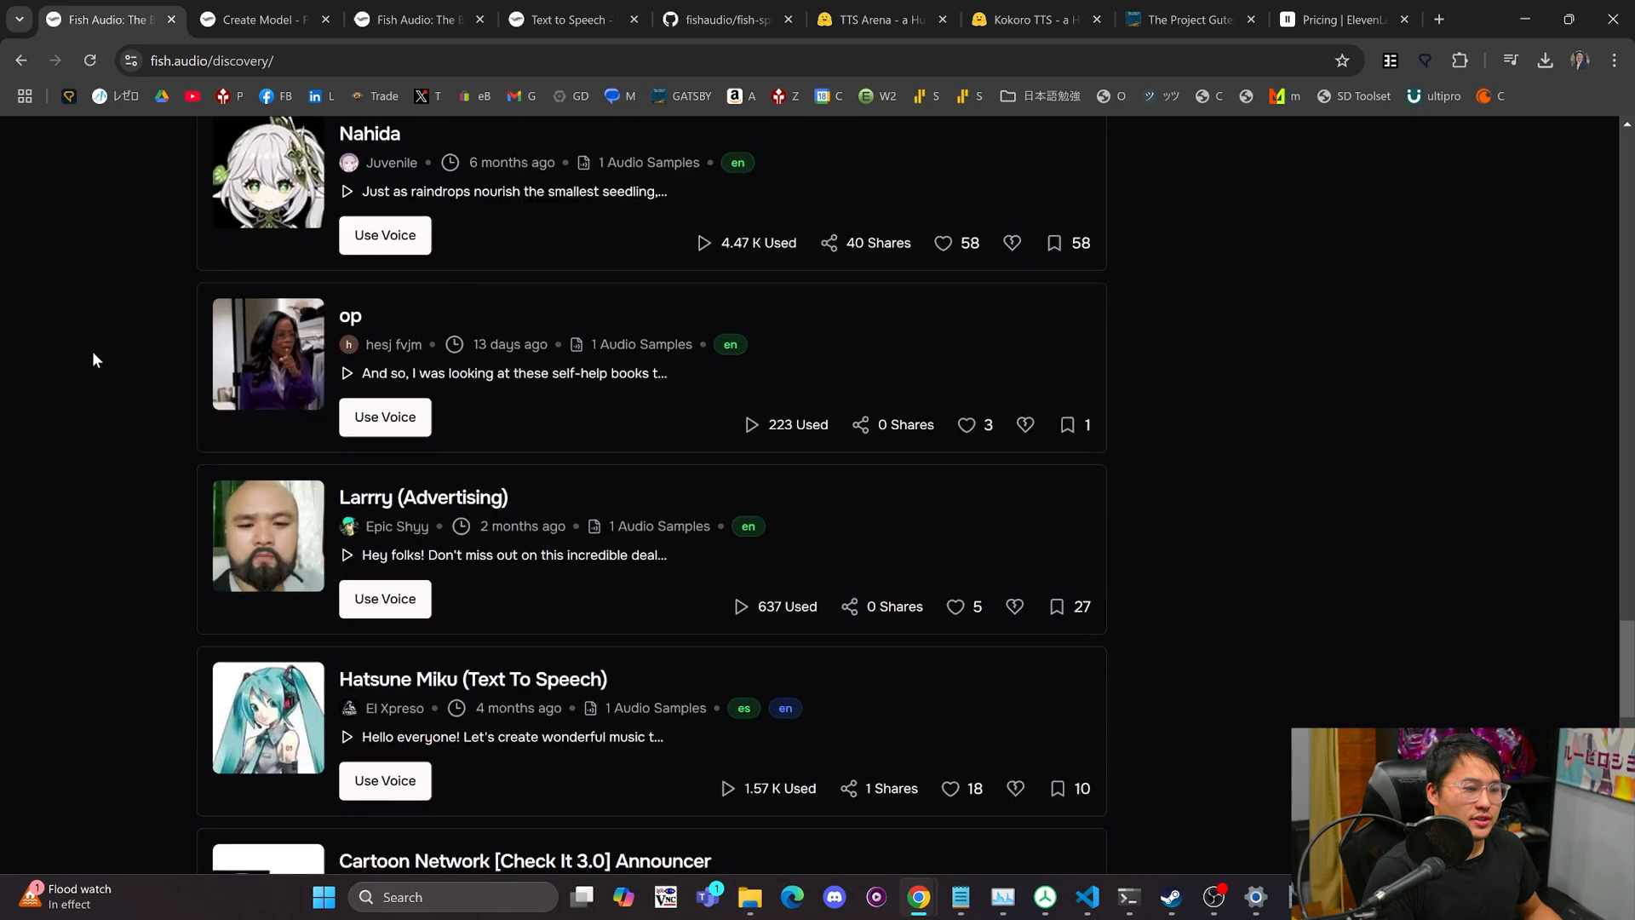
scroll(down, 3)
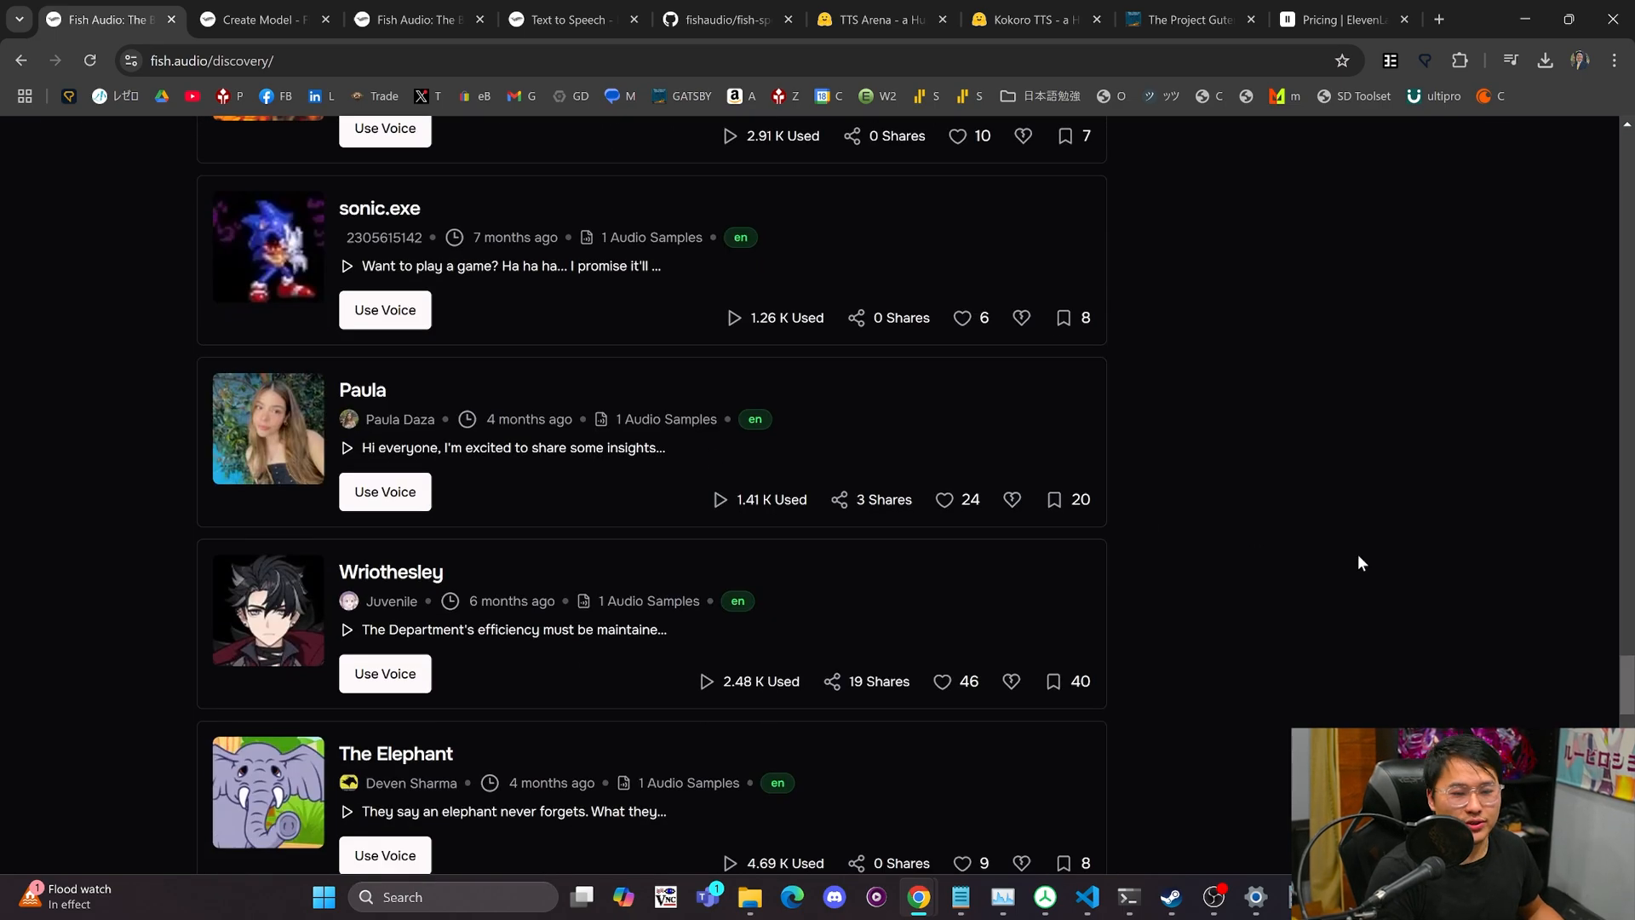
scroll(down, 3)
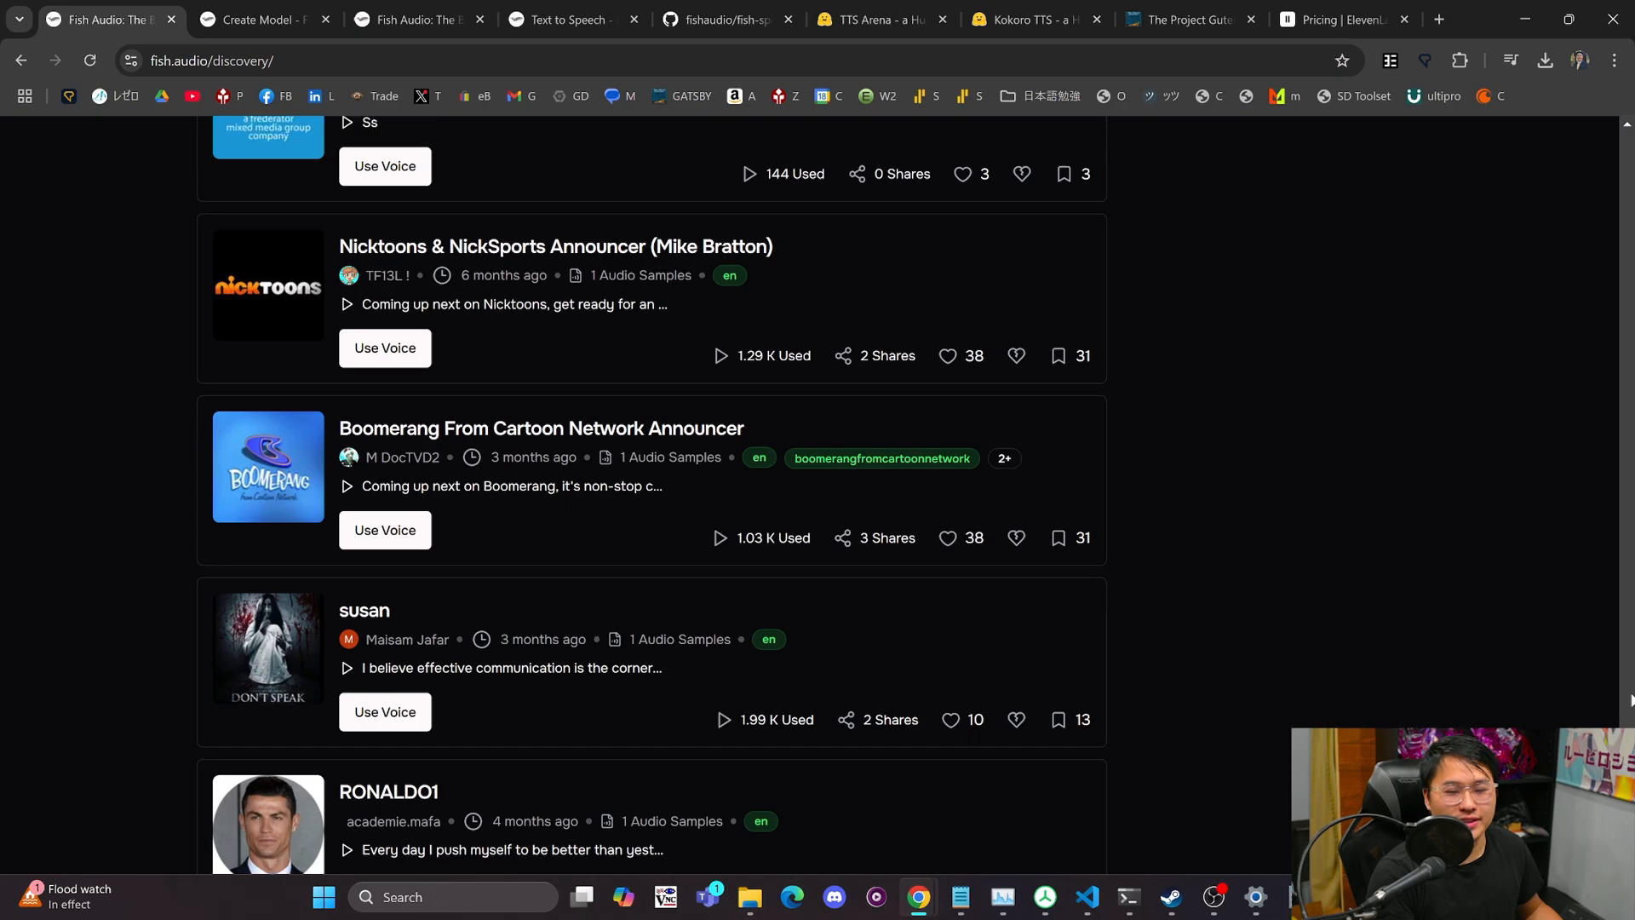
click(324, 143)
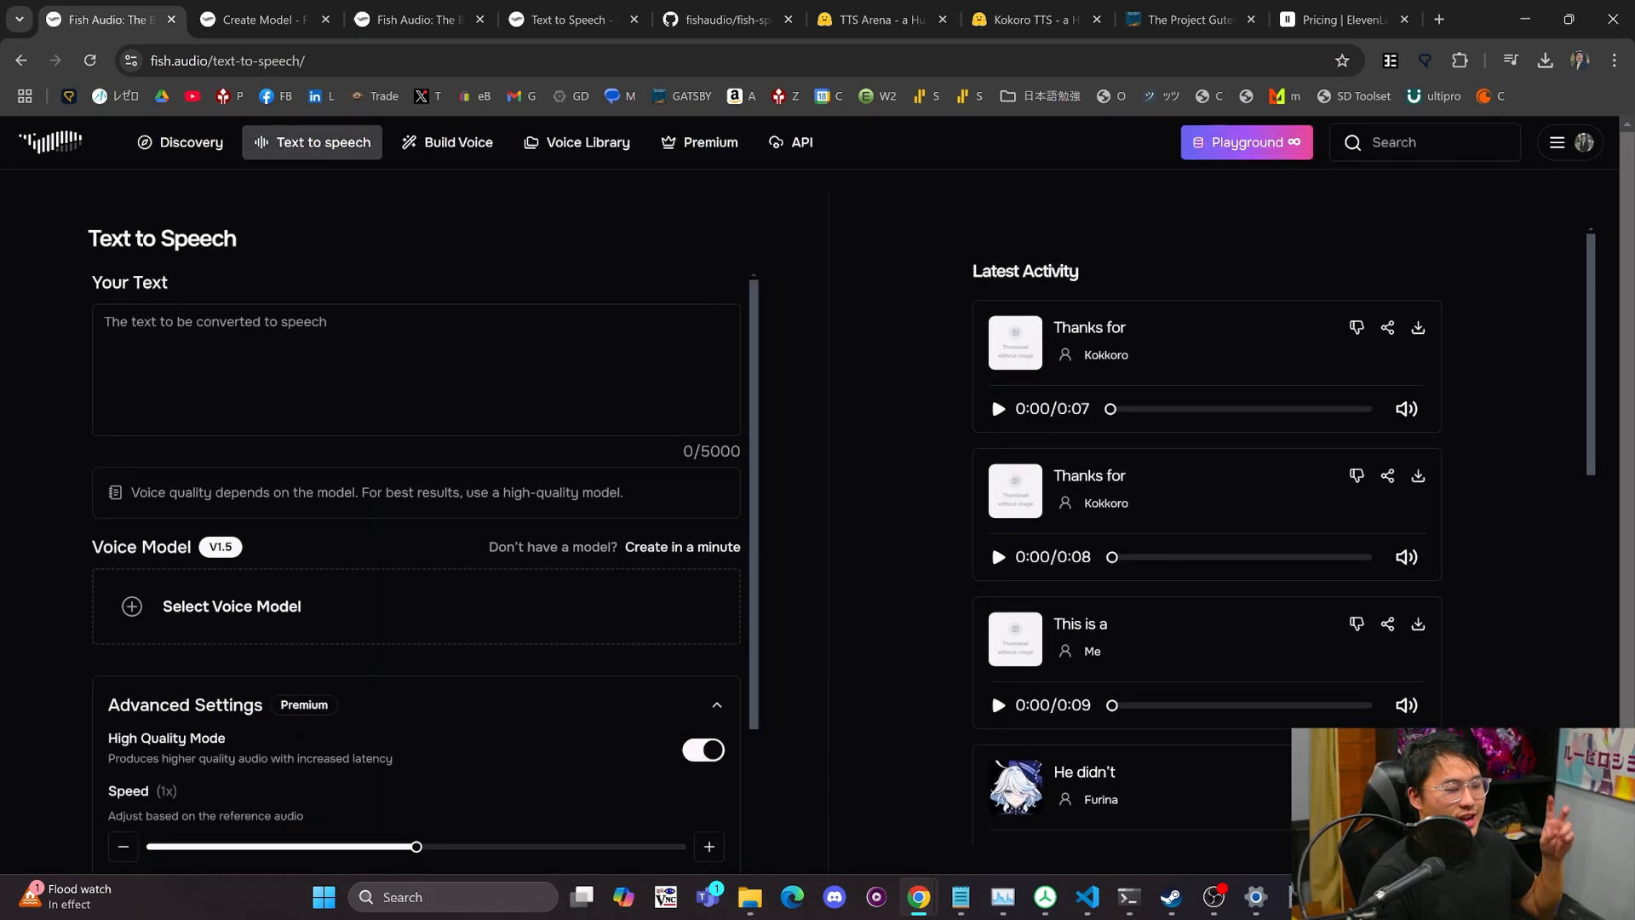
mouse_move(818, 378)
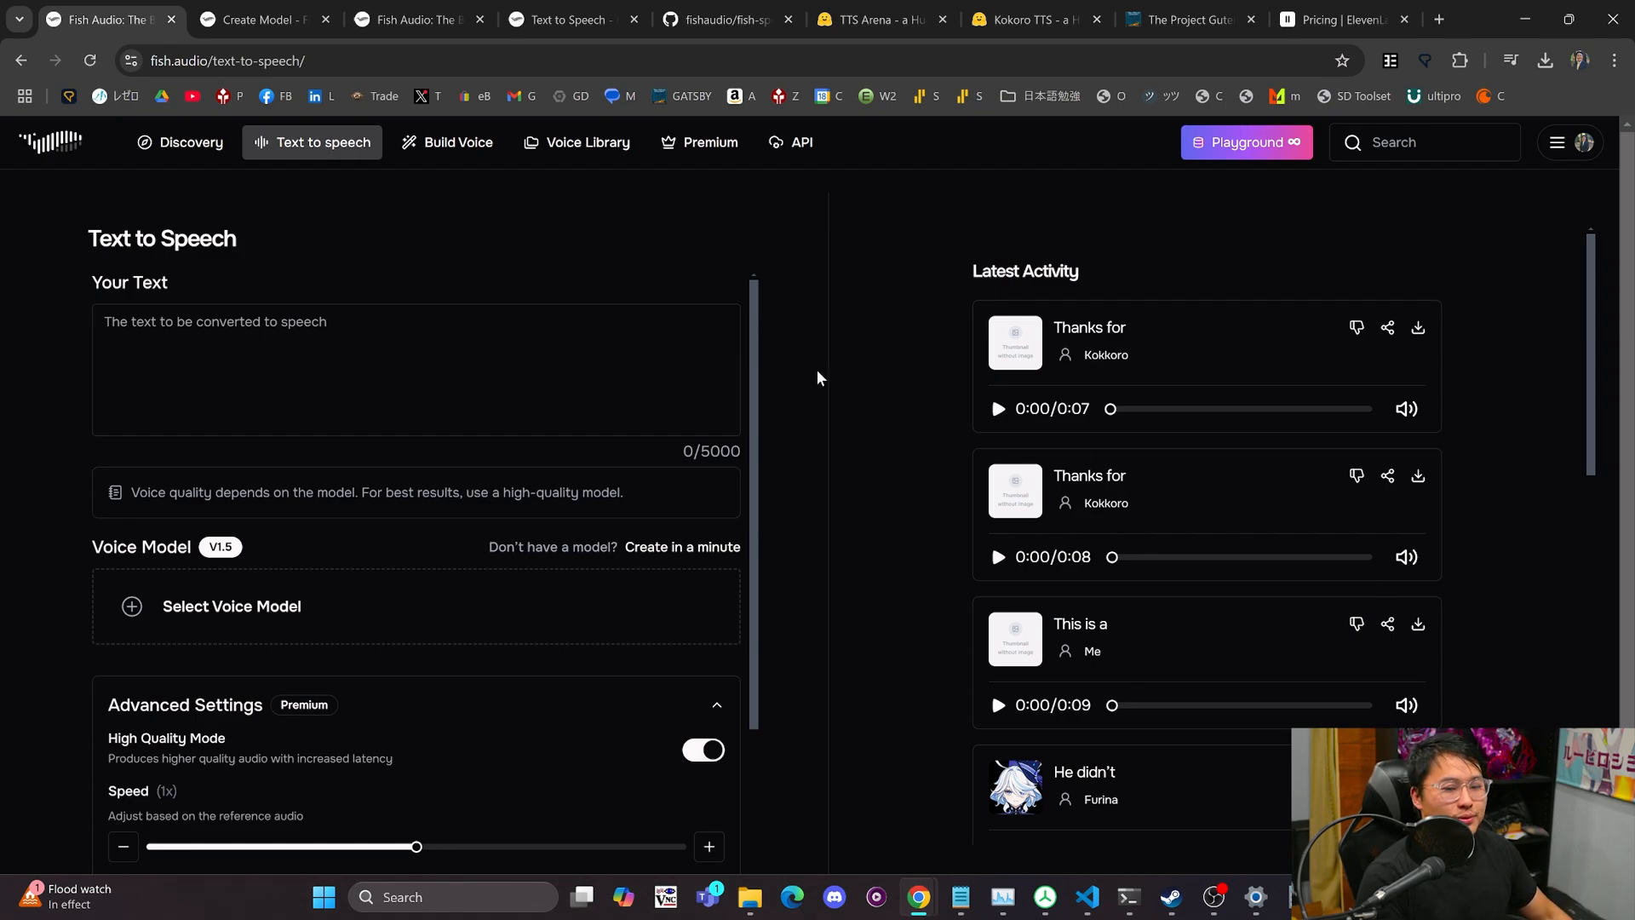
Look at Build Voice and Voice Library, ending on the Custom Voice list of my cloned voices
click(456, 141)
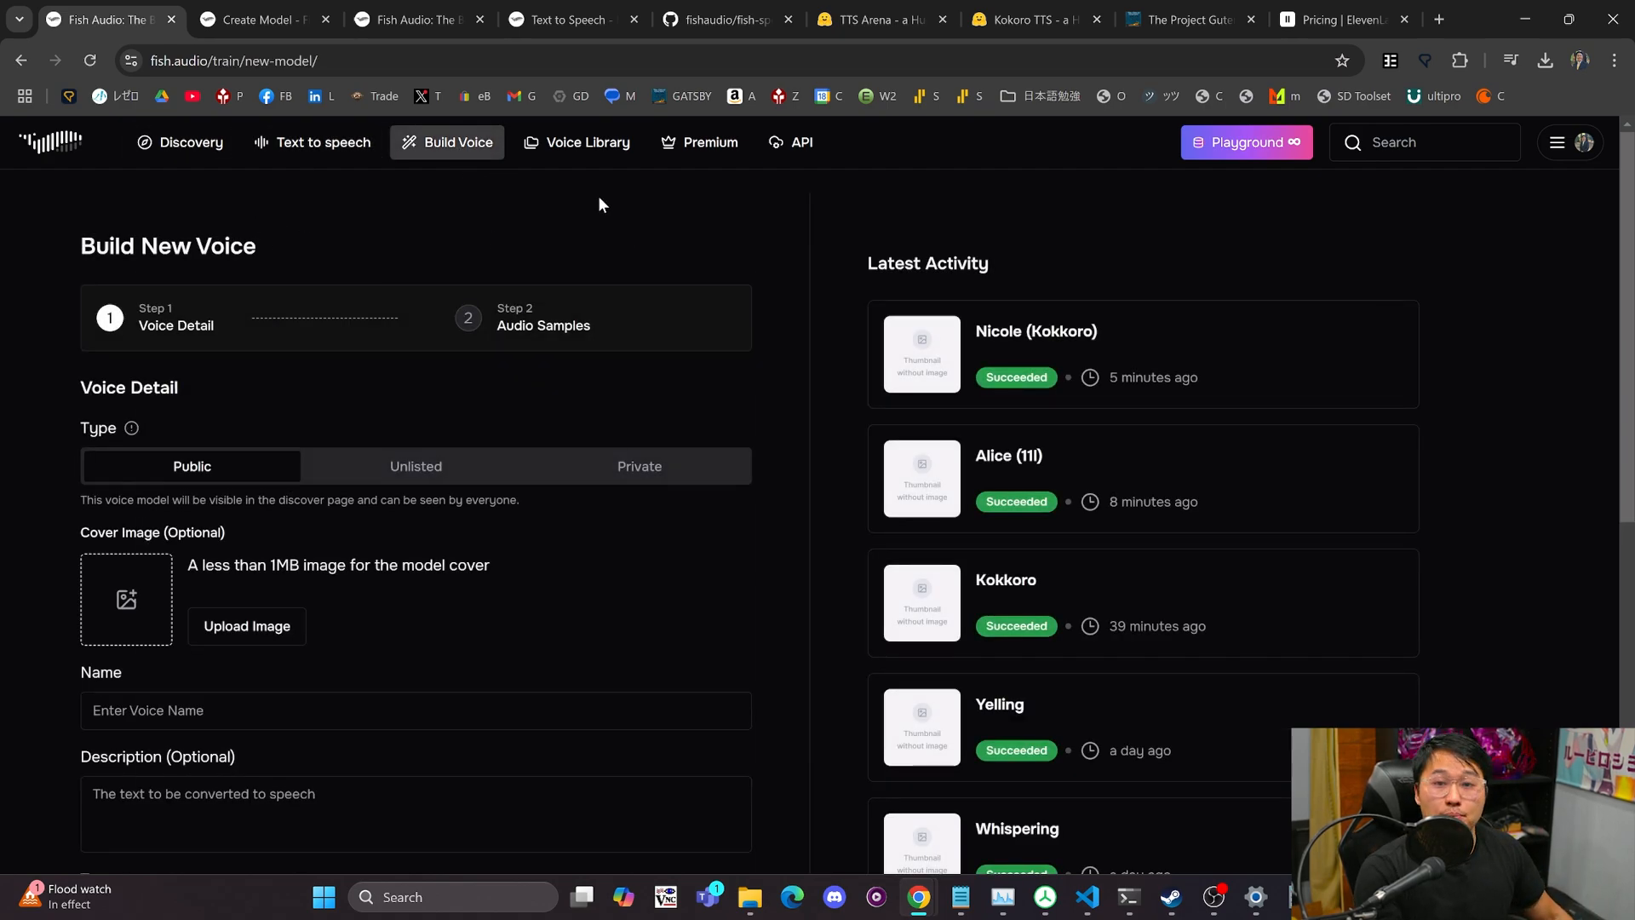
click(456, 141)
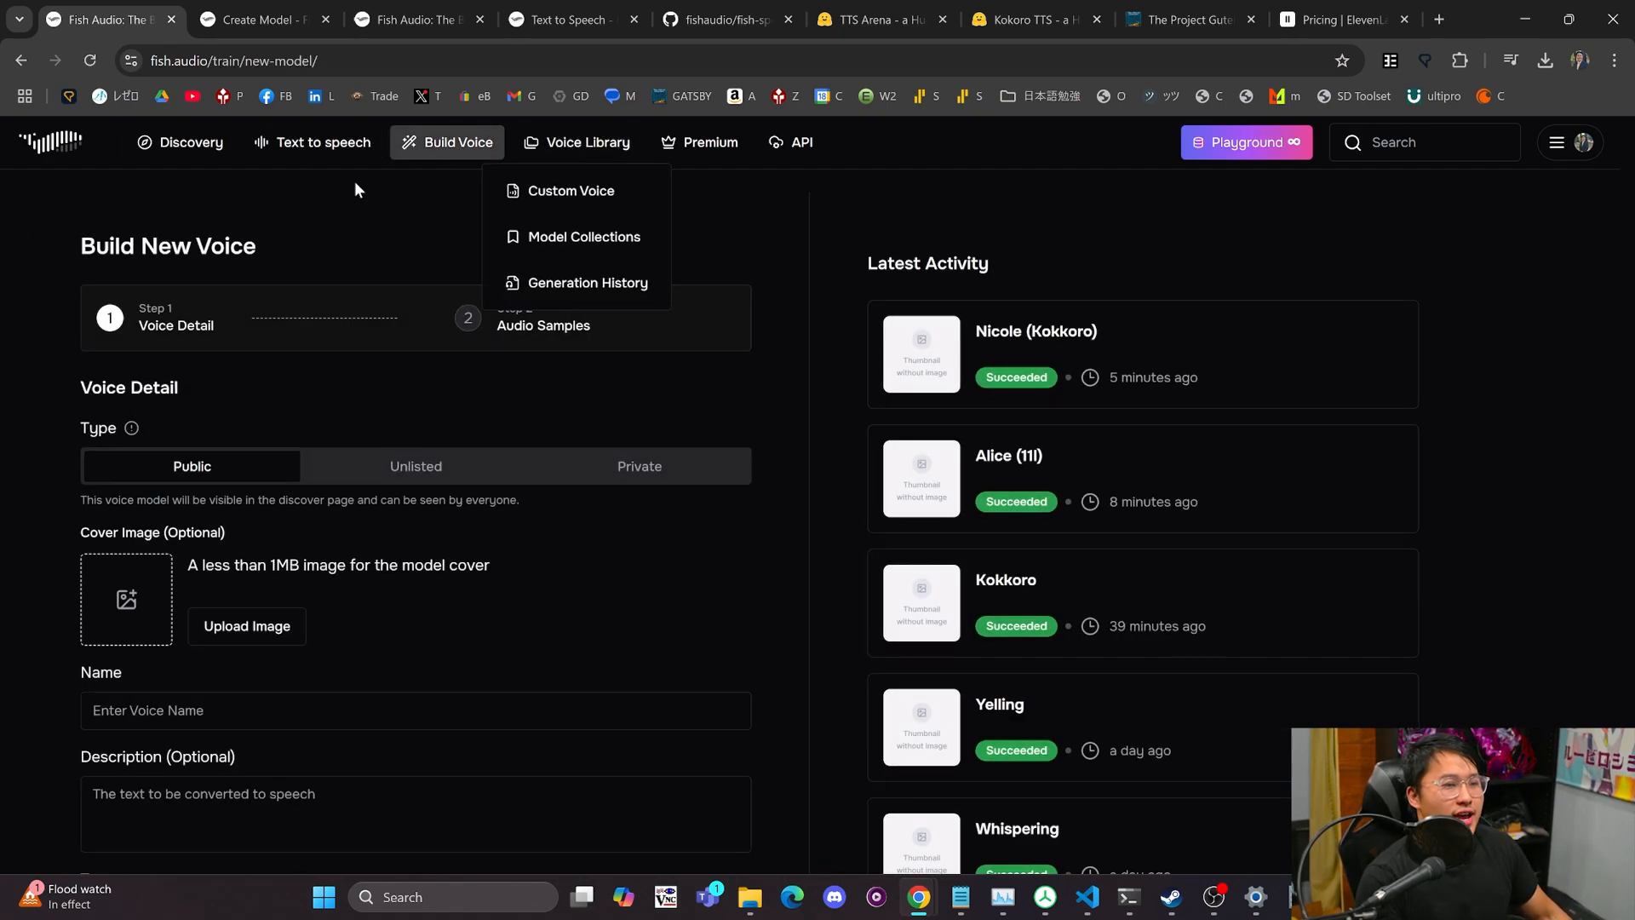
click(587, 142)
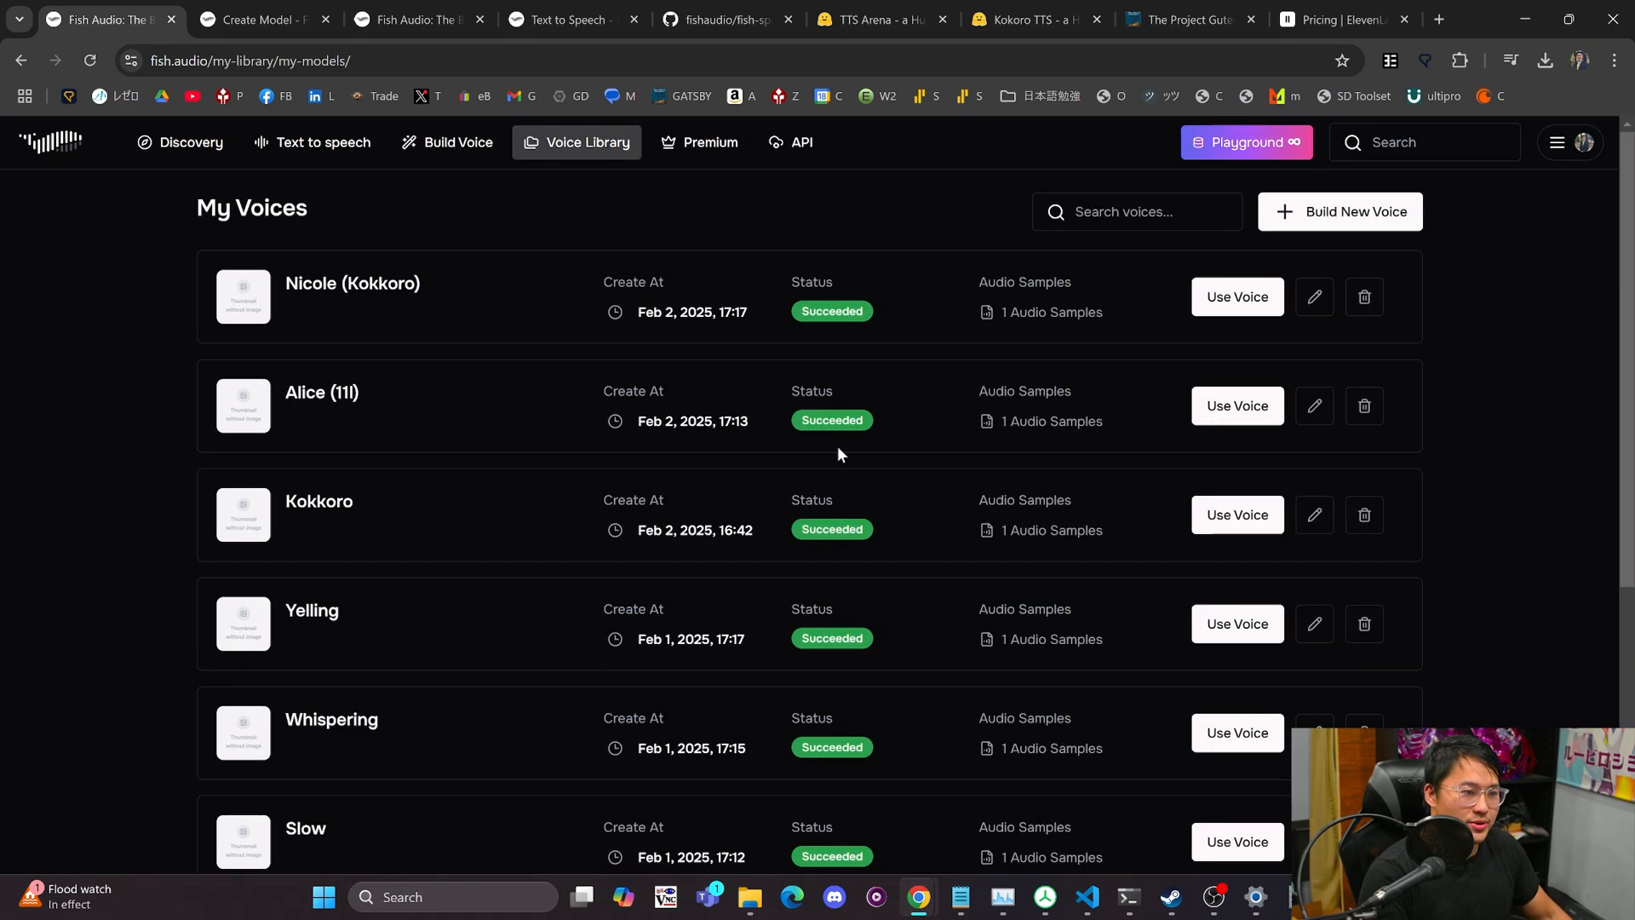
click(587, 142)
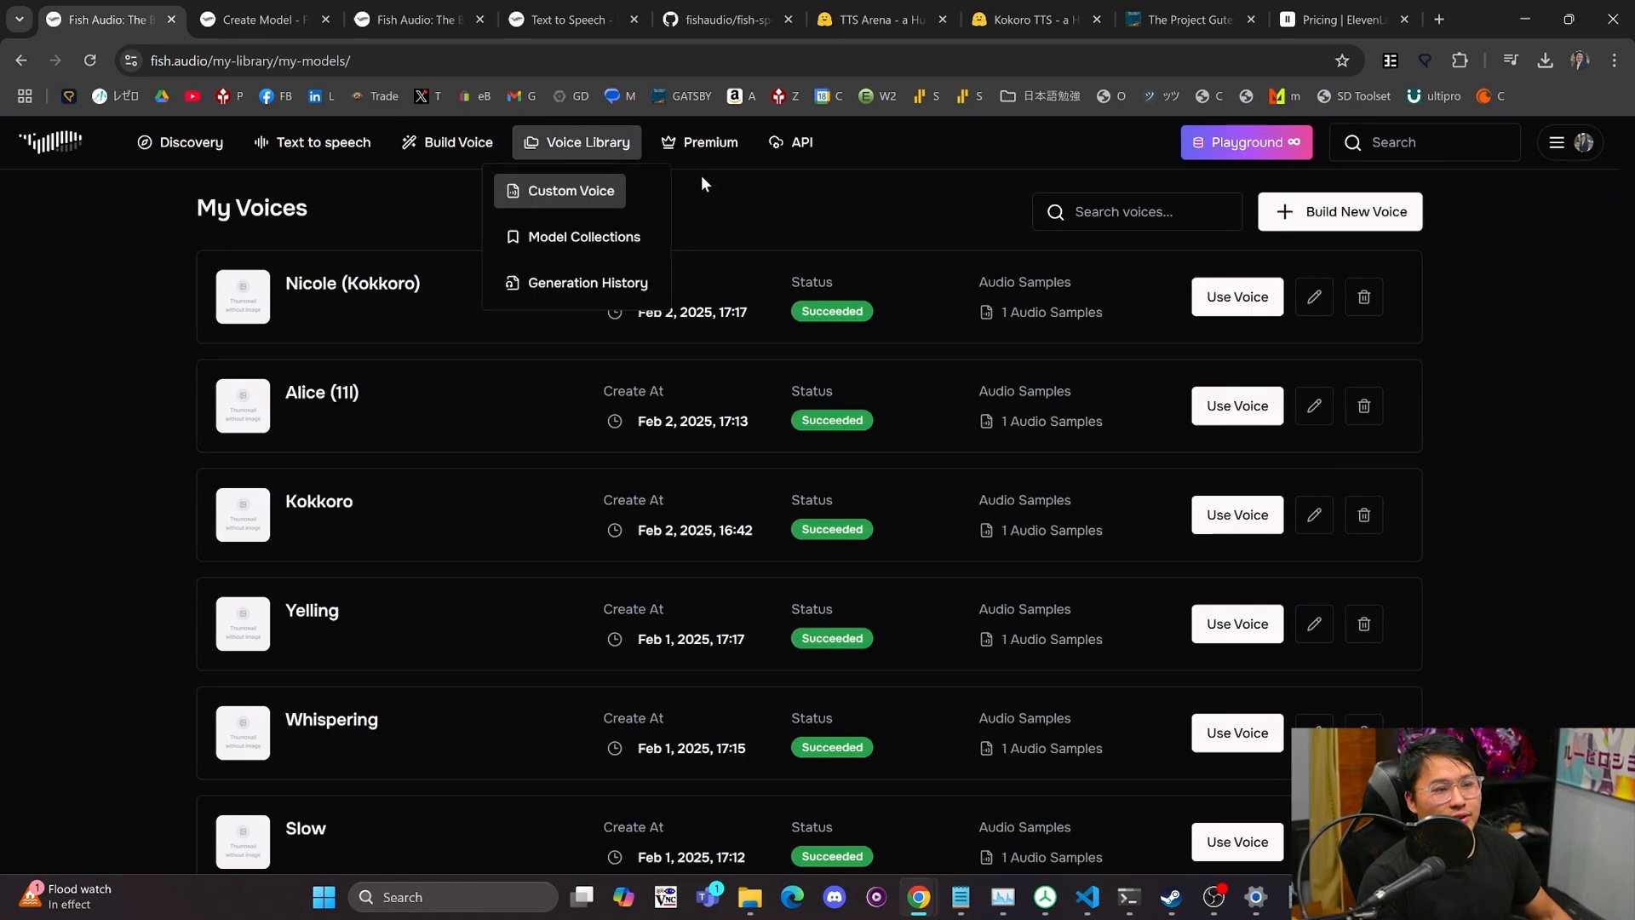
click(709, 141)
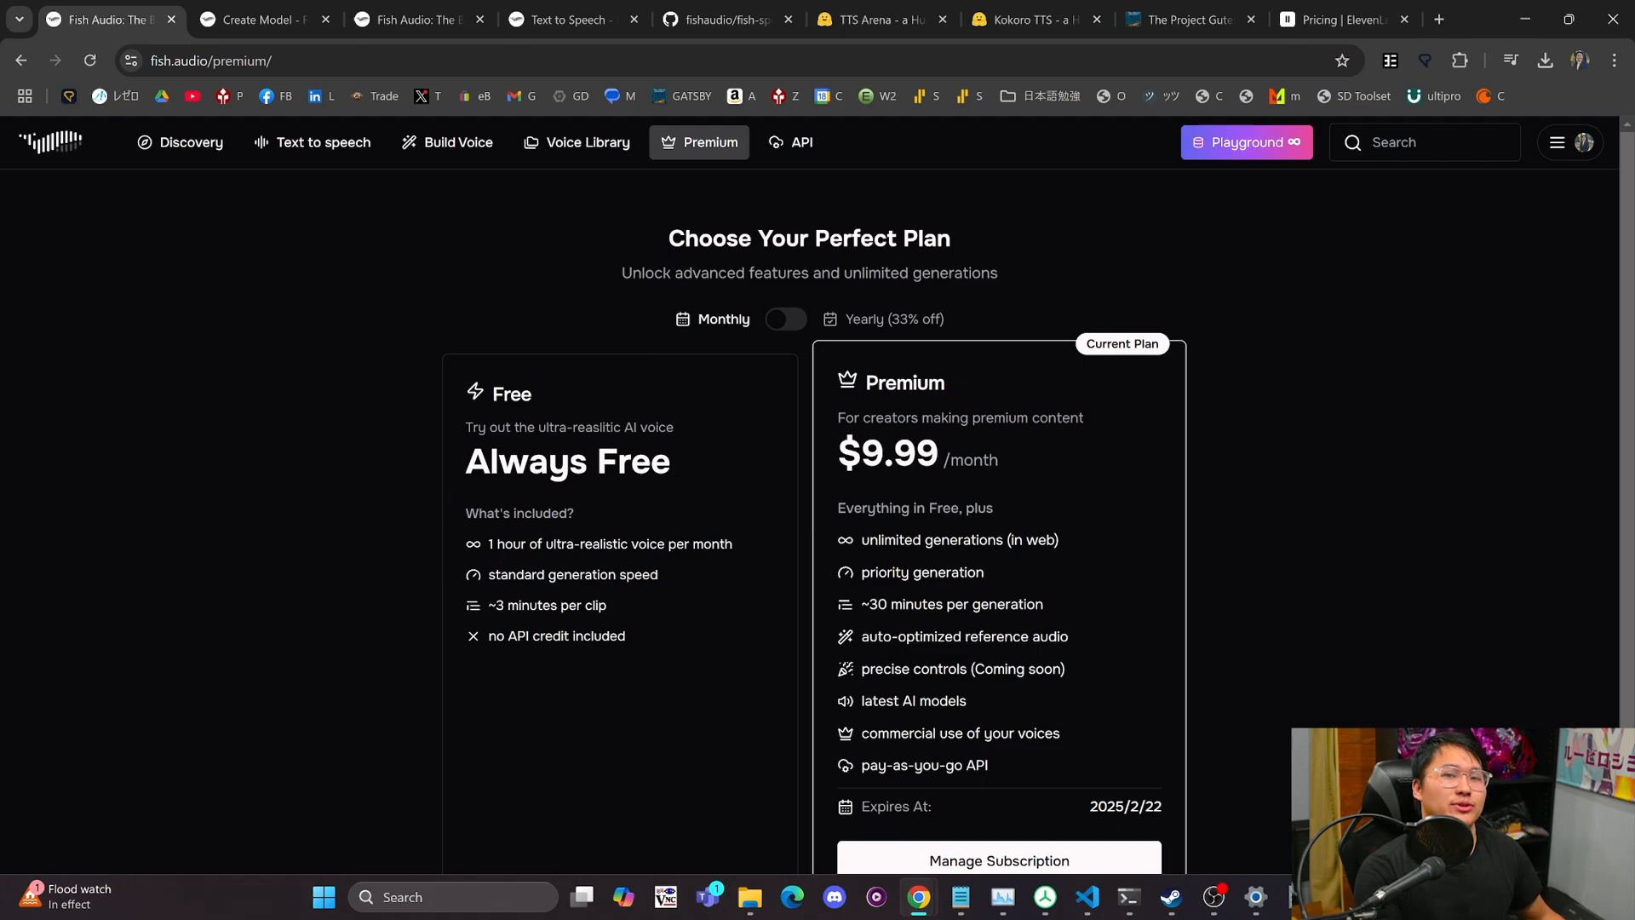
Bring up the API billing overview with the $0.98 remaining credit
click(801, 141)
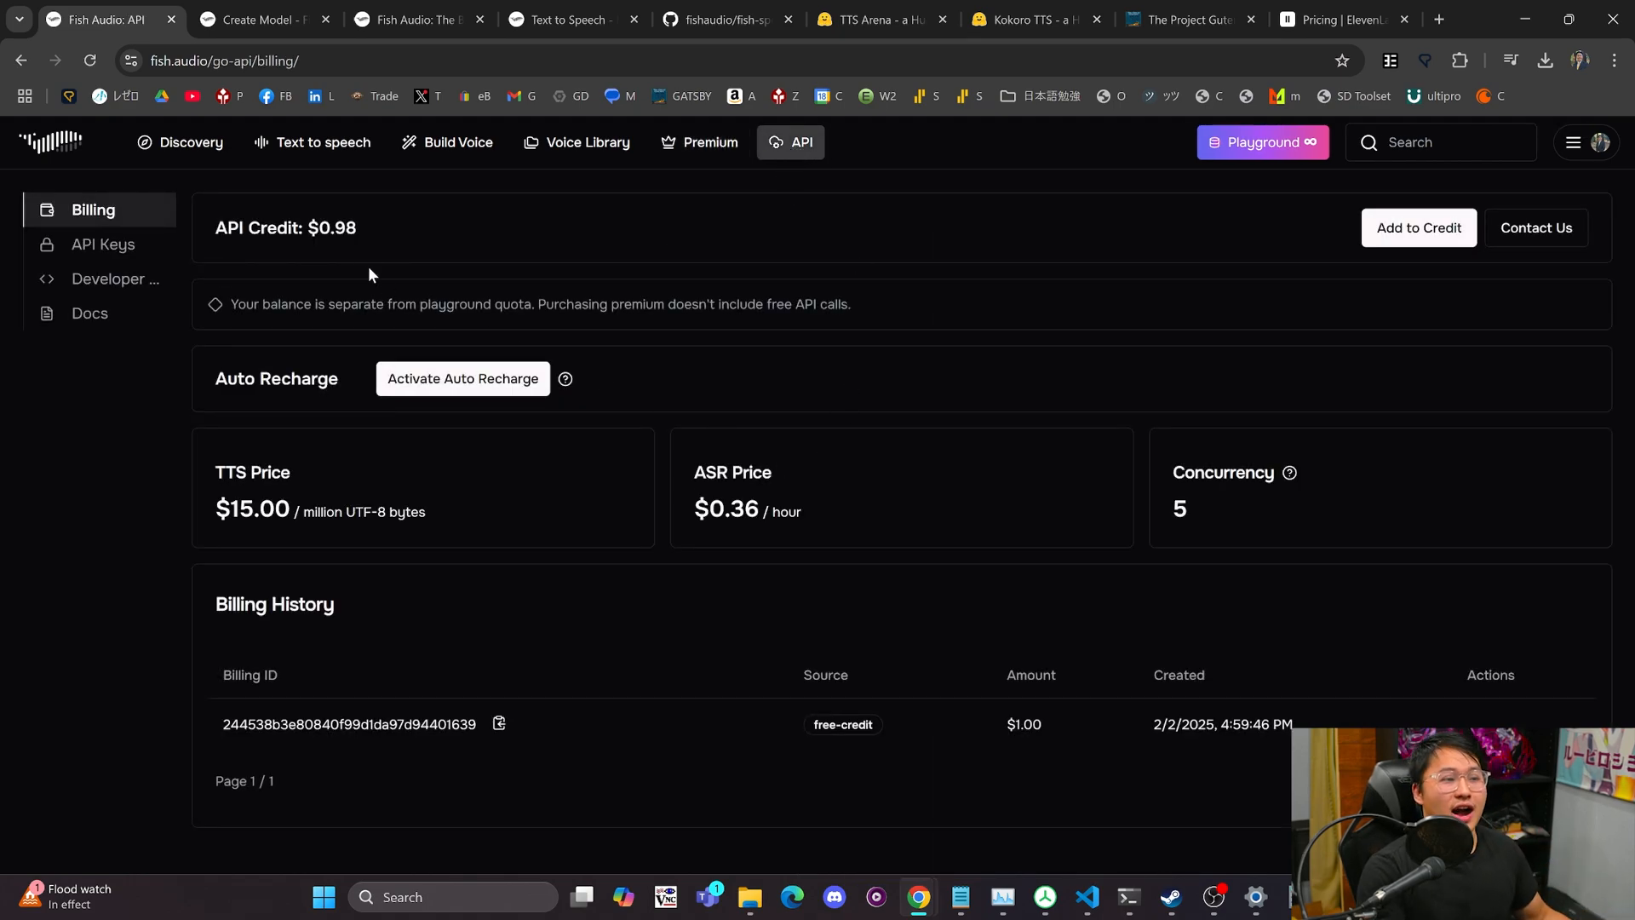
mouse_move(310, 259)
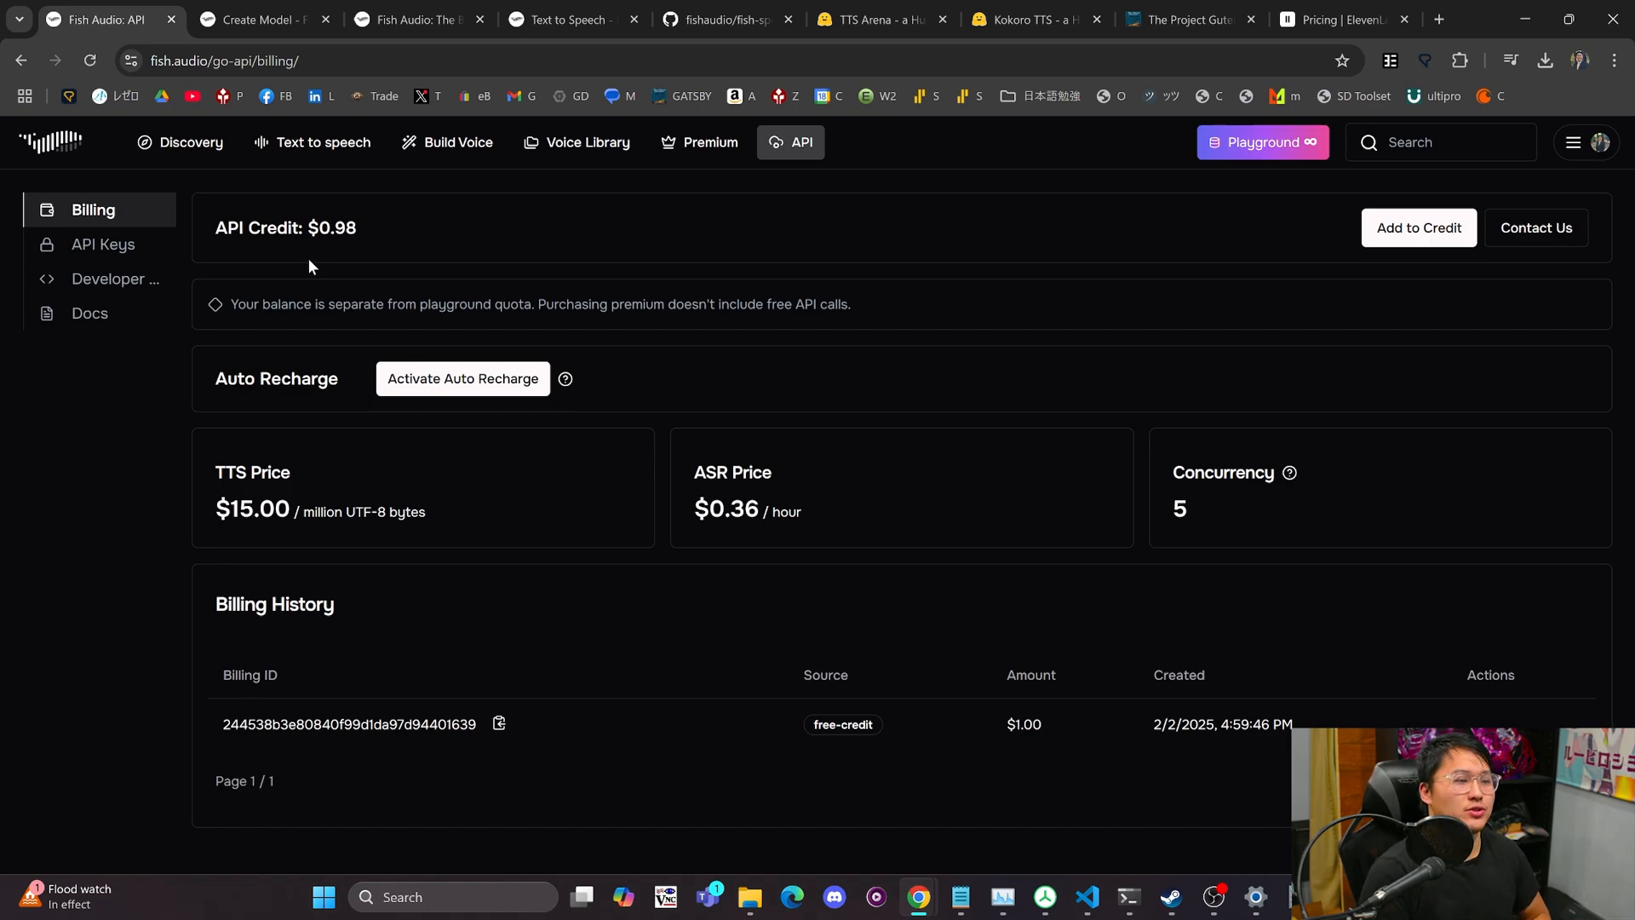
mouse_move(383, 521)
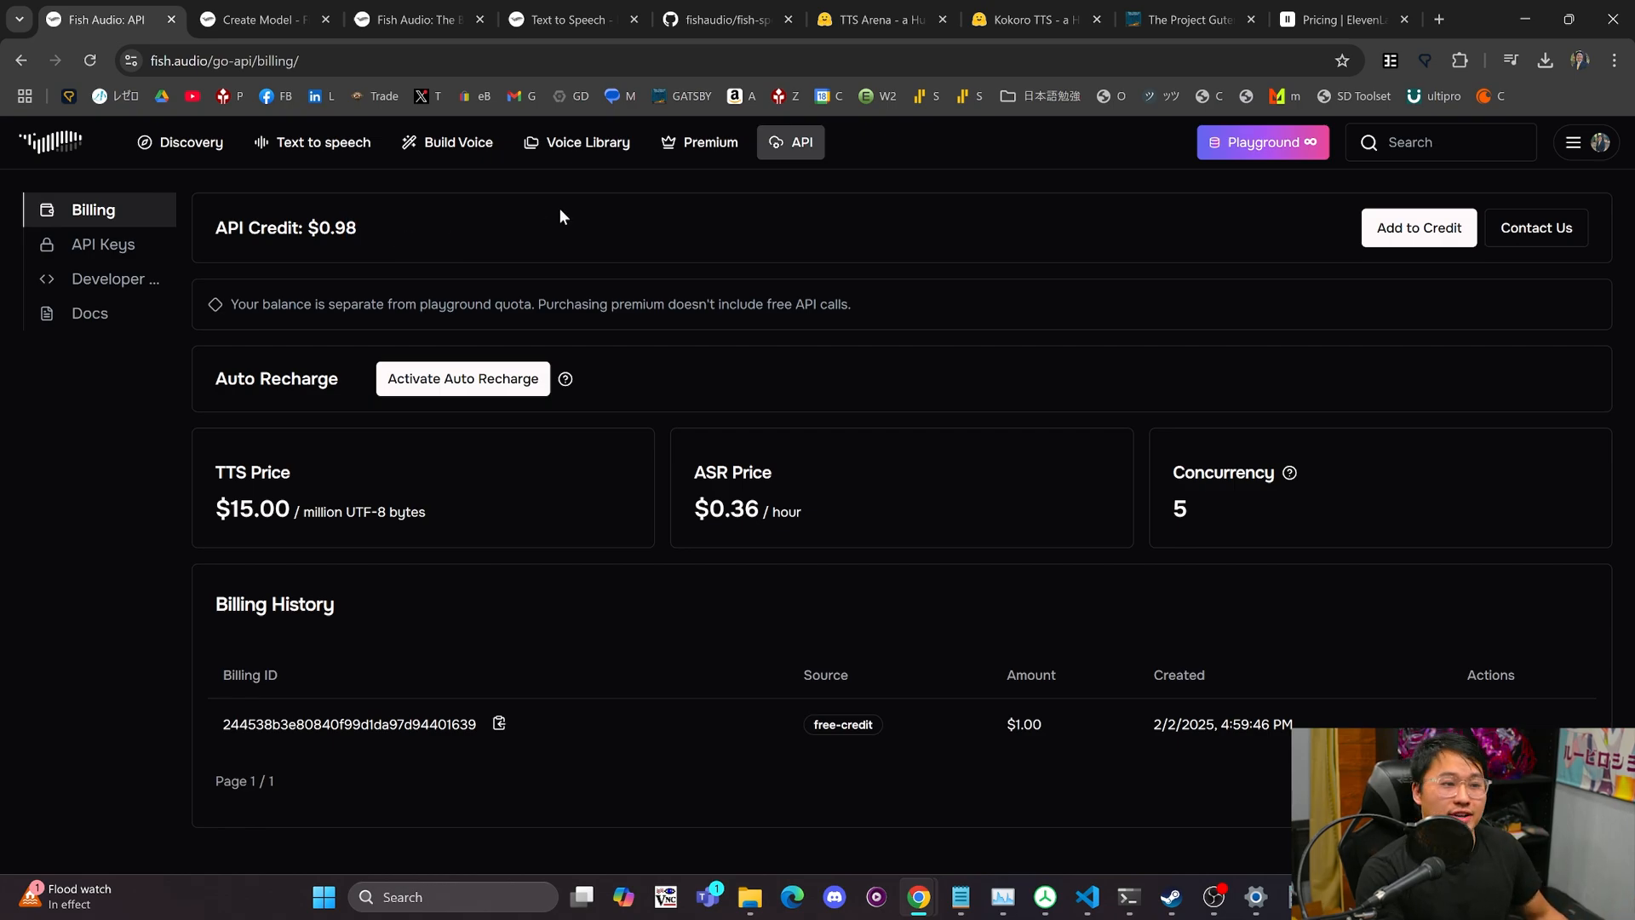
mouse_move(305, 187)
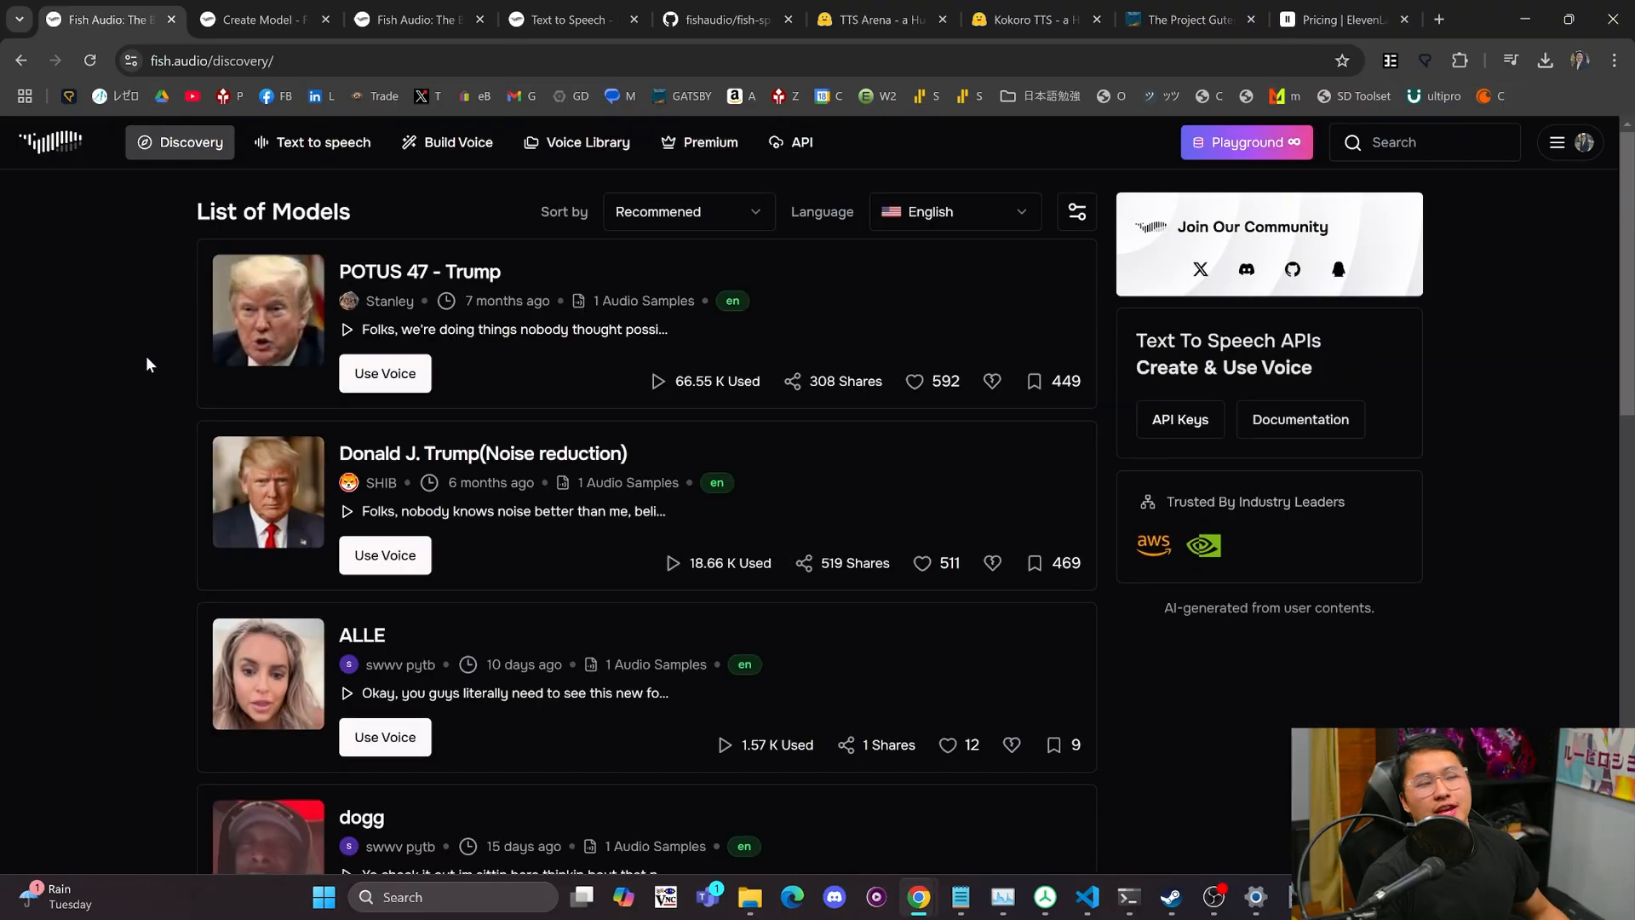
Scroll down through the Discovery list of community voice models
scroll(down, 3)
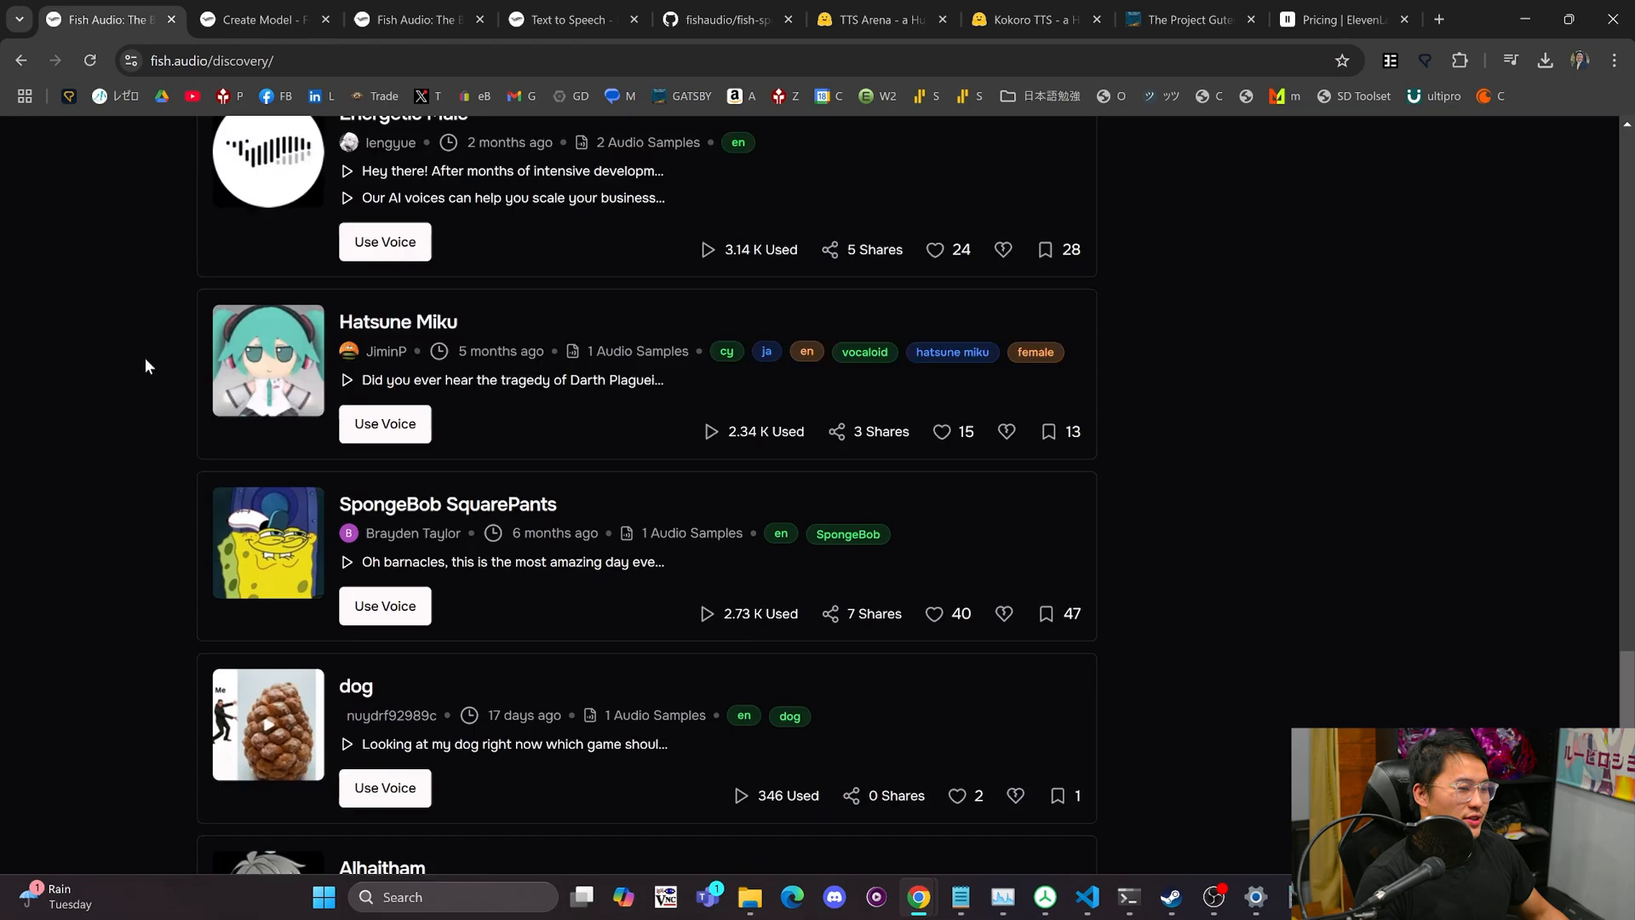
scroll(down, 3)
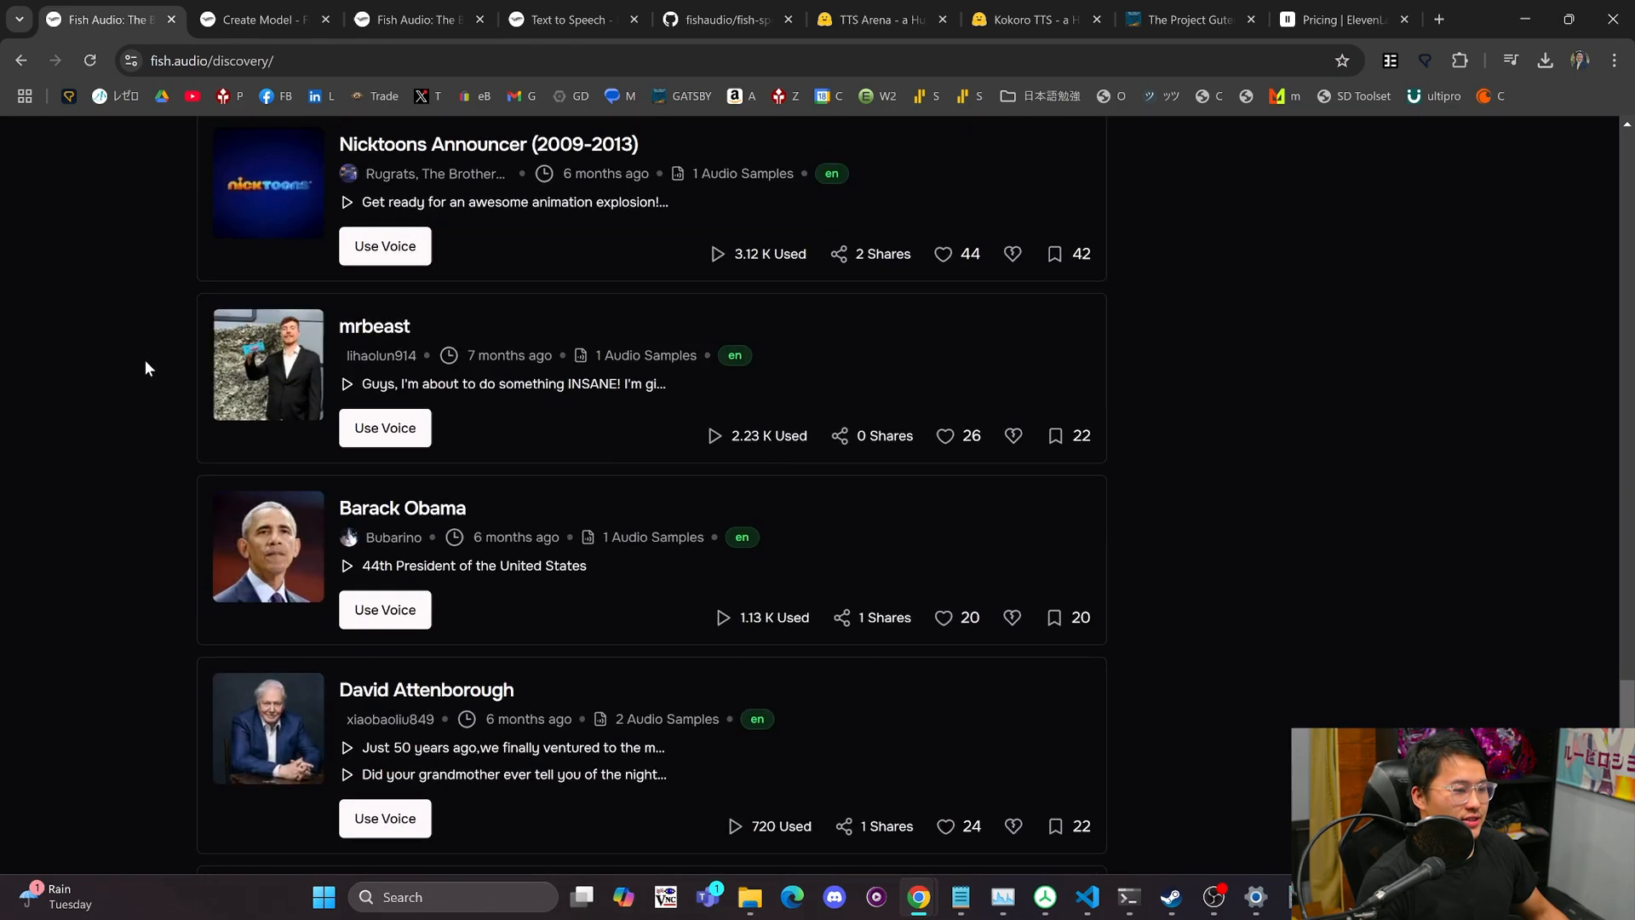
scroll(down, 3)
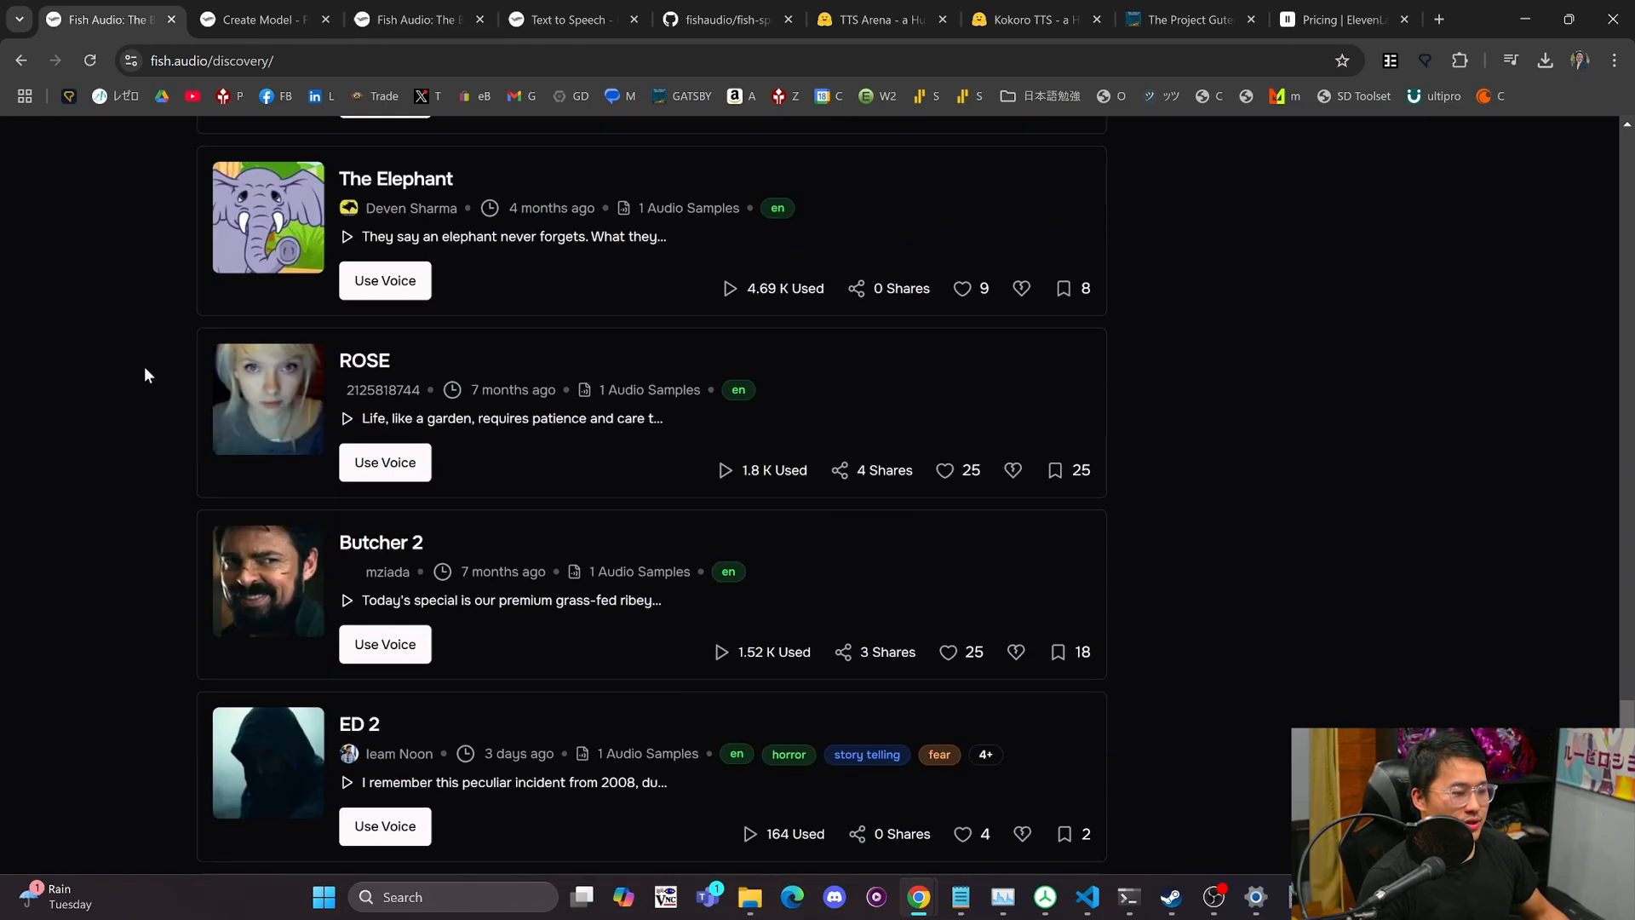
scroll(down, 3)
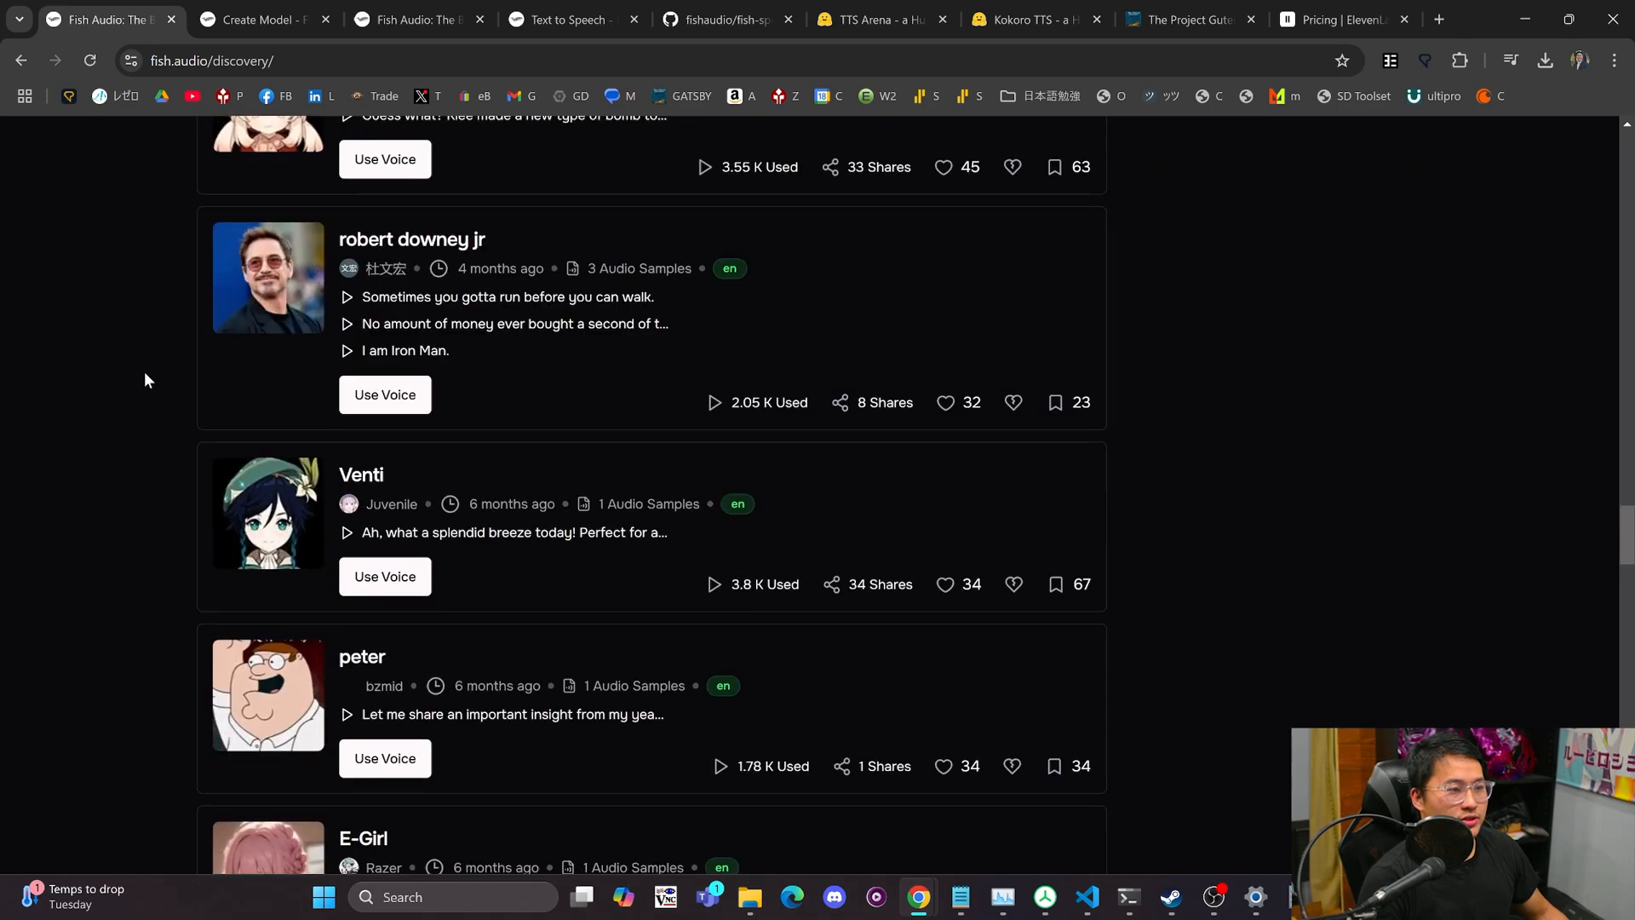
scroll(down, 3)
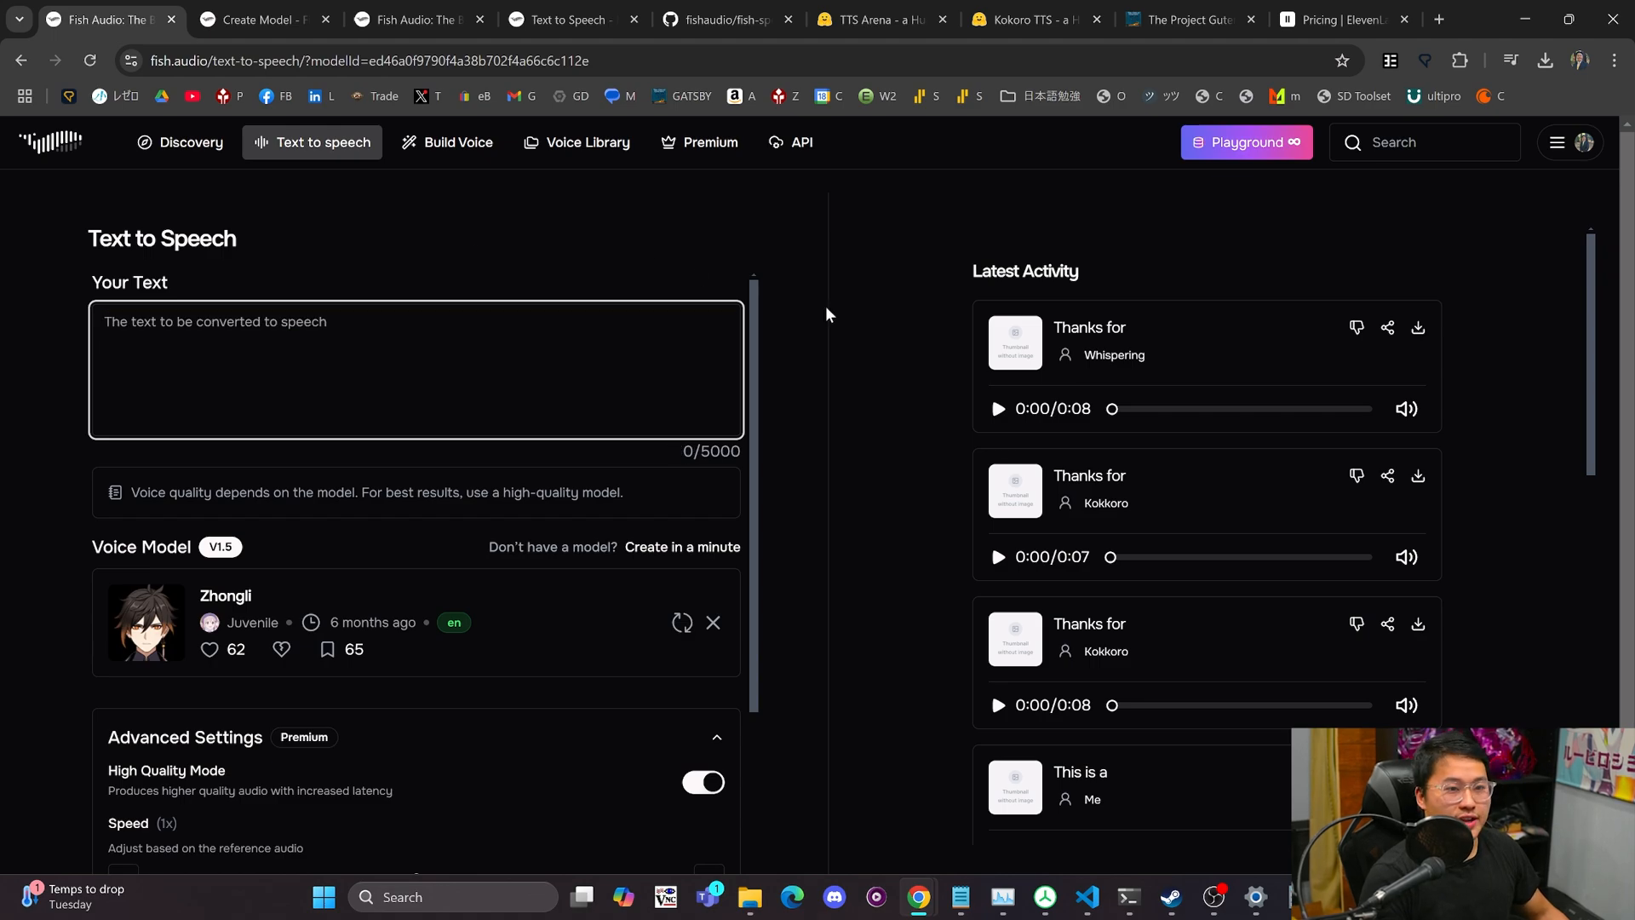
Enter the Gatsby 'unusually communicative' passage, trim the extra sentences, and toggle High Quality Mode
text(He didn't say any more, but we've always been unusually communicative in a reserved way, and I understood that he meant a great deal more than that. In consequence, I'm inclined to reserve all judgements, a habit that has opened up many curious natures to me and also made me the victim of not a few veteran bores.)
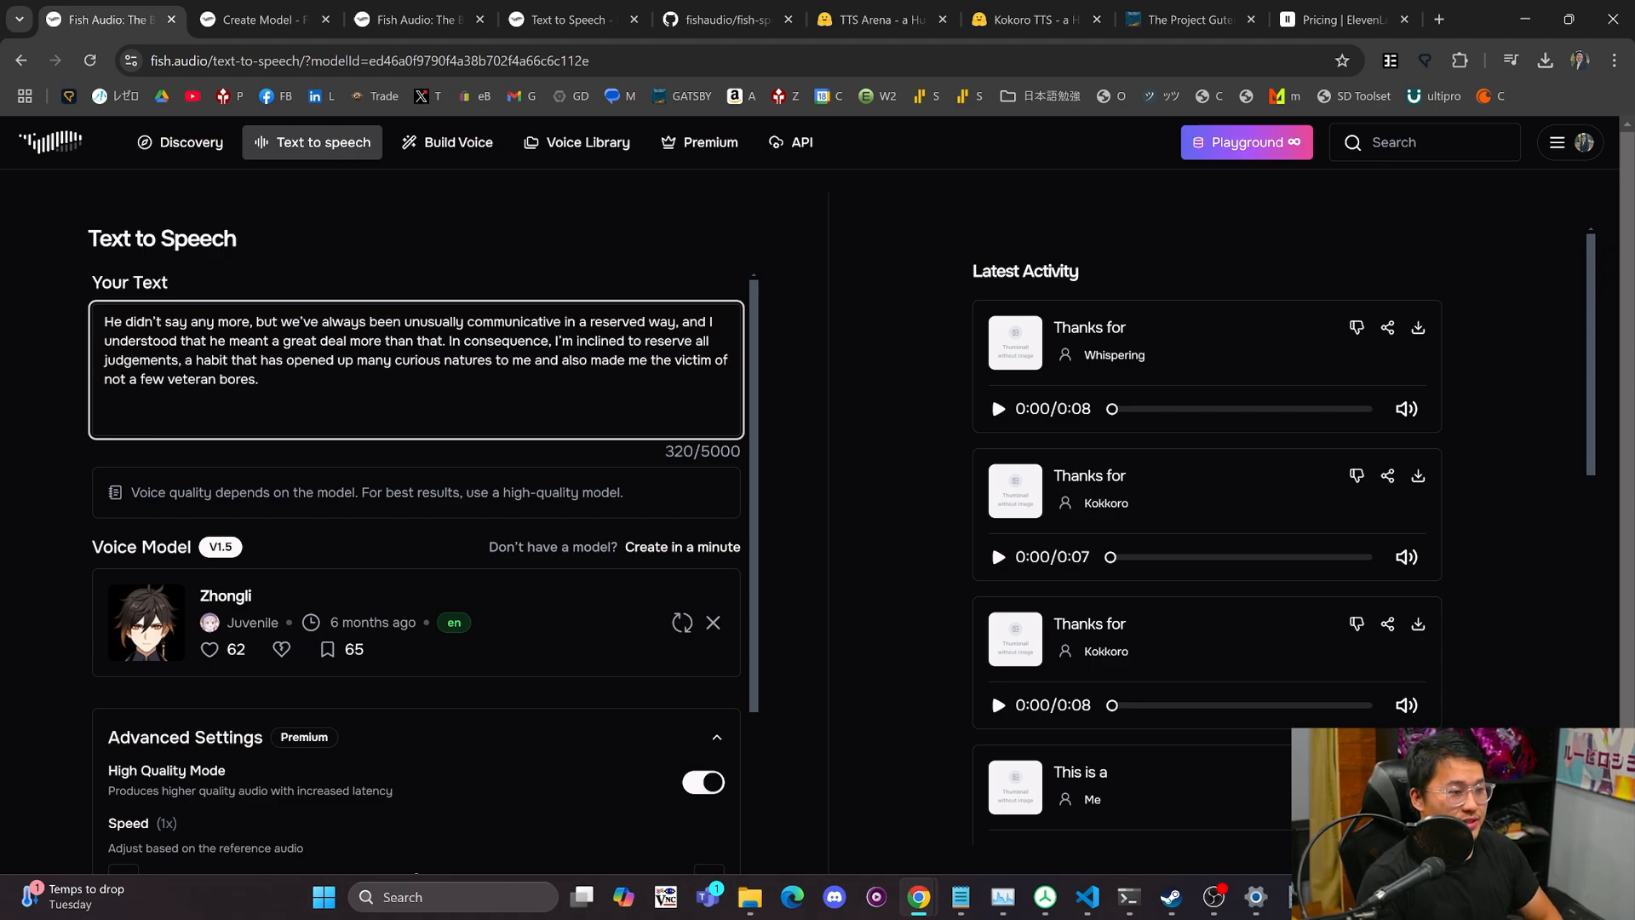
drag(448, 340, 257, 378)
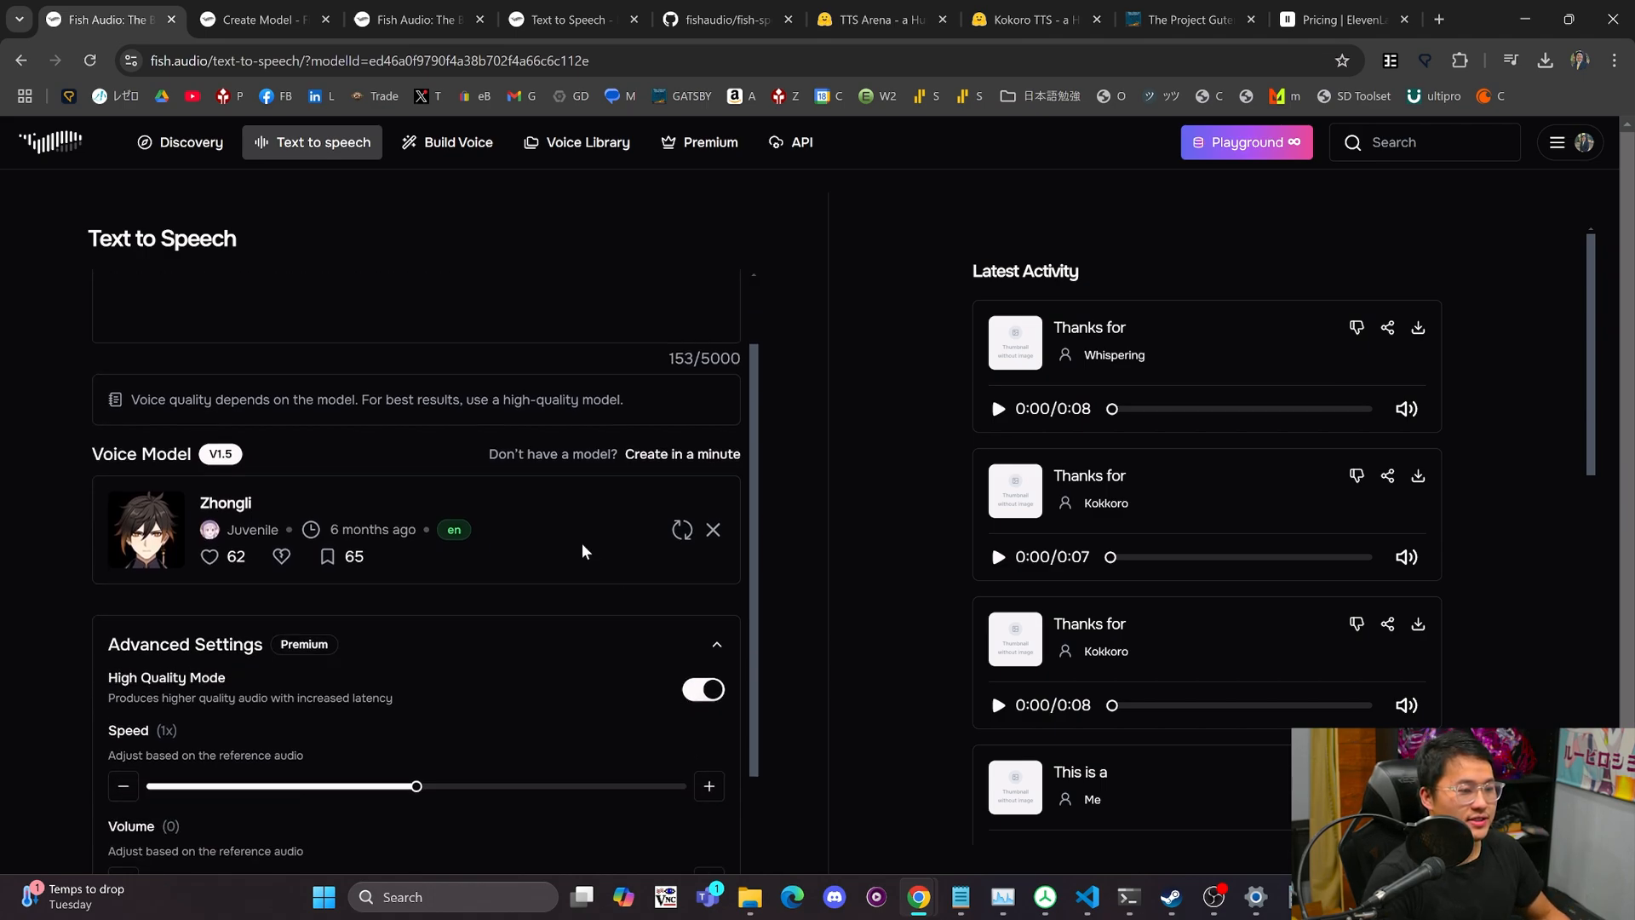
scroll(down, 3)
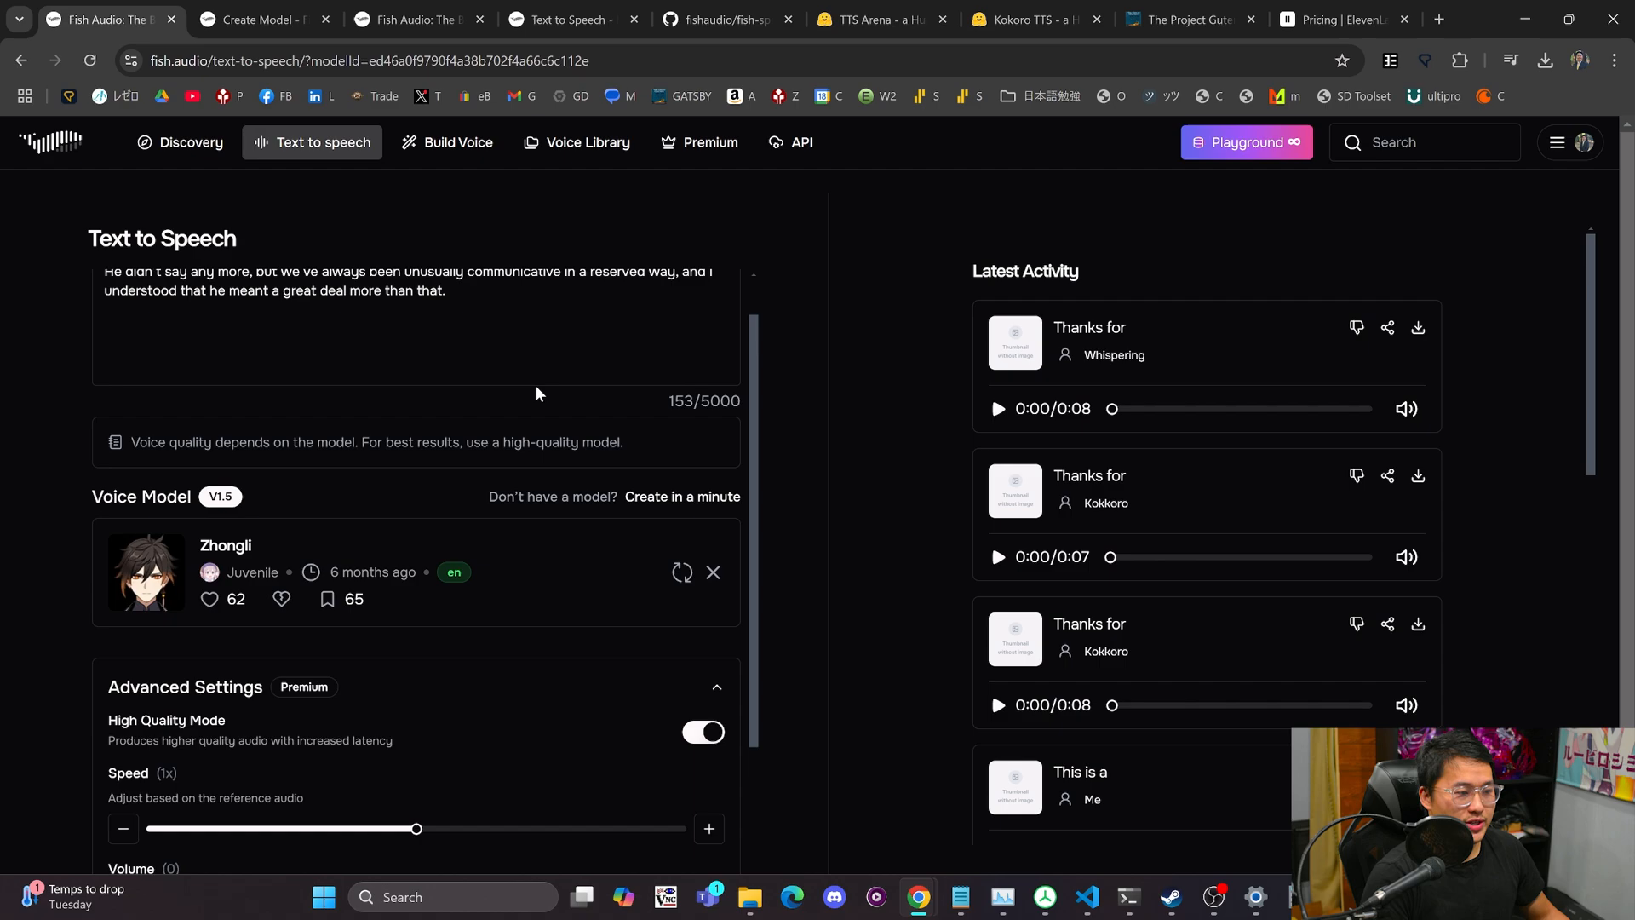
scroll(down, 3)
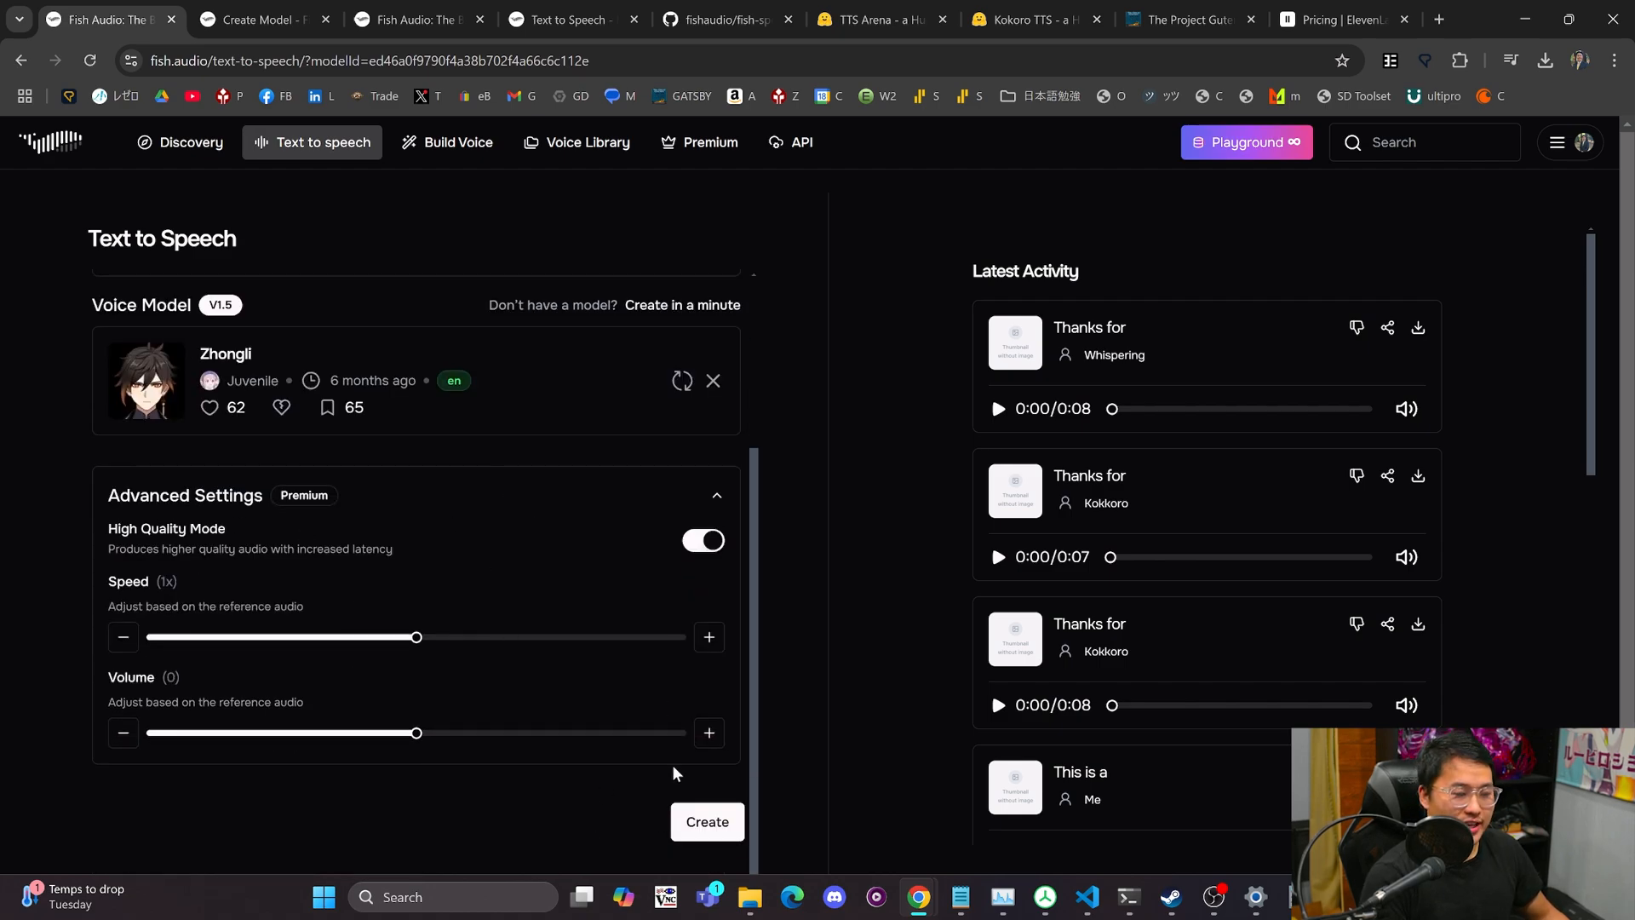
click(702, 540)
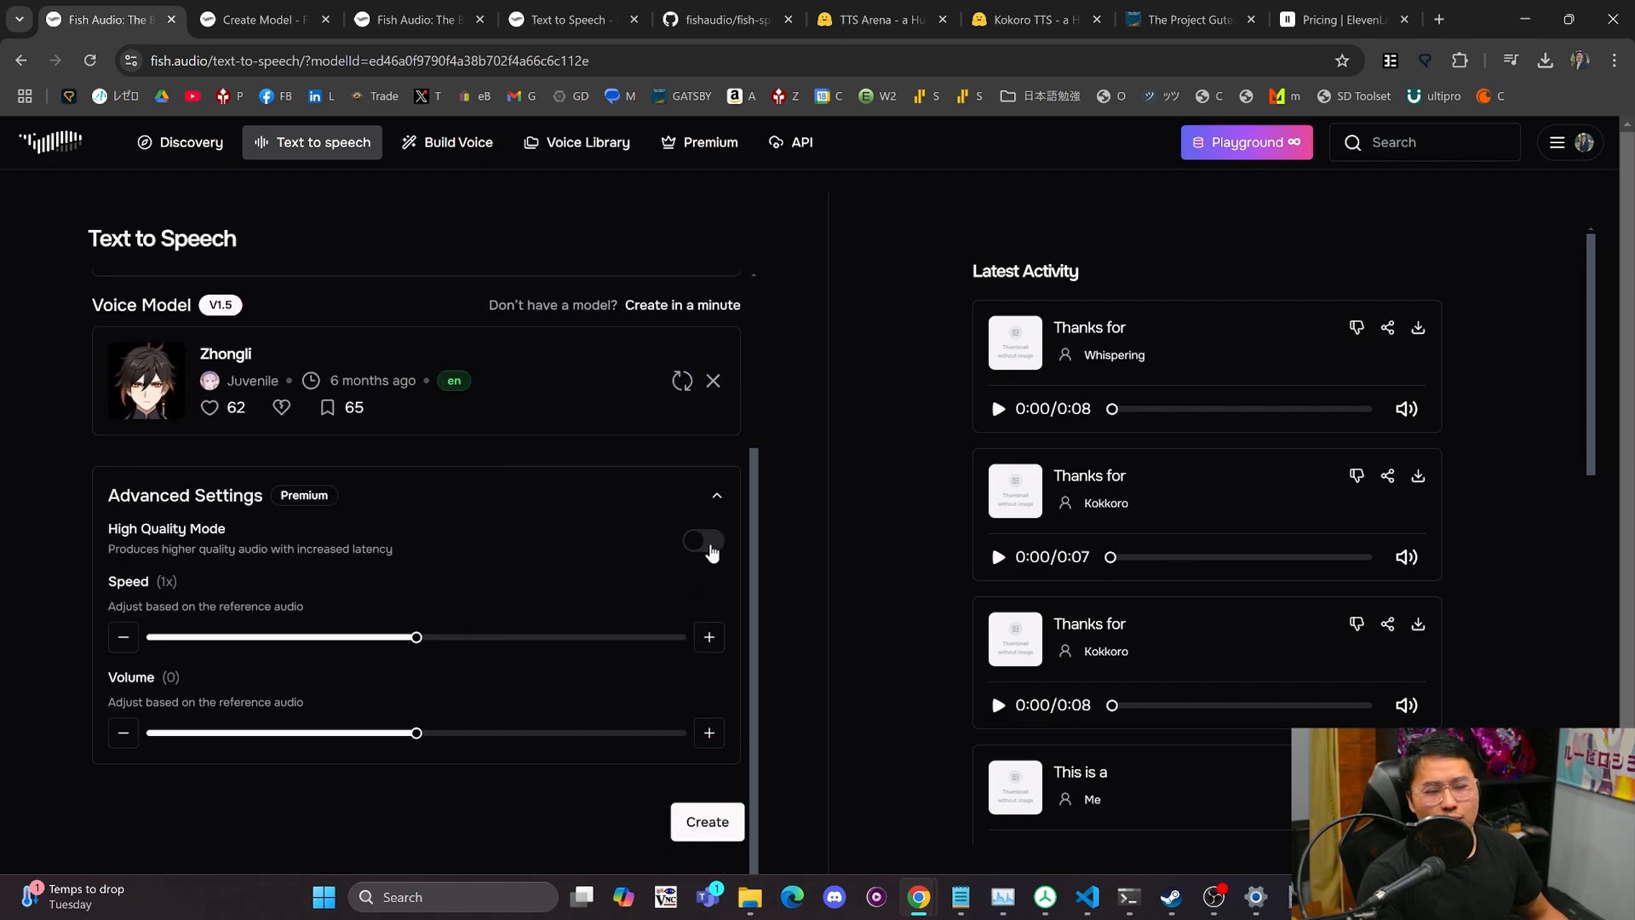
click(701, 540)
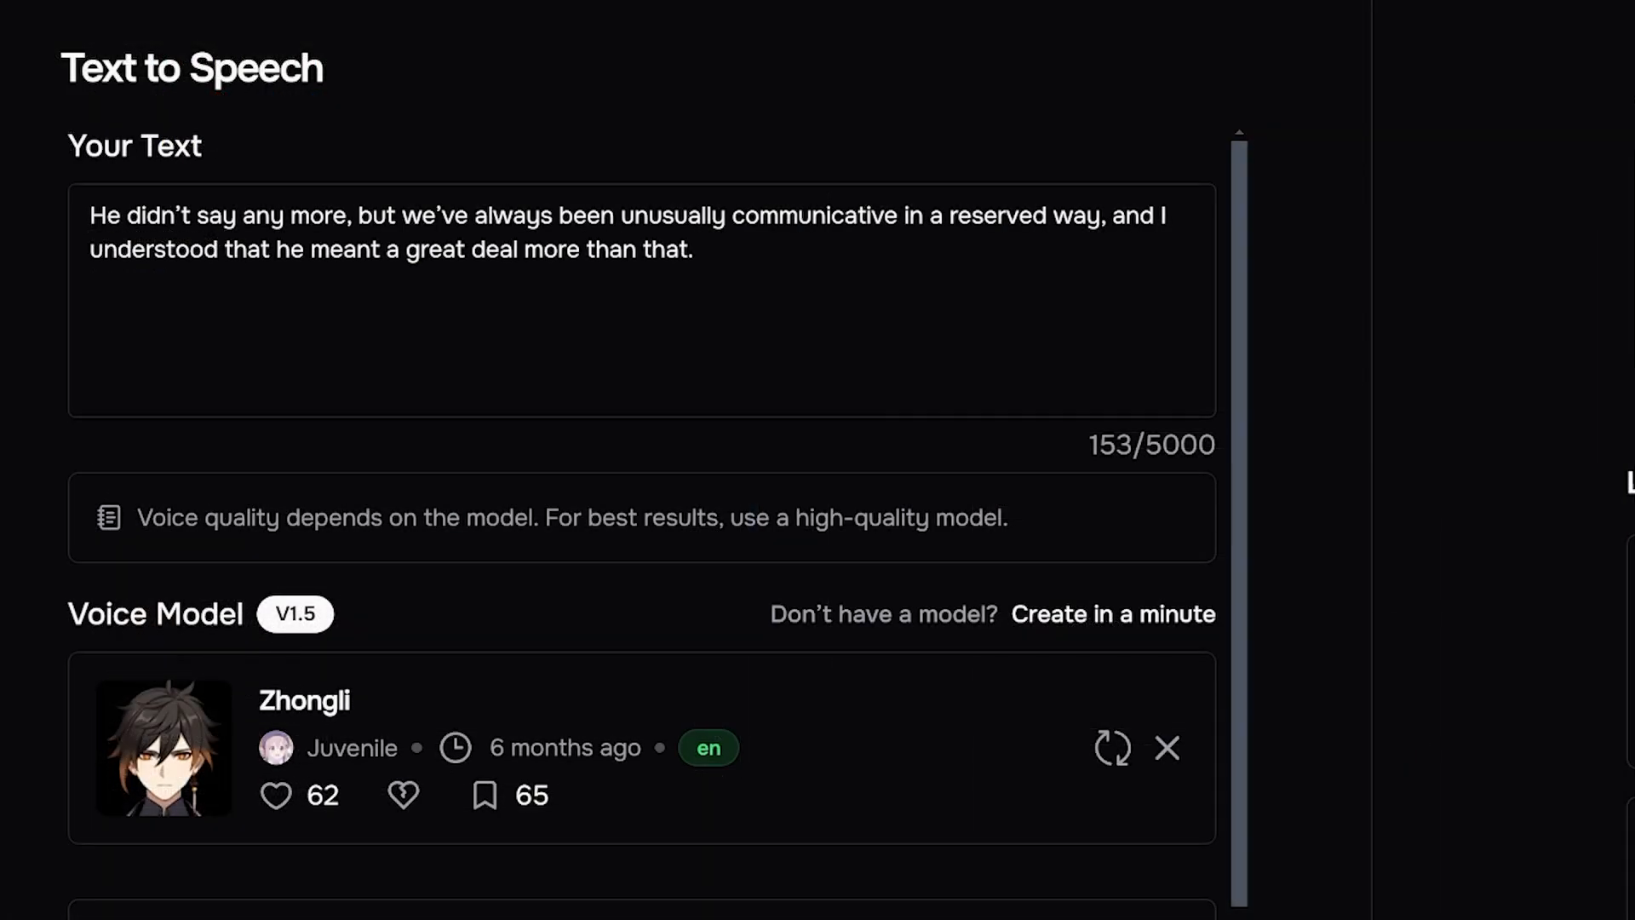
mouse_move(468, 441)
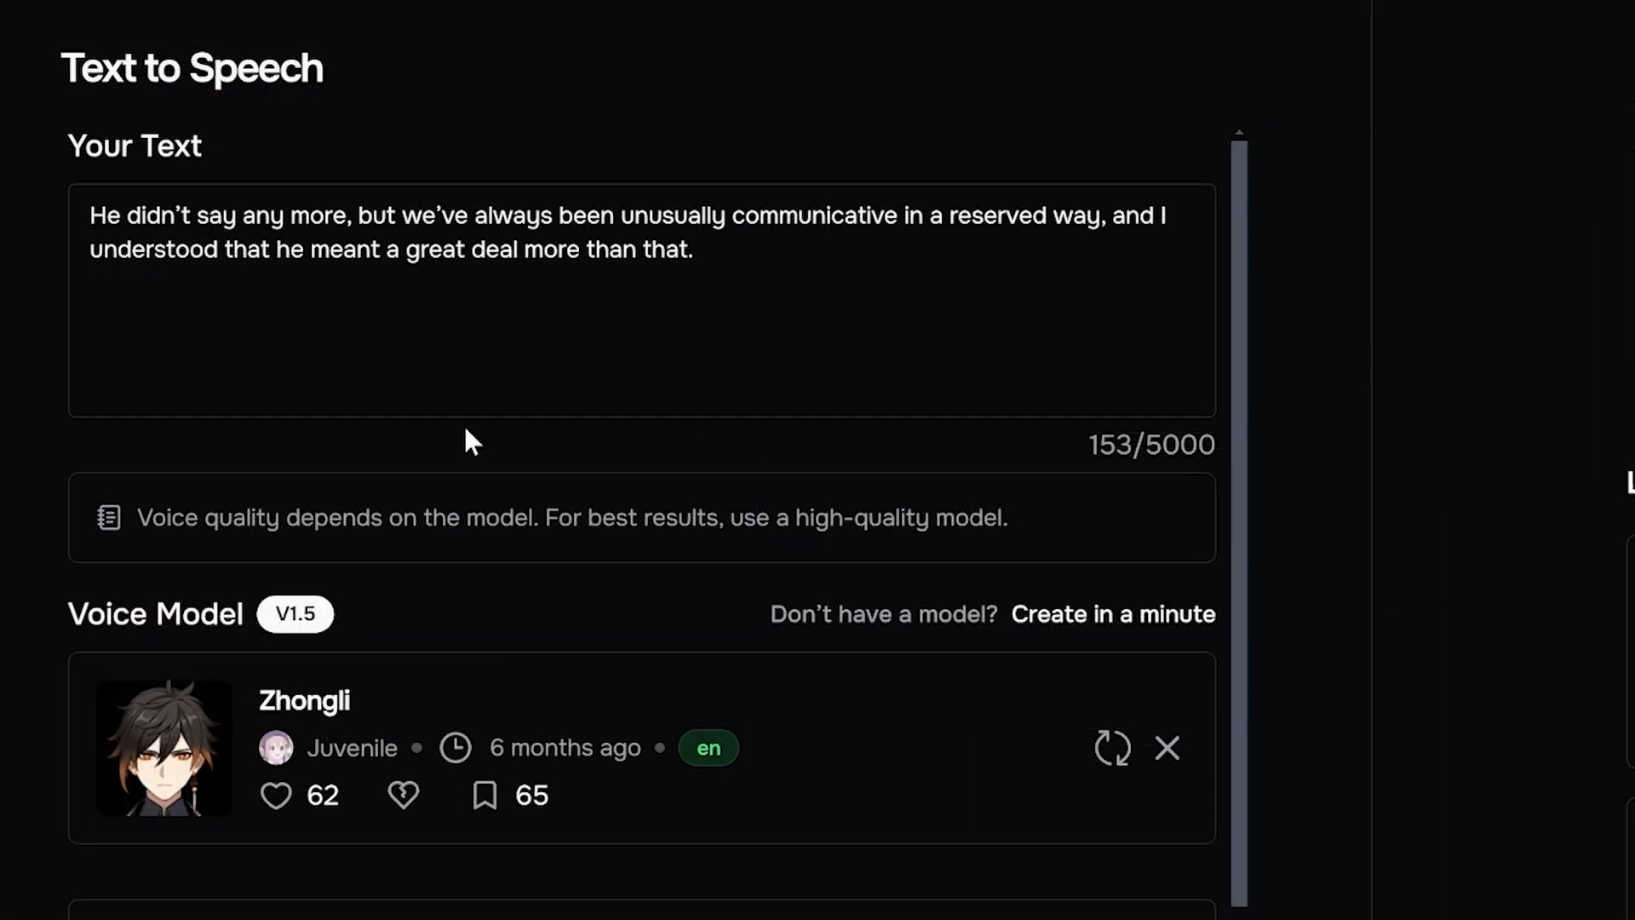
mouse_move(15, 417)
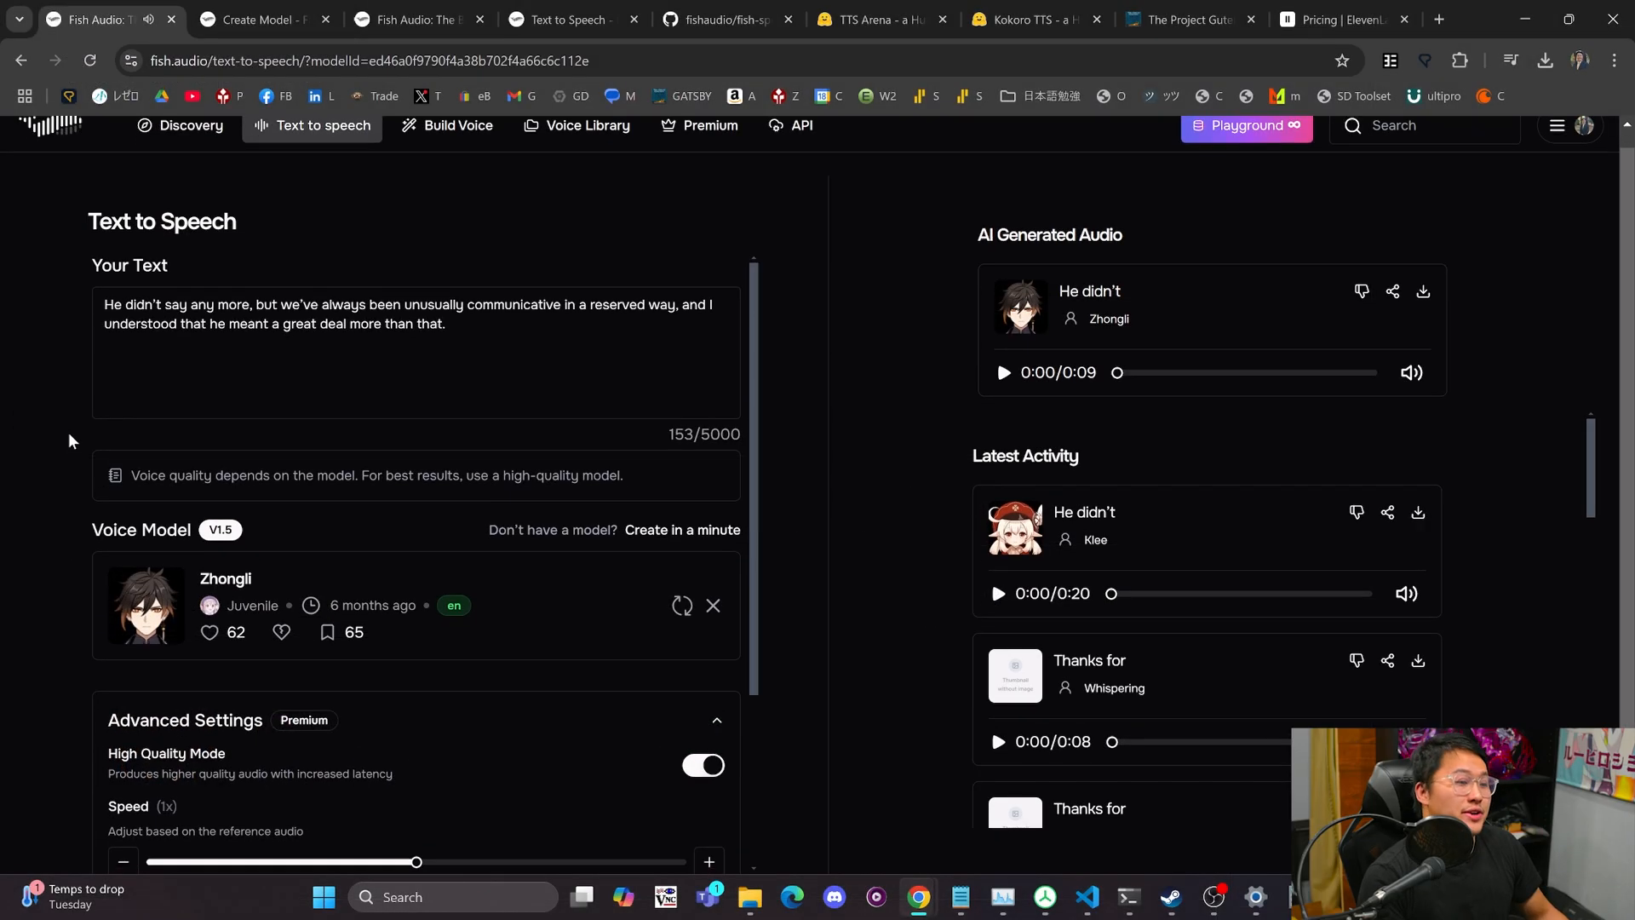
Lower the Volume slider in Advanced Settings and create a second Zhongli clip
scroll(down, 3)
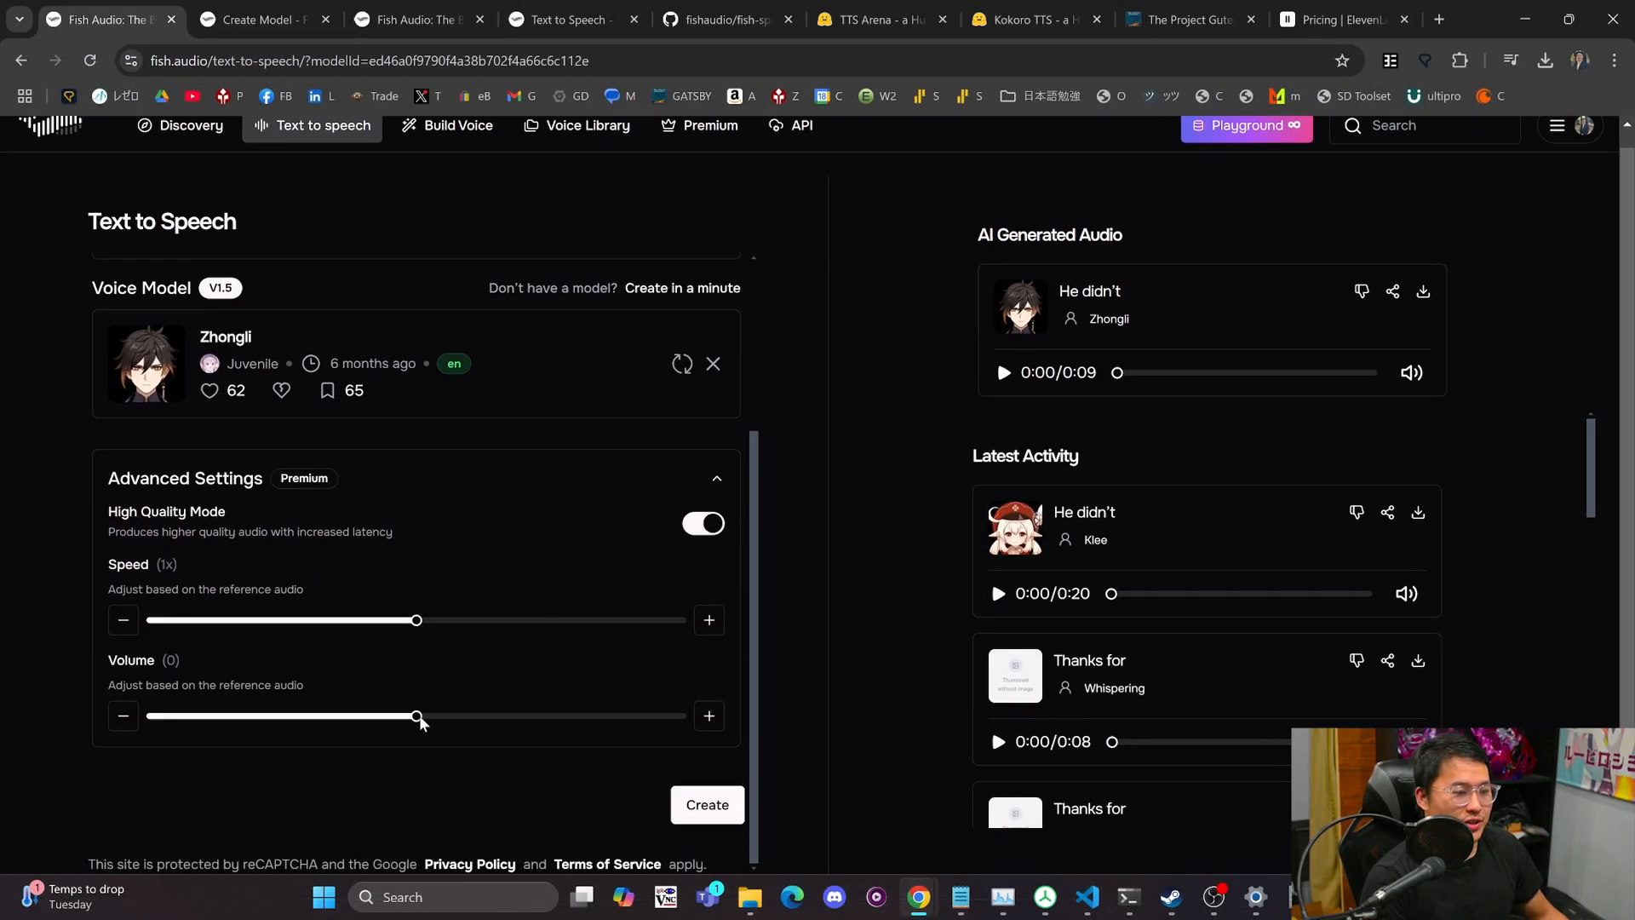
drag(415, 715, 286, 715)
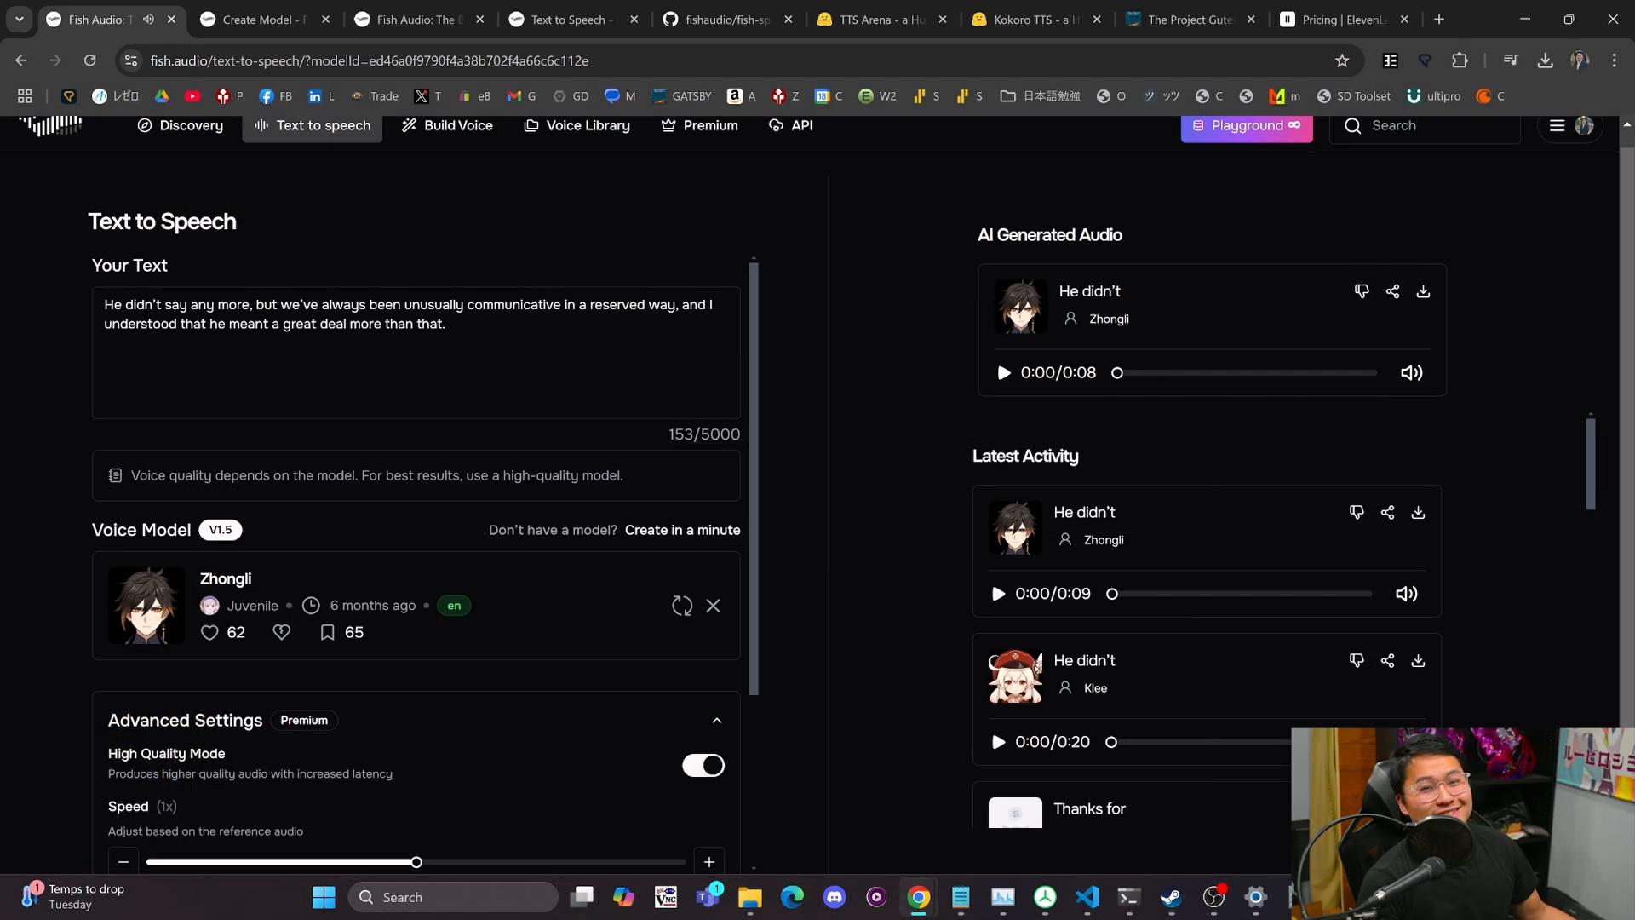
click(143, 605)
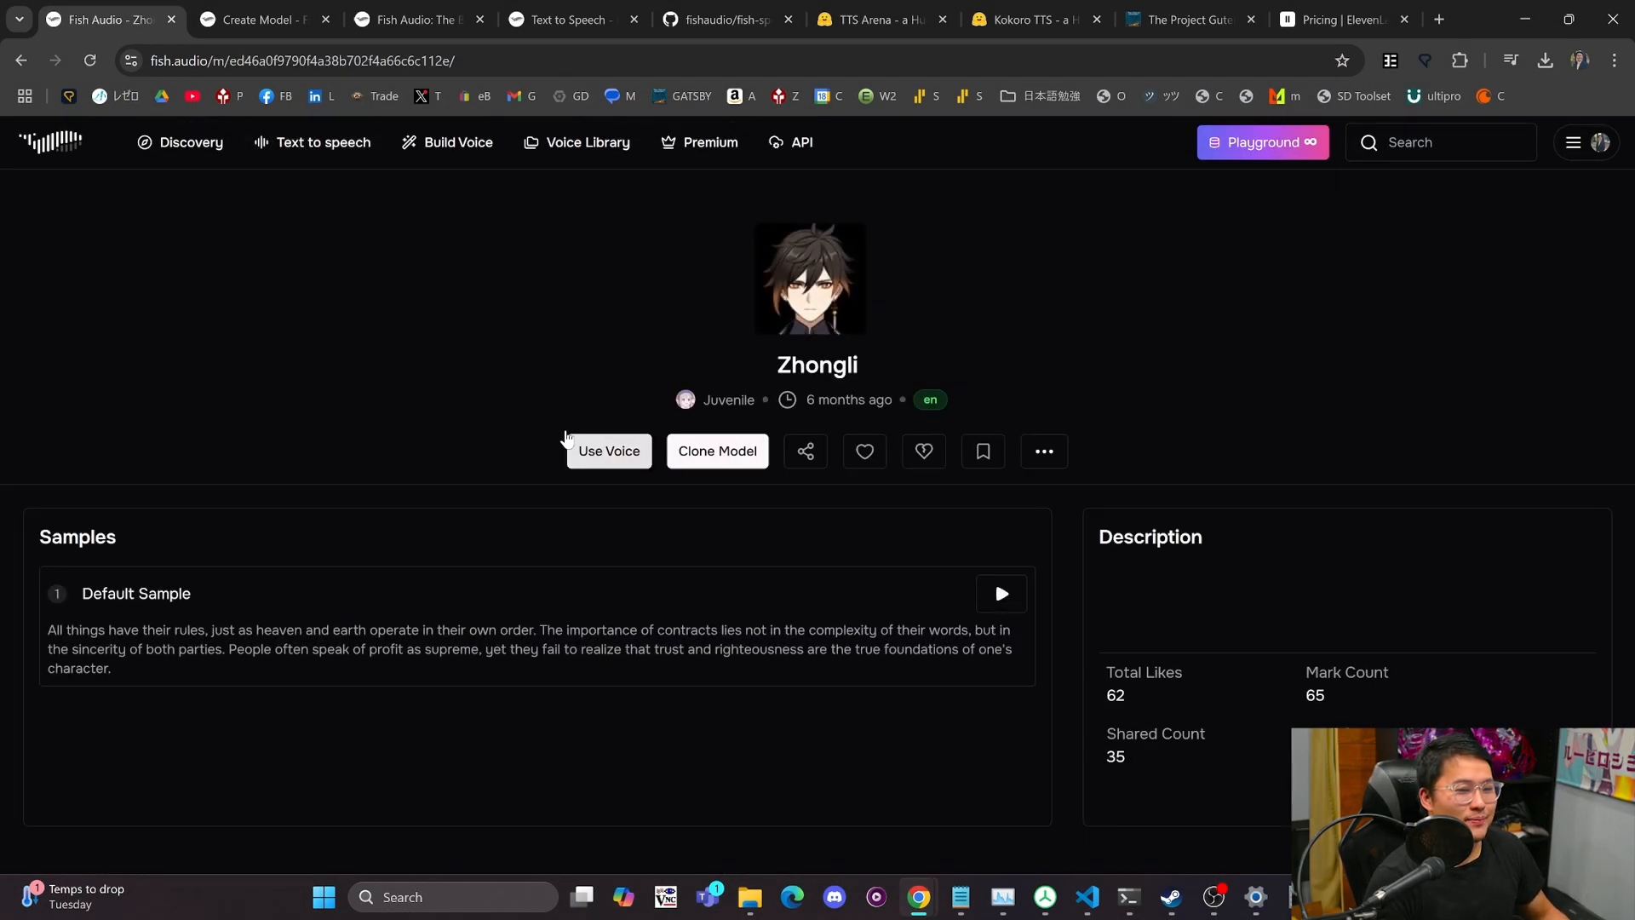
Search 'furina' in the voice selector and make Furina the text-to-speech voice
click(608, 450)
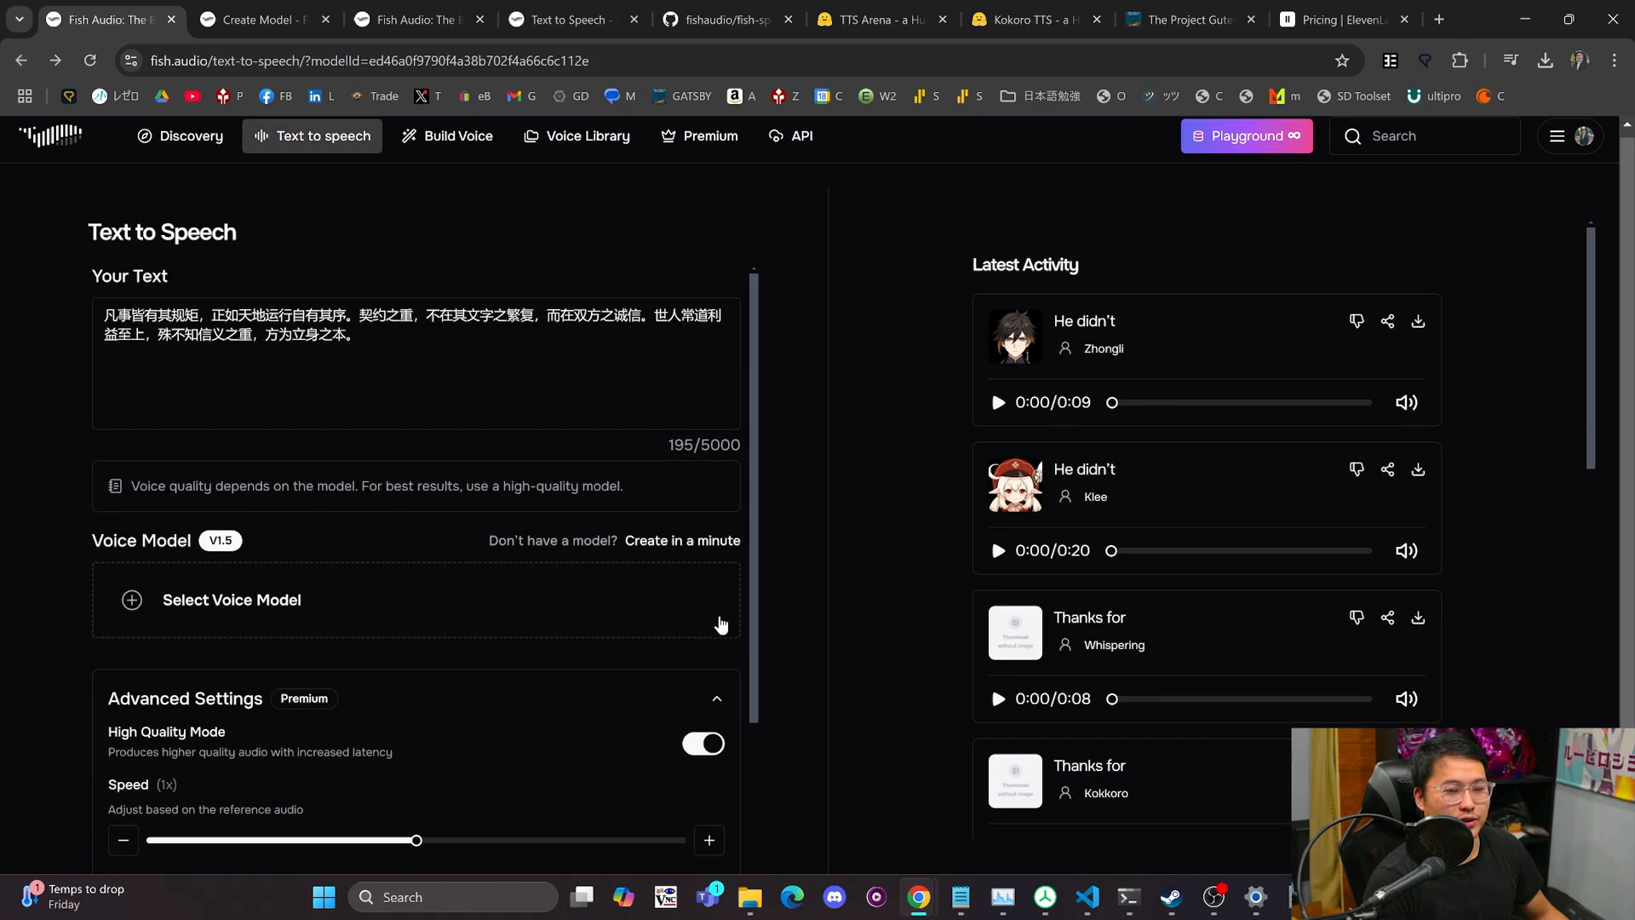
click(232, 600)
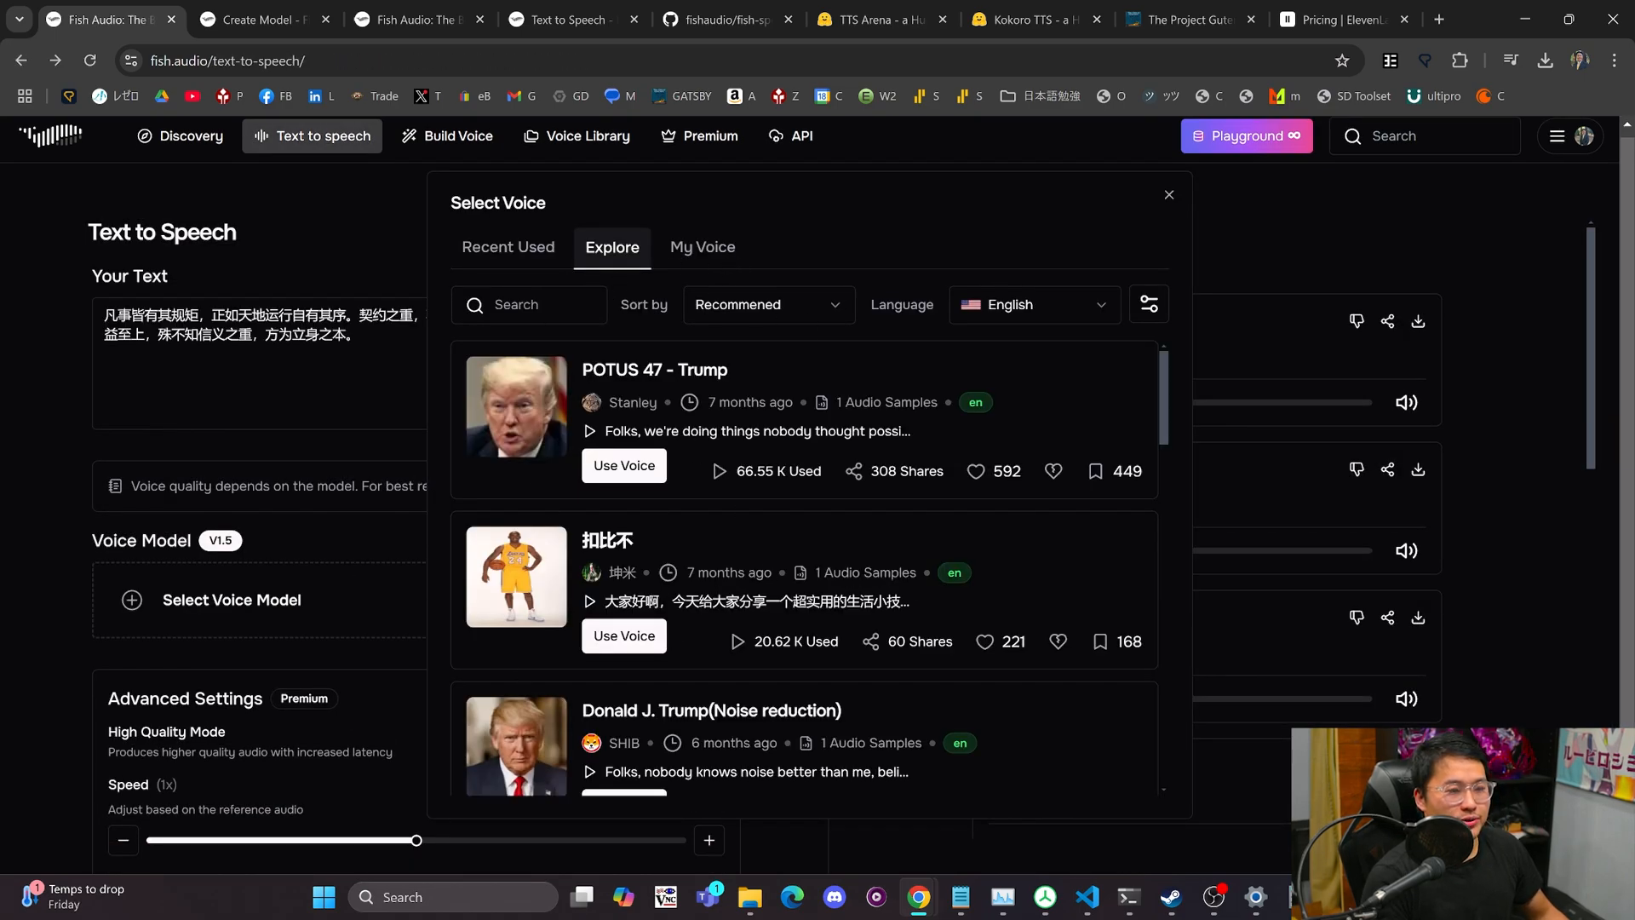
text(furina)
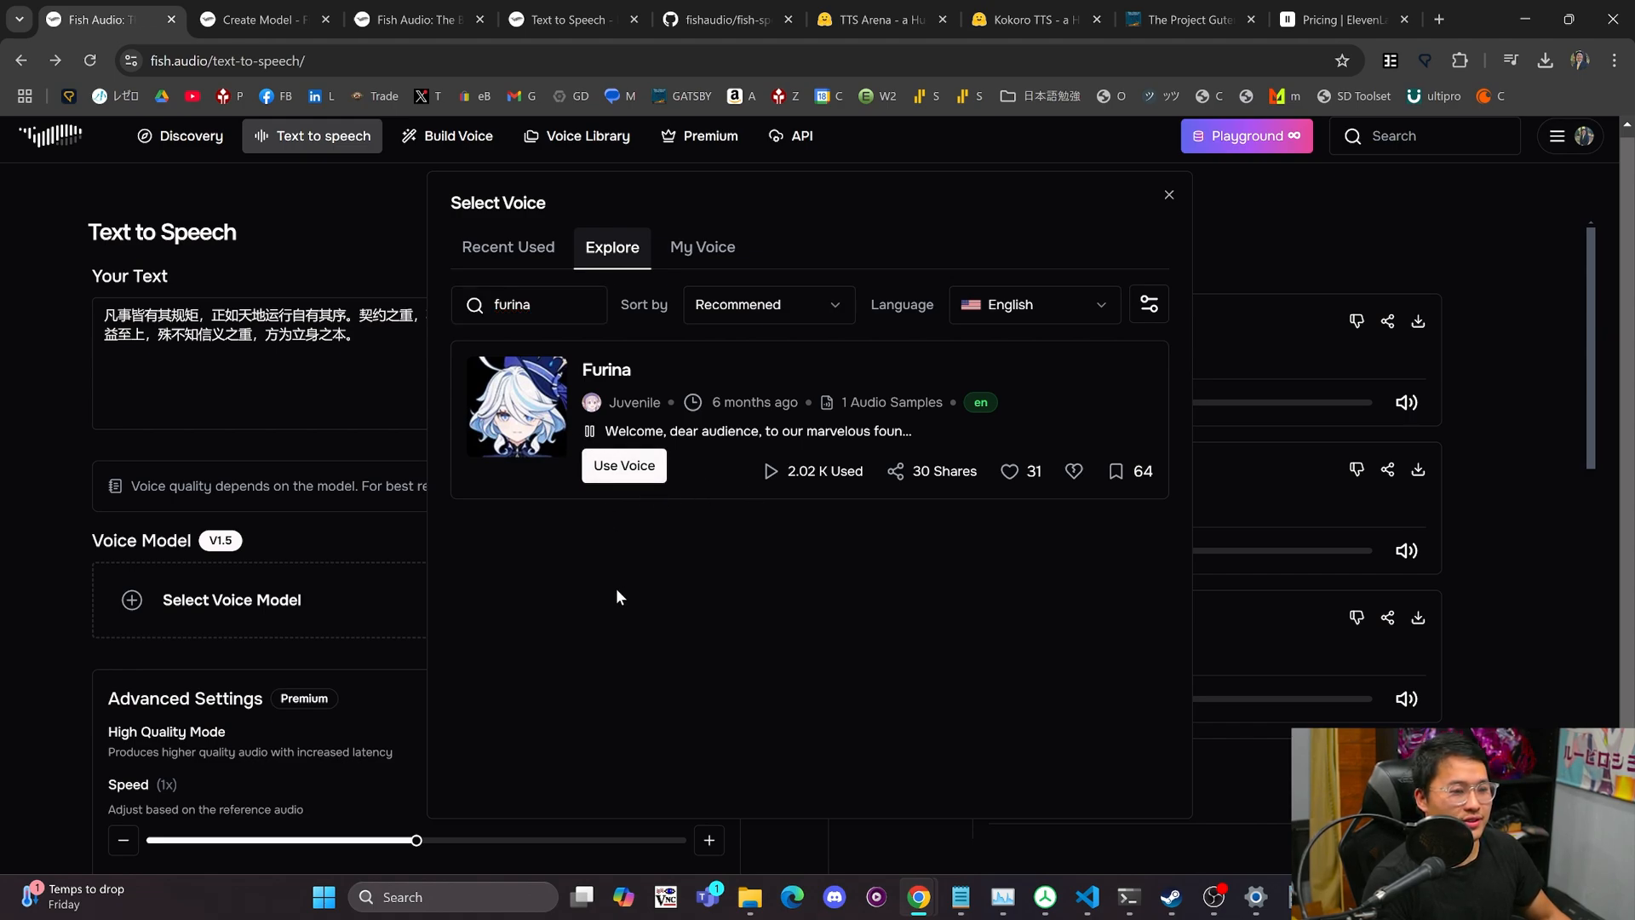
mouse_move(635, 594)
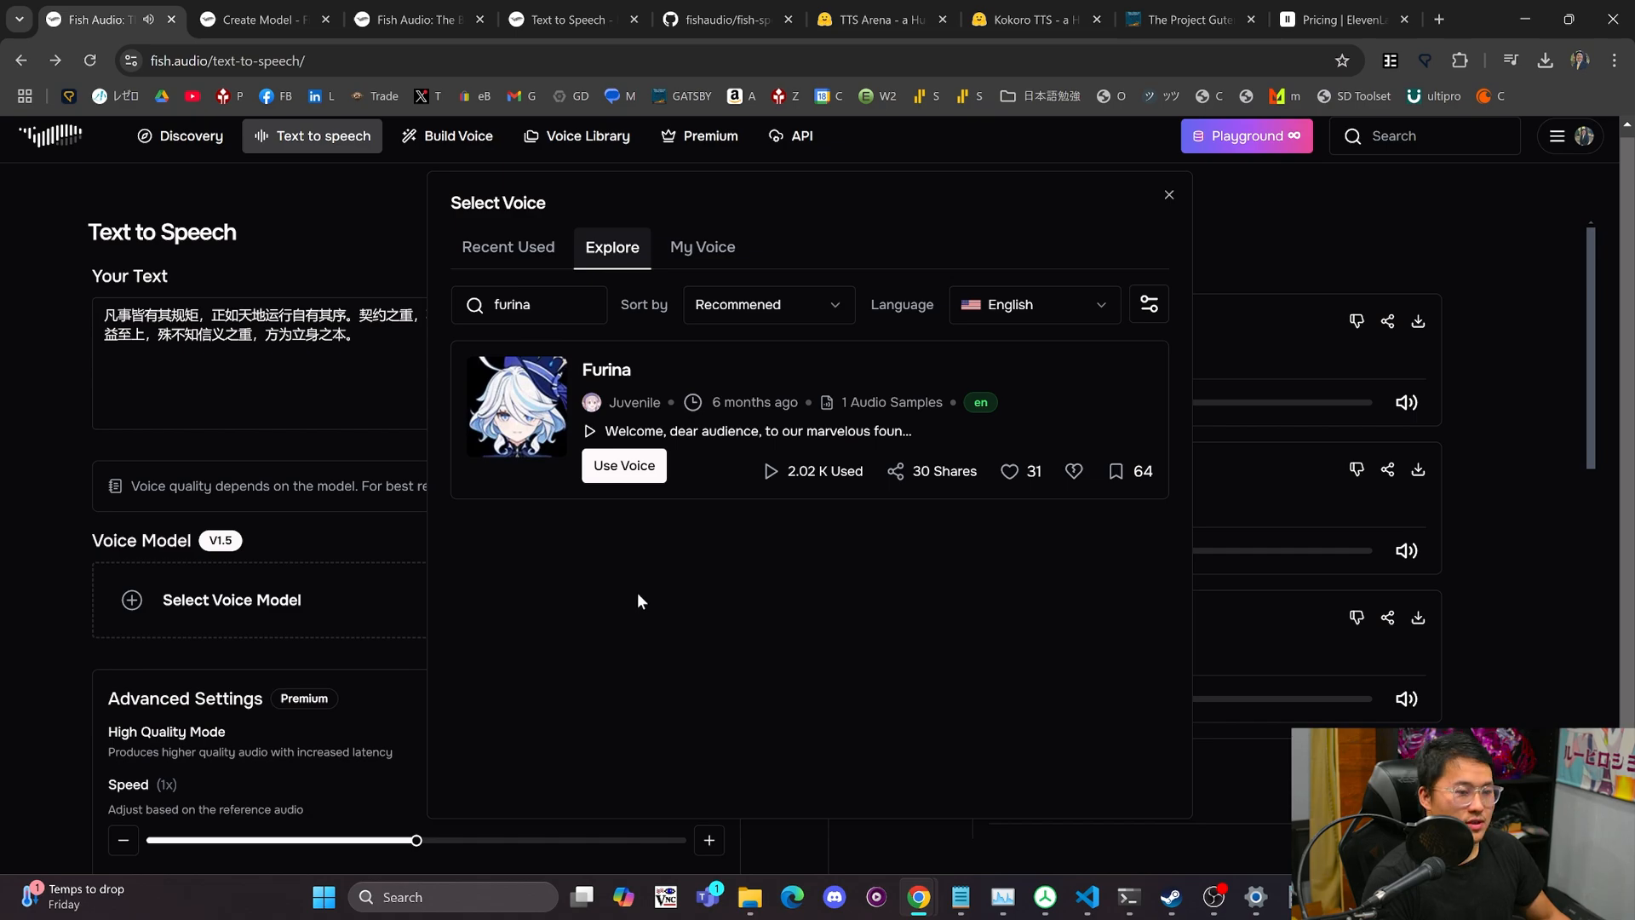
click(624, 465)
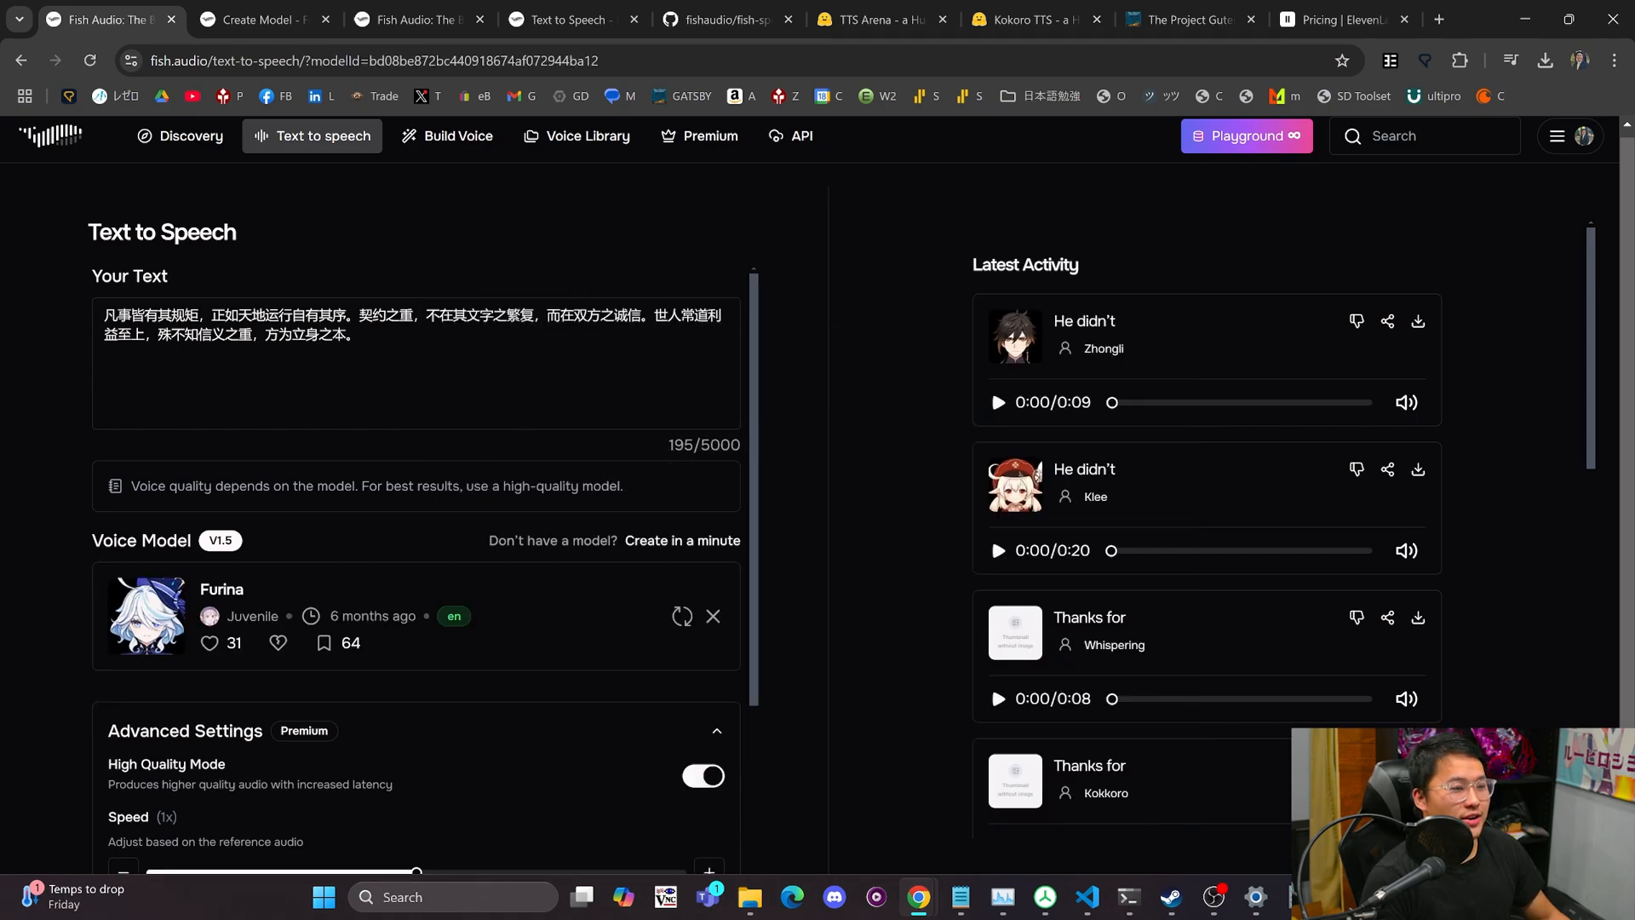
click(418, 364)
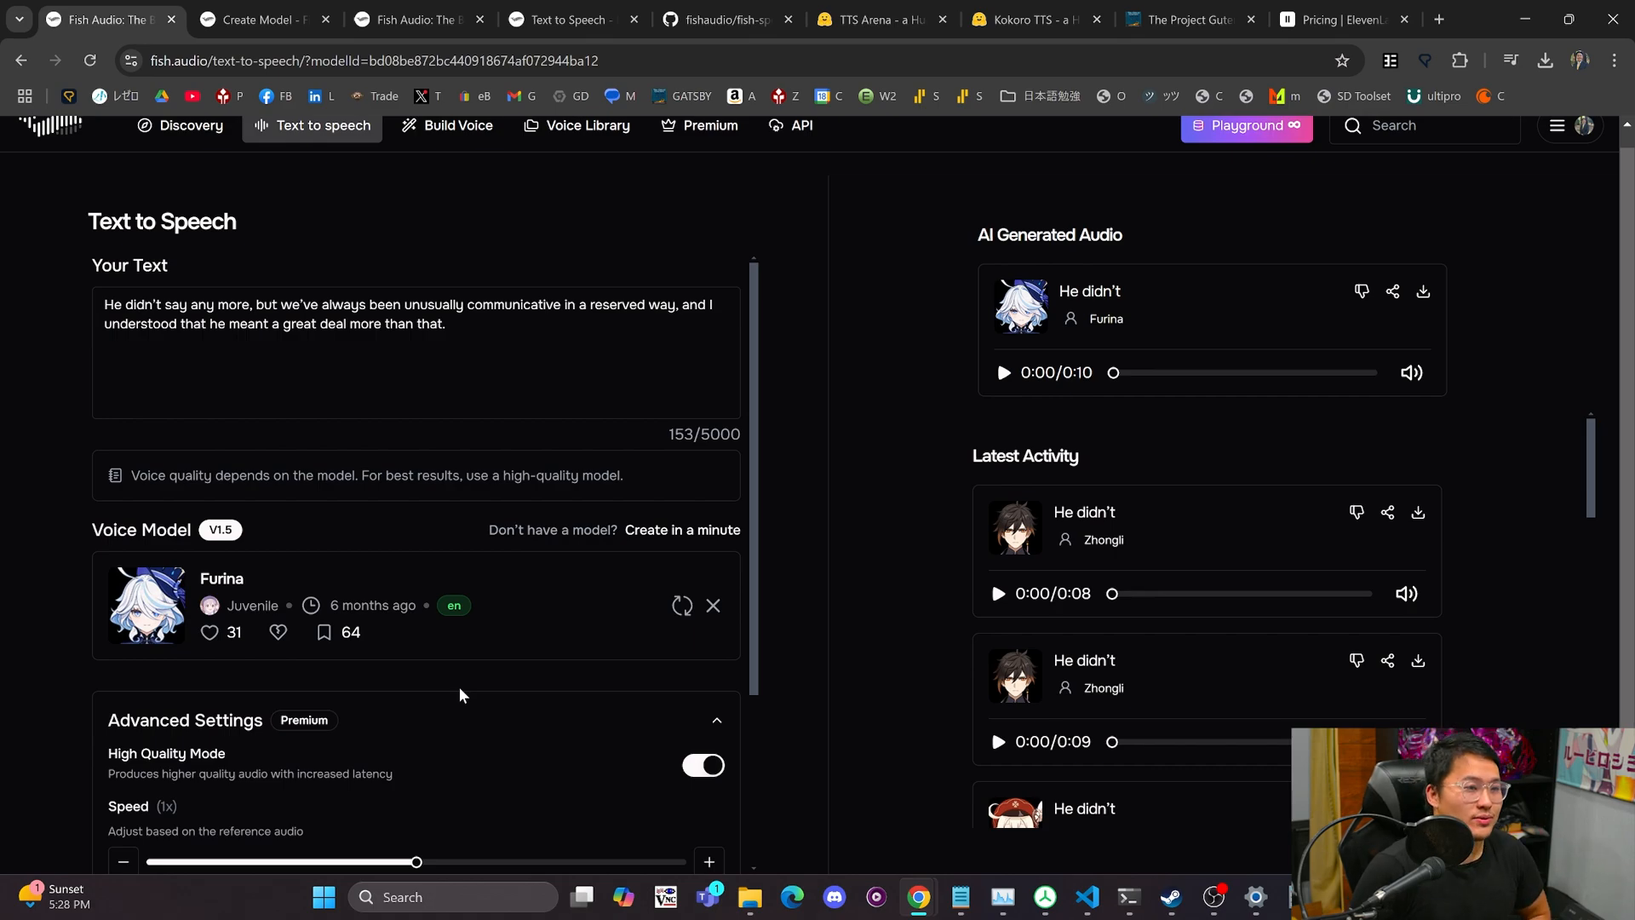
Start building a new voice from the top navigation
click(456, 142)
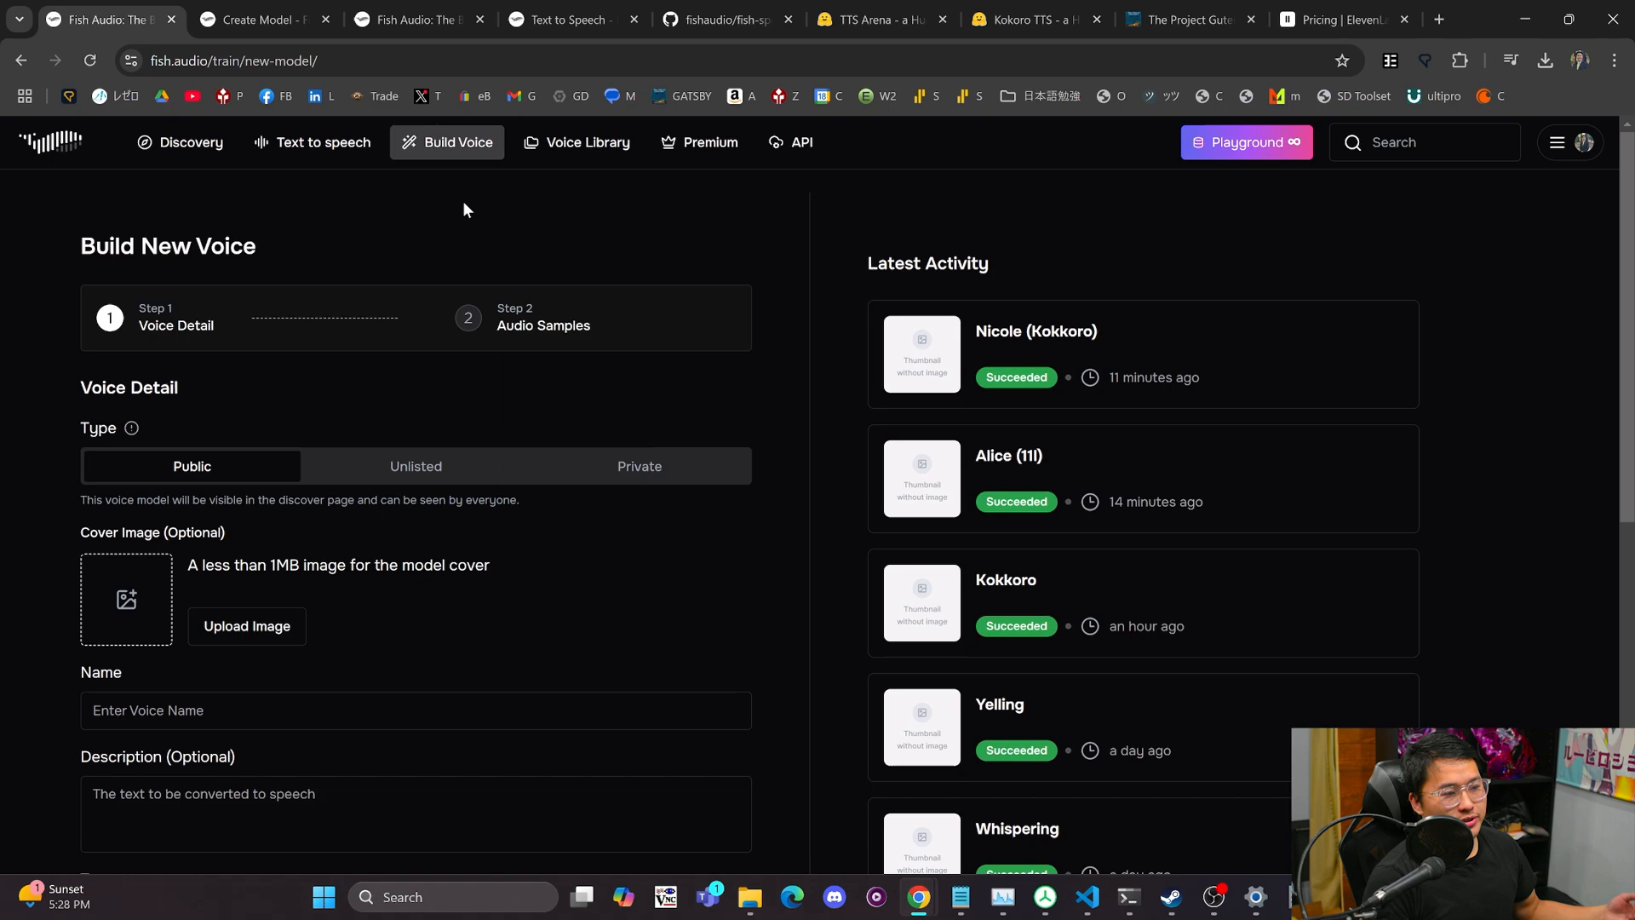
Set the new voice to Private, name it 'Me', and choose recording as the input audio
click(638, 467)
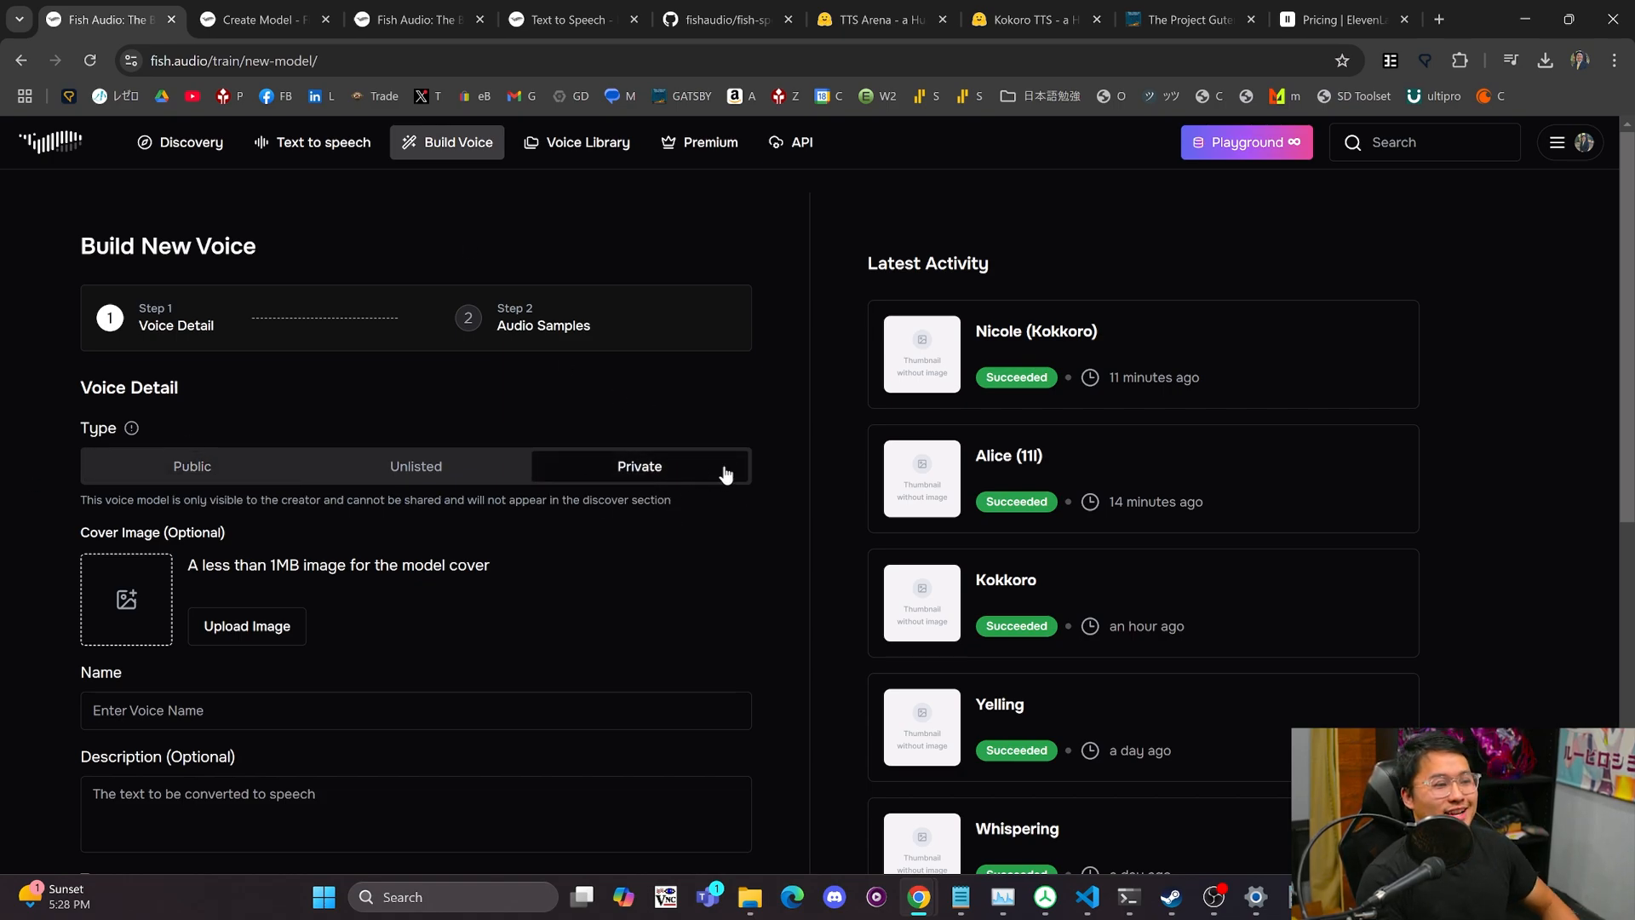
scroll(down, 3)
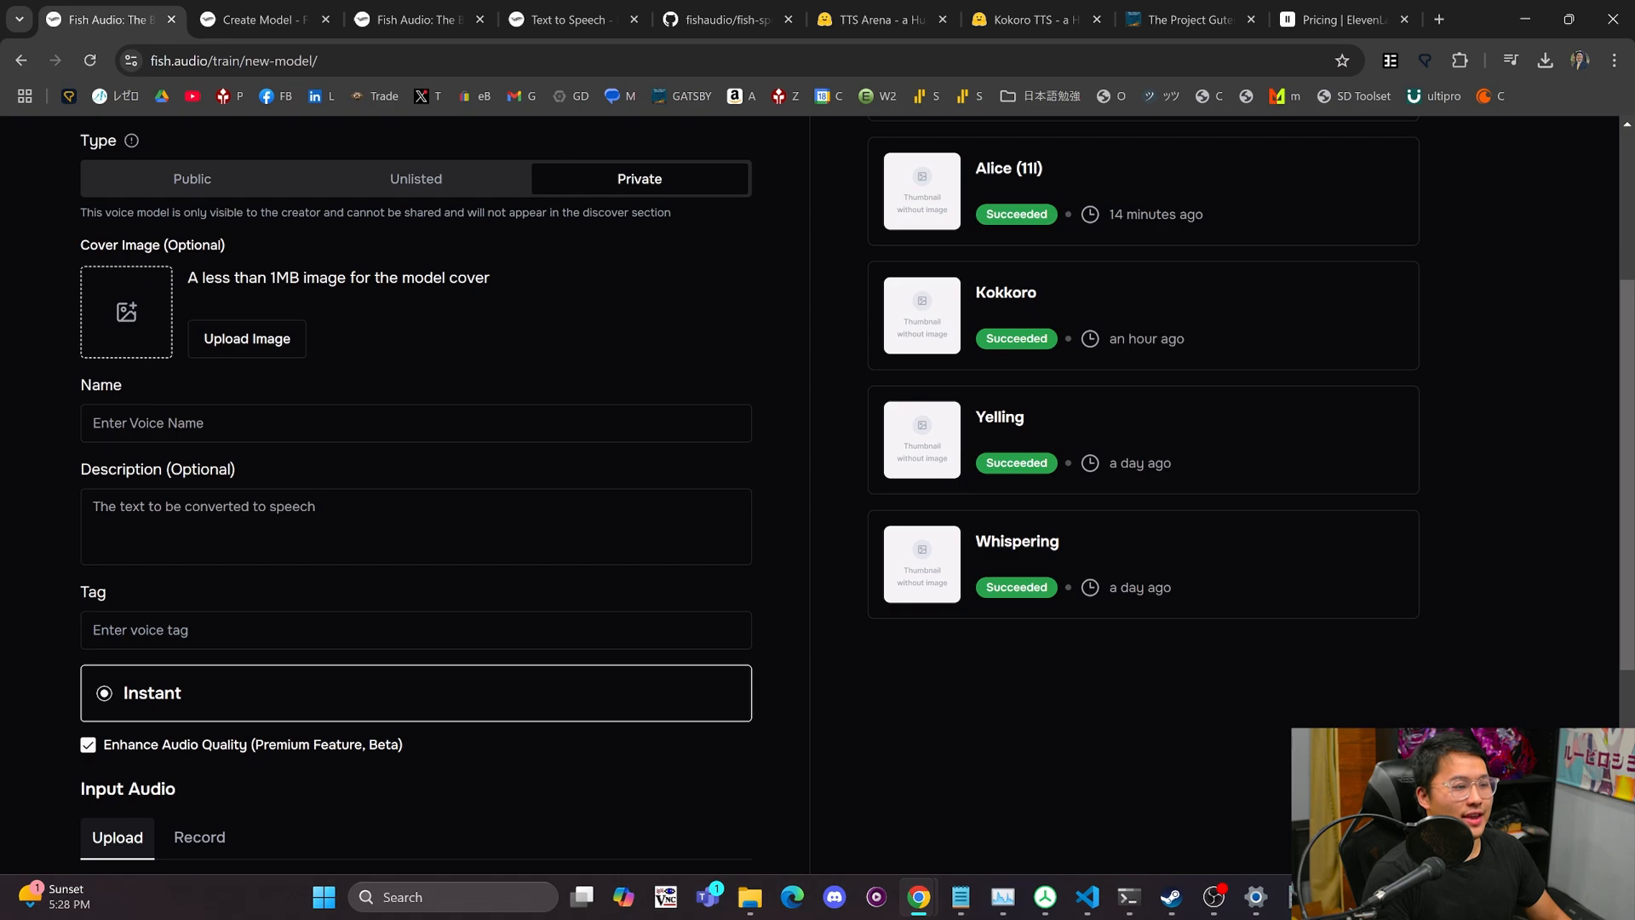
click(415, 422)
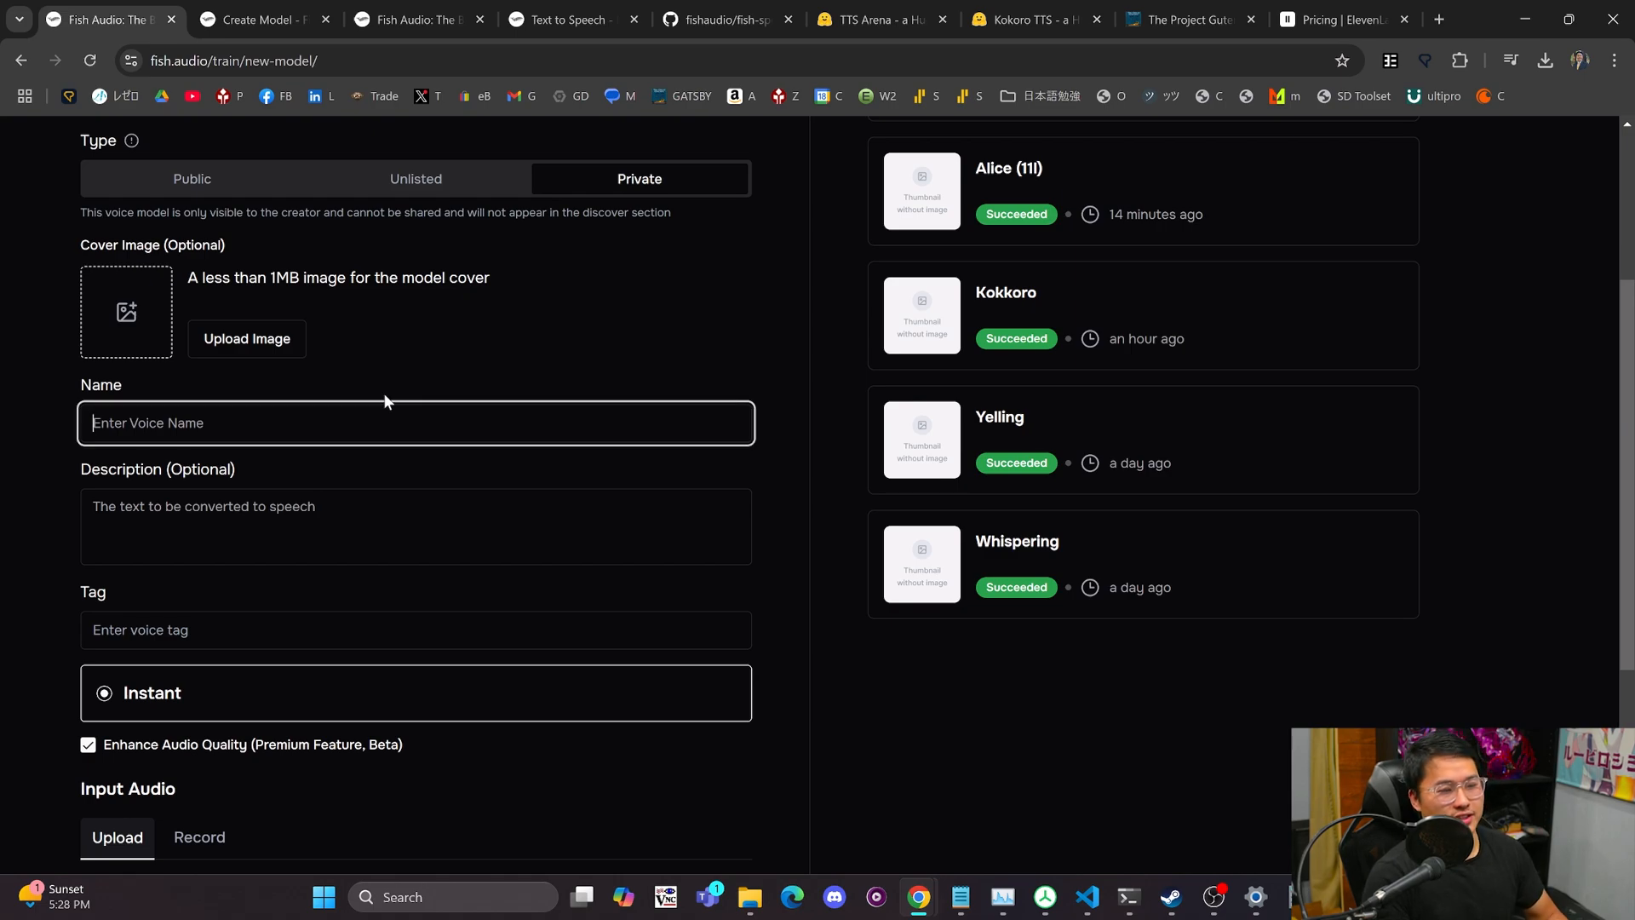
text(ME)
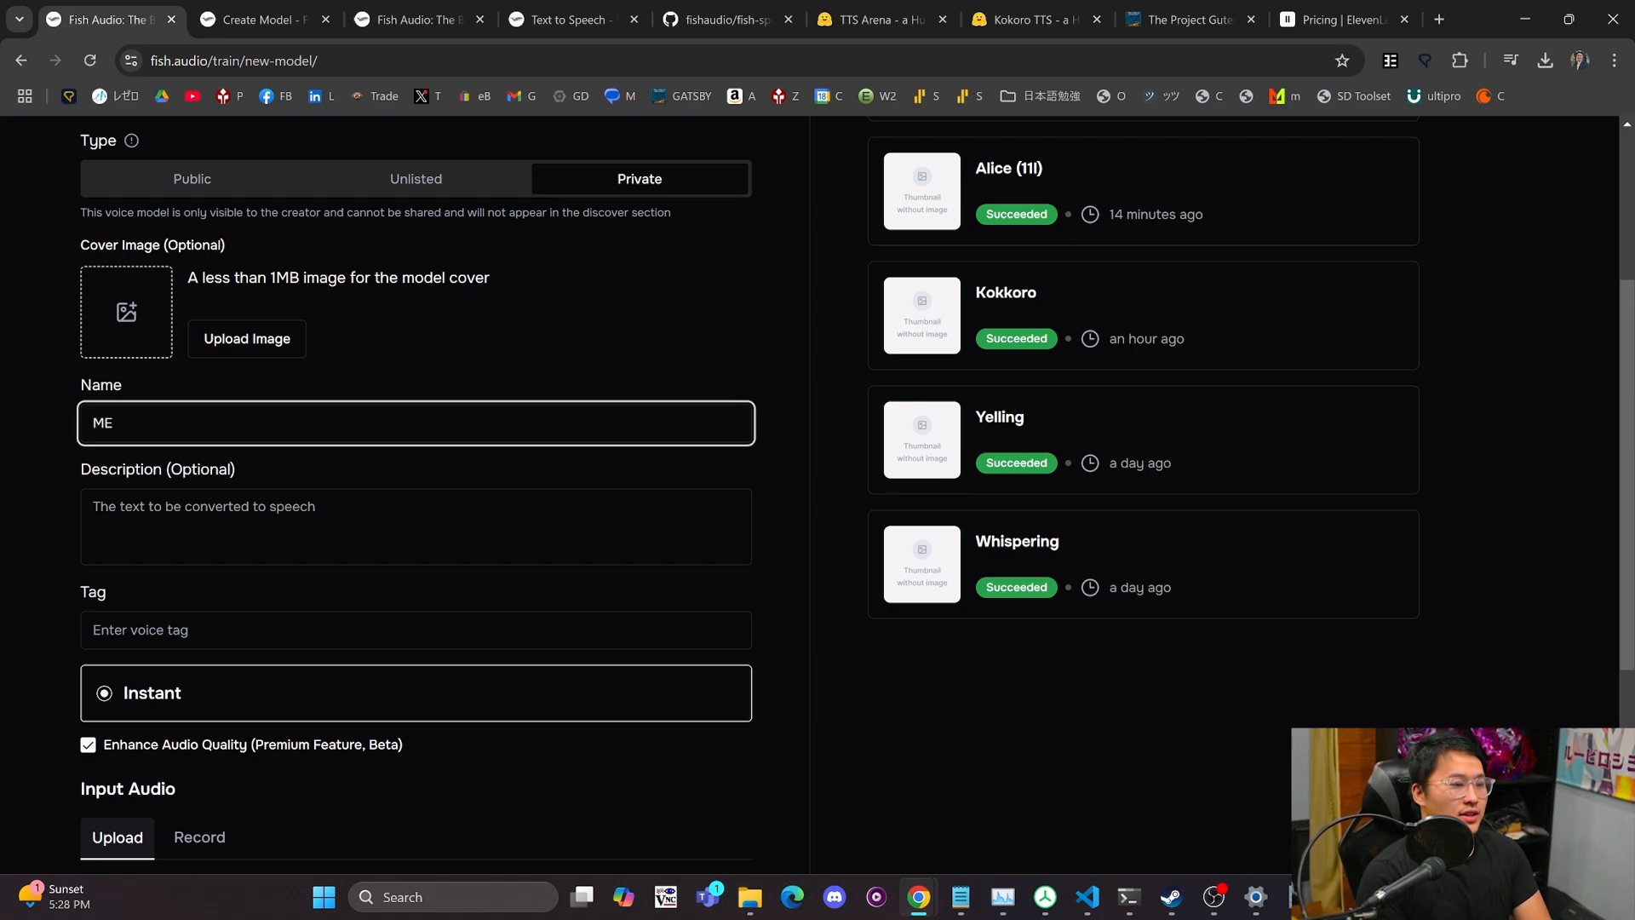
text(Me)
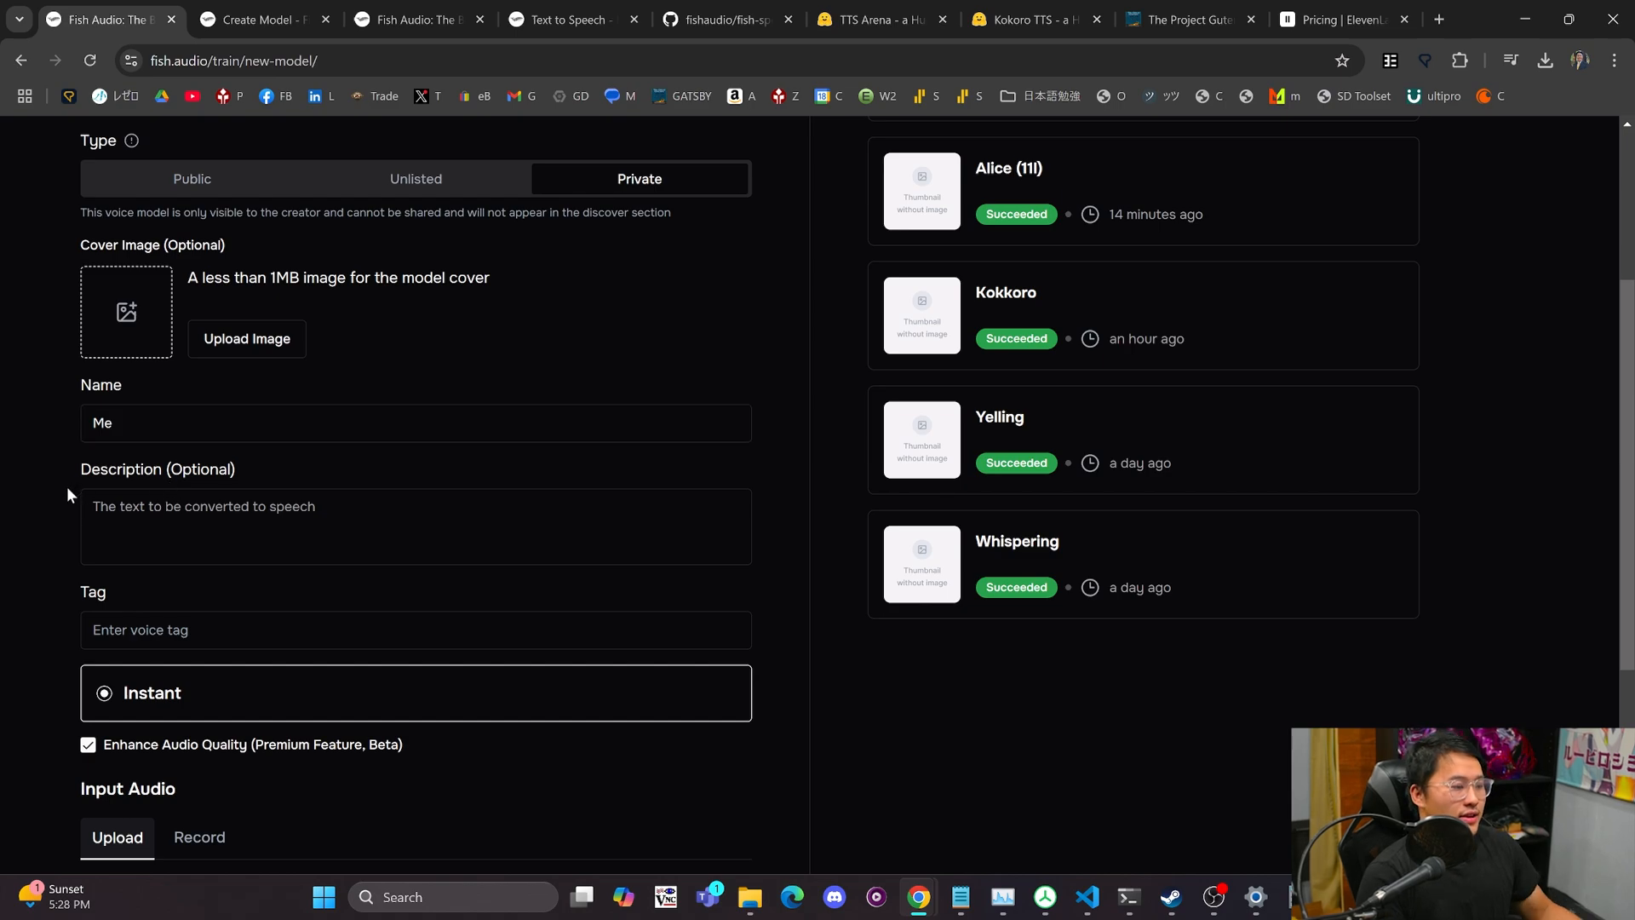
scroll(down, 3)
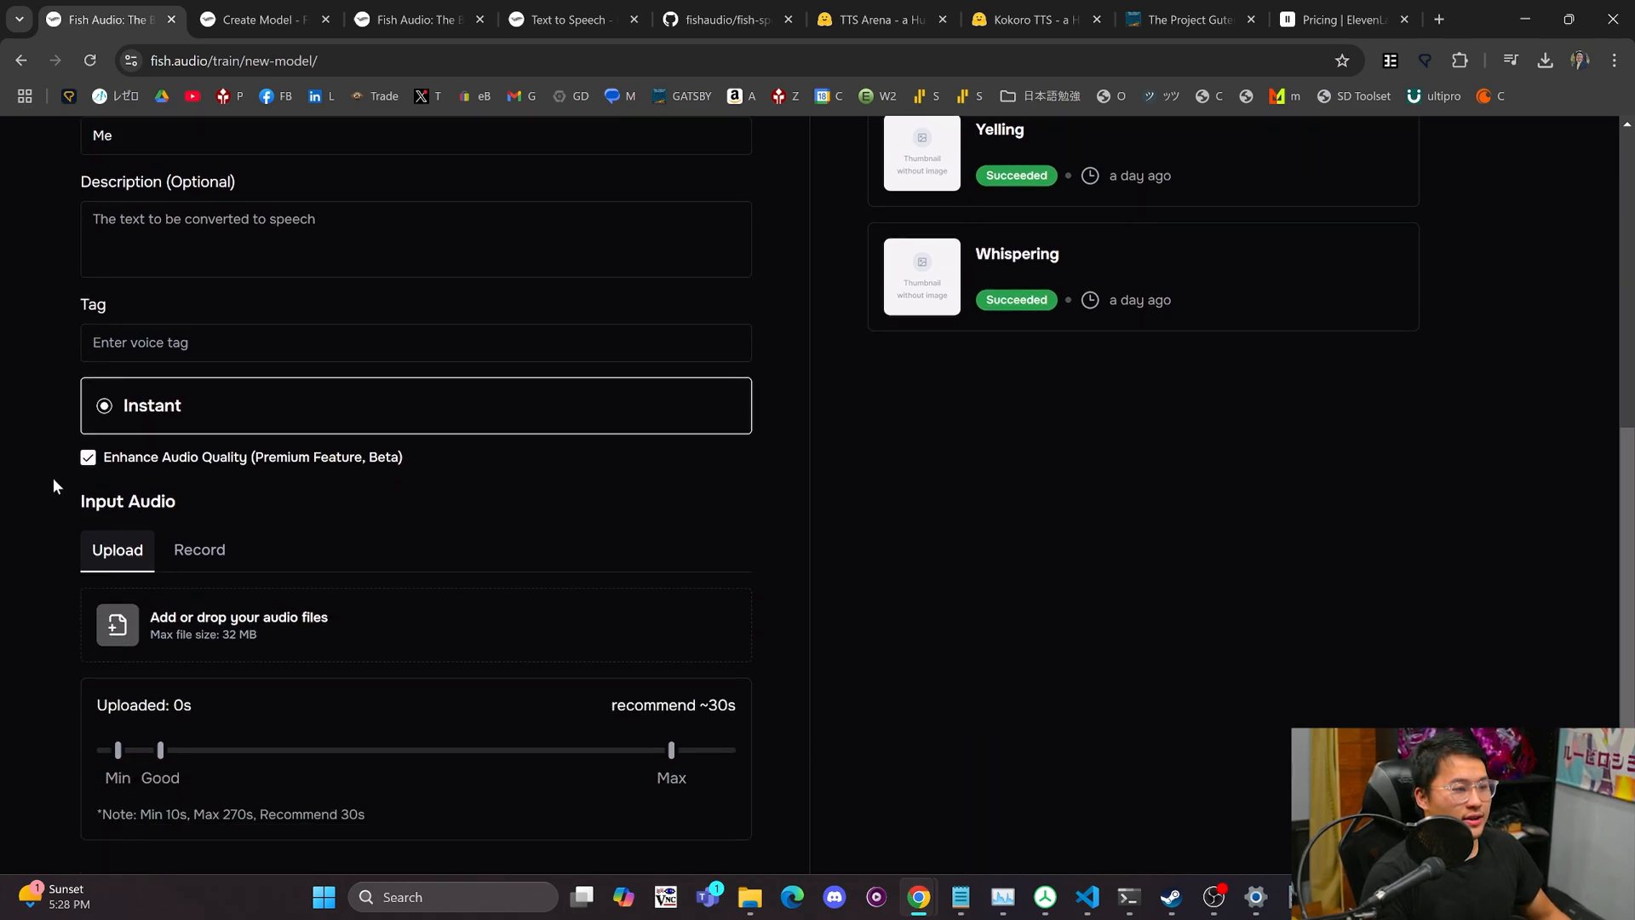
click(199, 550)
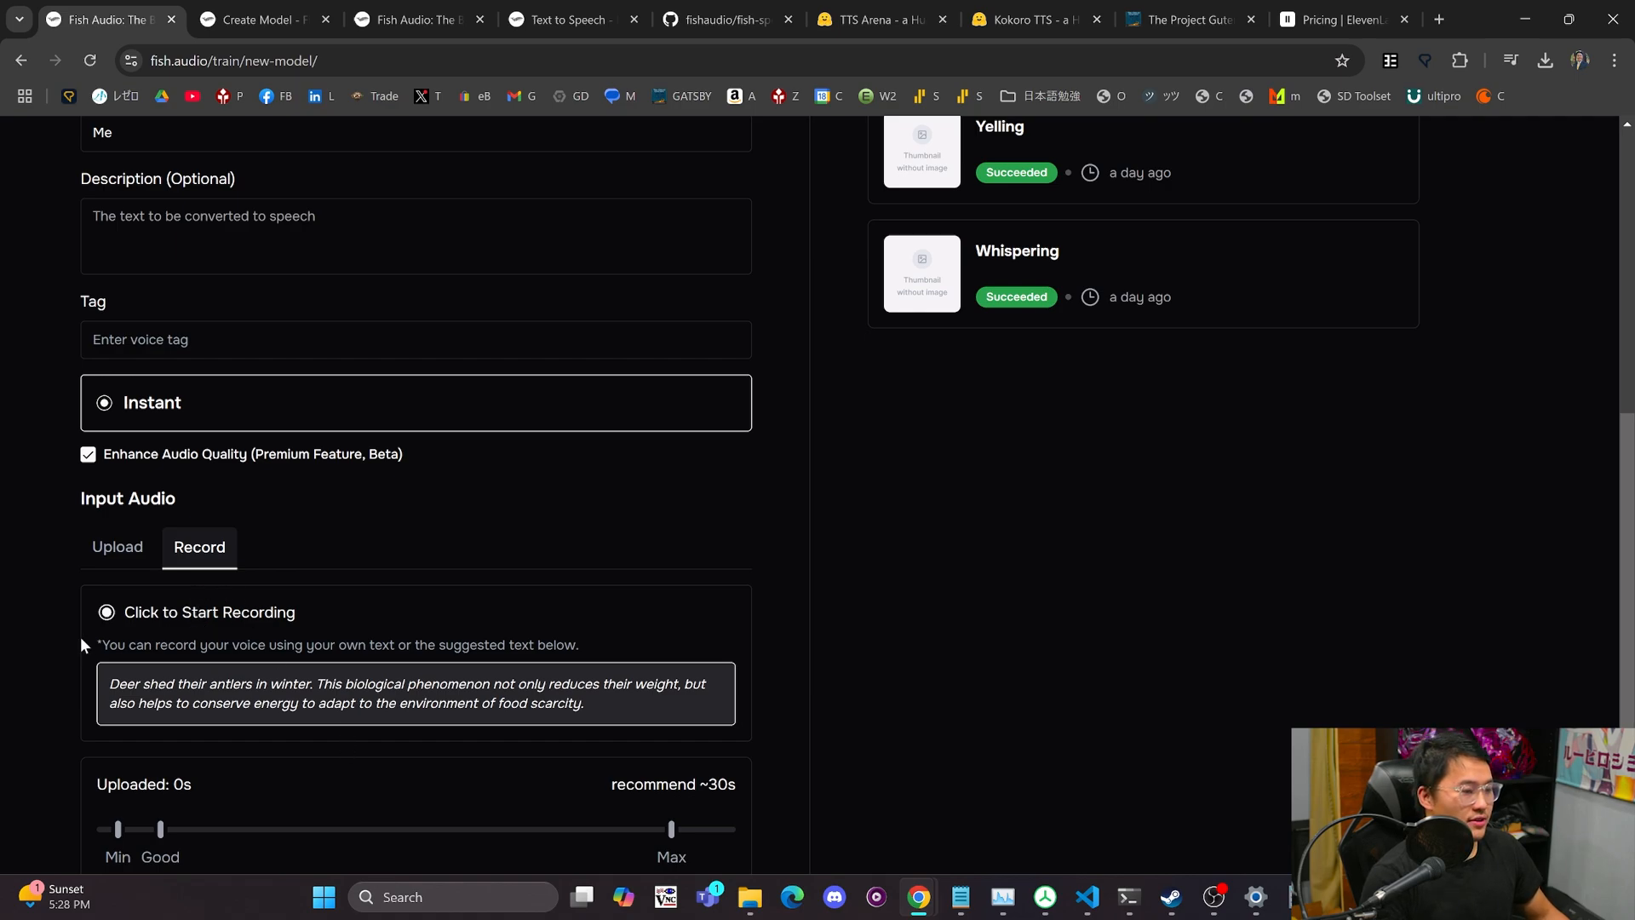
mouse_move(241, 625)
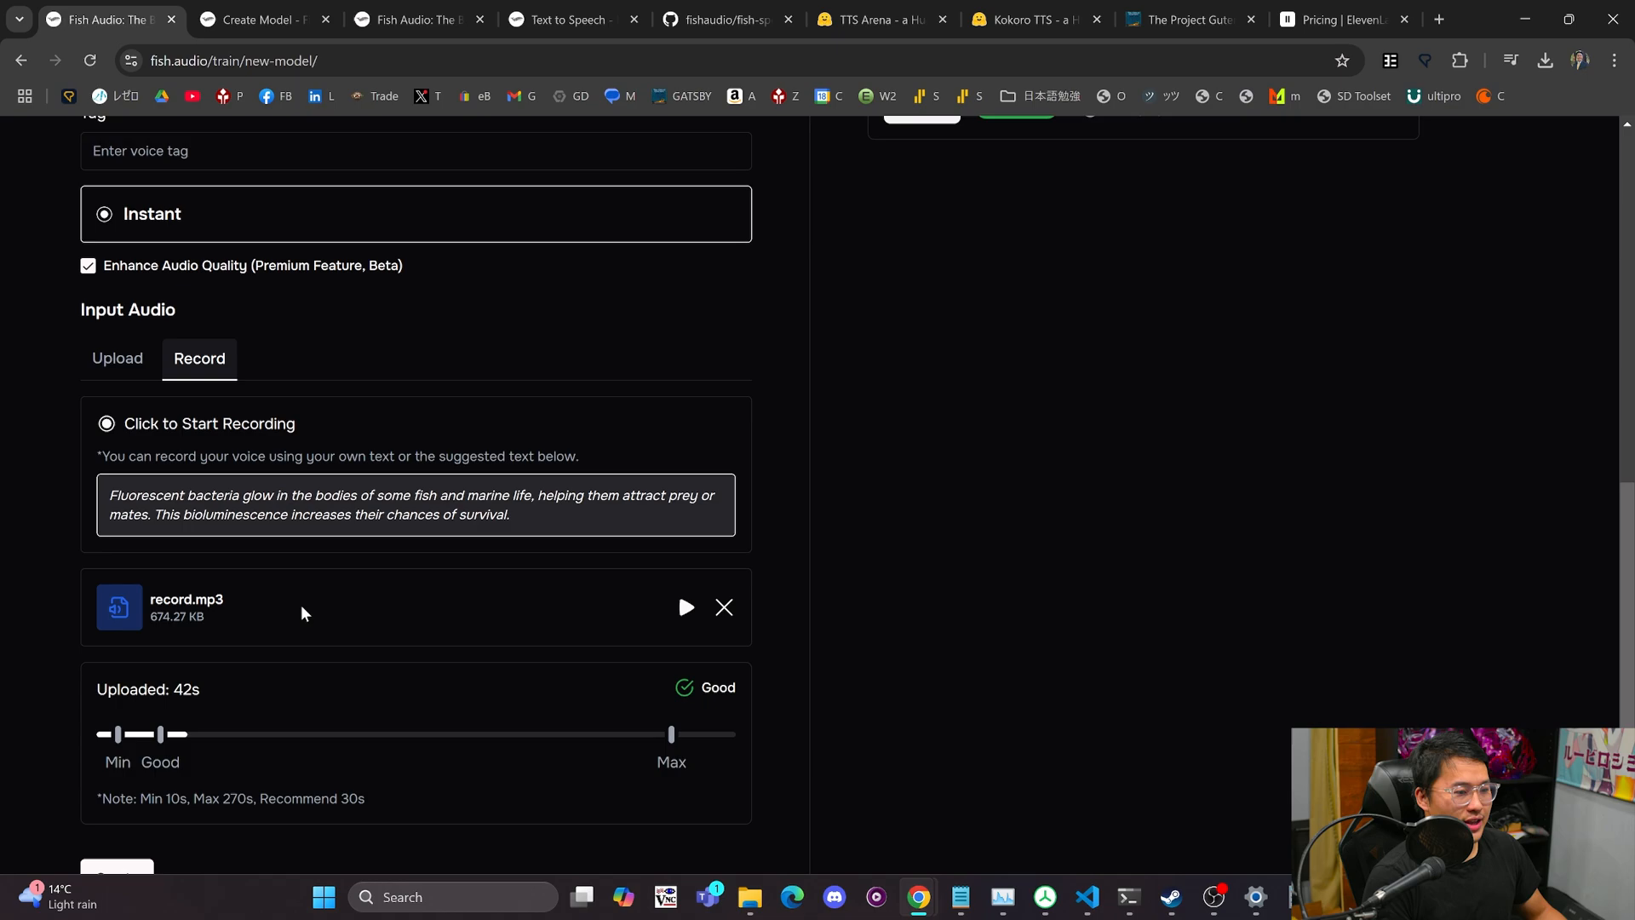
mouse_move(683, 610)
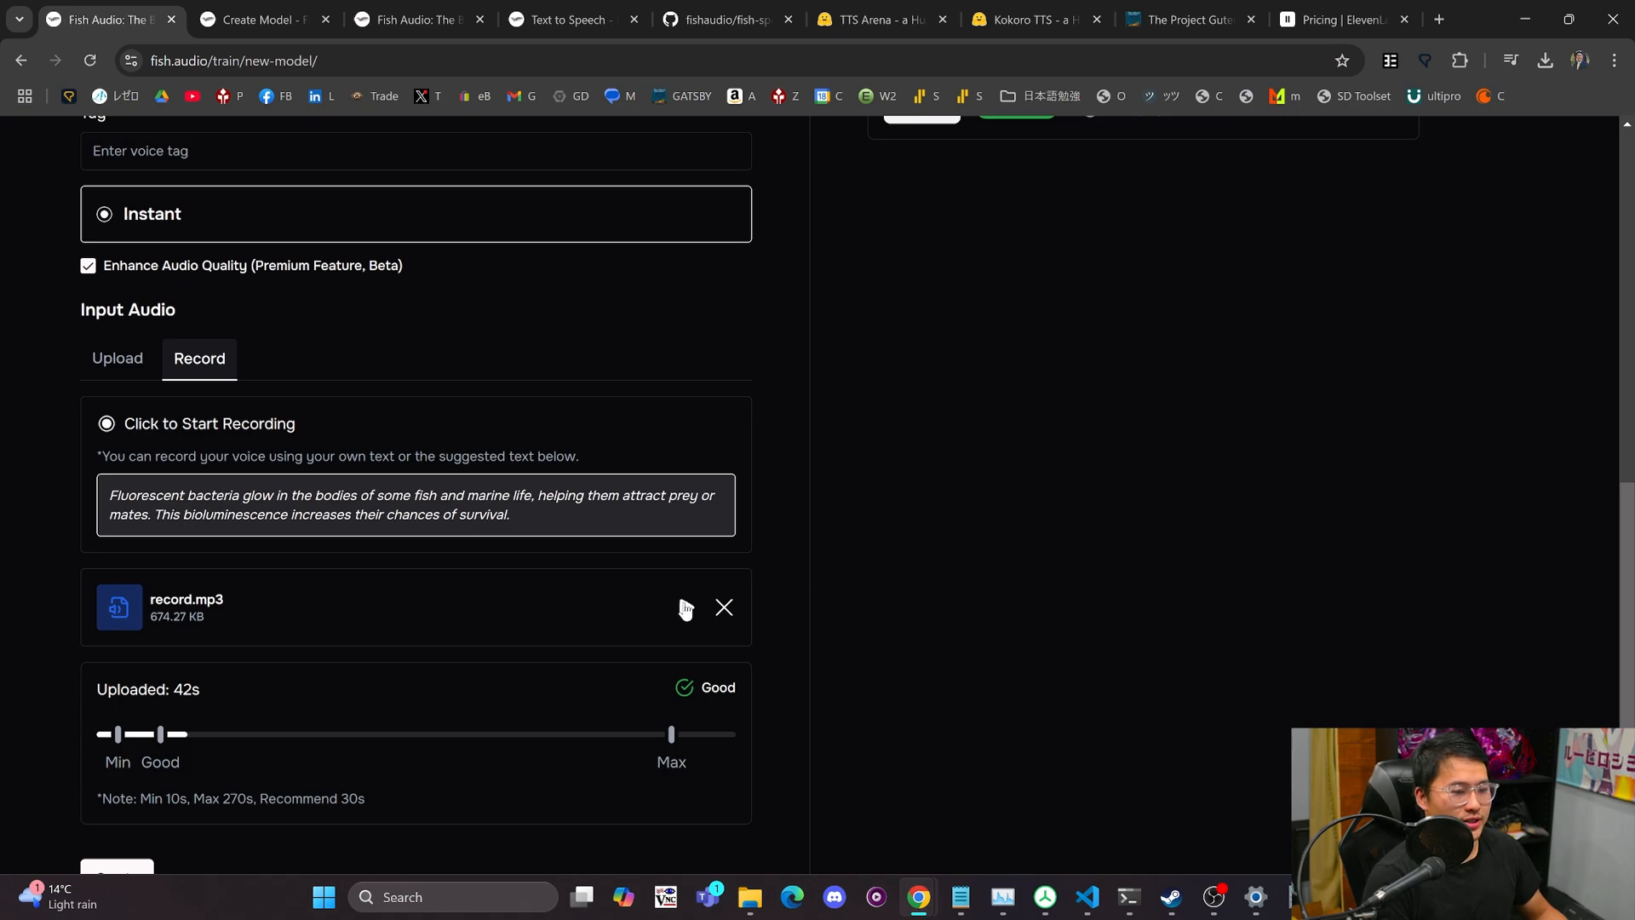
Play back the recorded record.mp3 sample and create the voice from it
click(684, 620)
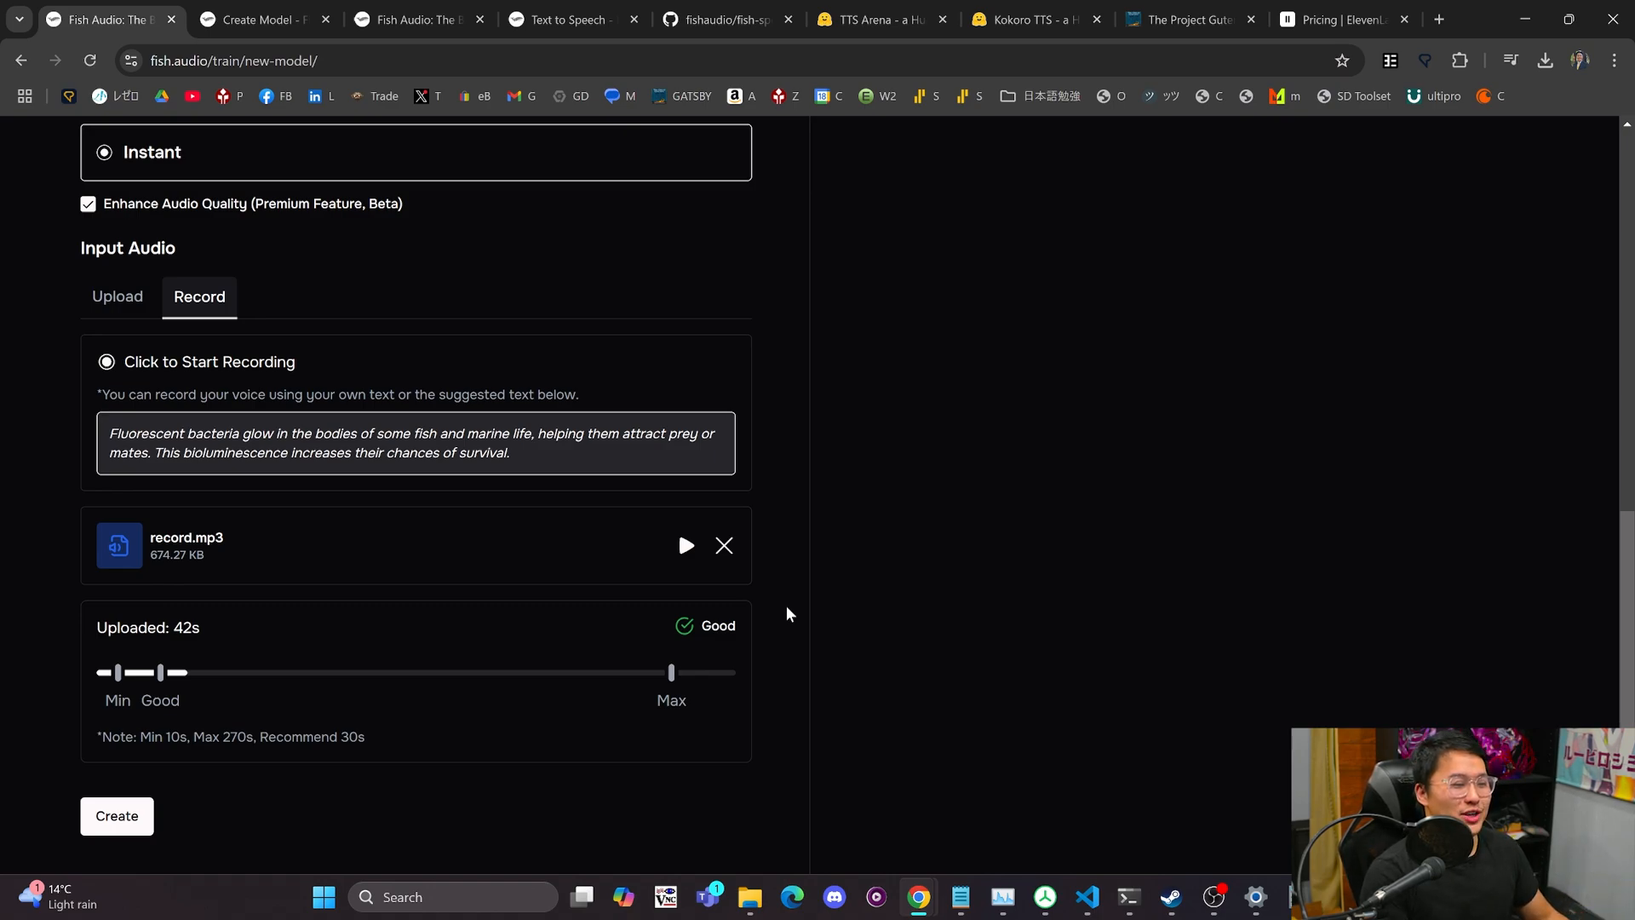
mouse_move(188, 714)
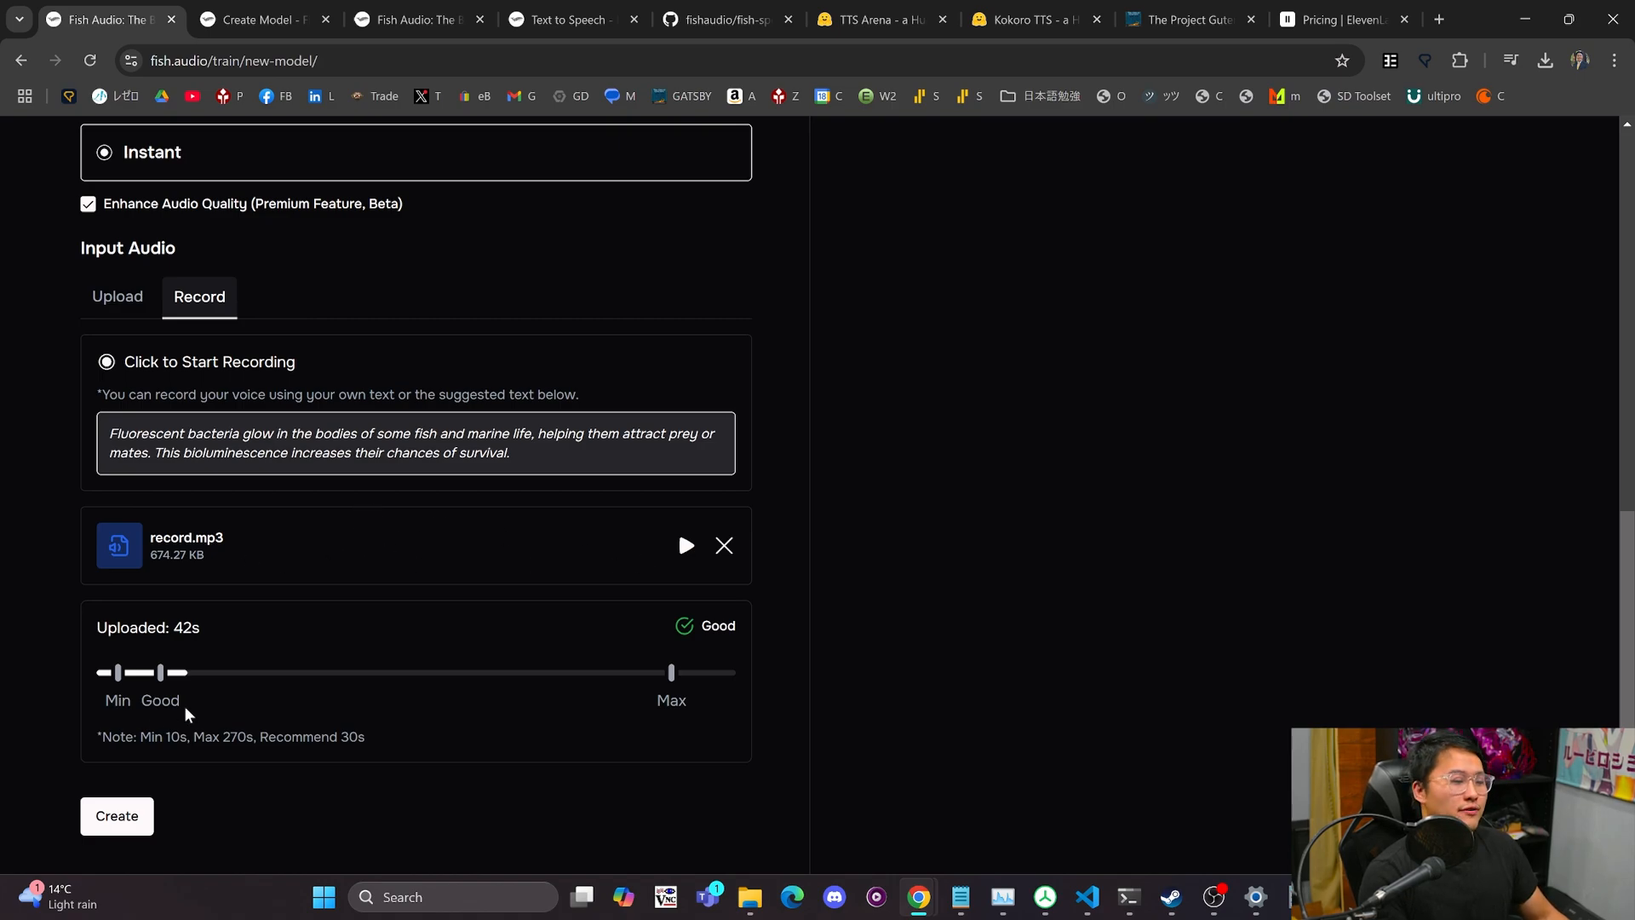
click(117, 815)
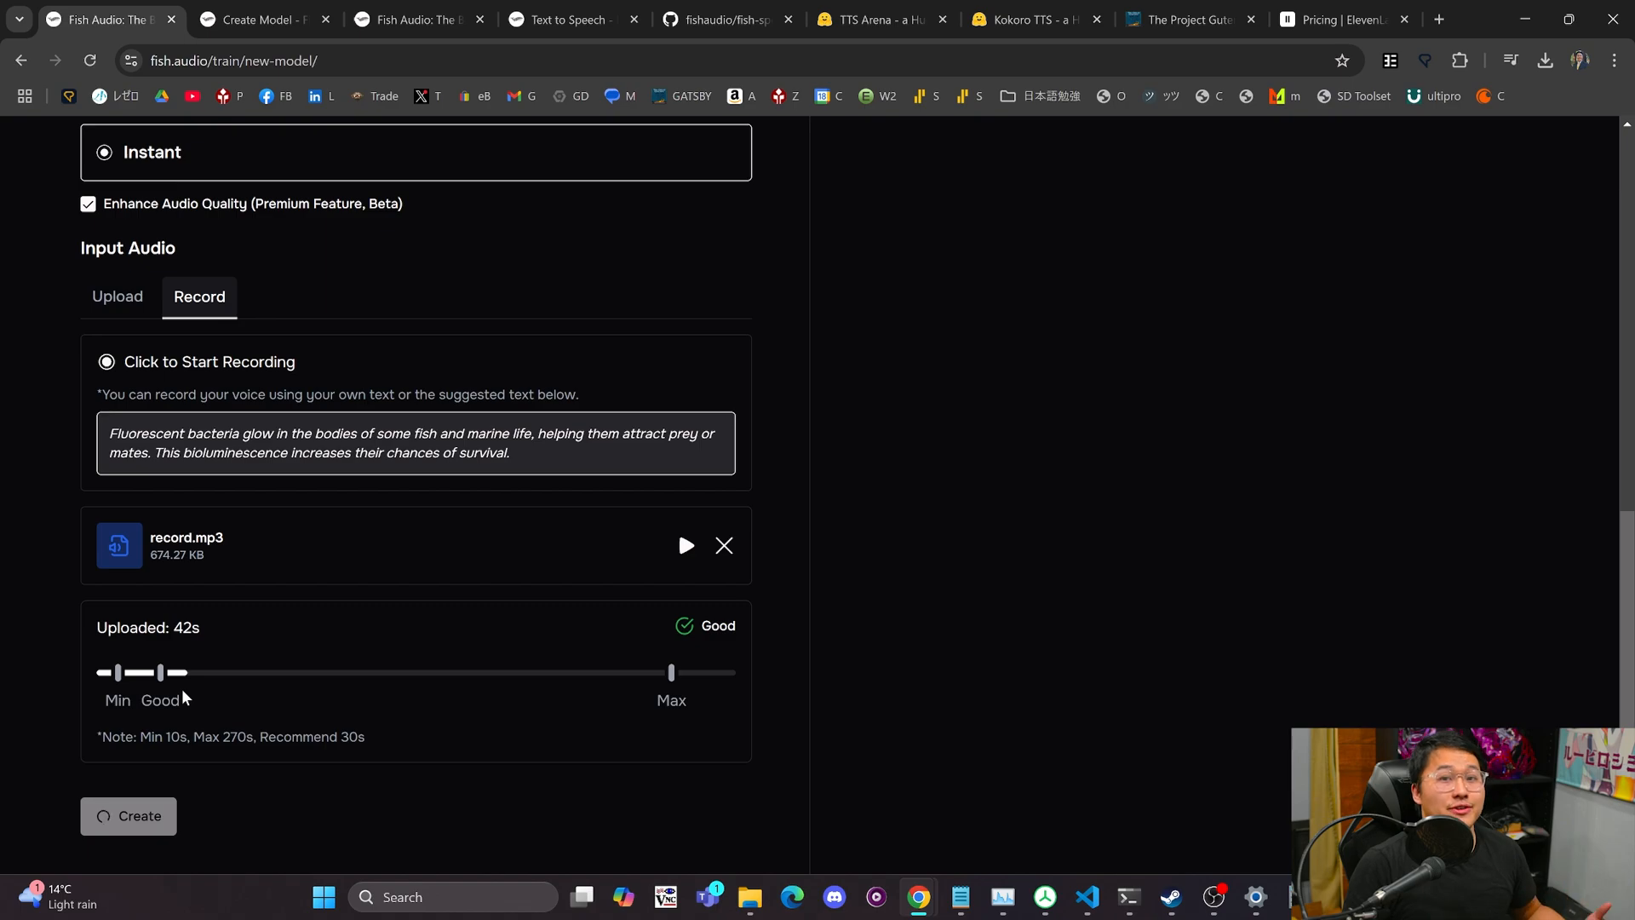
Review the Default Sample transcript and save the Me #2 voice into My Voices
click(128, 816)
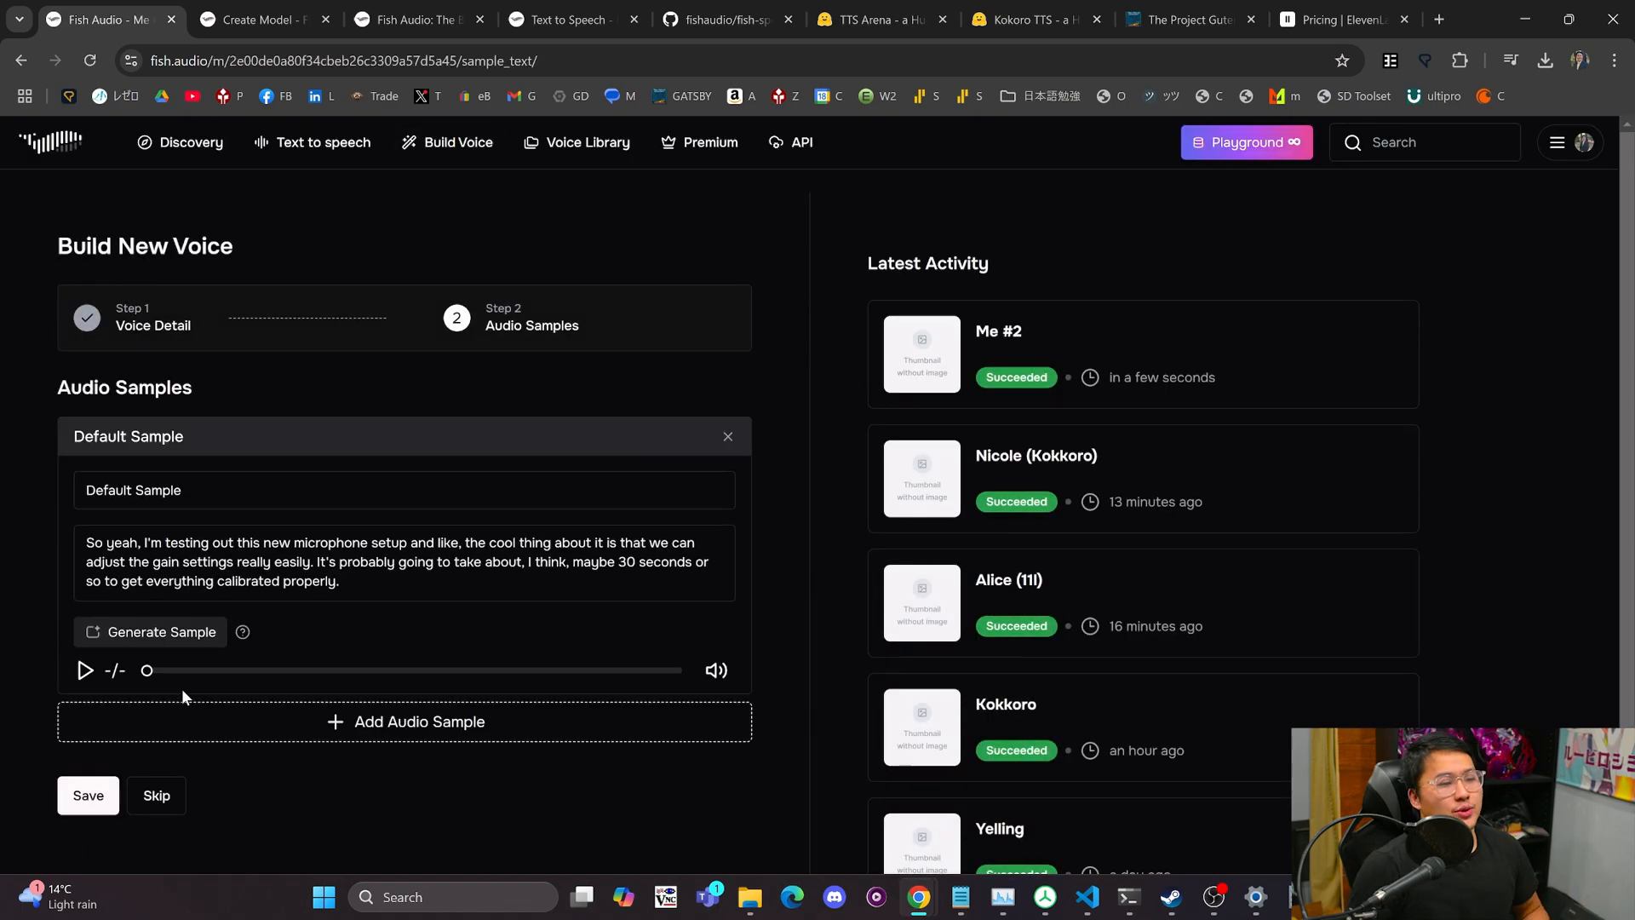
mouse_move(162, 682)
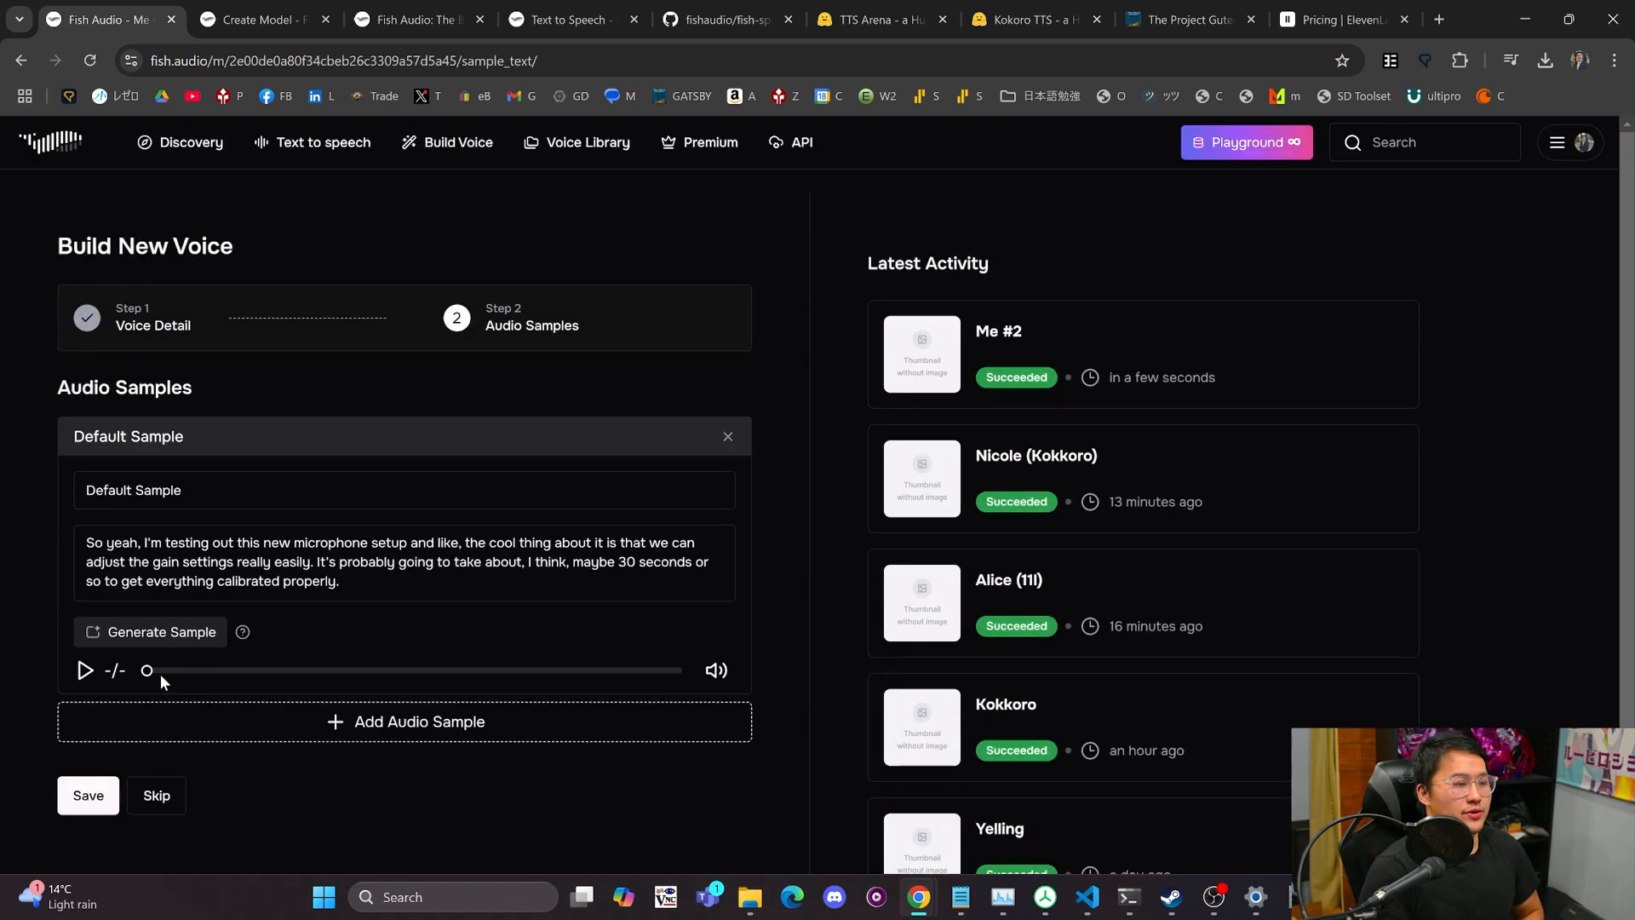
scroll(down, 3)
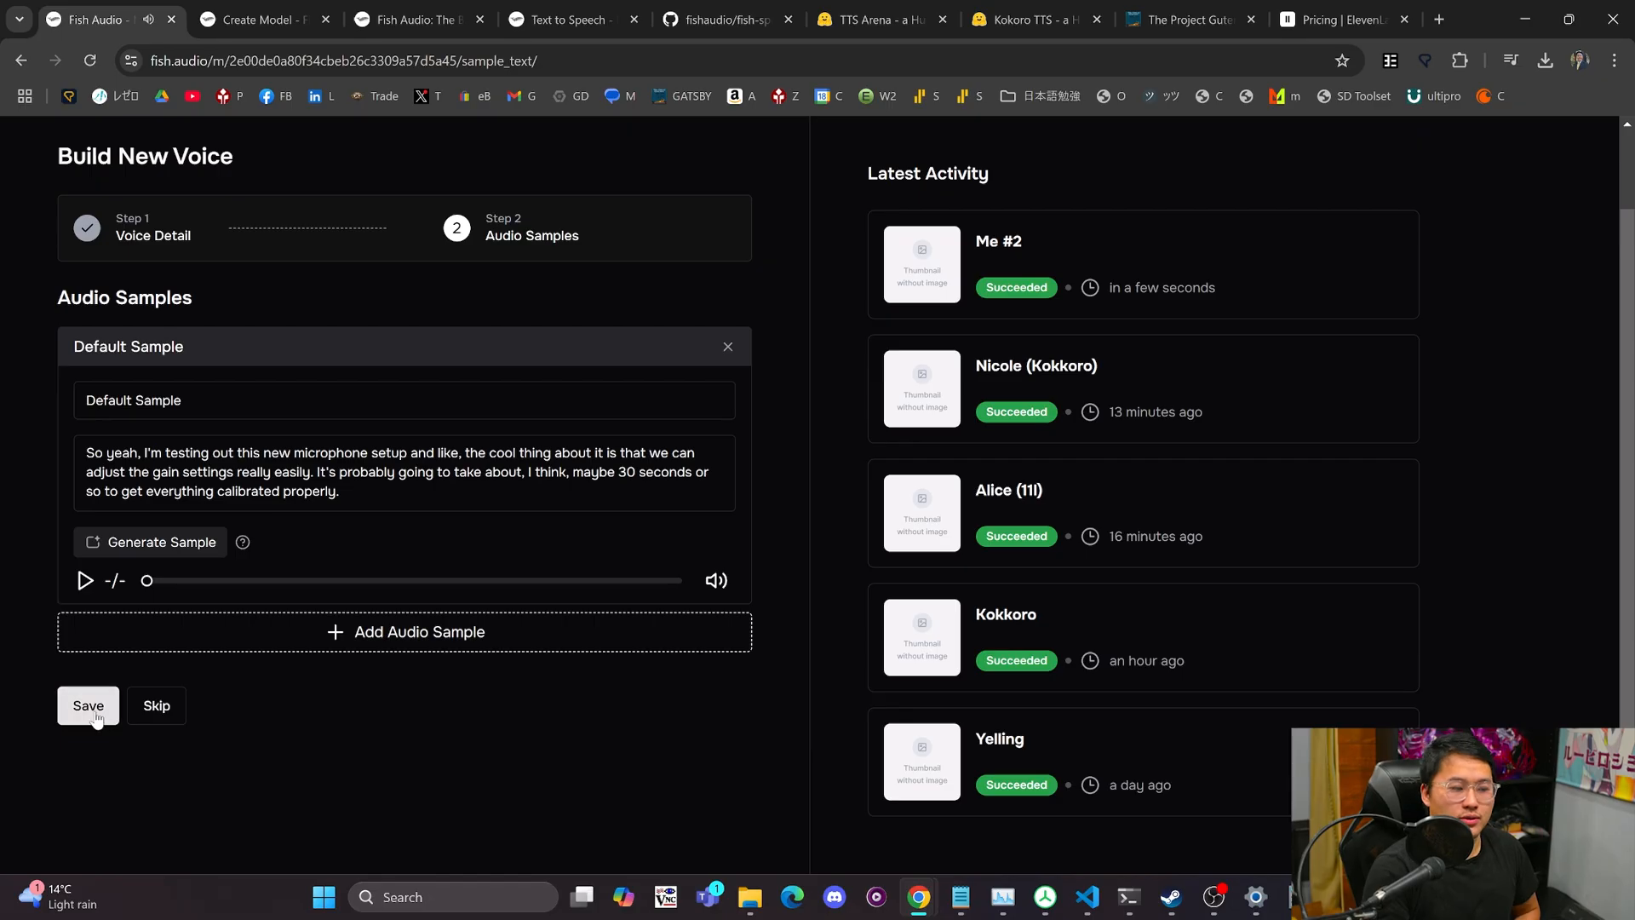
click(87, 705)
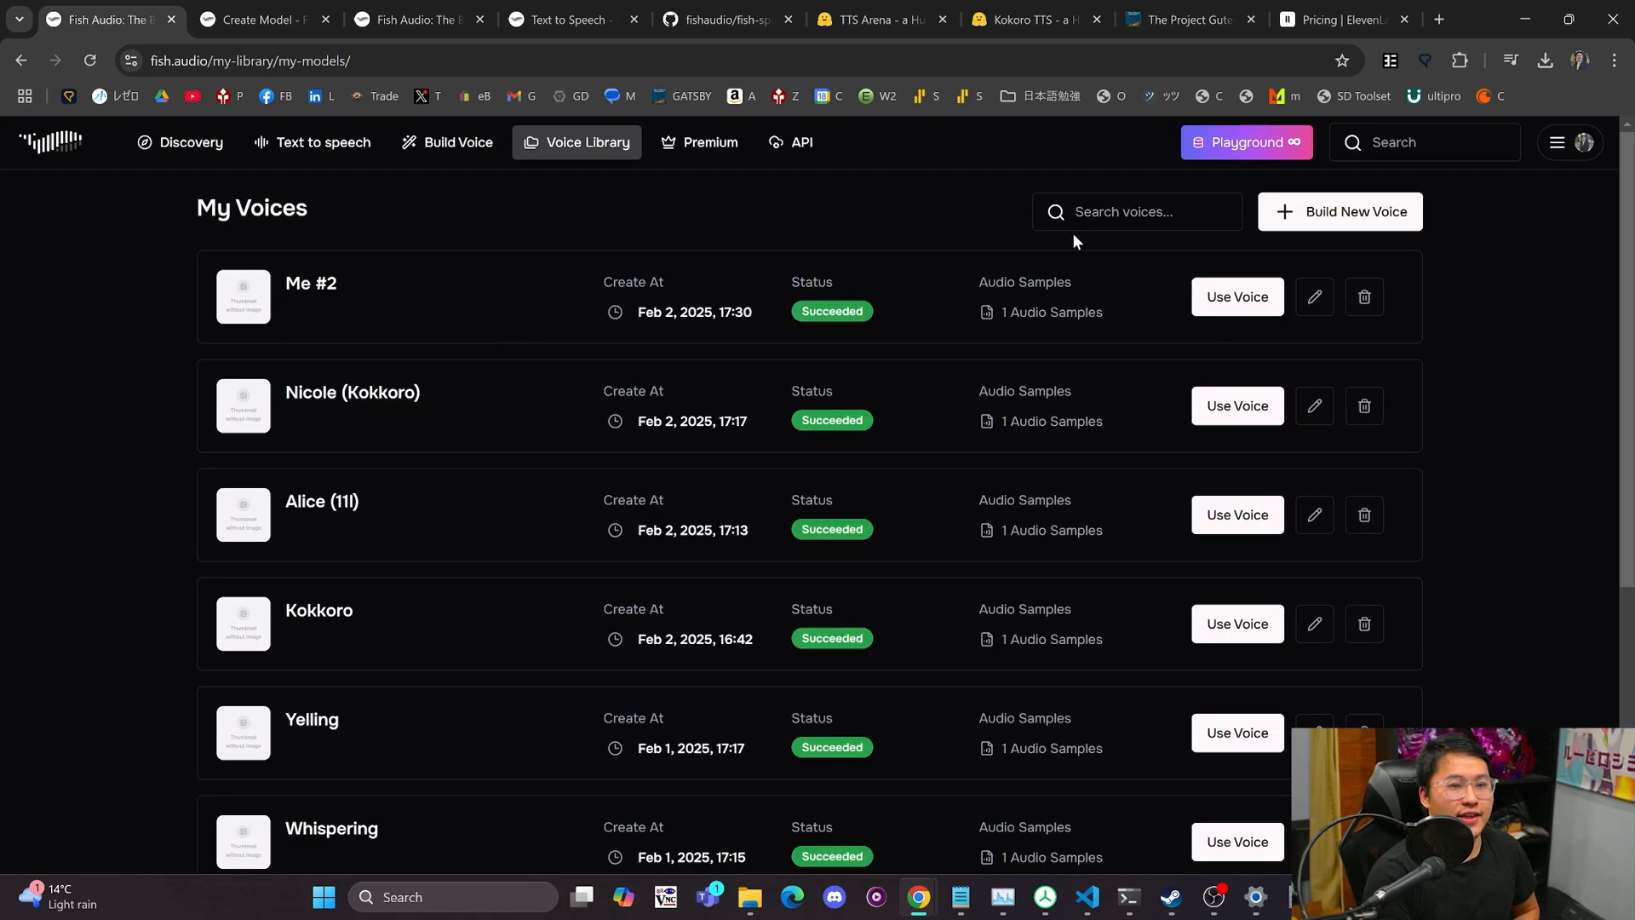
Load the Me #2 voice into Text to Speech, then switch to the Kokoro-82M model page
click(1236, 296)
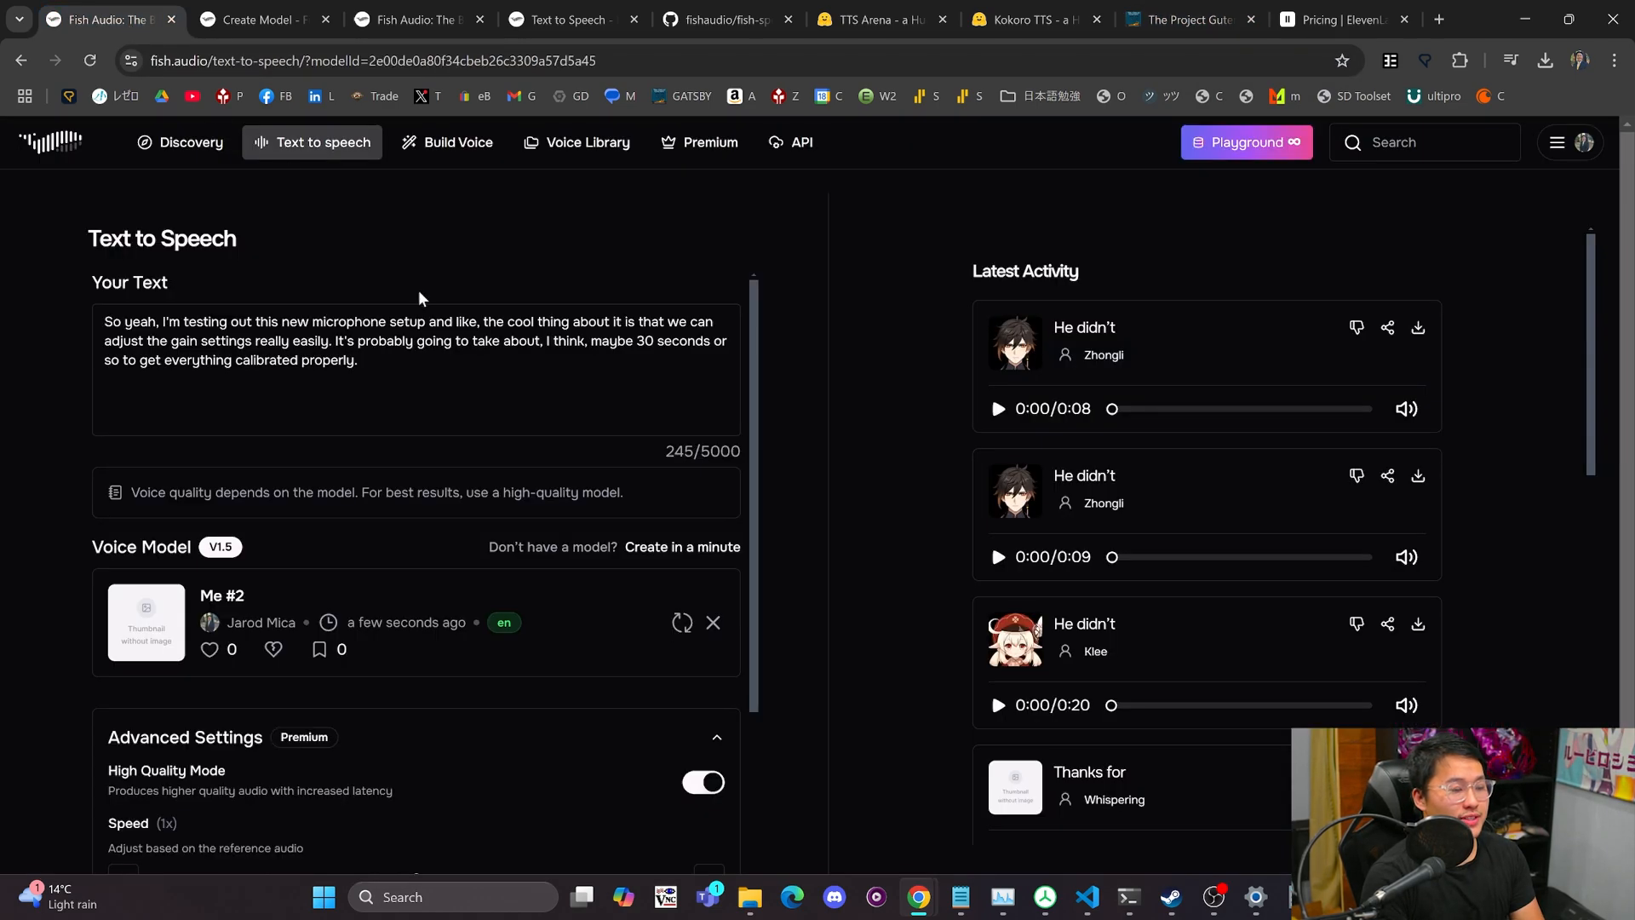
scroll(down, 3)
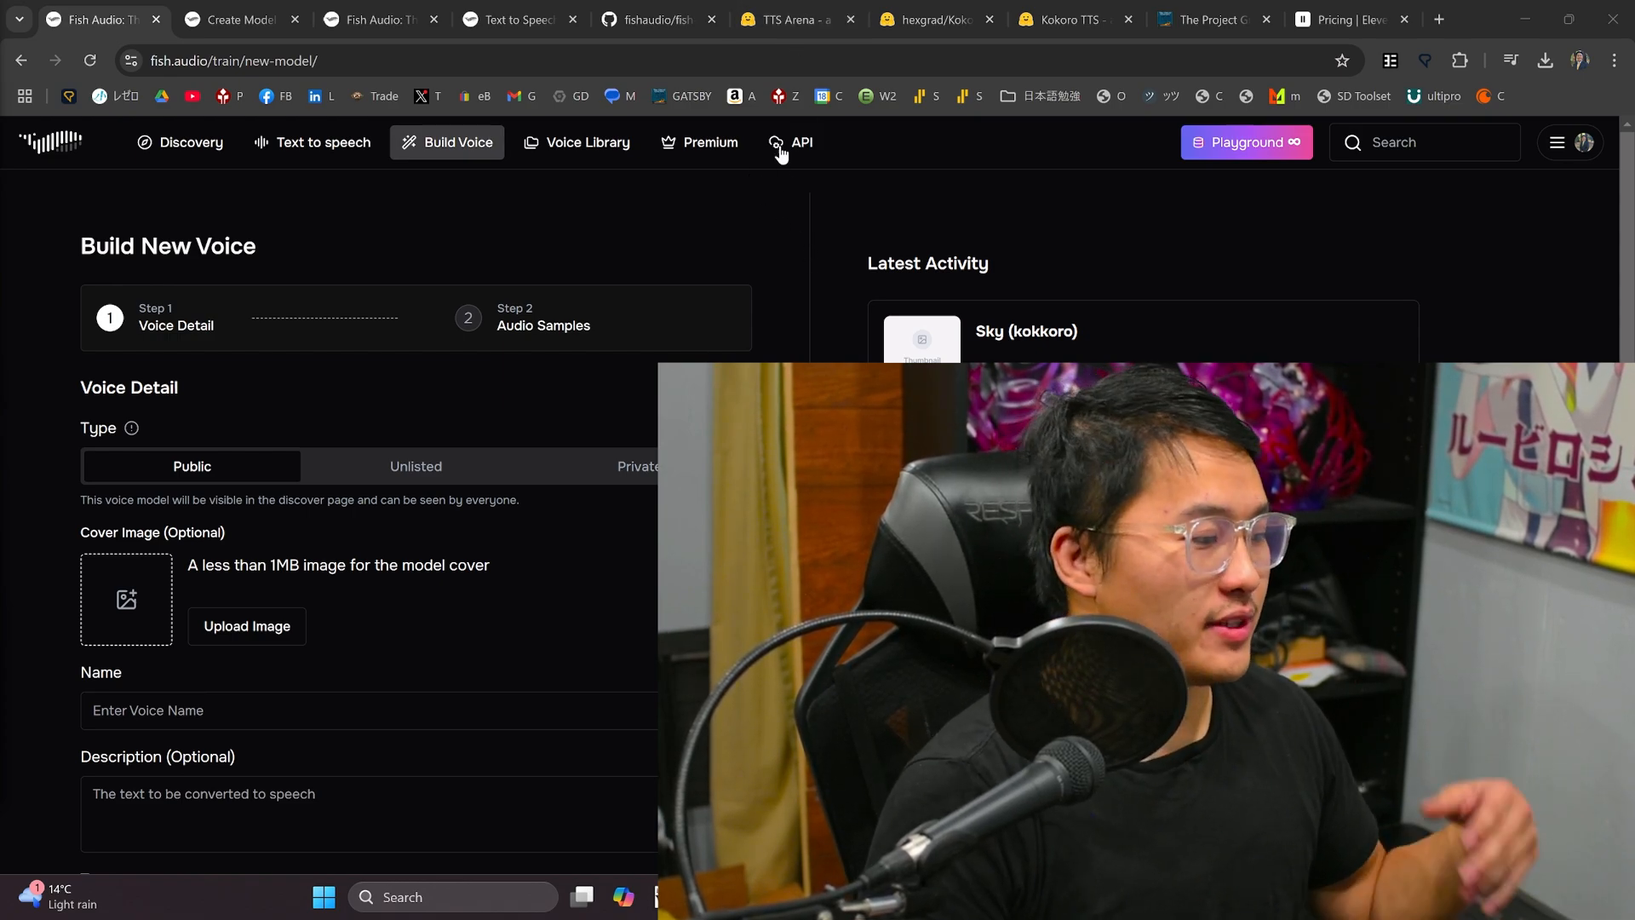
click(932, 18)
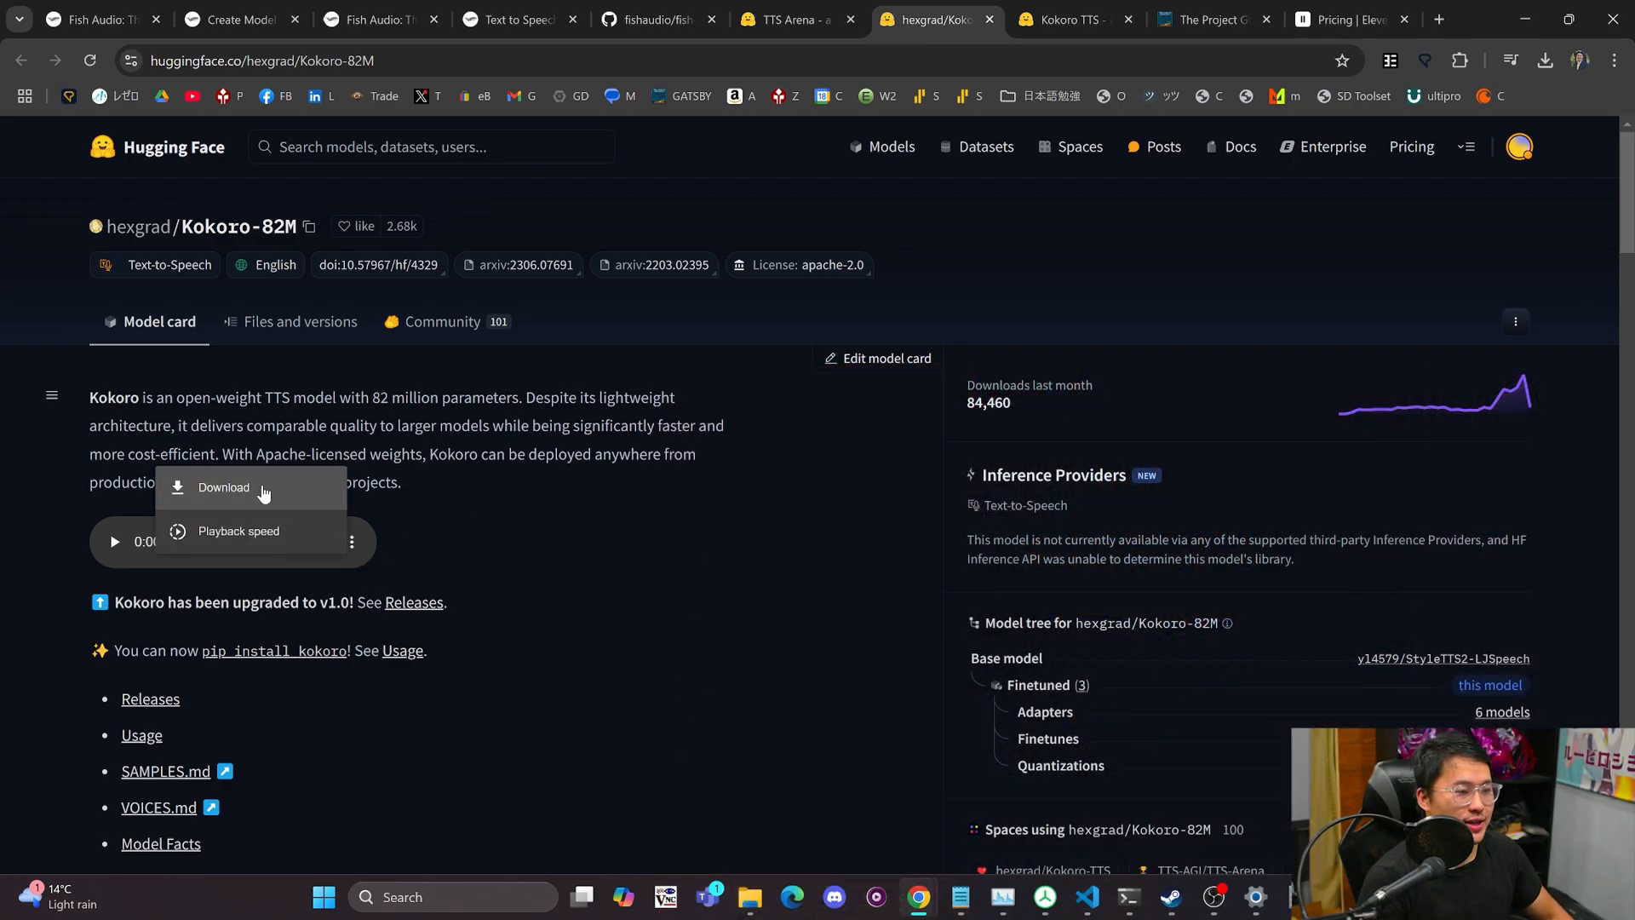
Download the Kokoro sample audio as samples_HEARME.wav into Desktop > deleteme
click(223, 491)
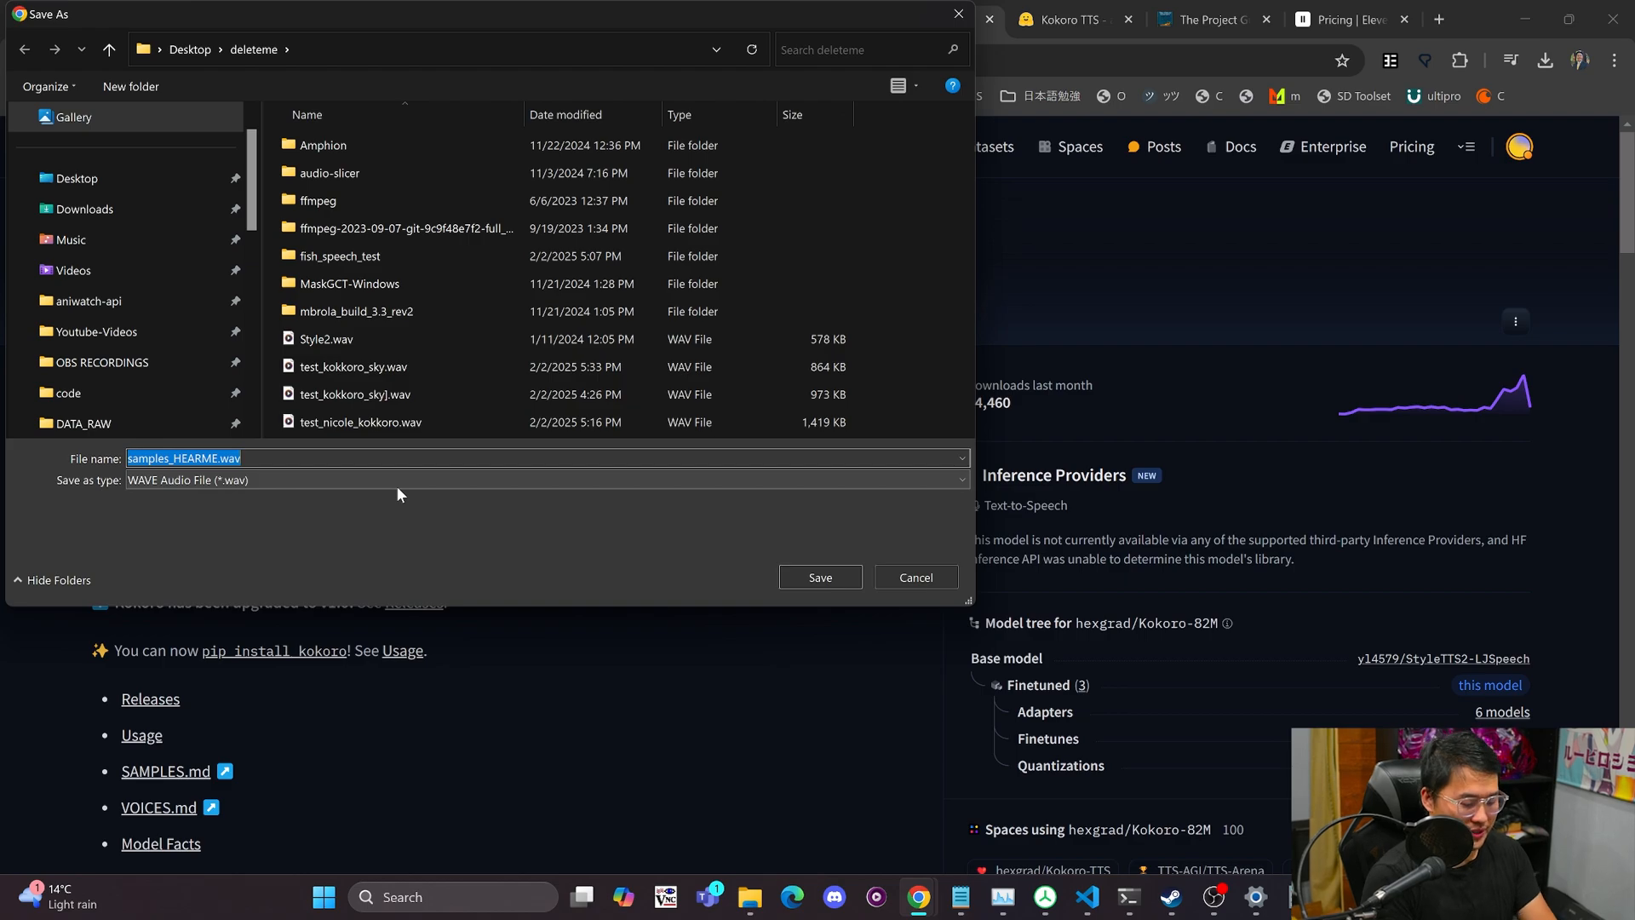
click(820, 577)
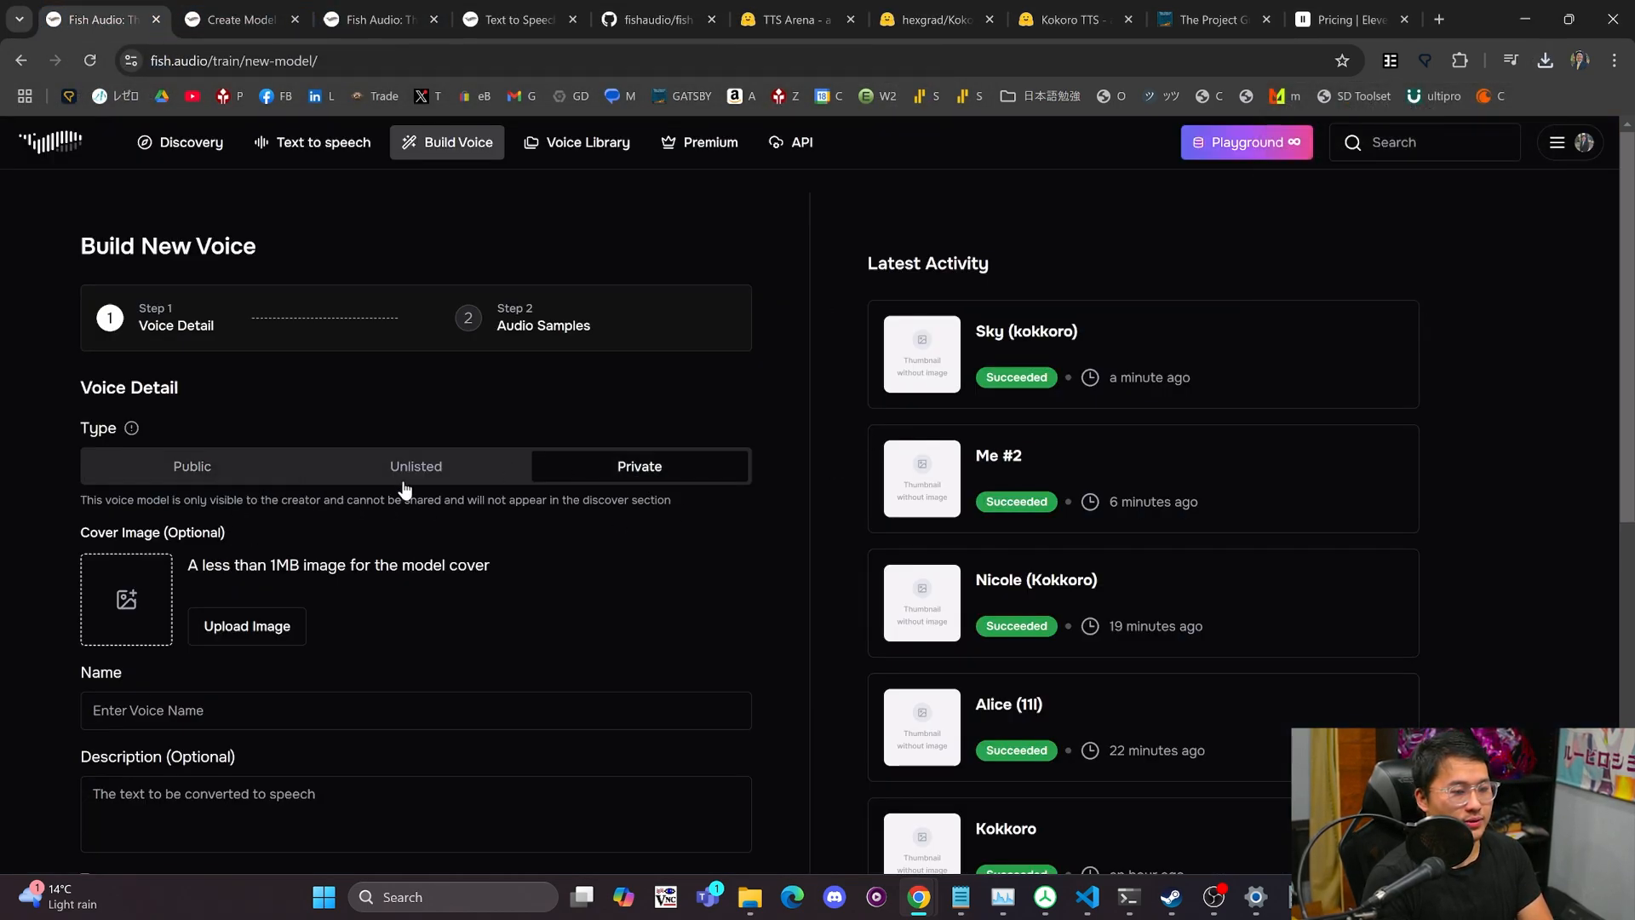
Name the voice 'Kokkoro (default)', upload samples_HEARME.wav as its sample and listen to it
text(K)
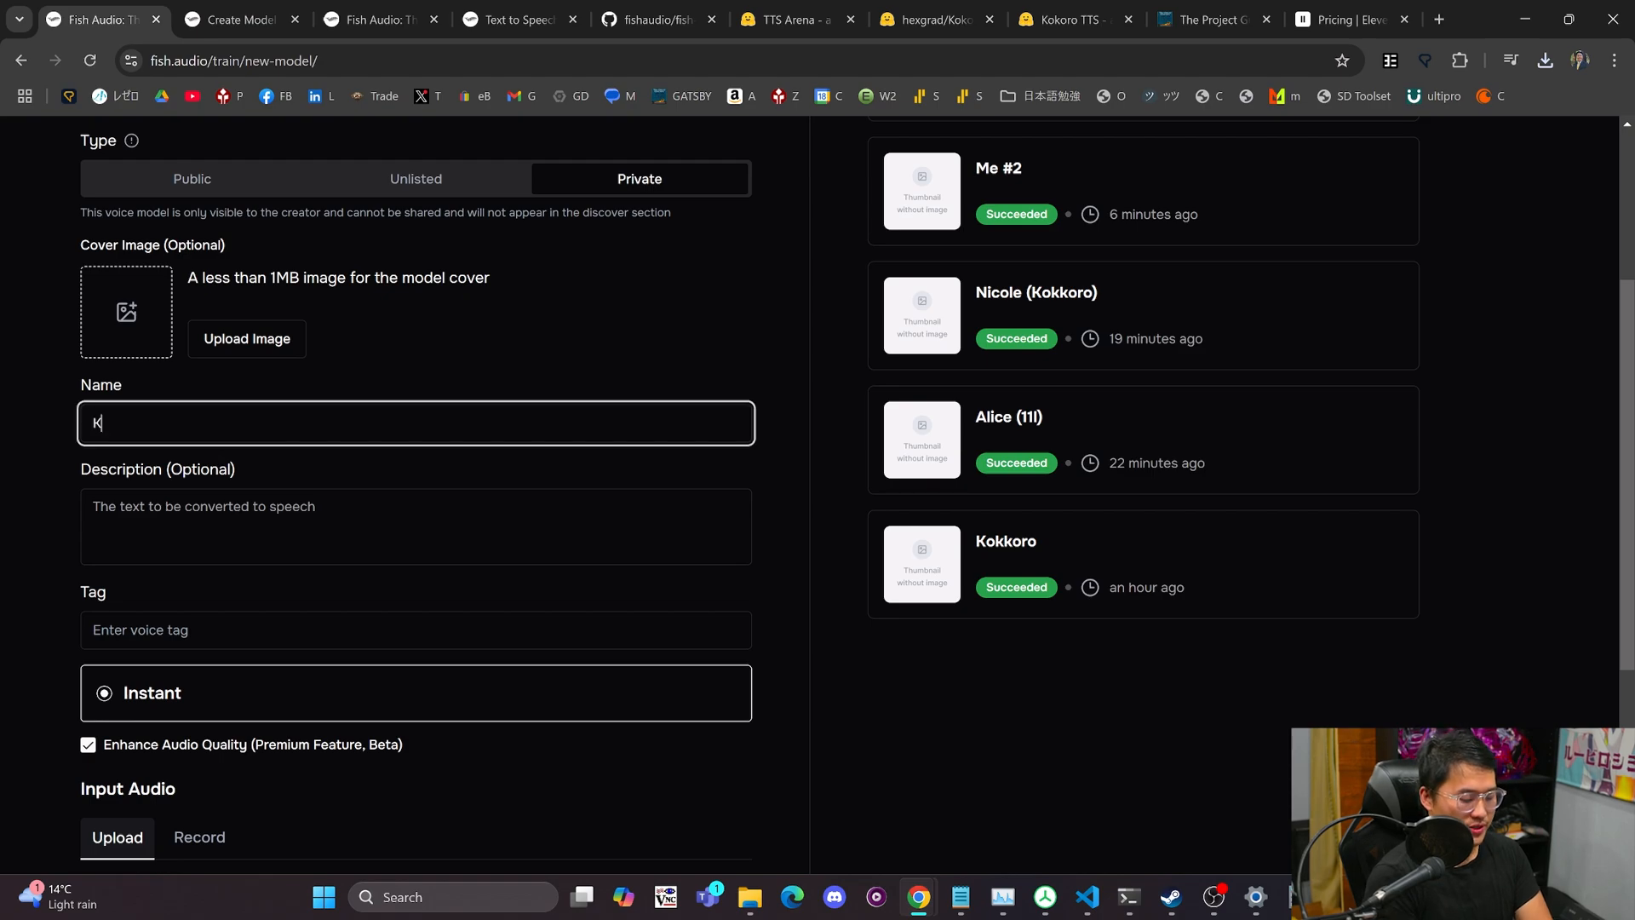
text(okkoro ()
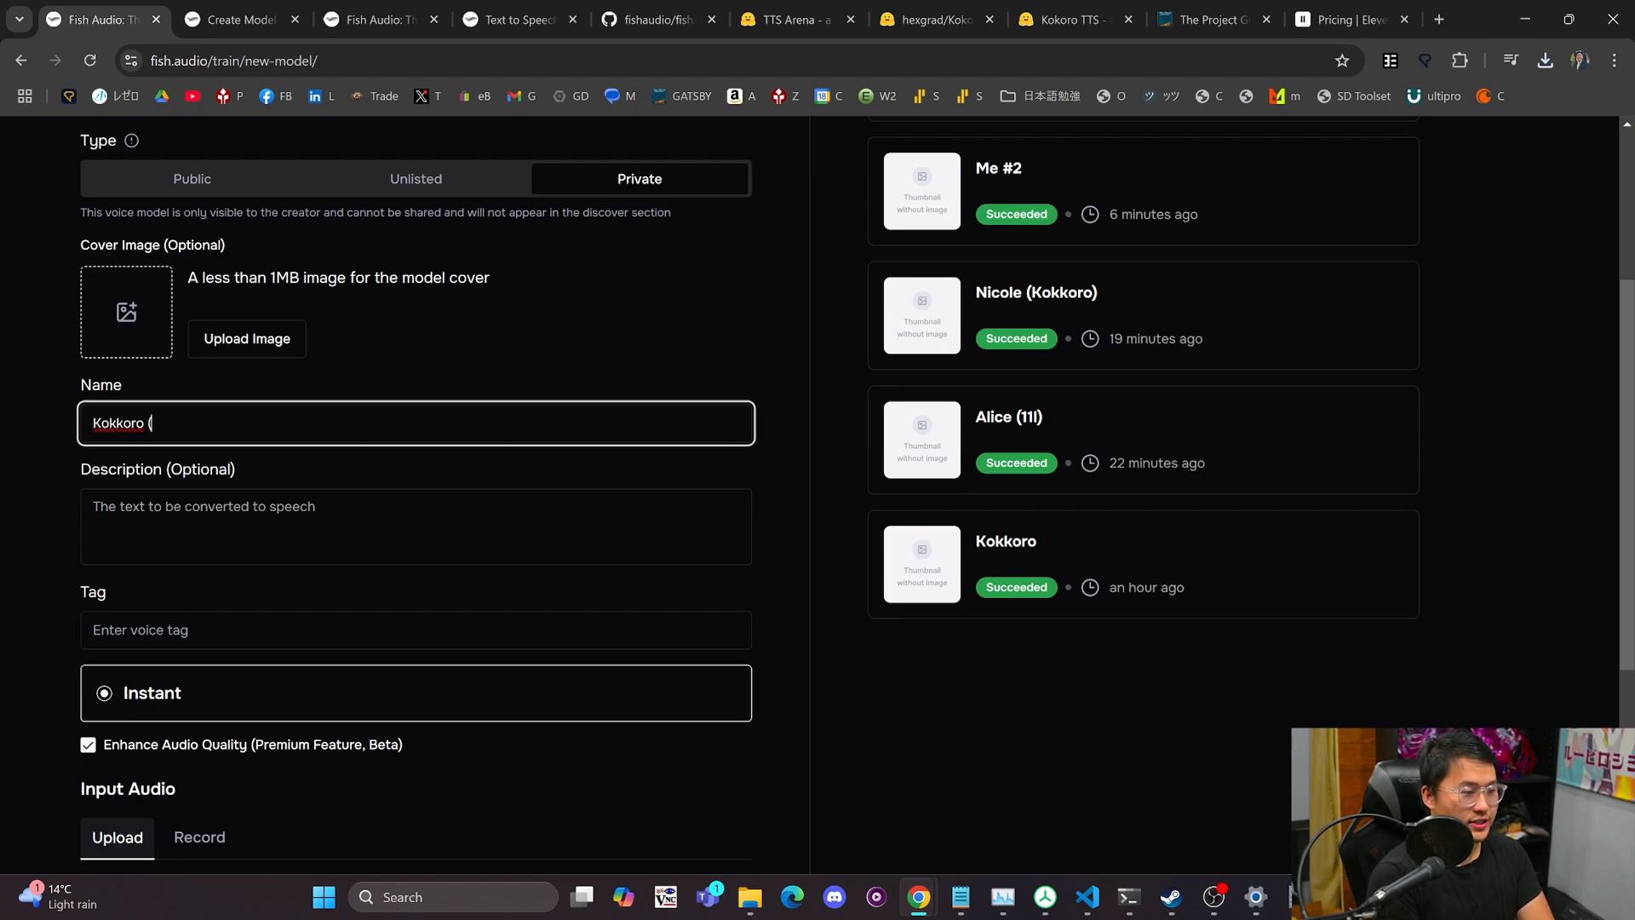
text(defau)
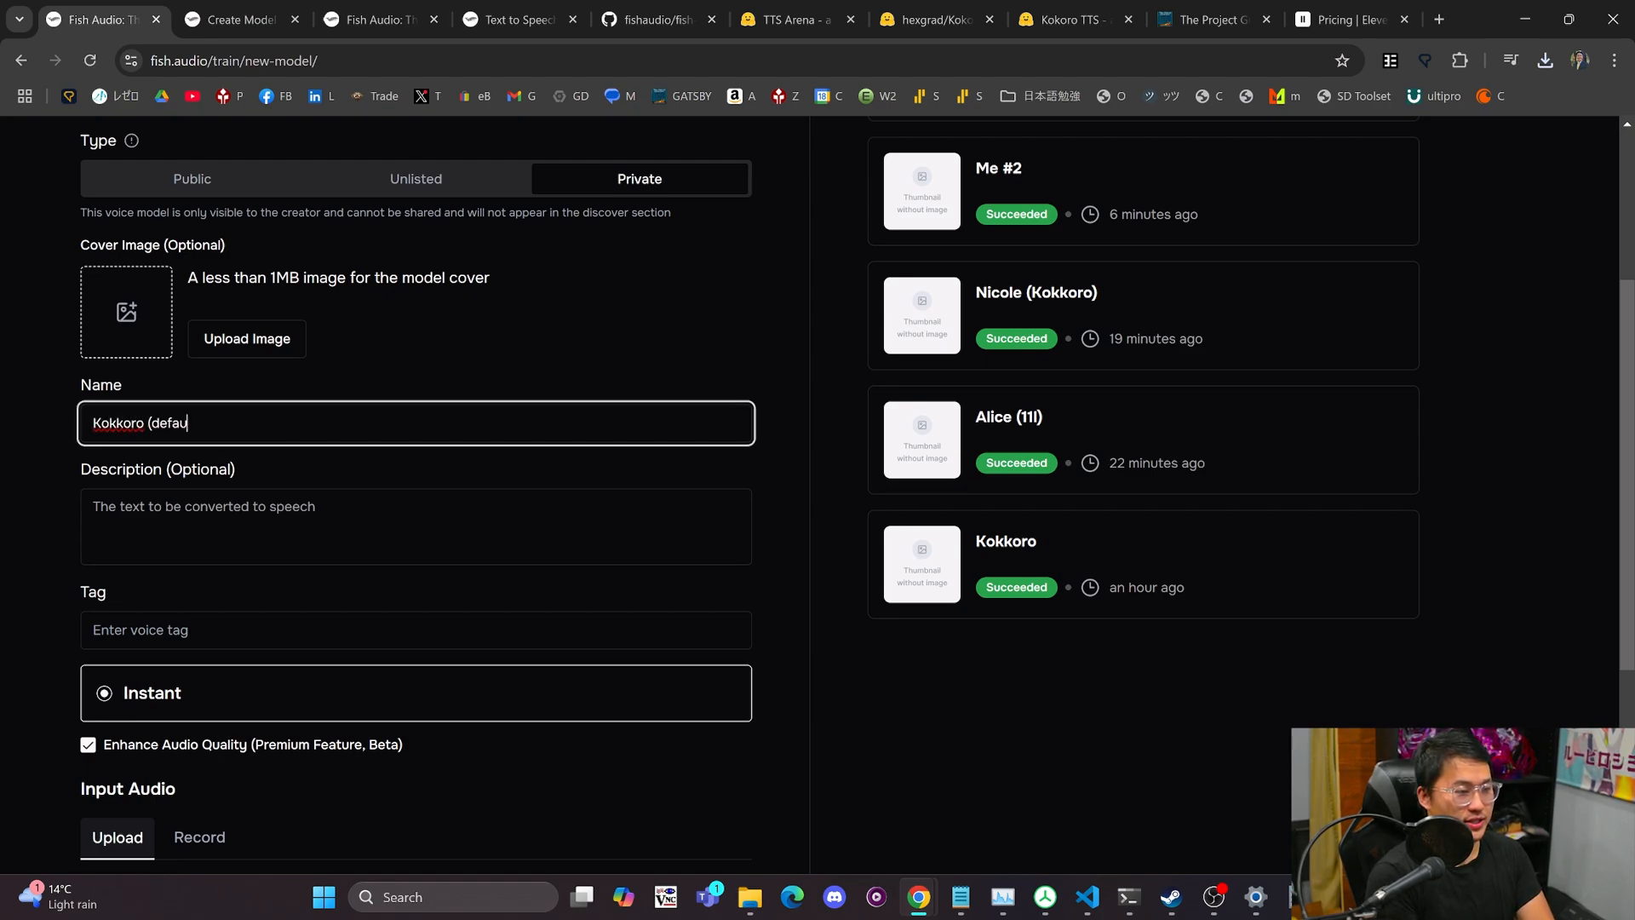
scroll(down, 3)
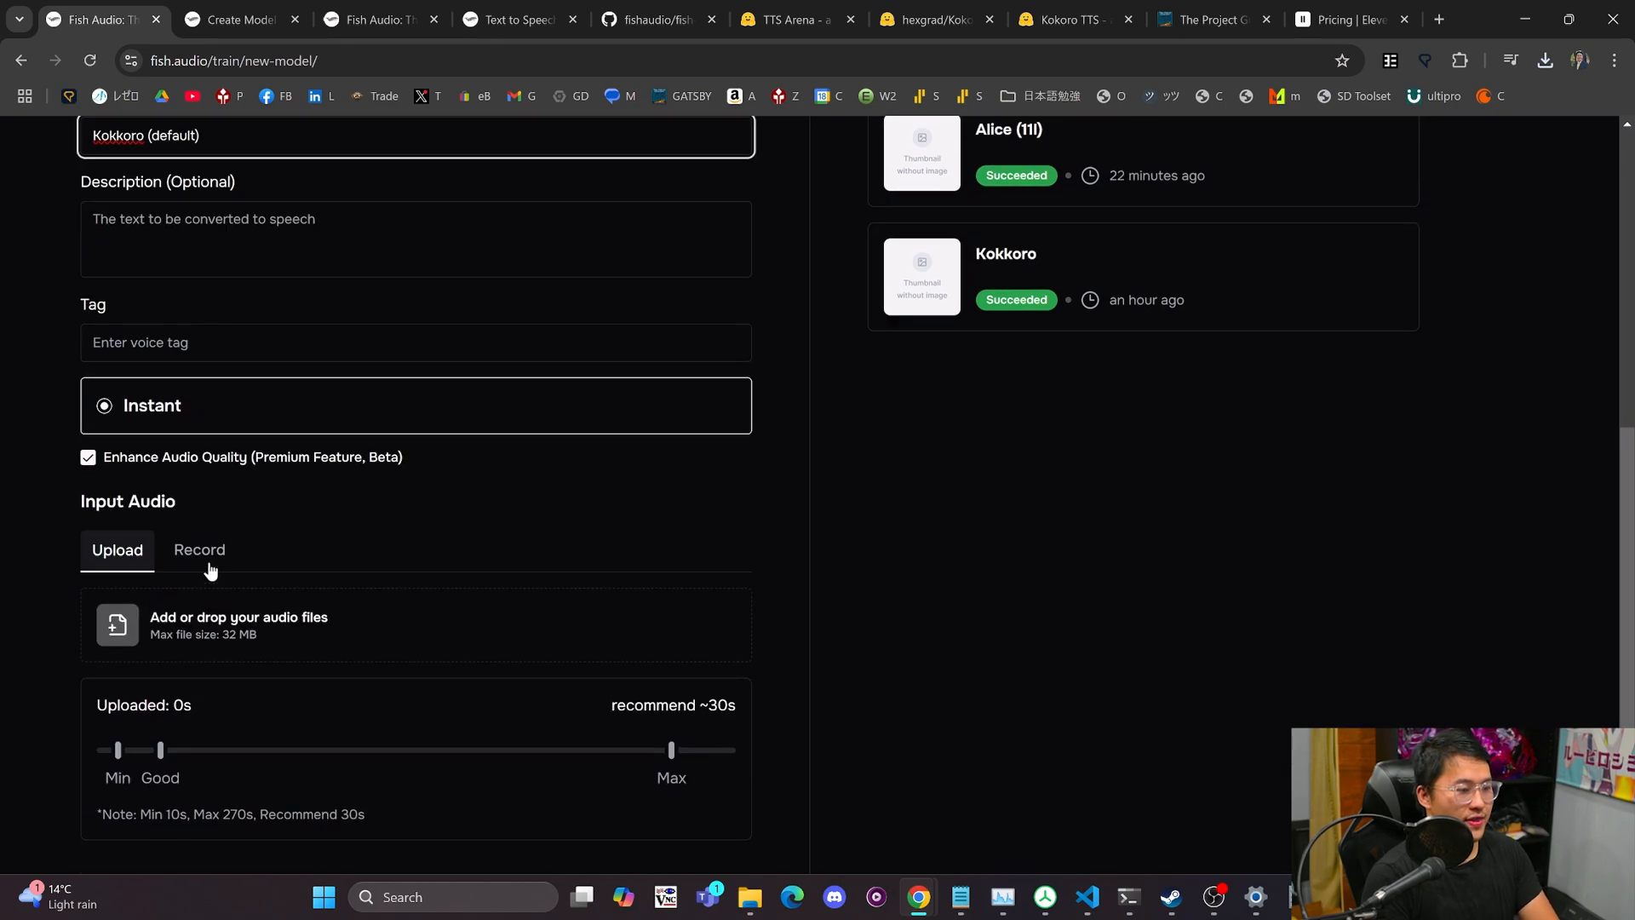
click(239, 624)
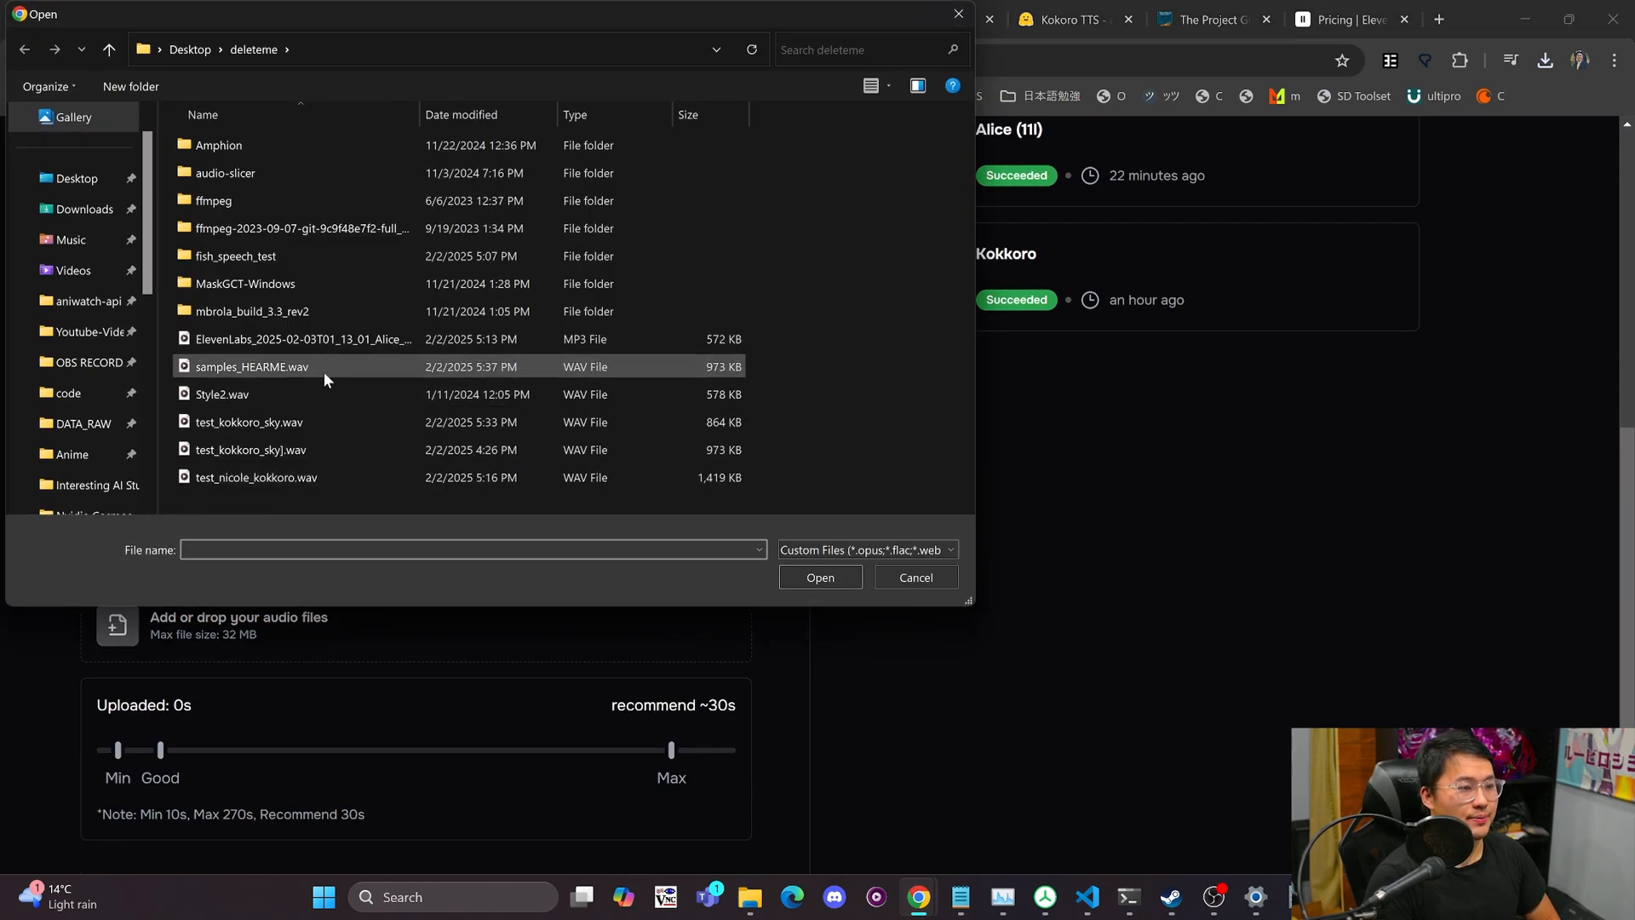
click(820, 577)
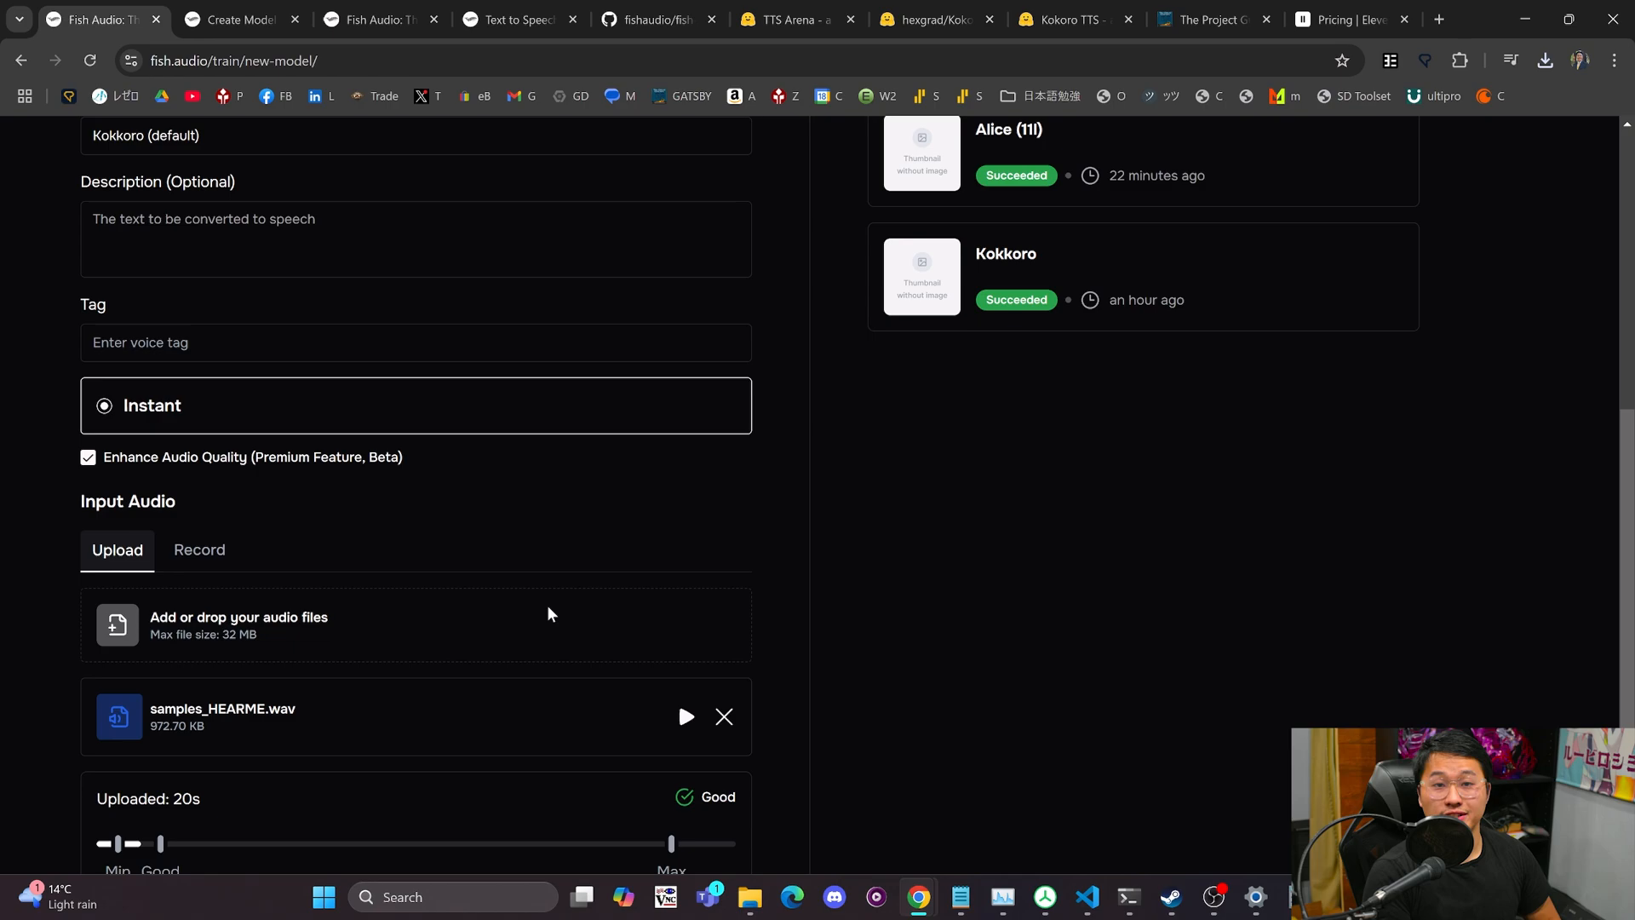
scroll(down, 3)
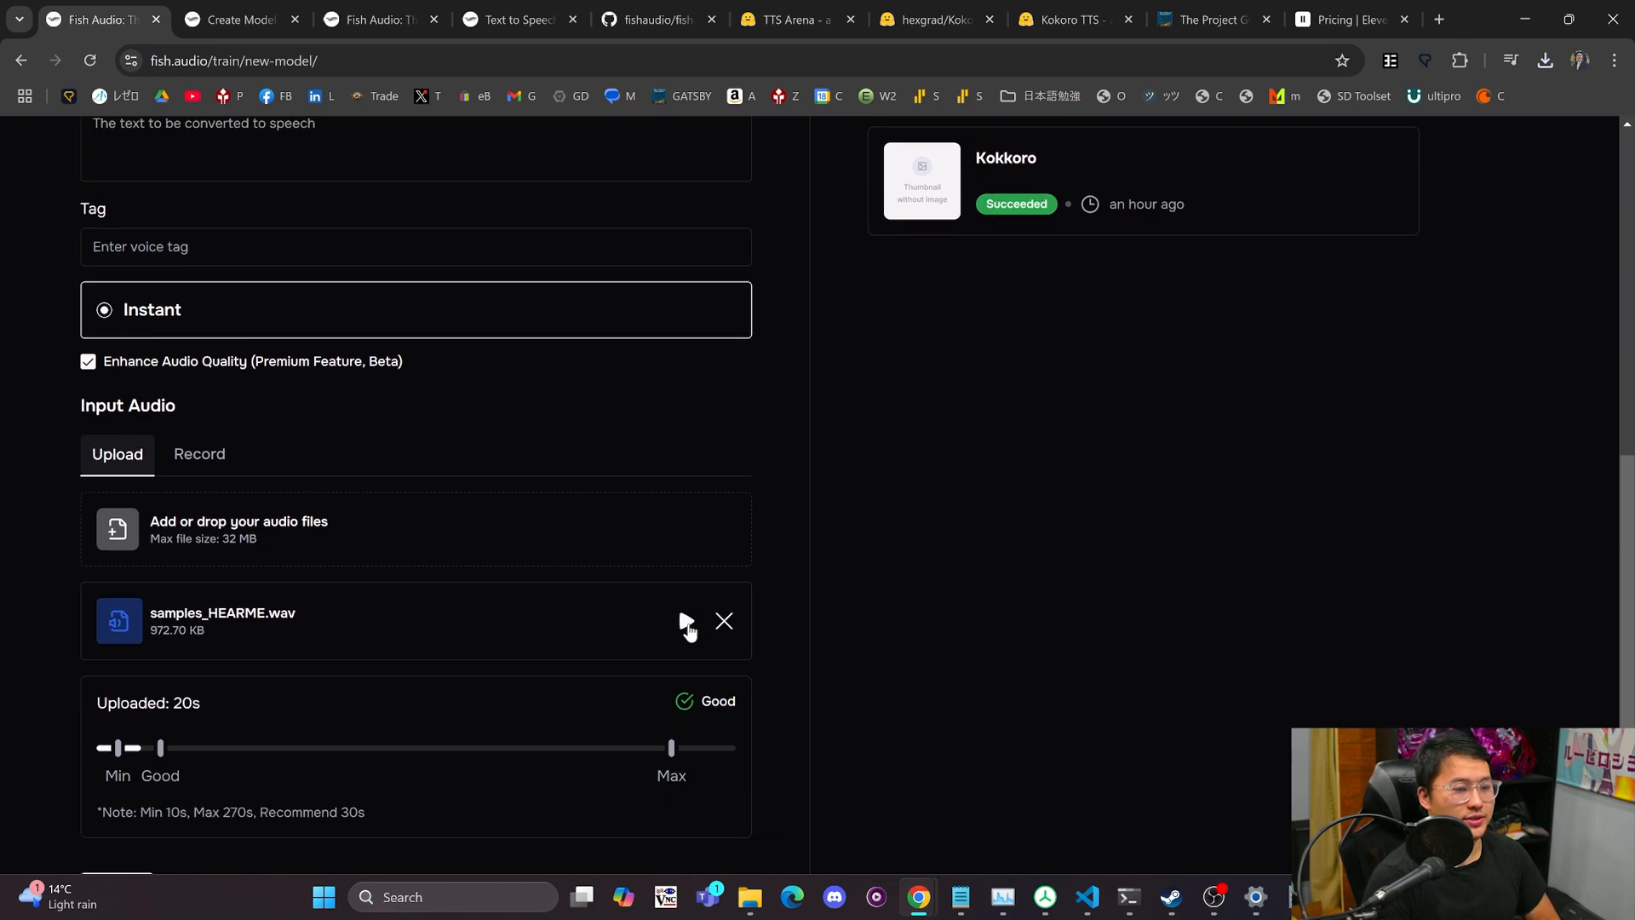
click(685, 620)
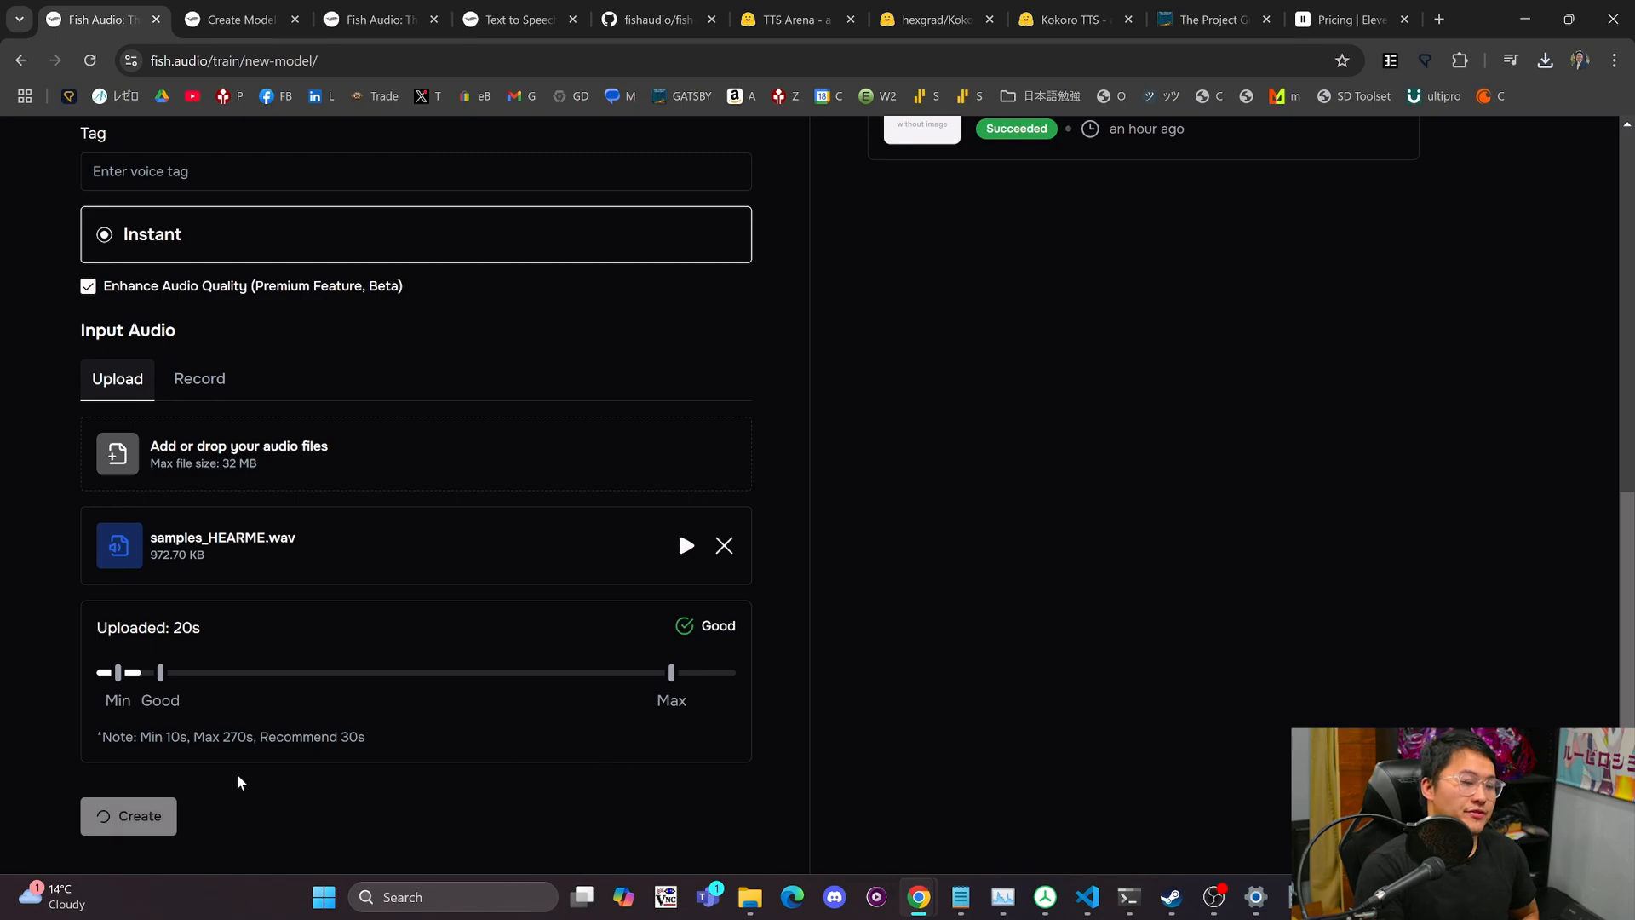
mouse_move(496, 574)
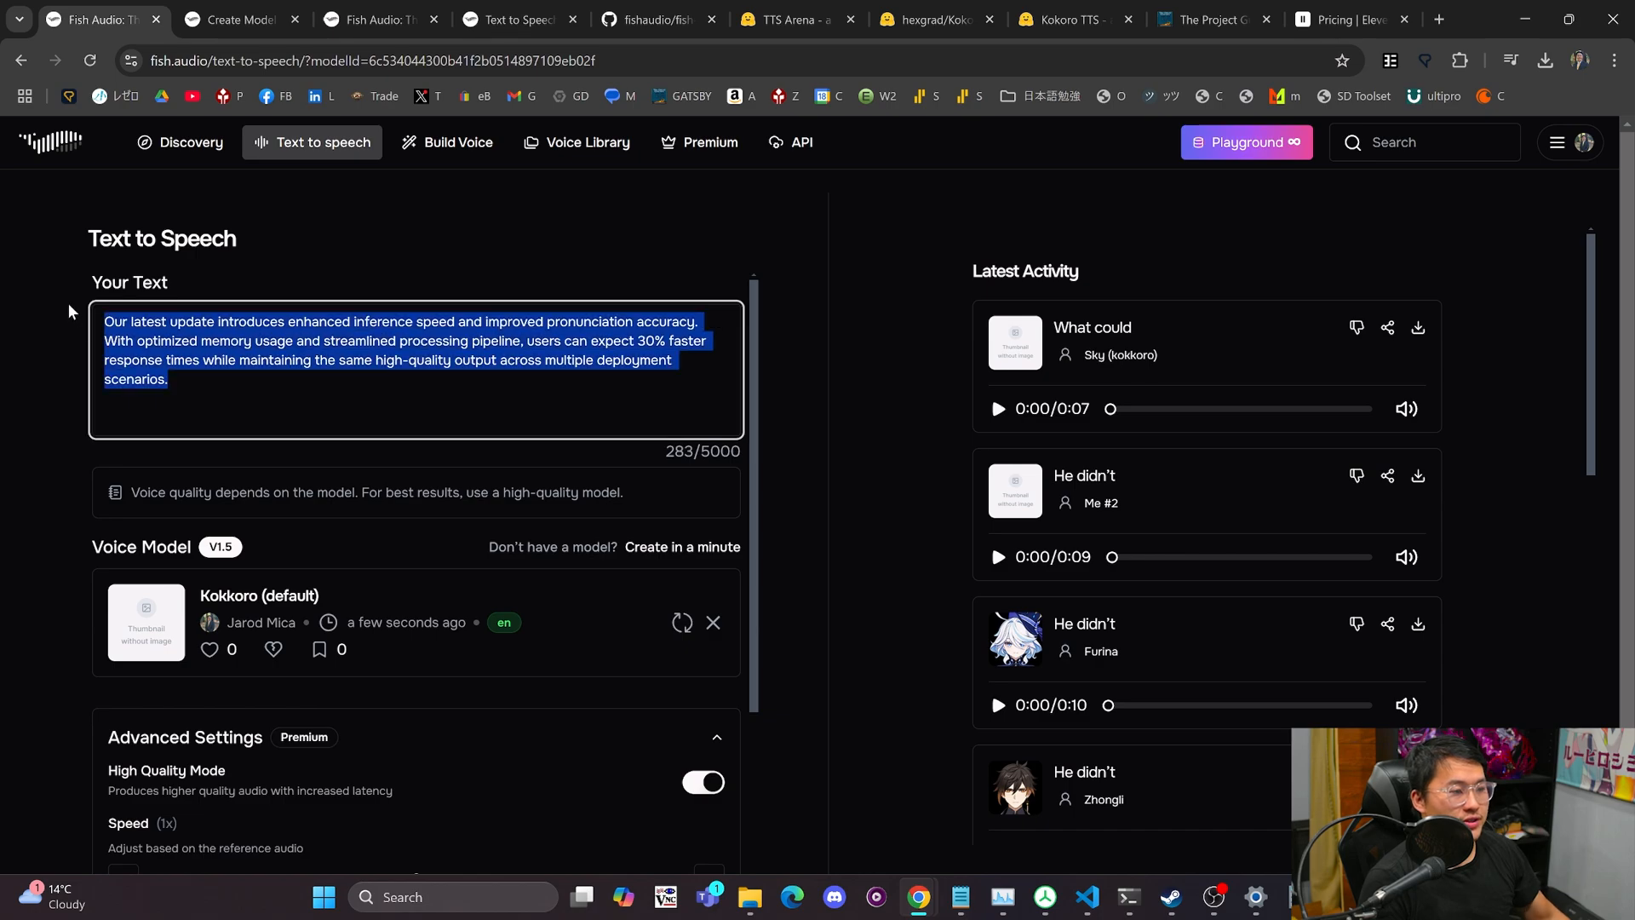
Generate speech of the product update text with the Kokkoro (default) voice
scroll(down, 3)
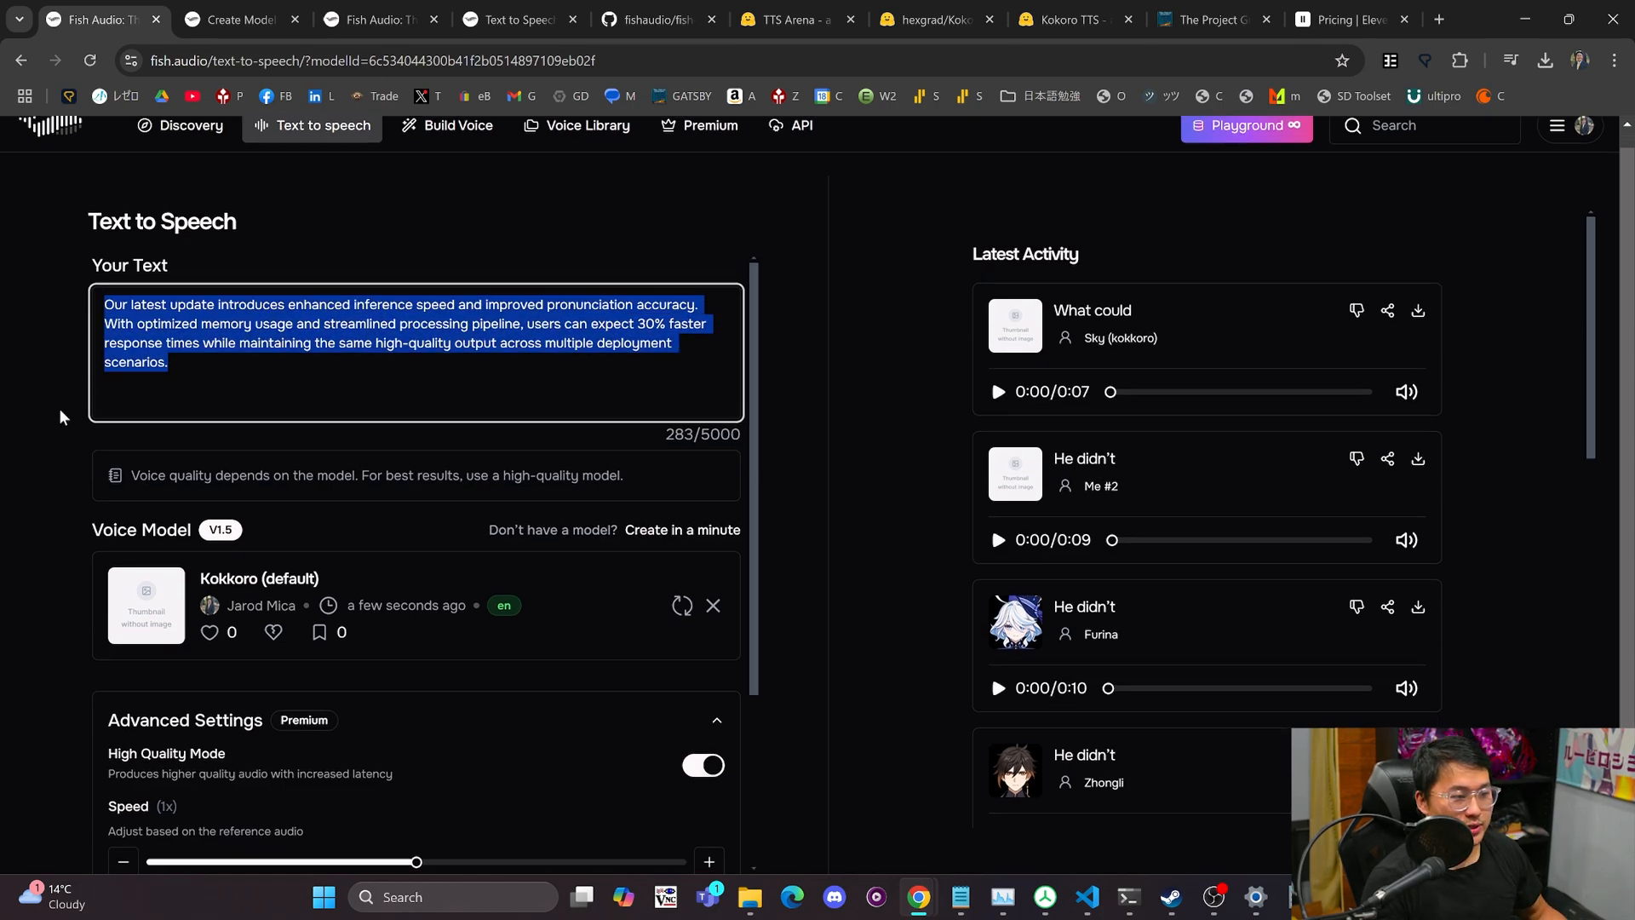
scroll(down, 3)
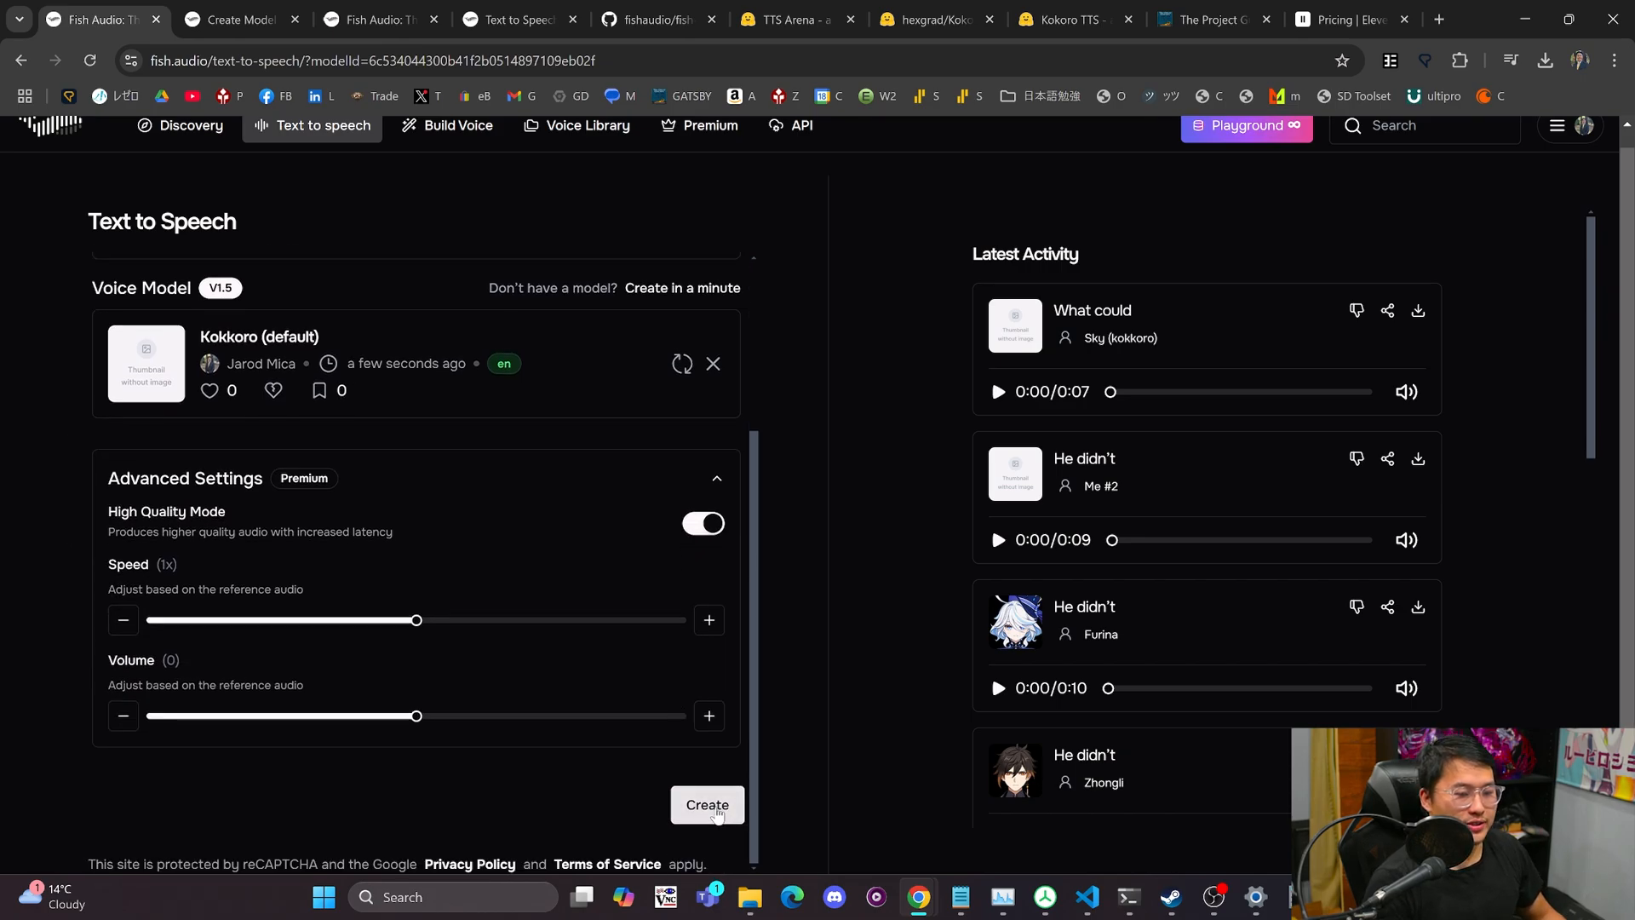
click(707, 804)
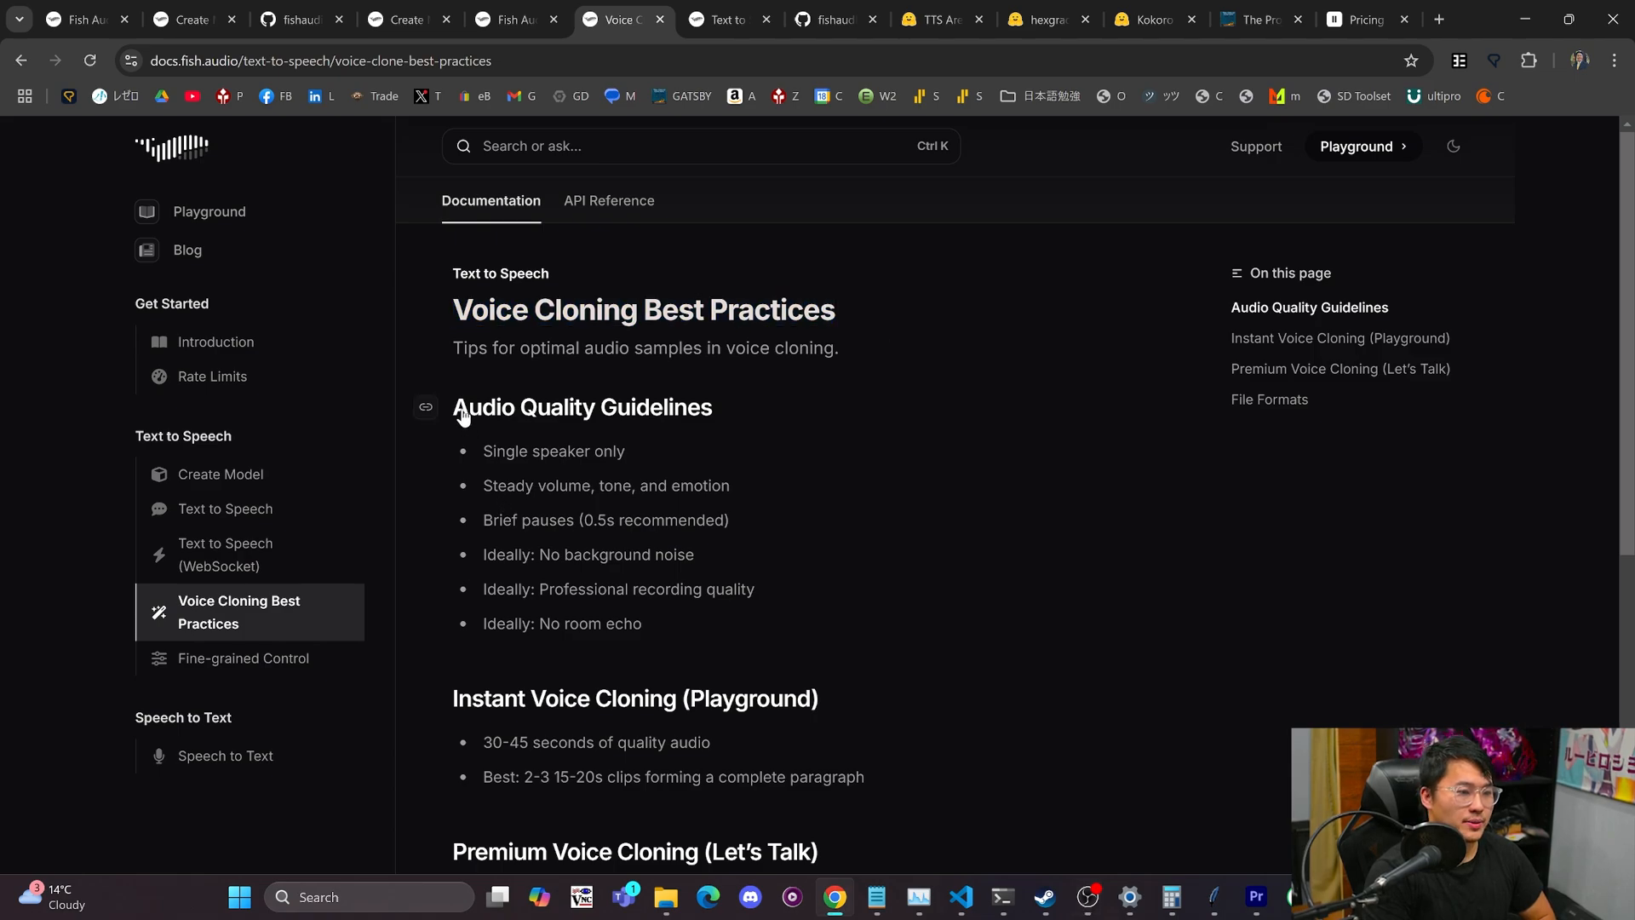
drag(559, 449, 625, 450)
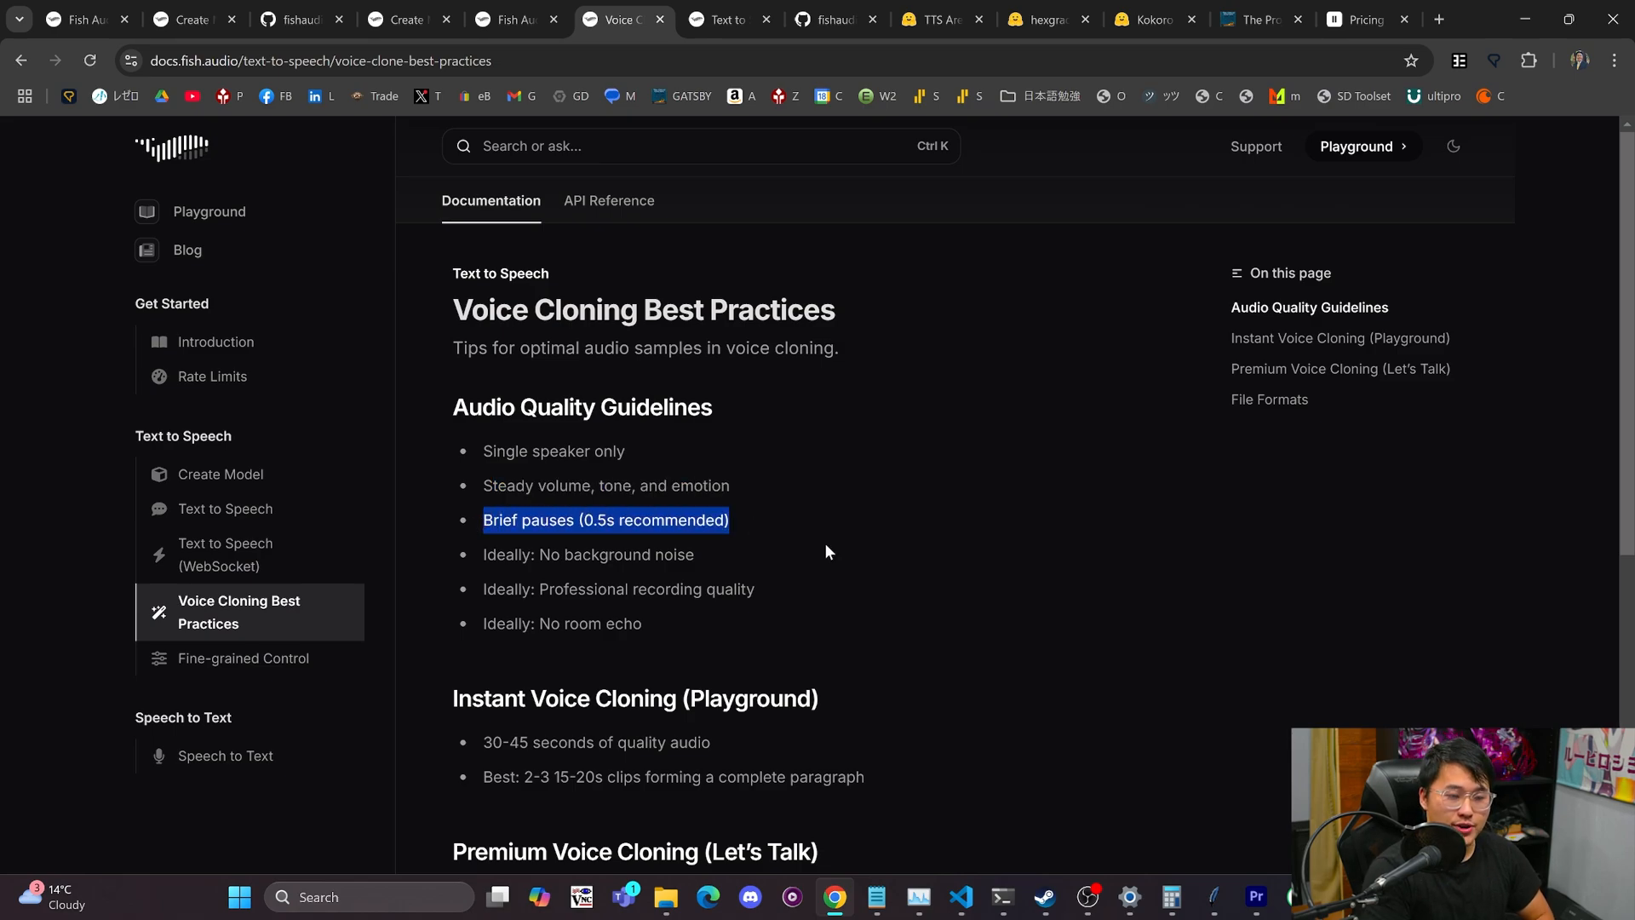
click(760, 587)
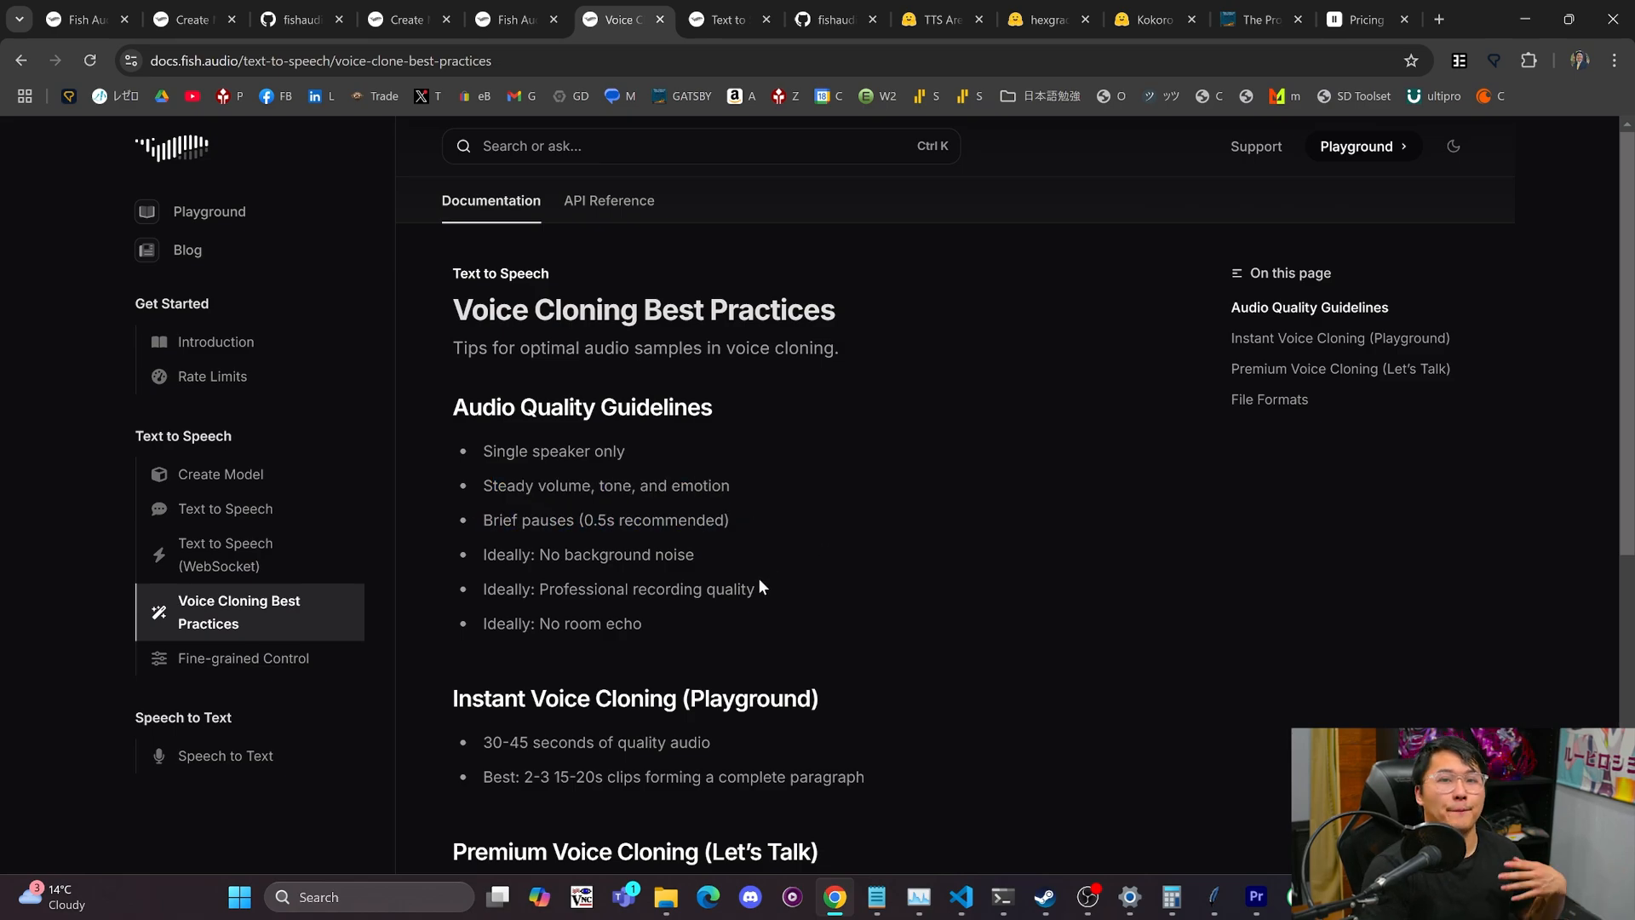
drag(504, 553, 695, 554)
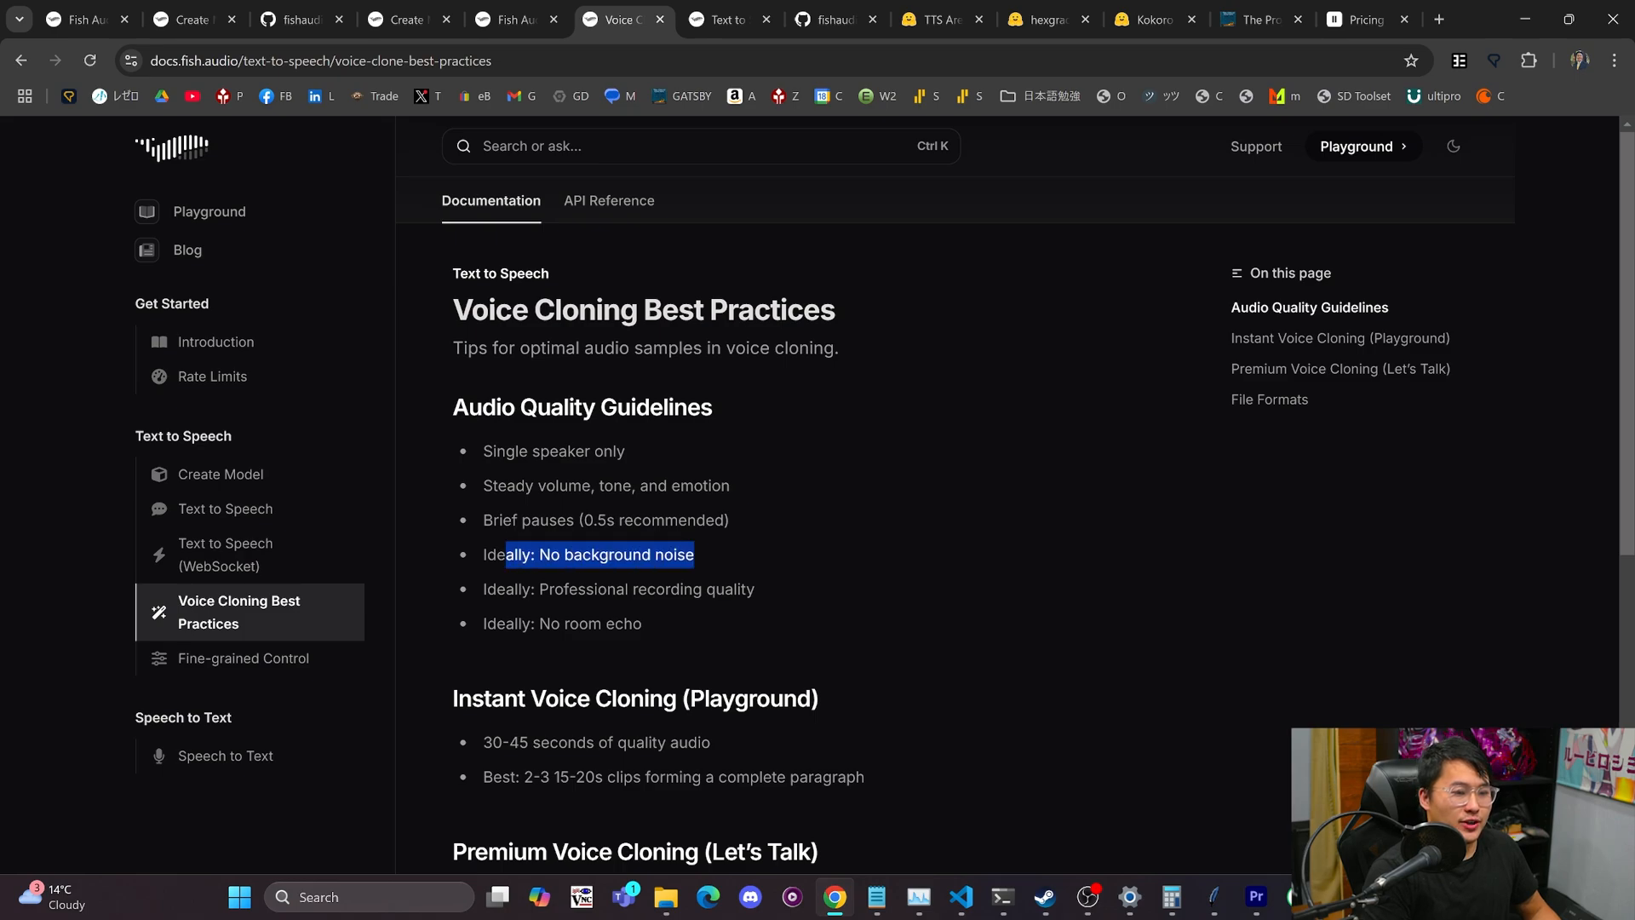
click(664, 636)
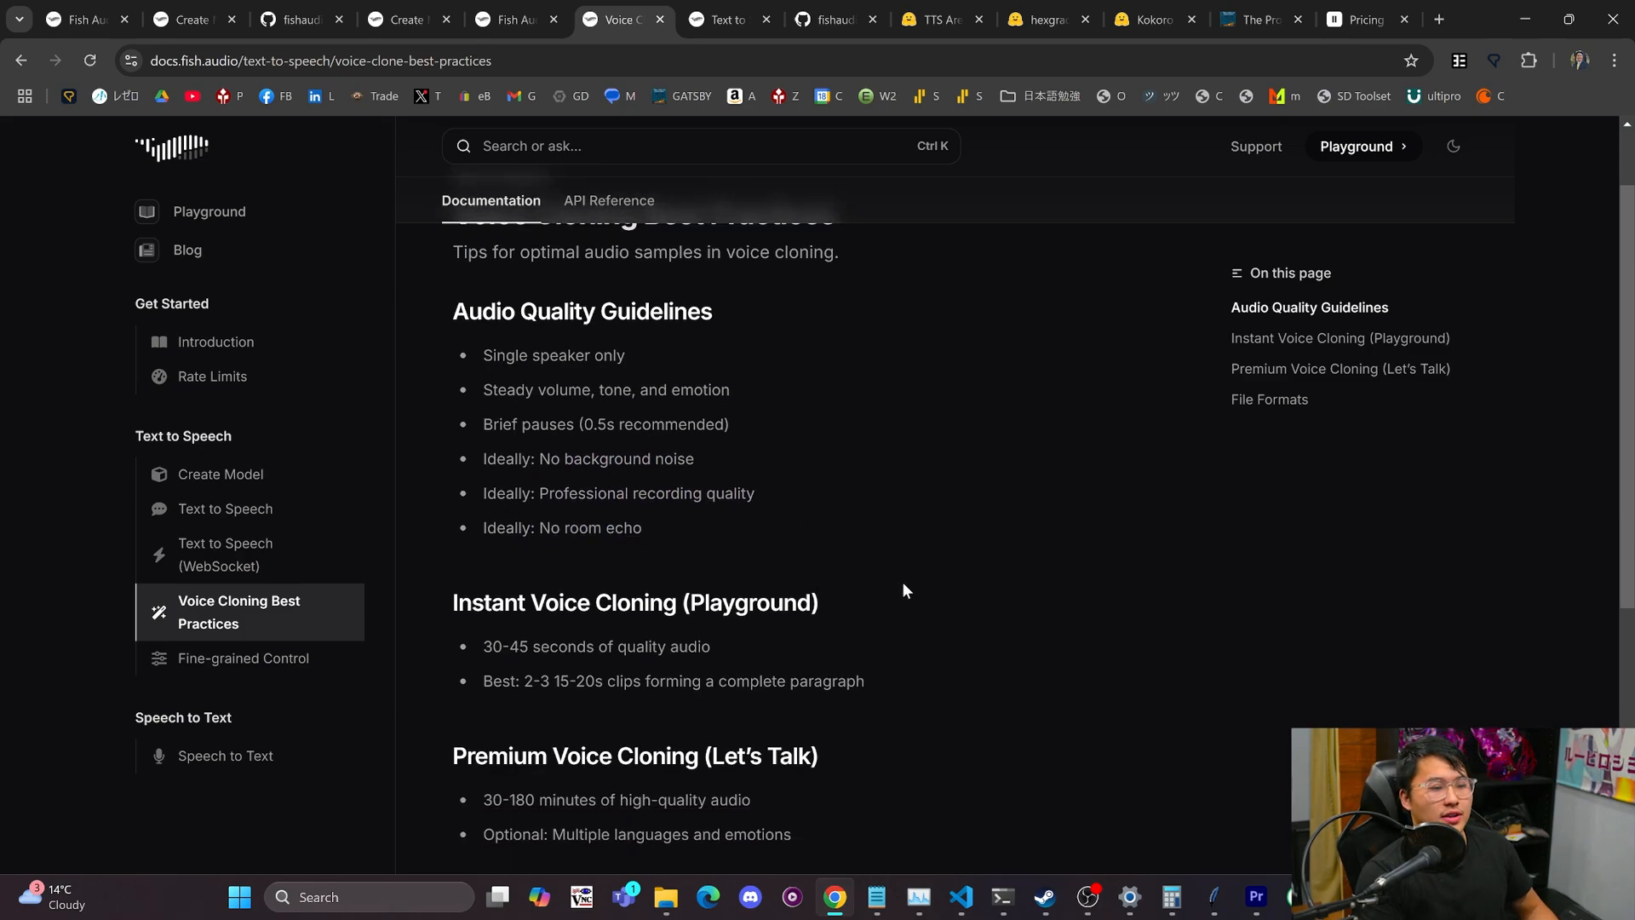
scroll(down, 3)
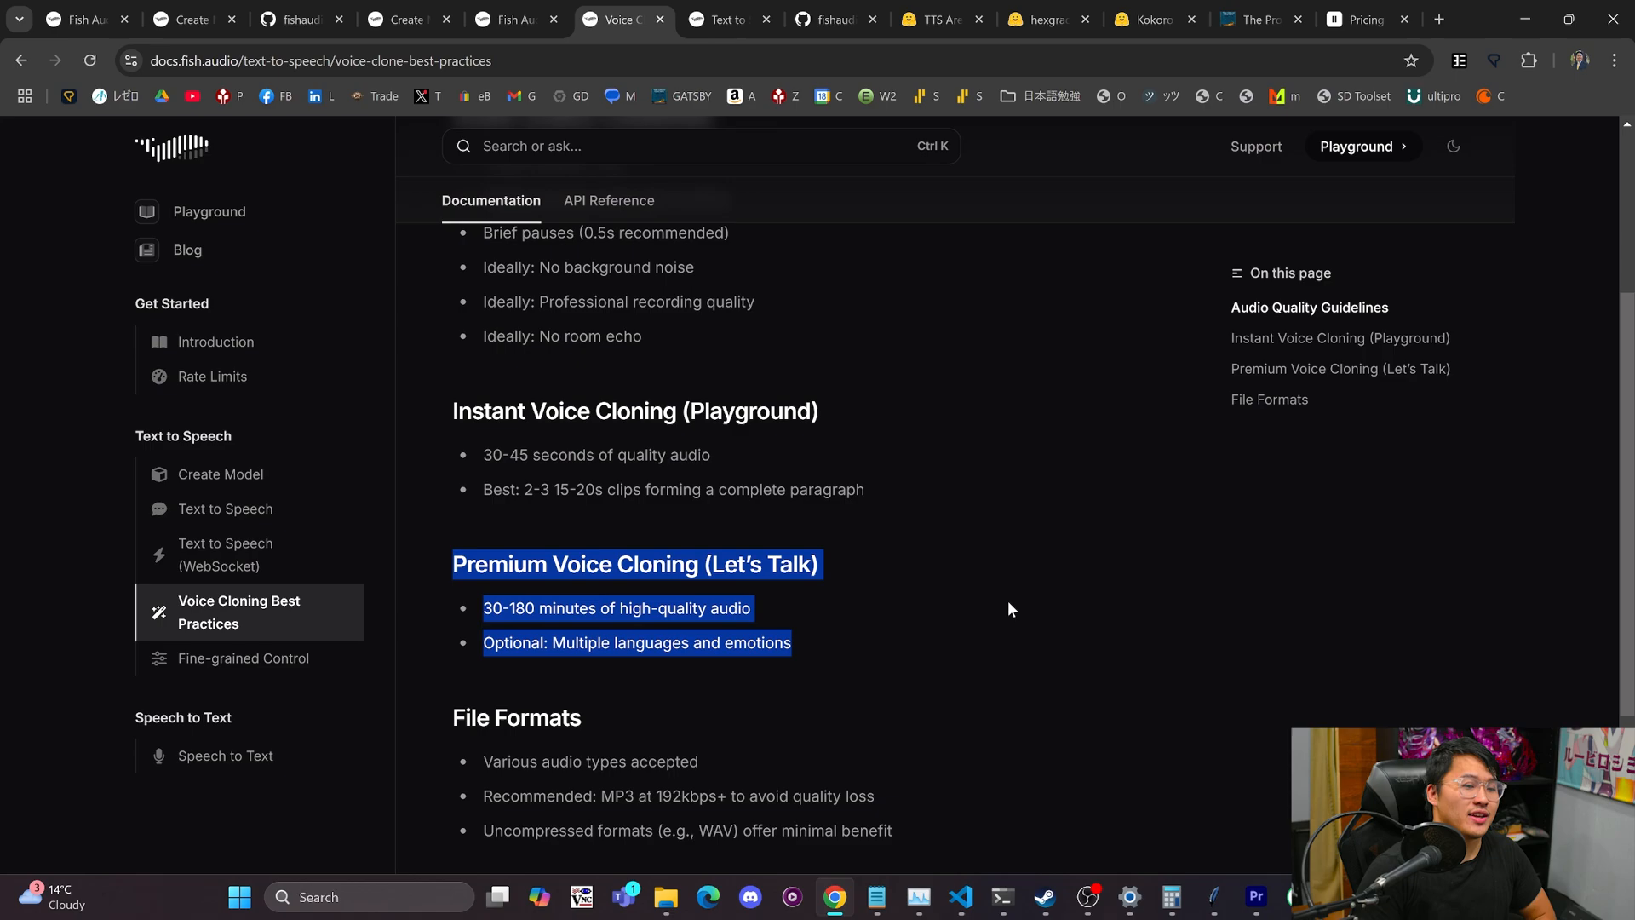
click(1010, 605)
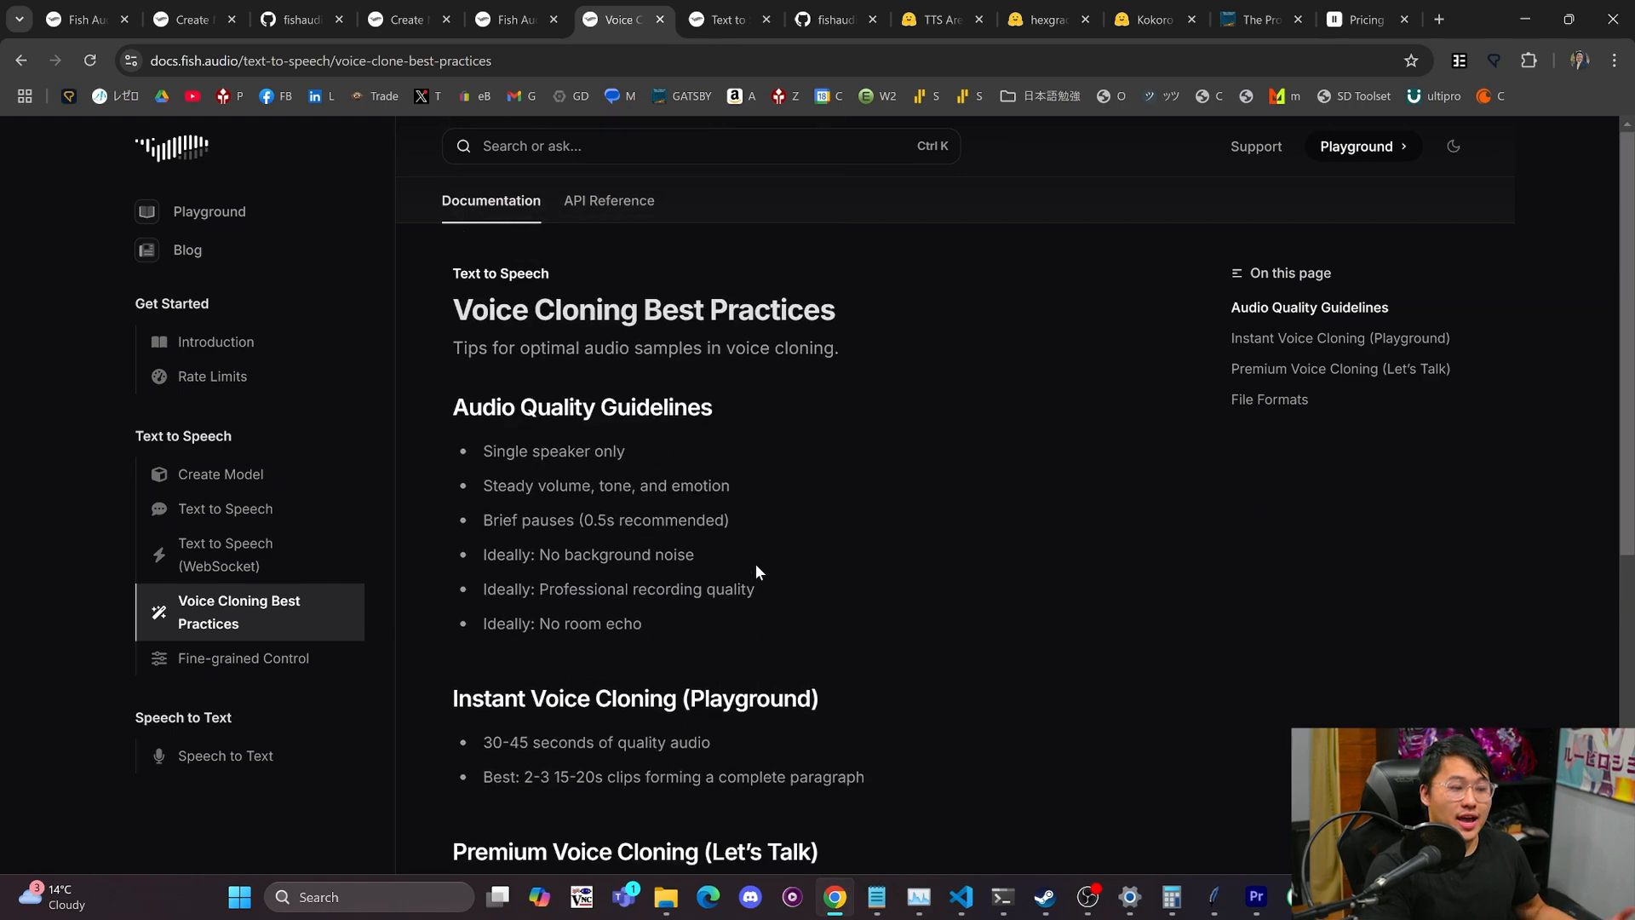
mouse_move(773, 564)
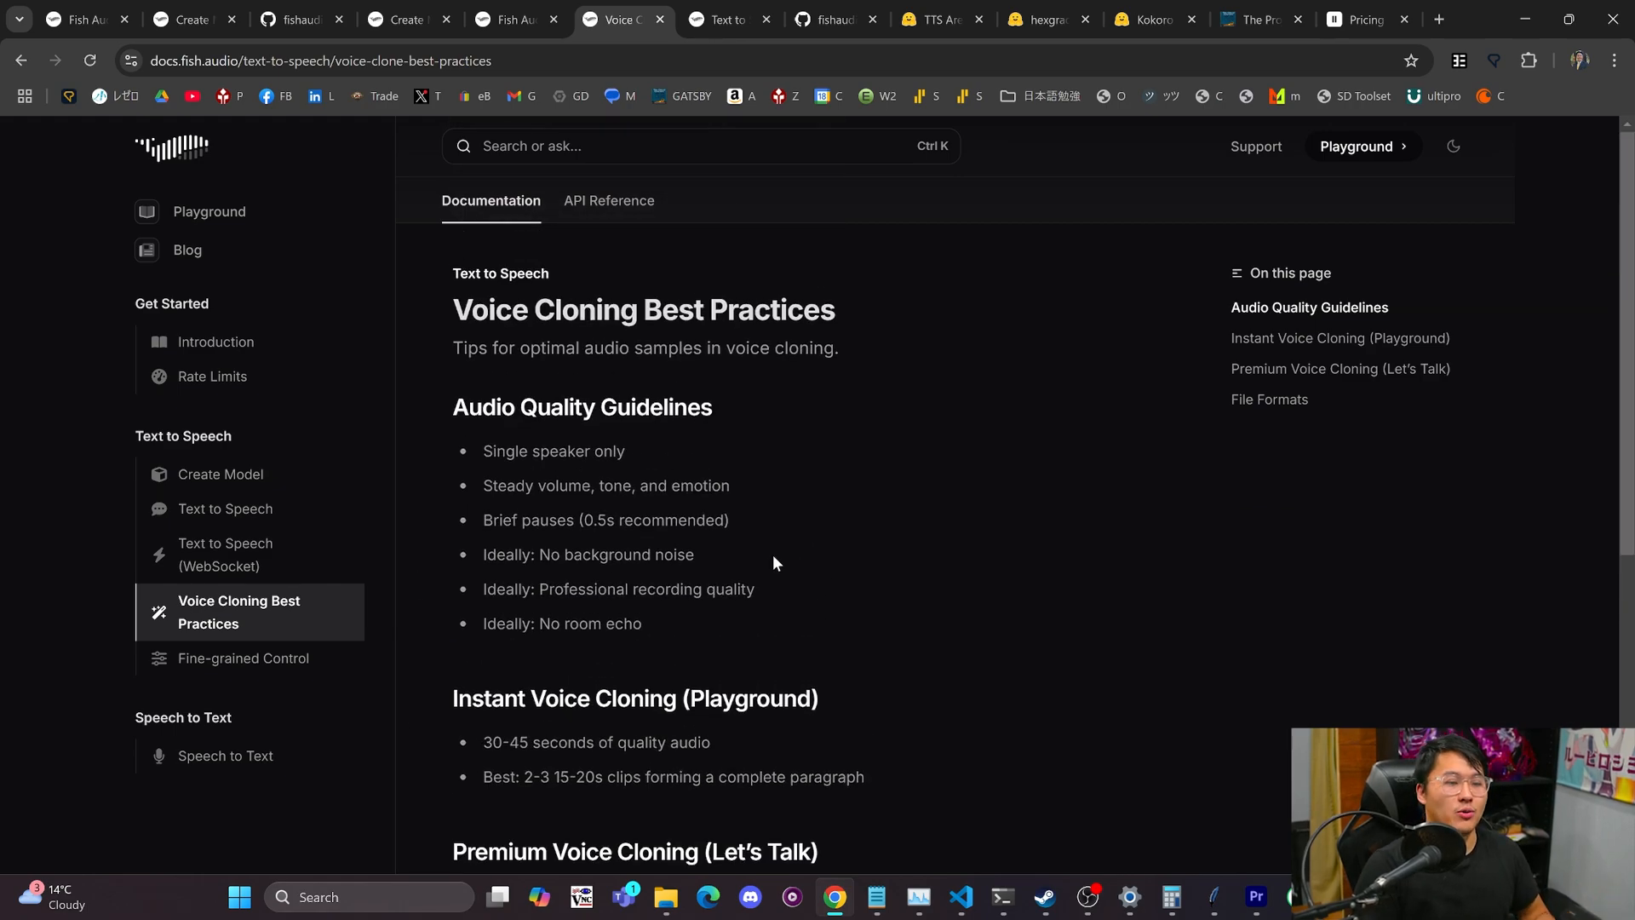
mouse_move(780, 492)
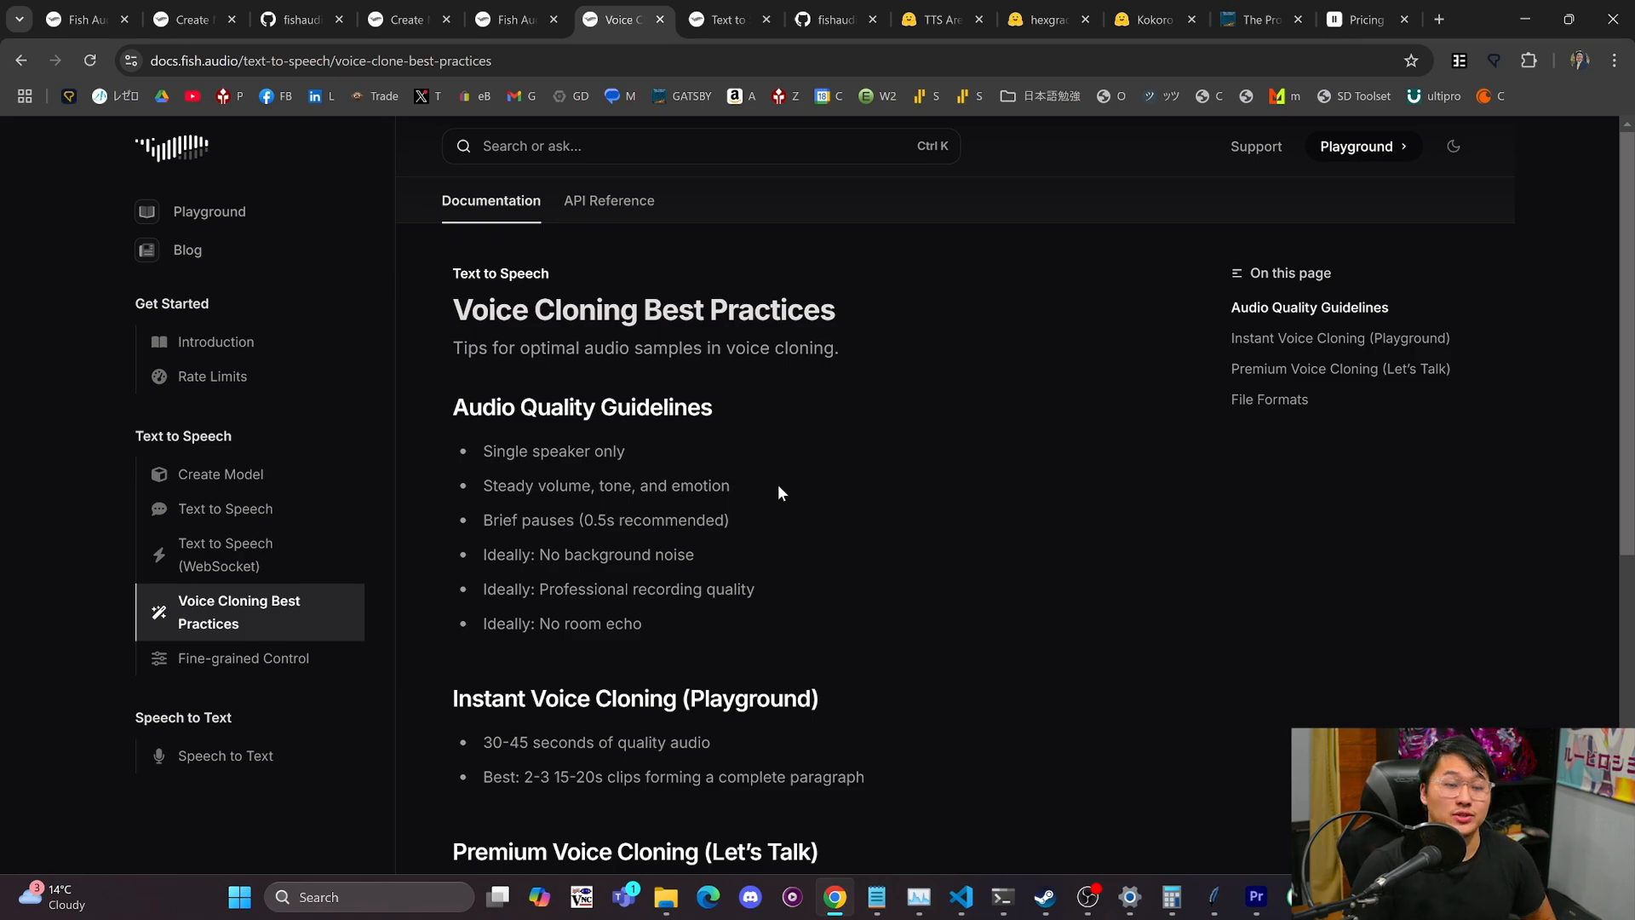
Switch back to the Fish Audio tab holding the 'Hey guys' script with the Slow voice
click(73, 18)
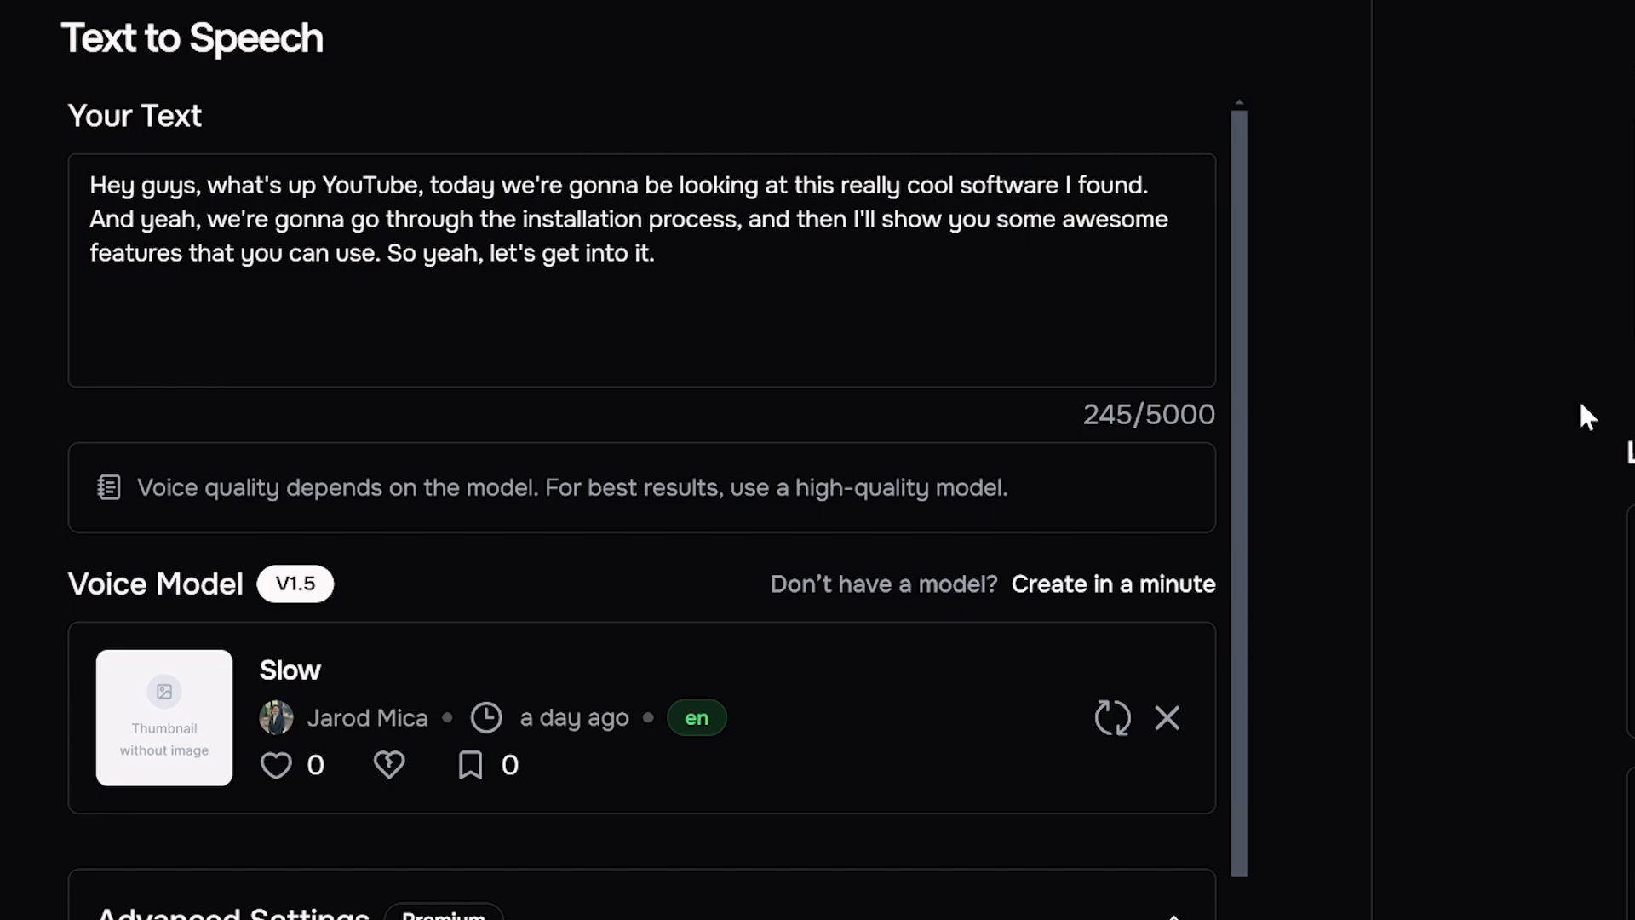
mouse_move(1548, 431)
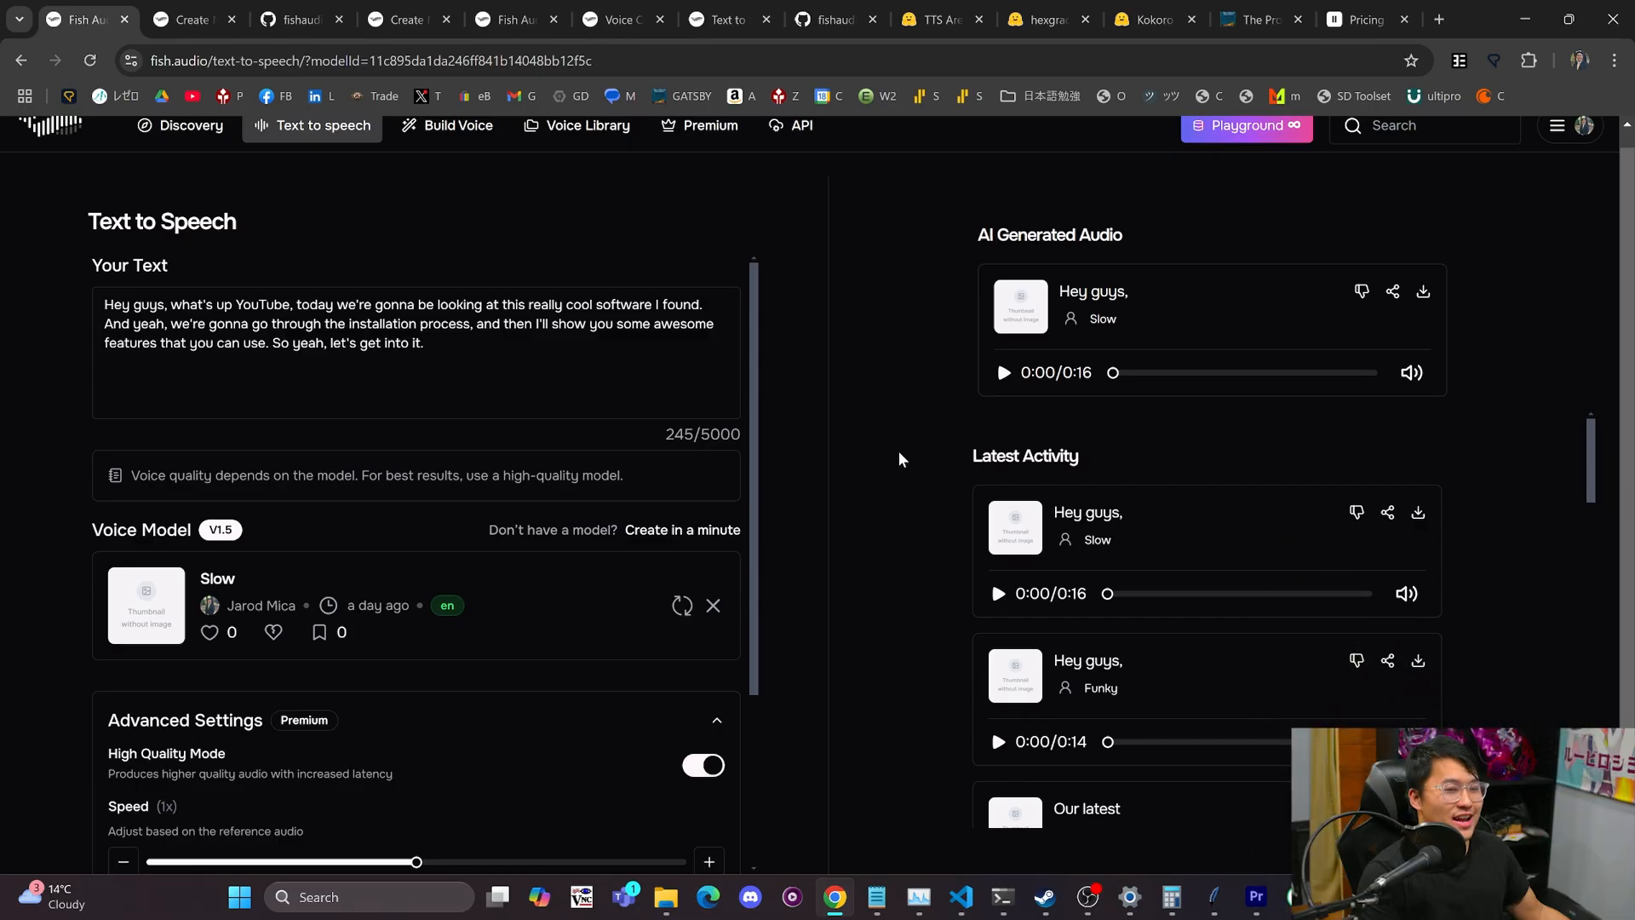
mouse_move(900, 463)
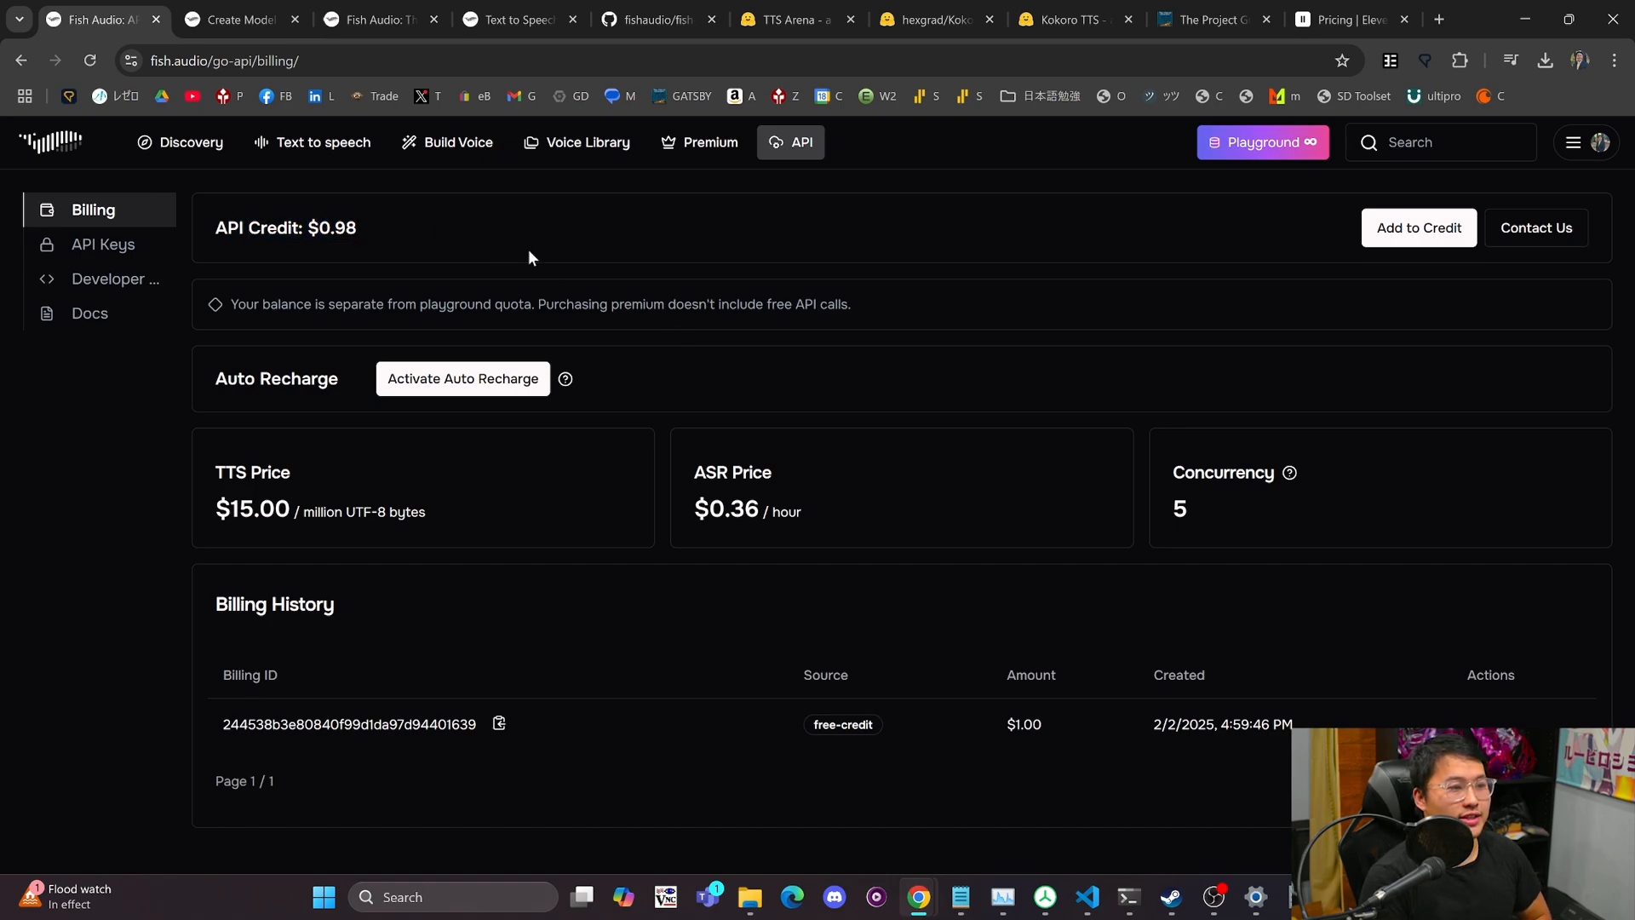
View the API Keys page listing the 'Test' key, then go to the Developer Program page
double_click(330, 227)
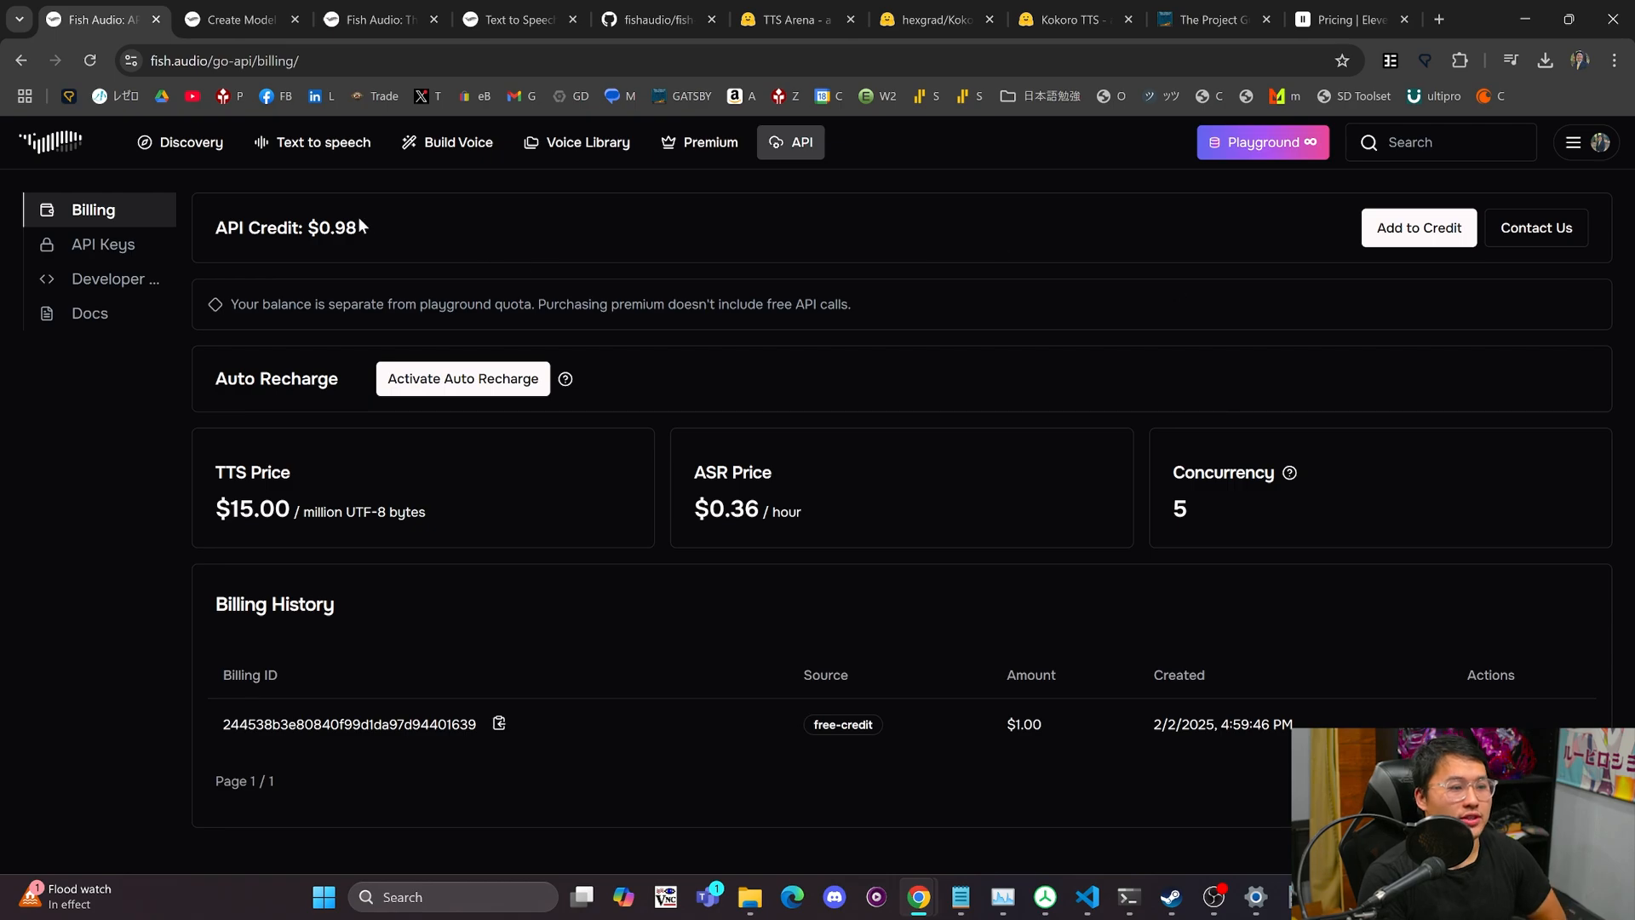
mouse_move(981, 707)
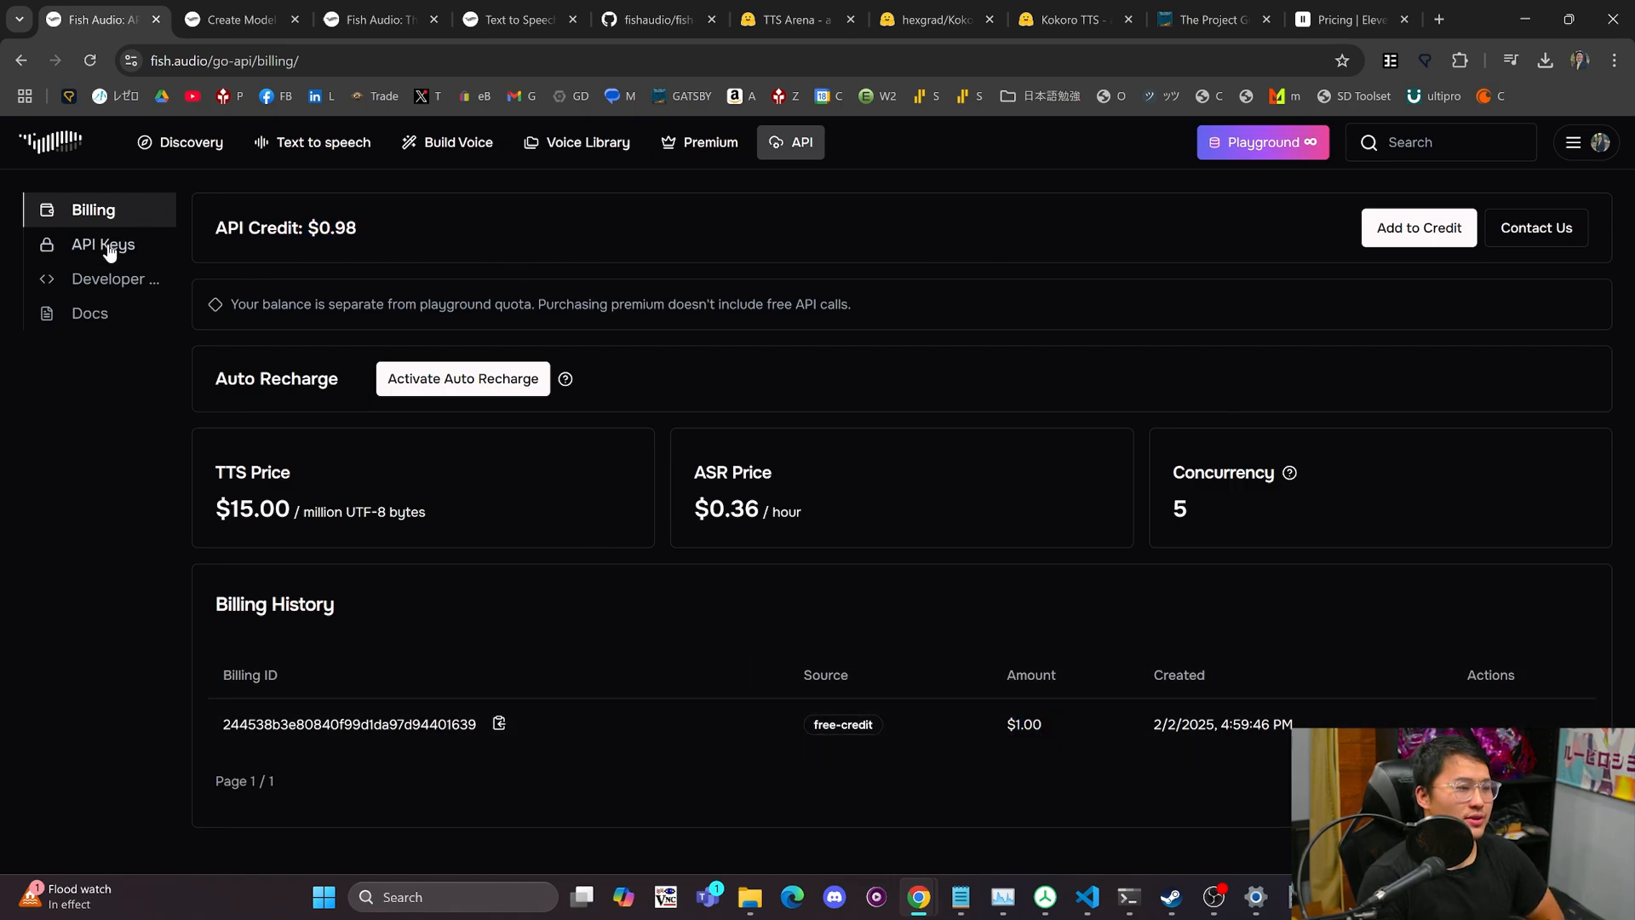
click(103, 244)
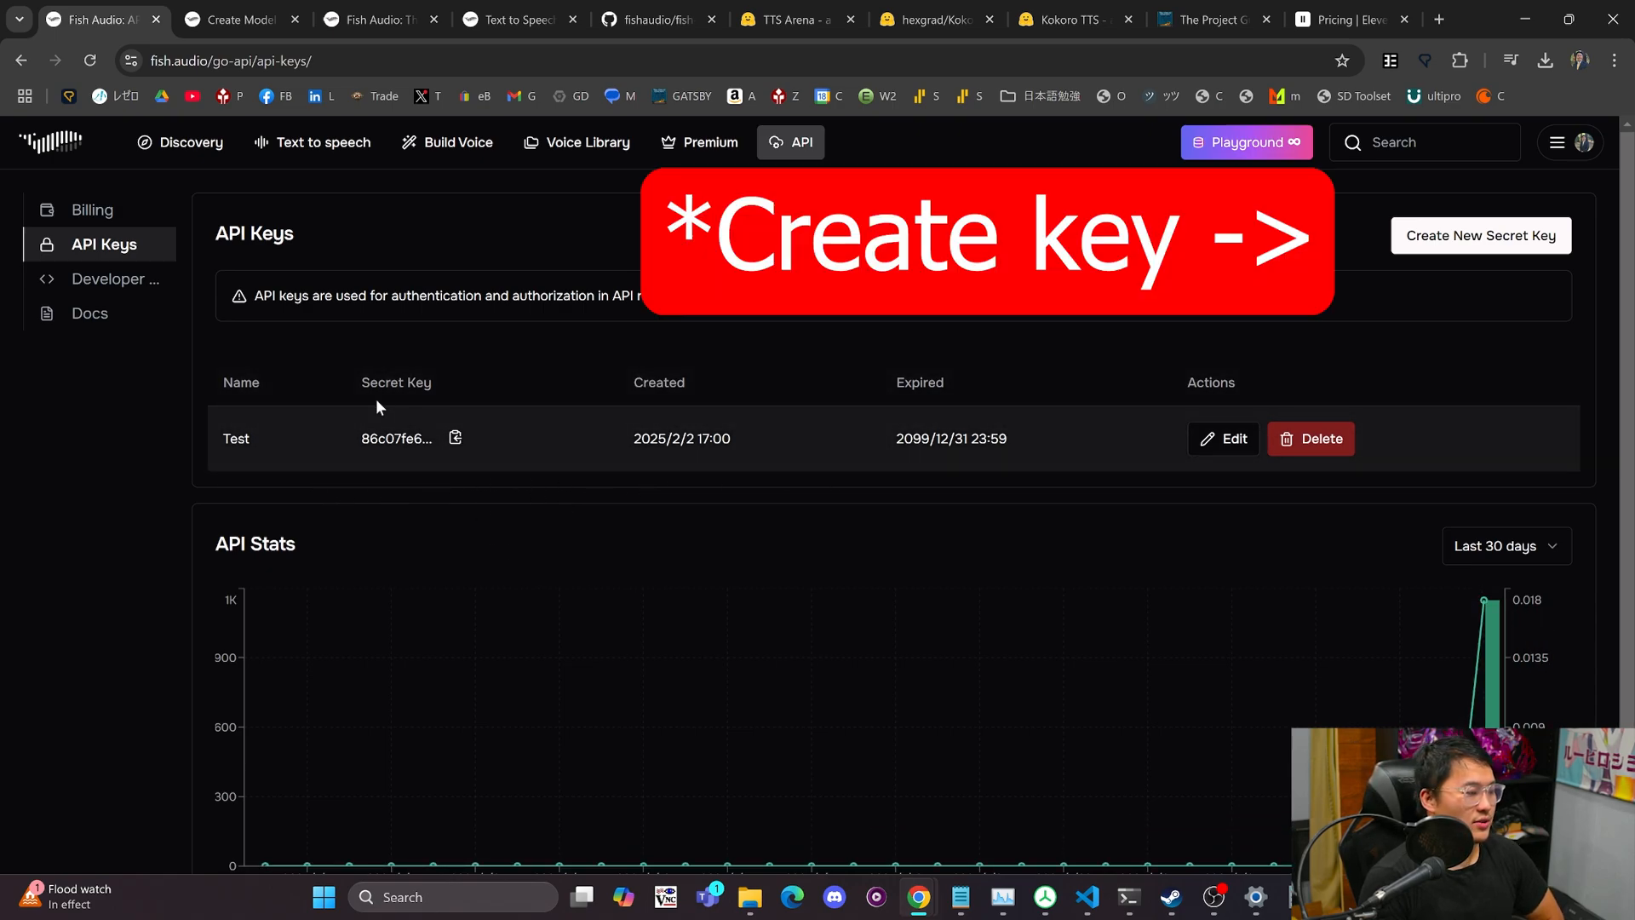
mouse_move(116, 278)
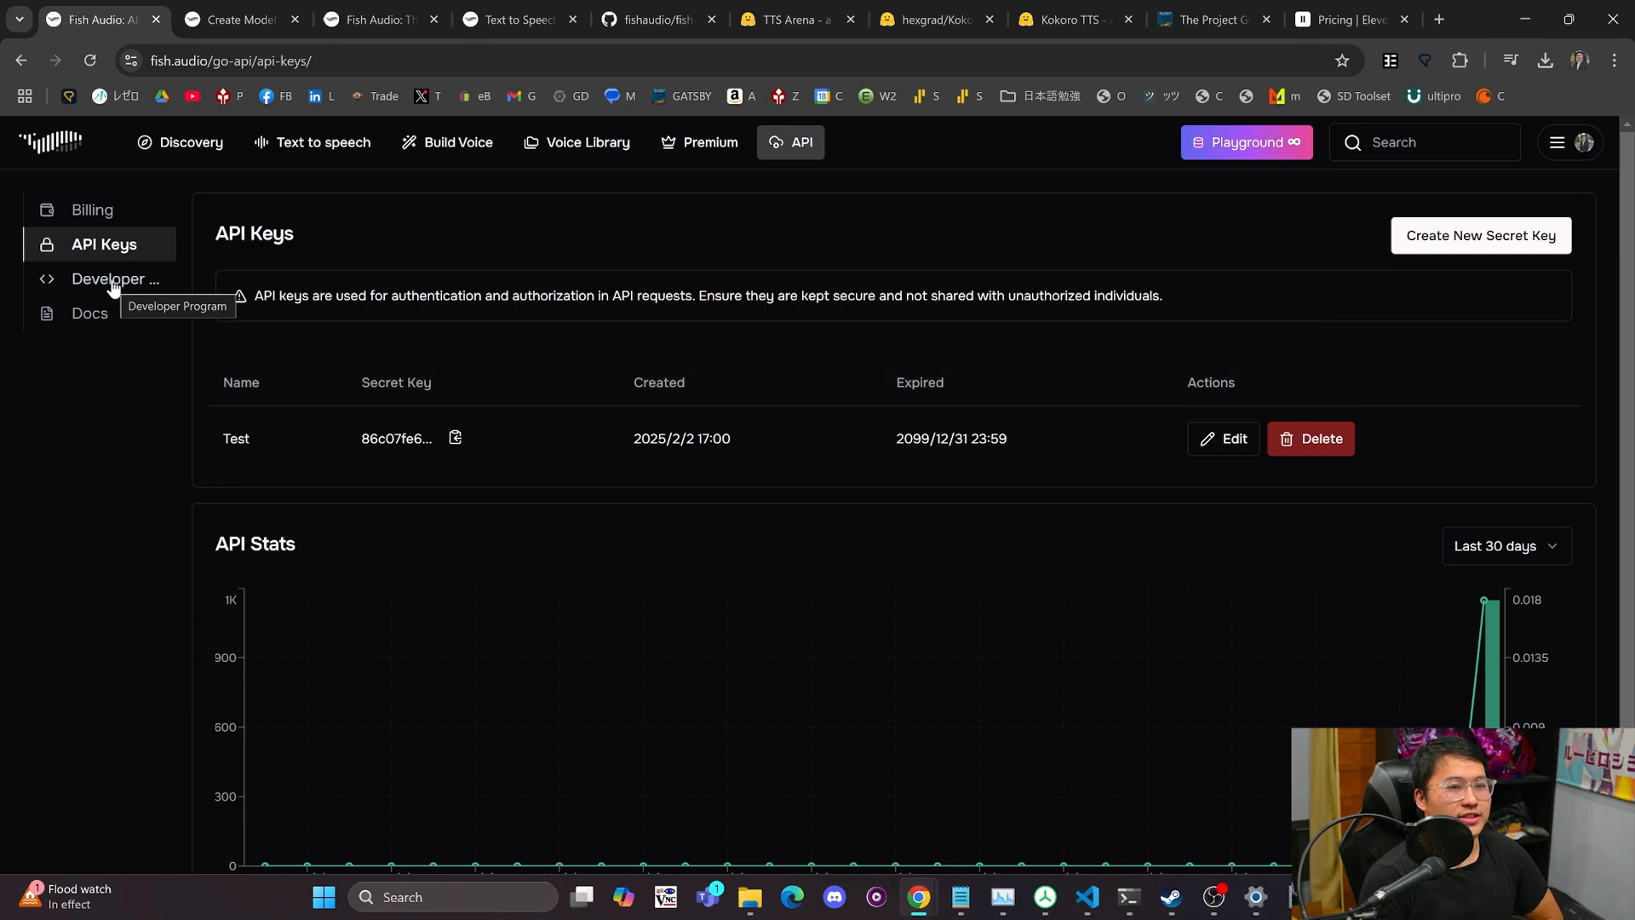
click(114, 277)
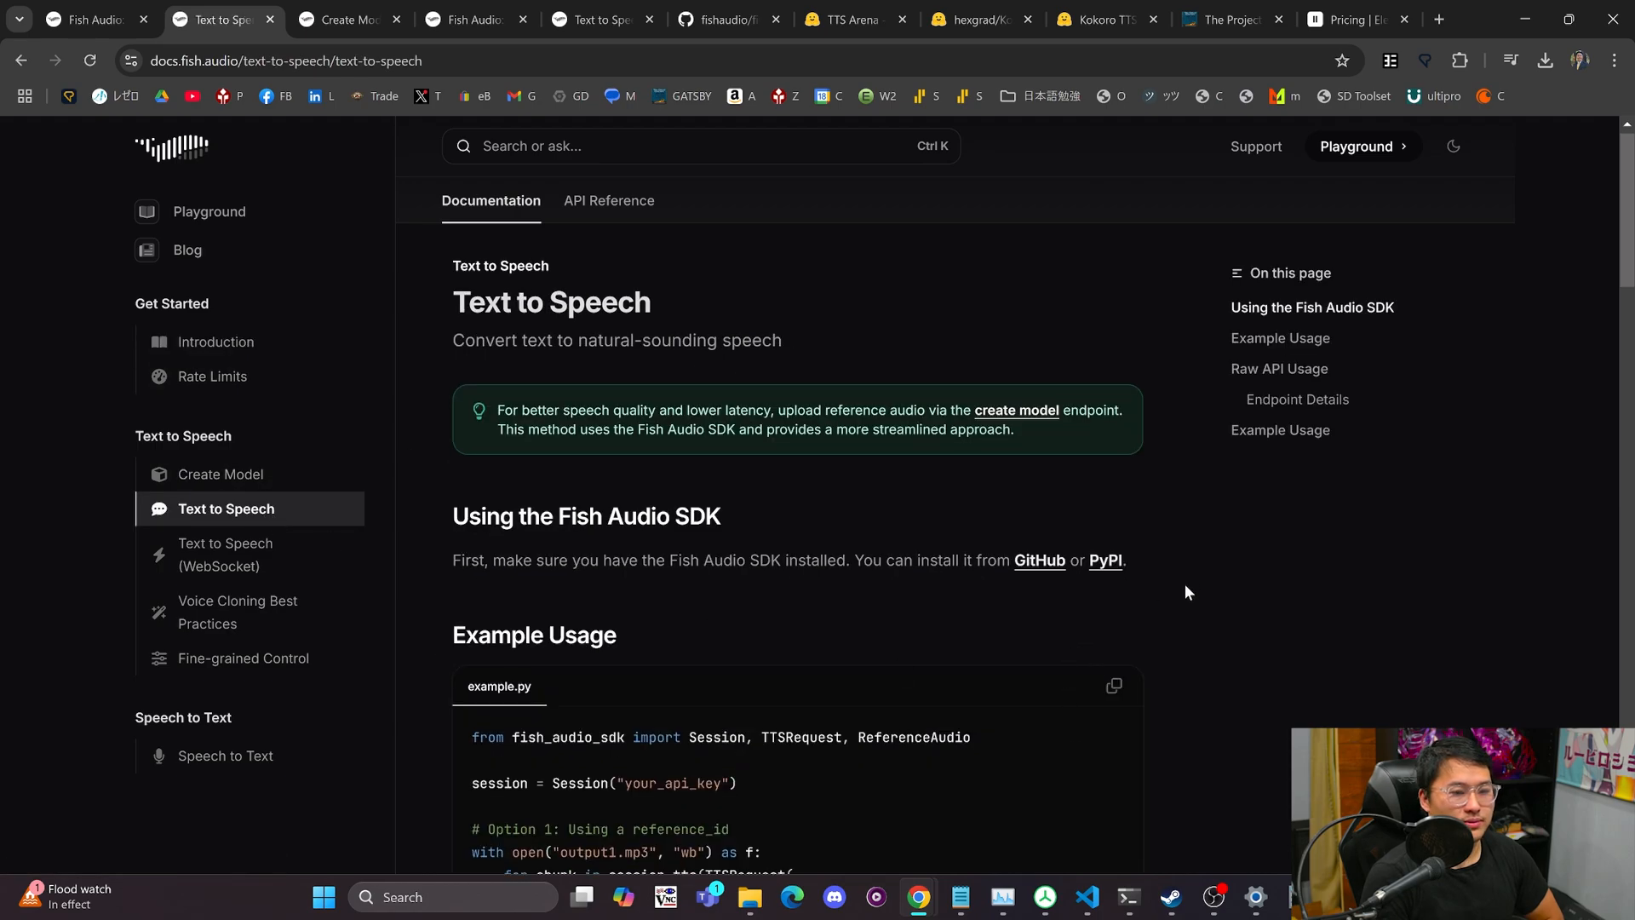
Scroll the Text to Speech guide down to the SDK Example Usage code block
scroll(down, 3)
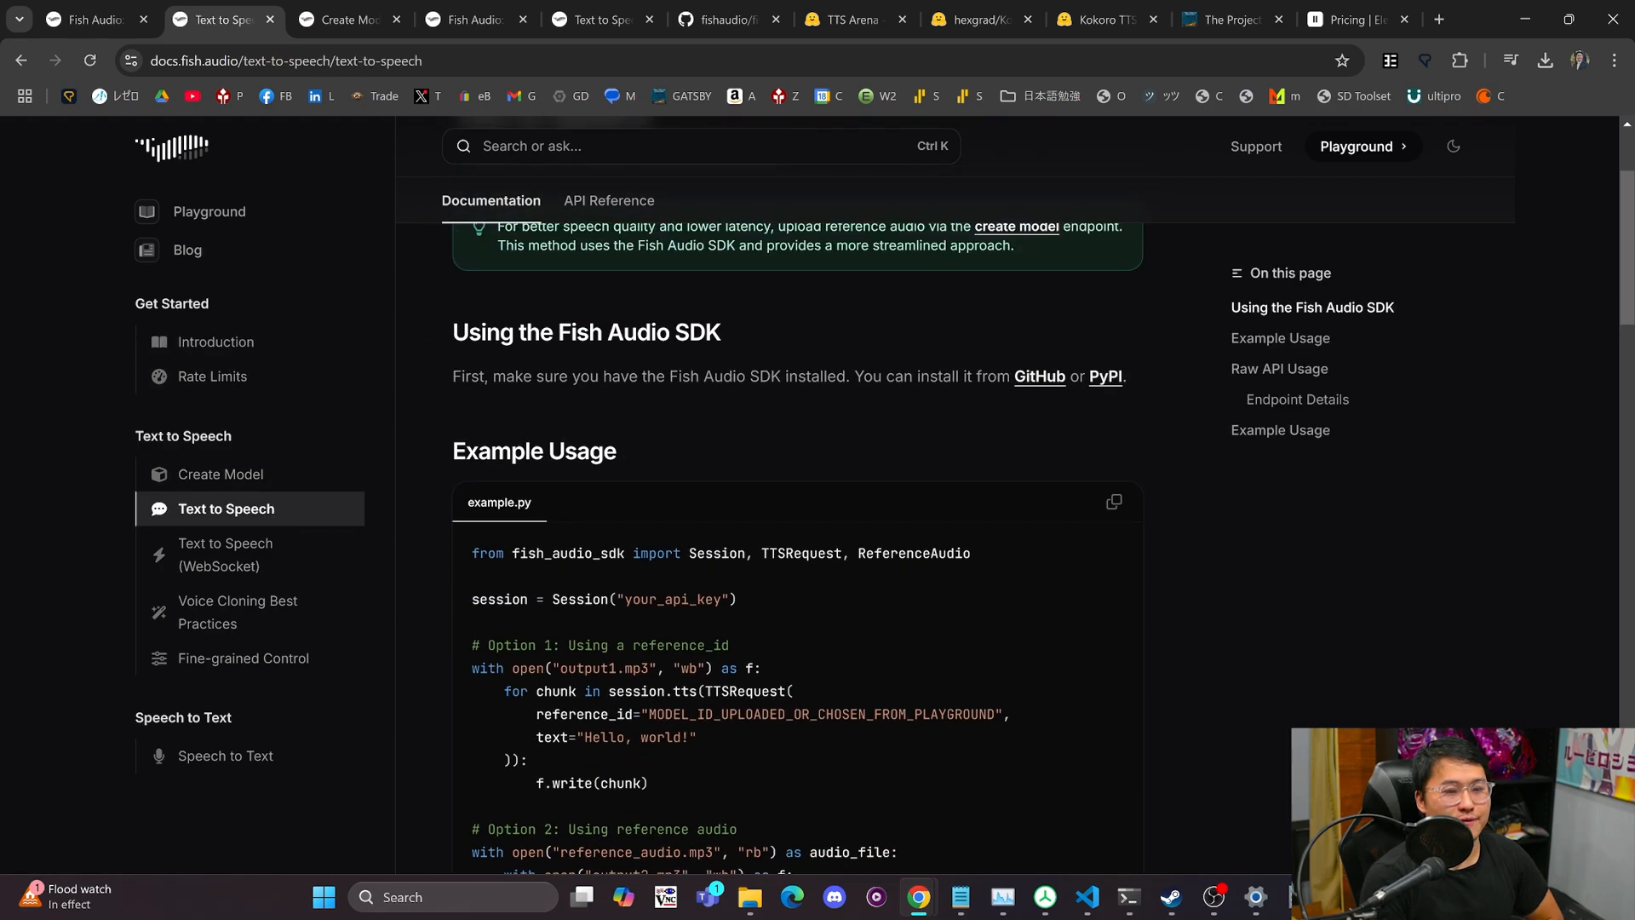
mouse_move(918, 738)
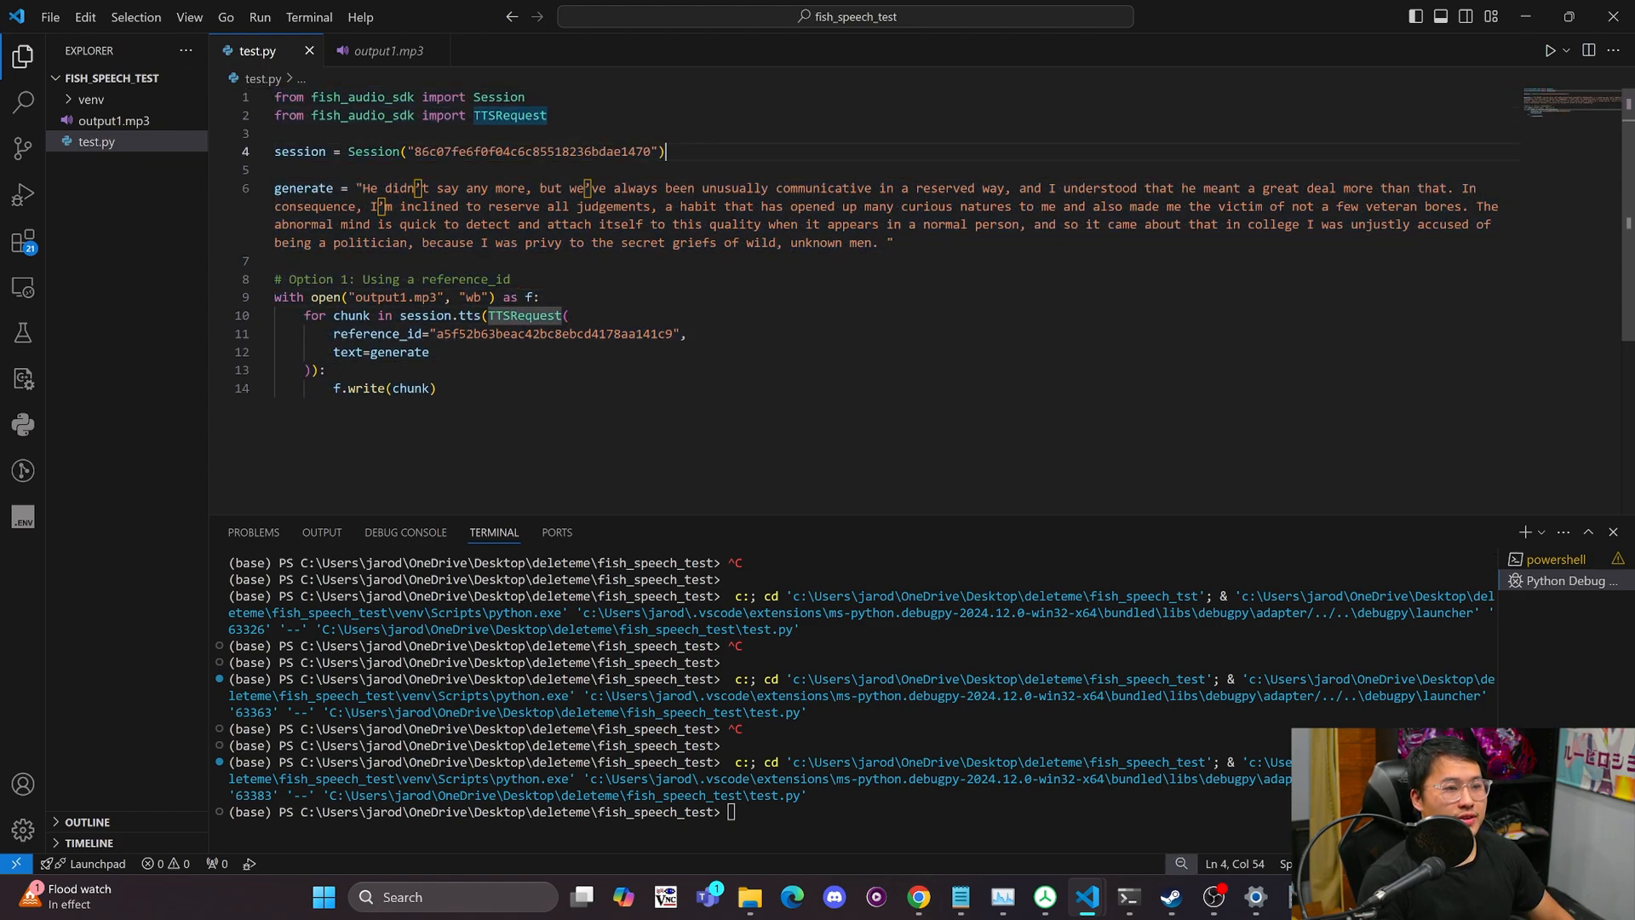
Select the API key string in test.py, then return to the Fish Audio site in Chrome
double_click(569, 225)
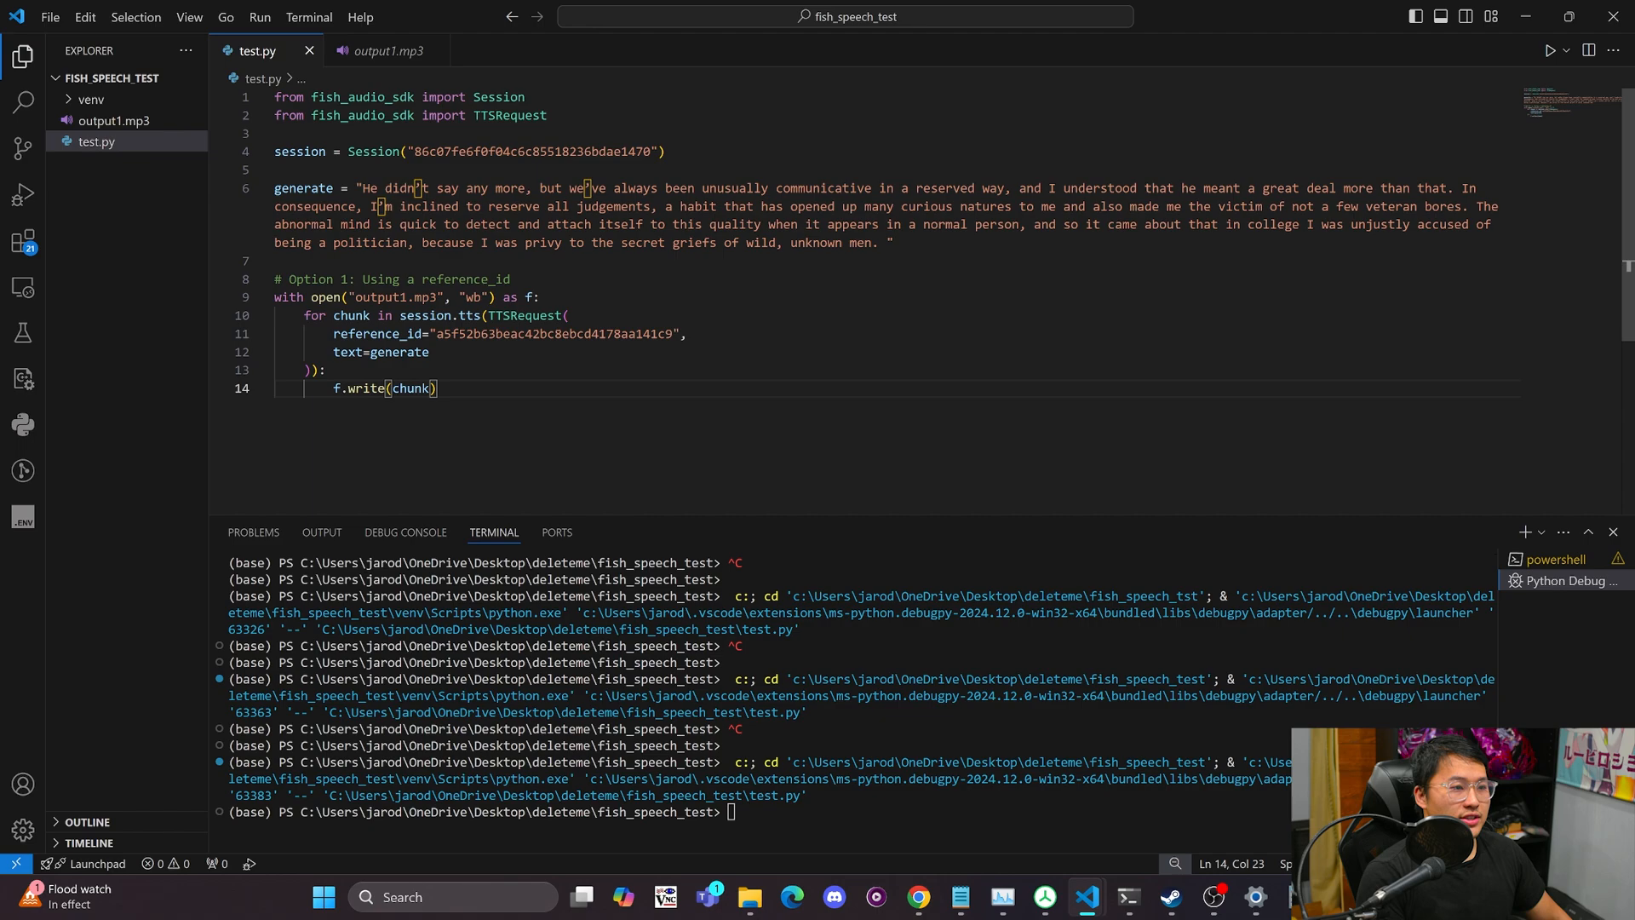
double_click(531, 152)
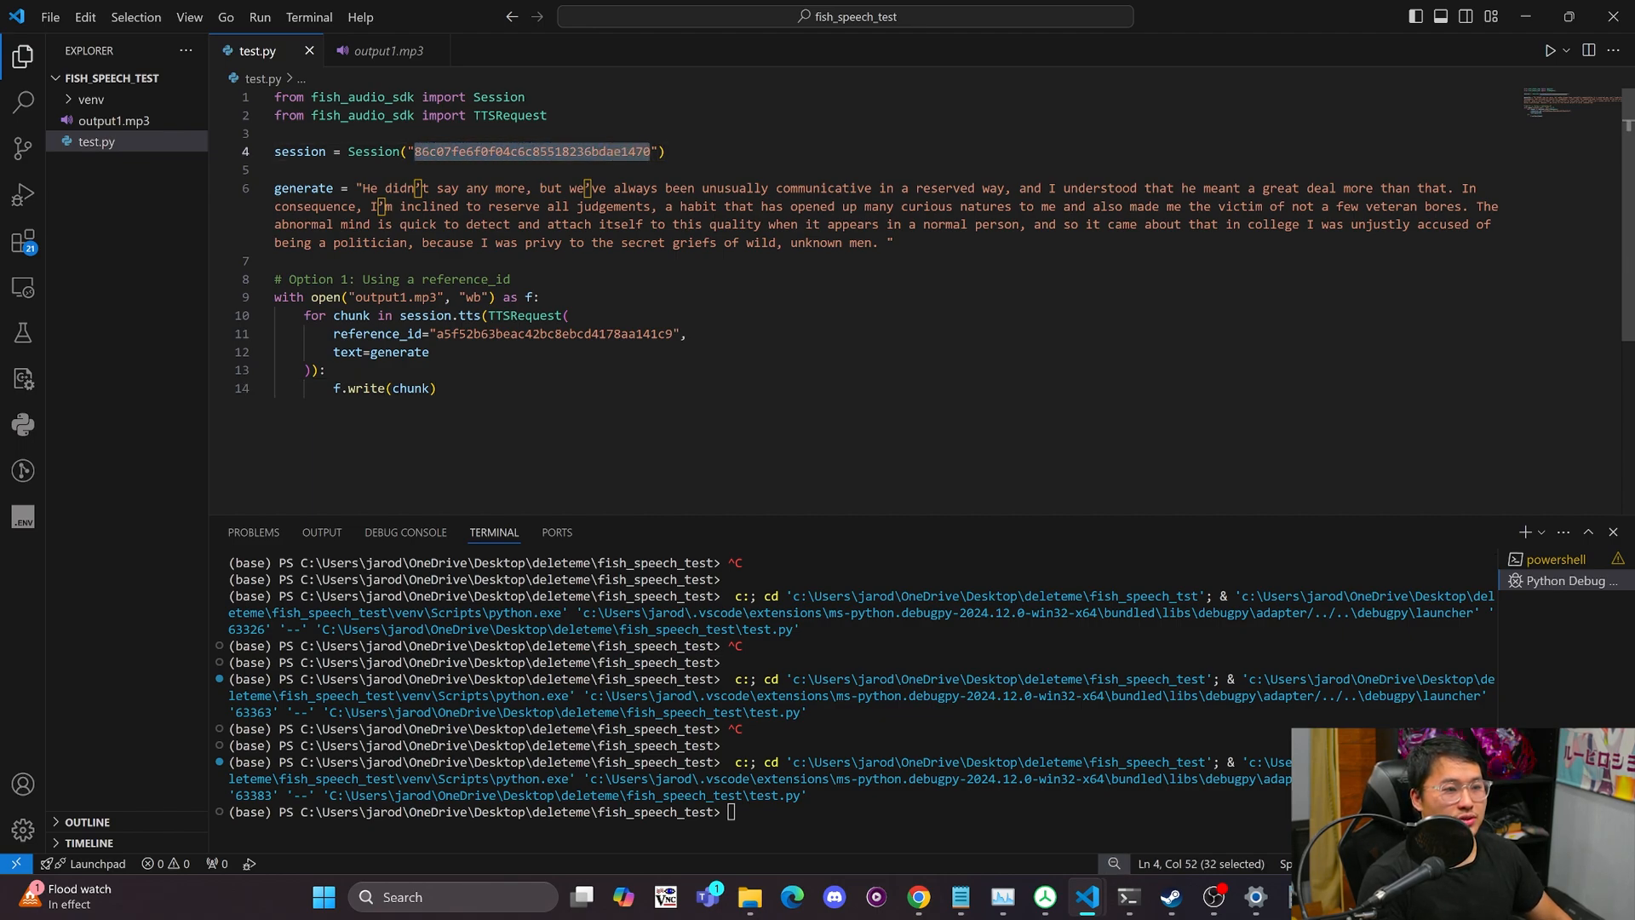
click(380, 206)
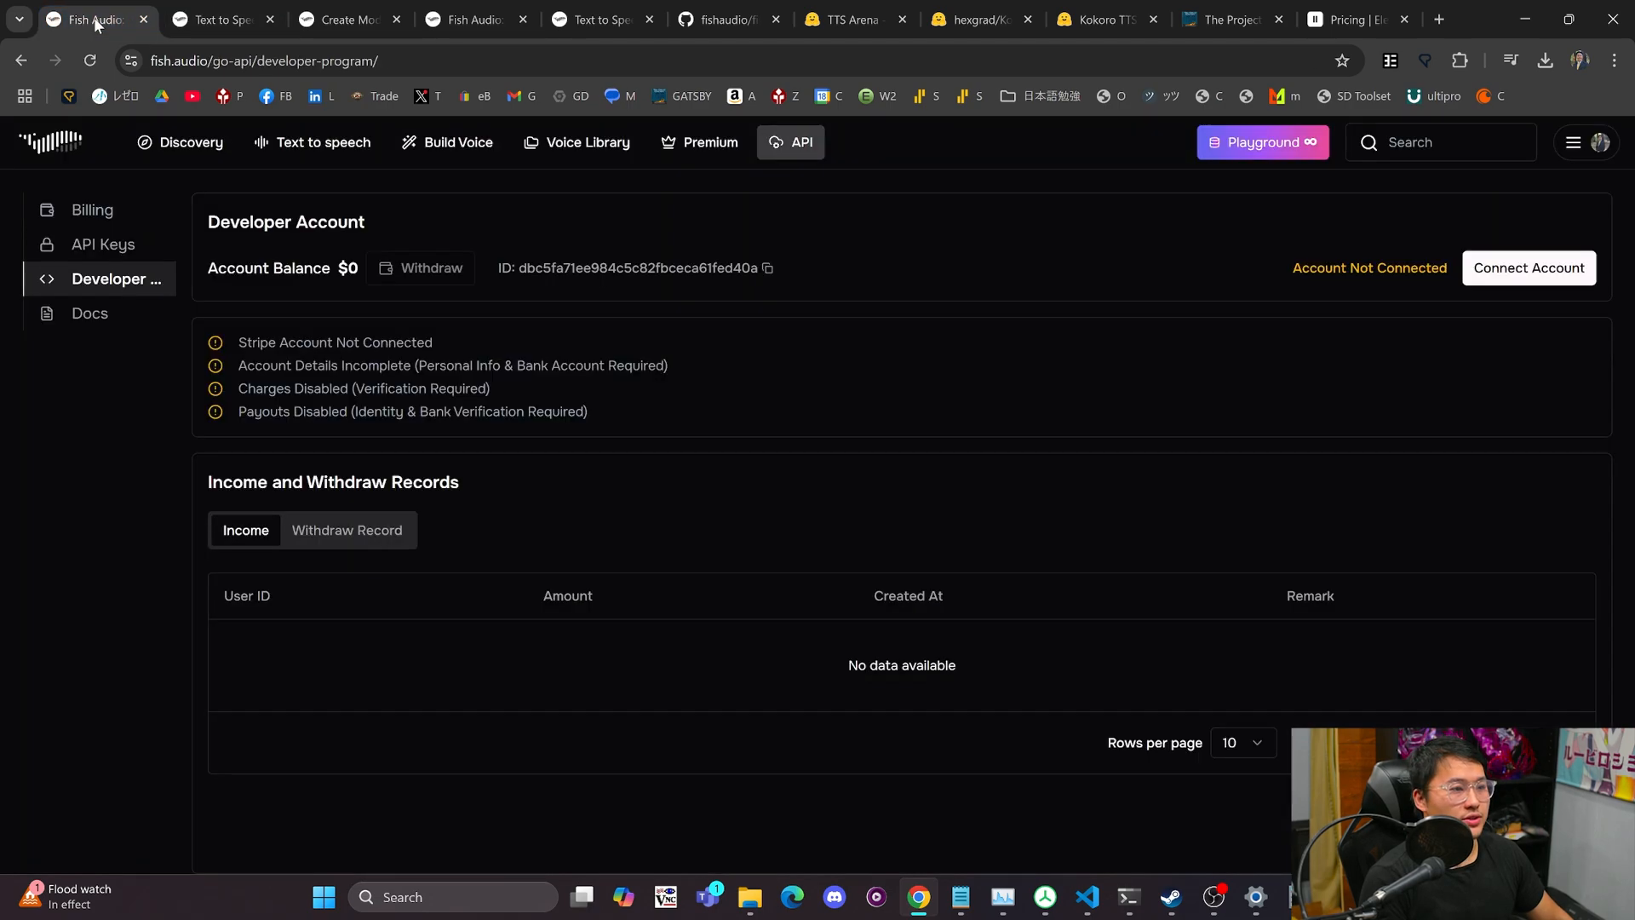
From Custom Voice, reach the Kokkoro (default) page and select its model ID in the address bar
click(586, 141)
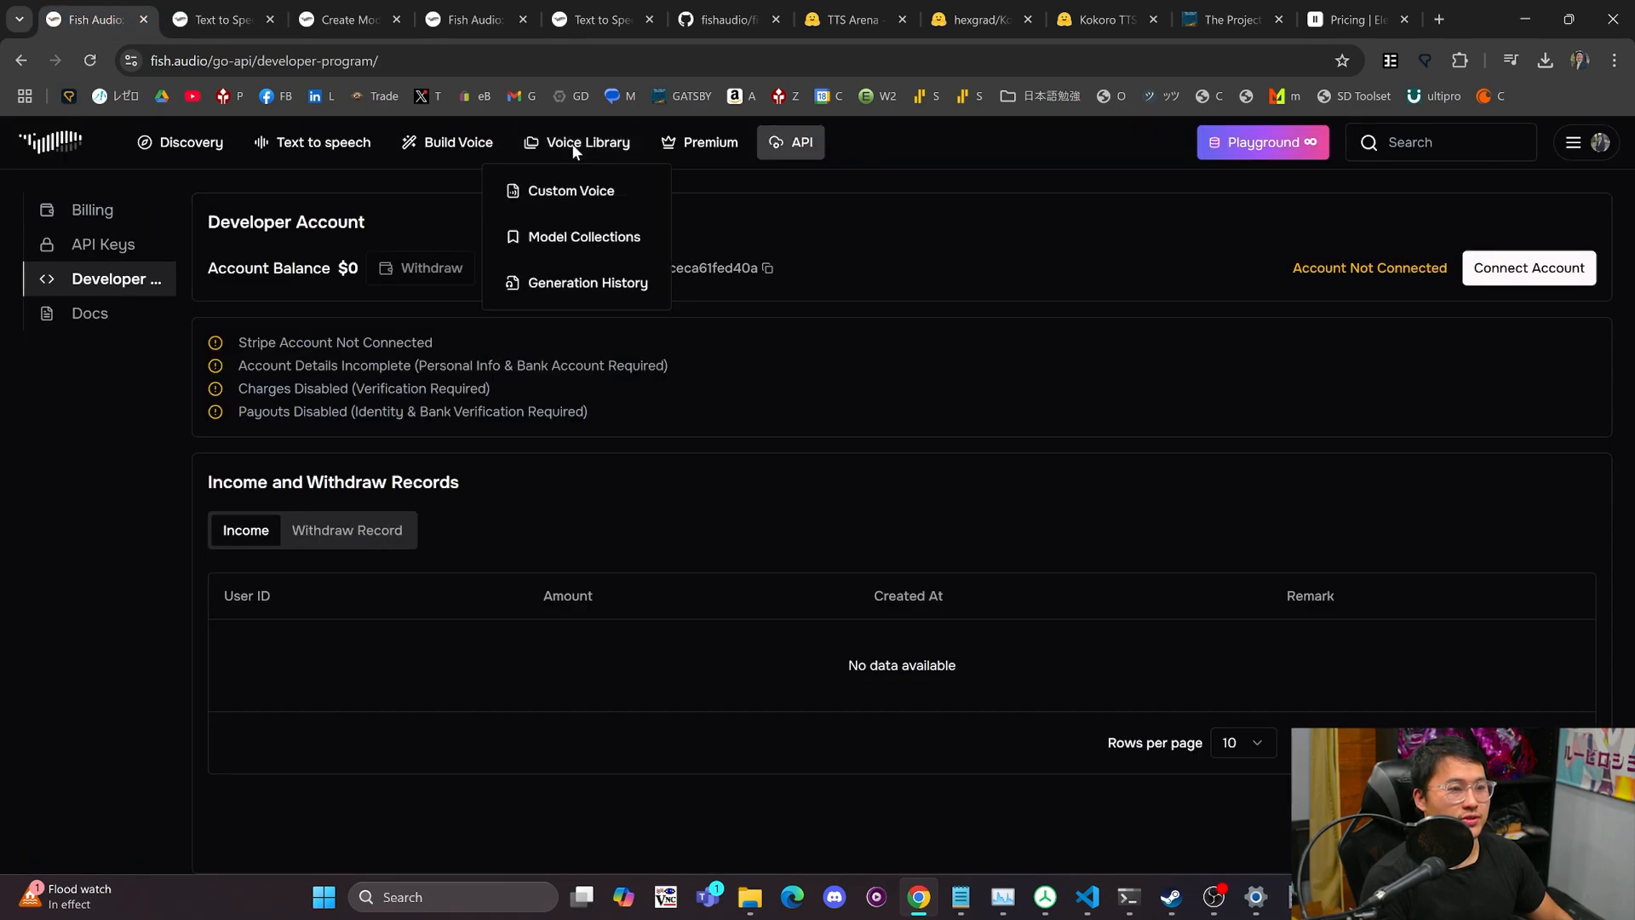
mouse_move(571, 192)
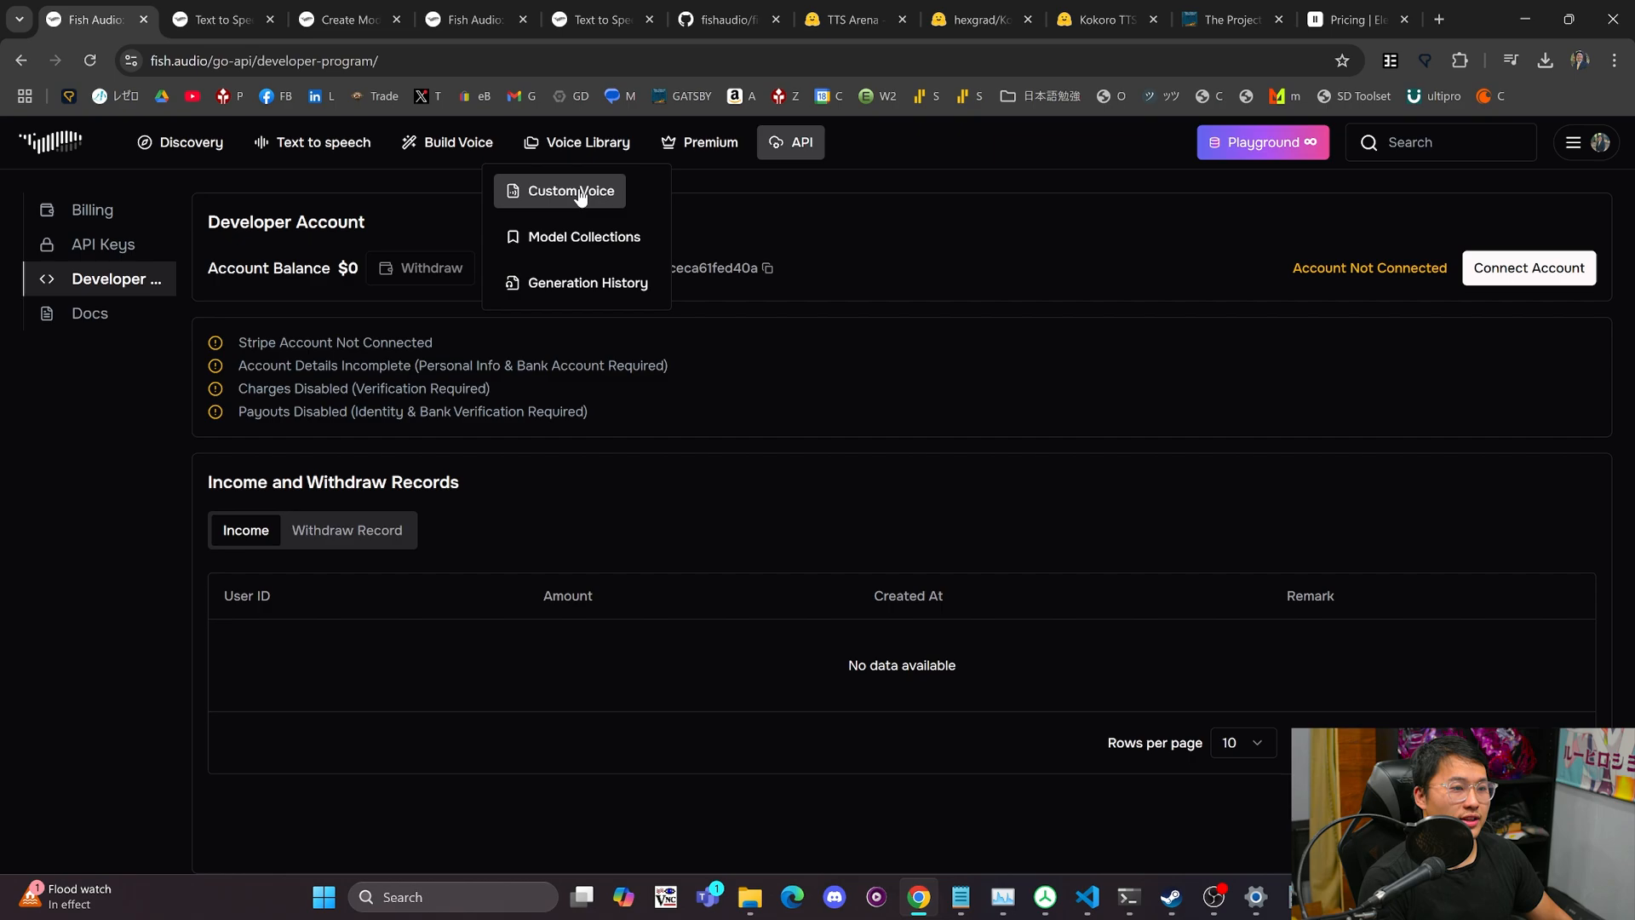
click(588, 141)
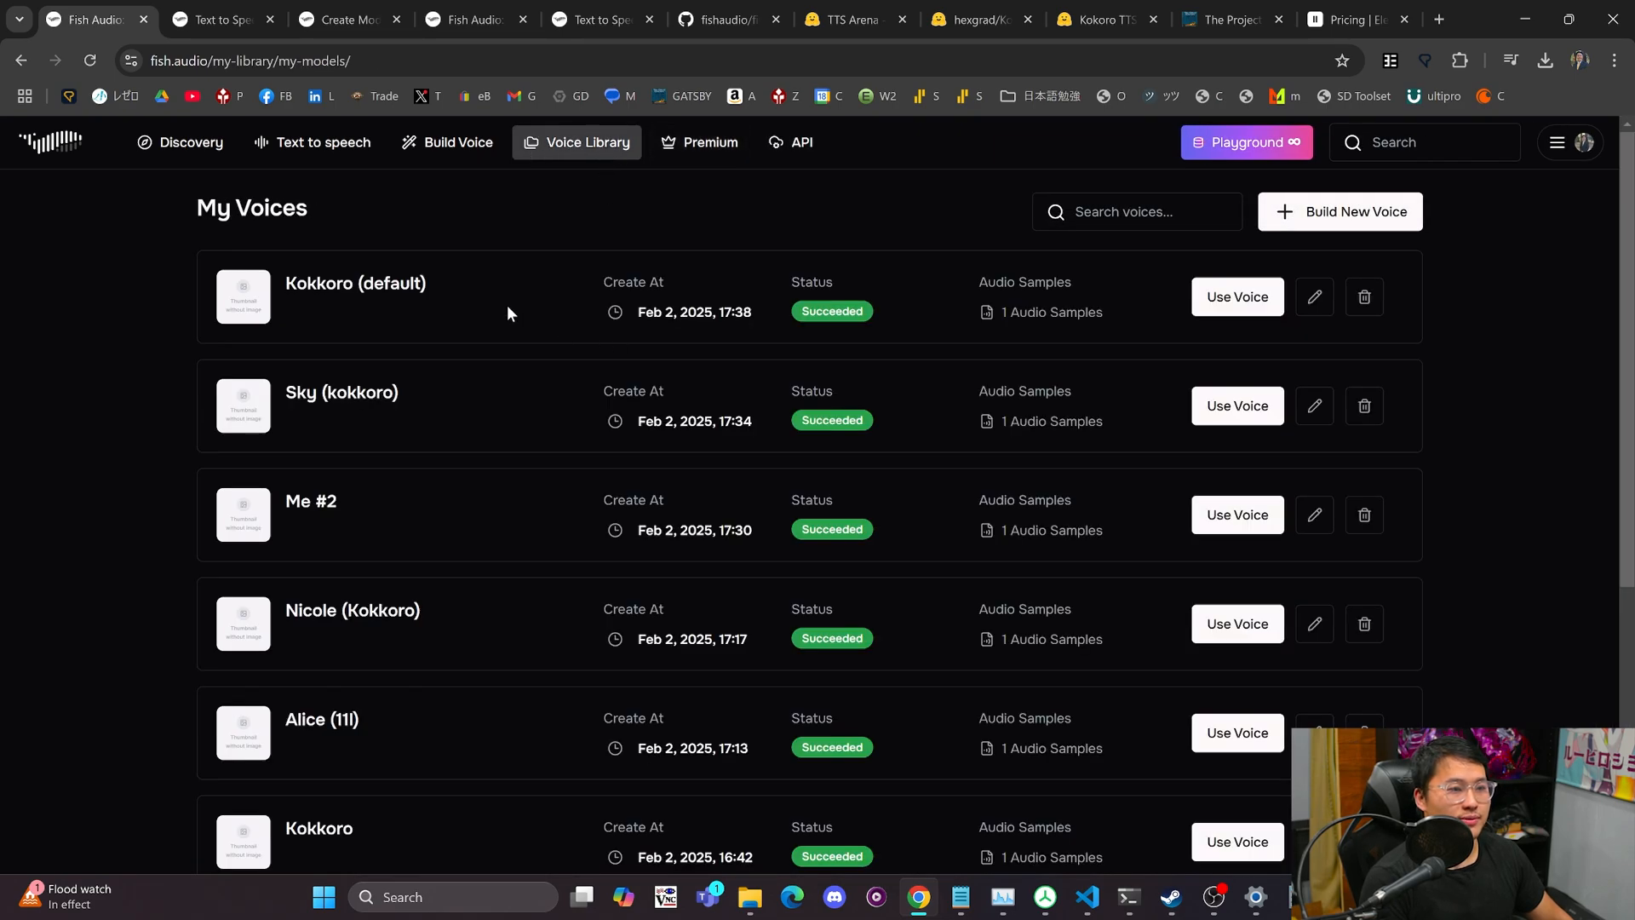
click(355, 282)
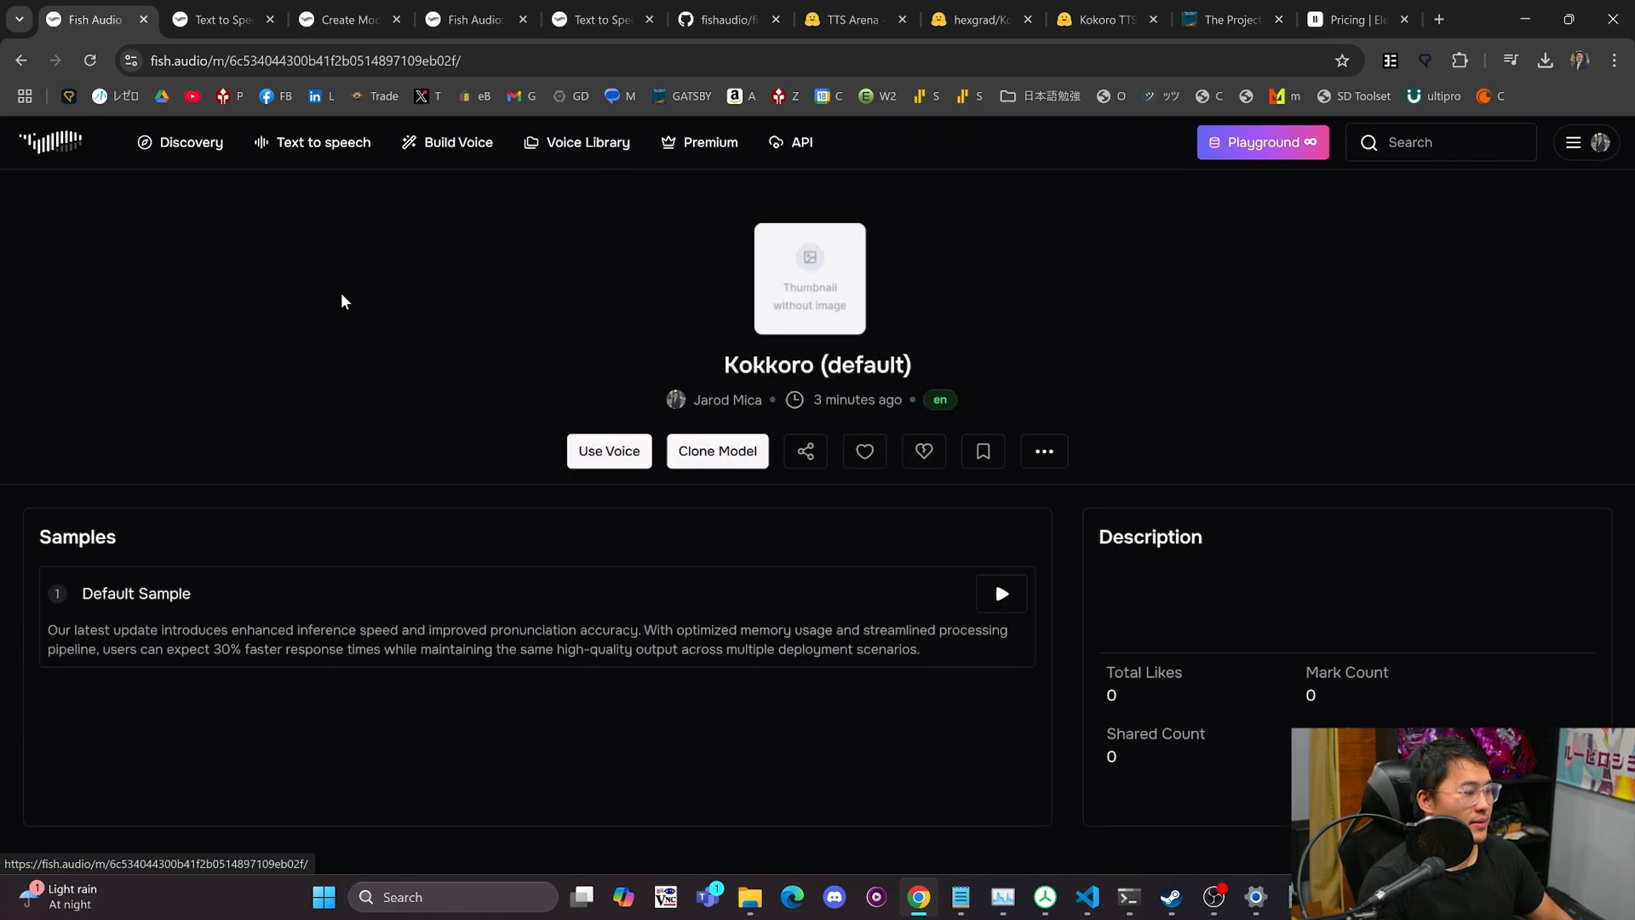
click(1042, 450)
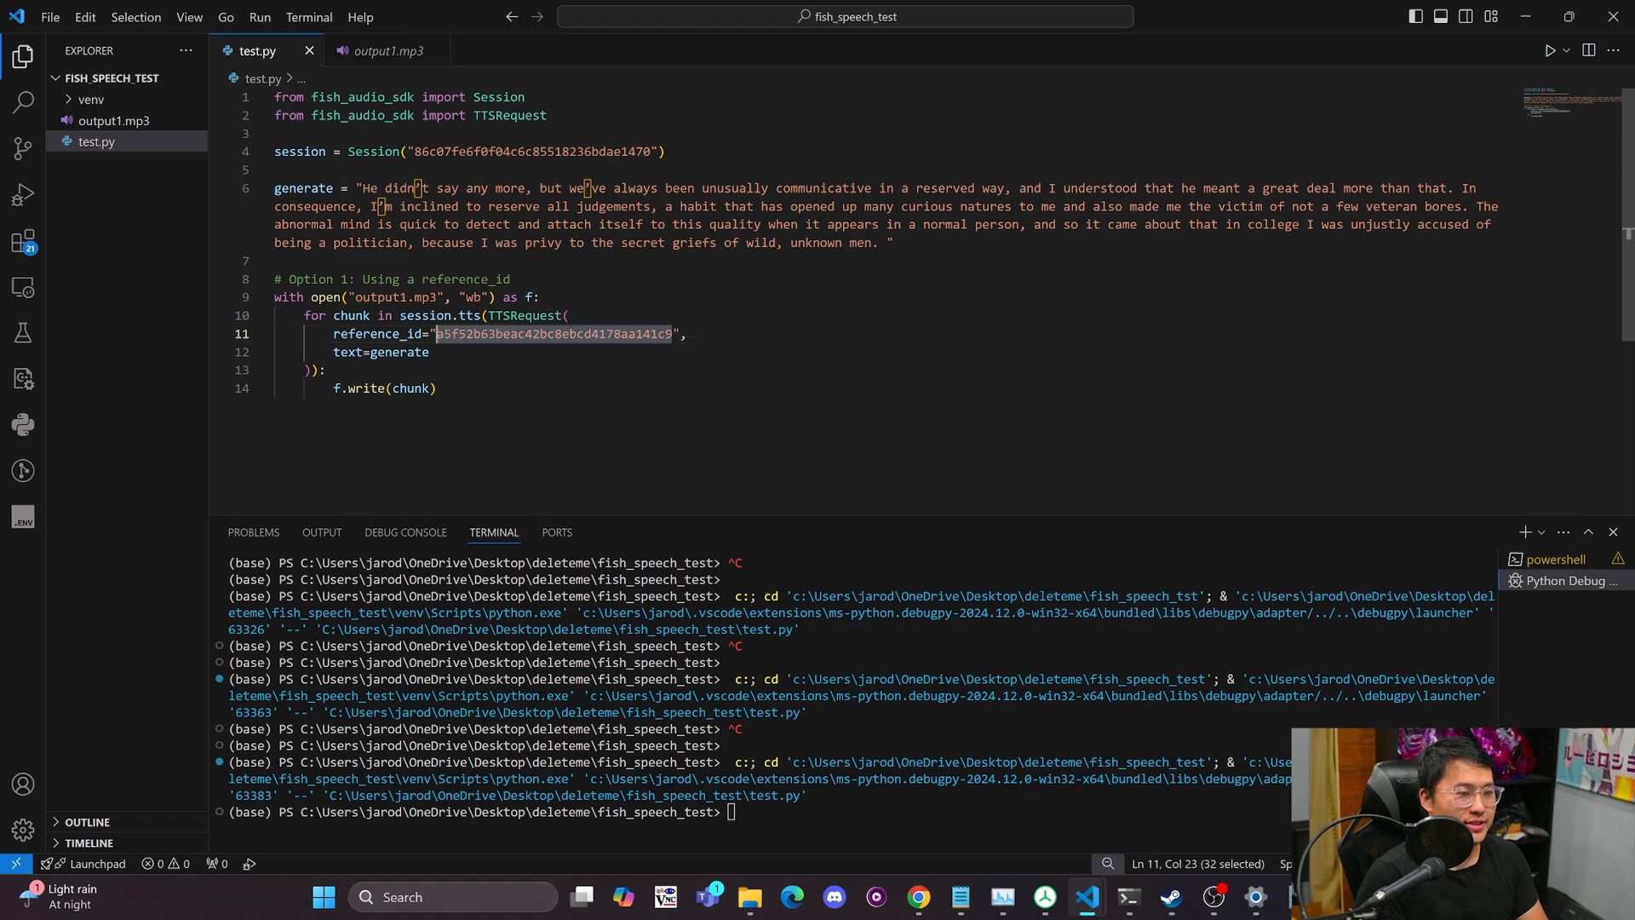
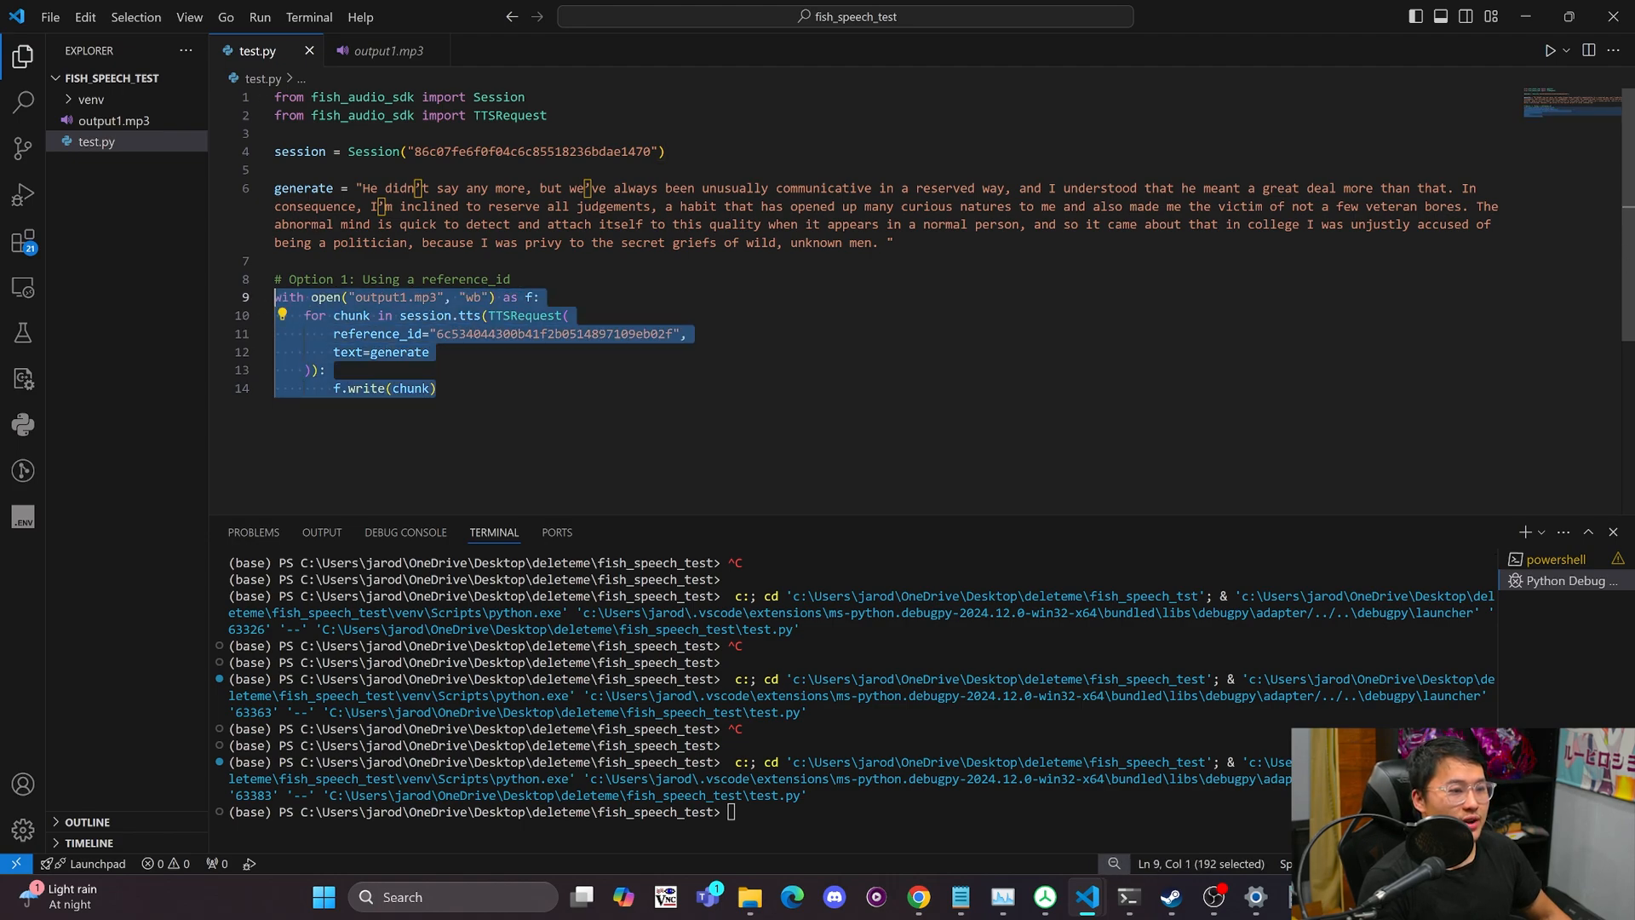
click(436, 388)
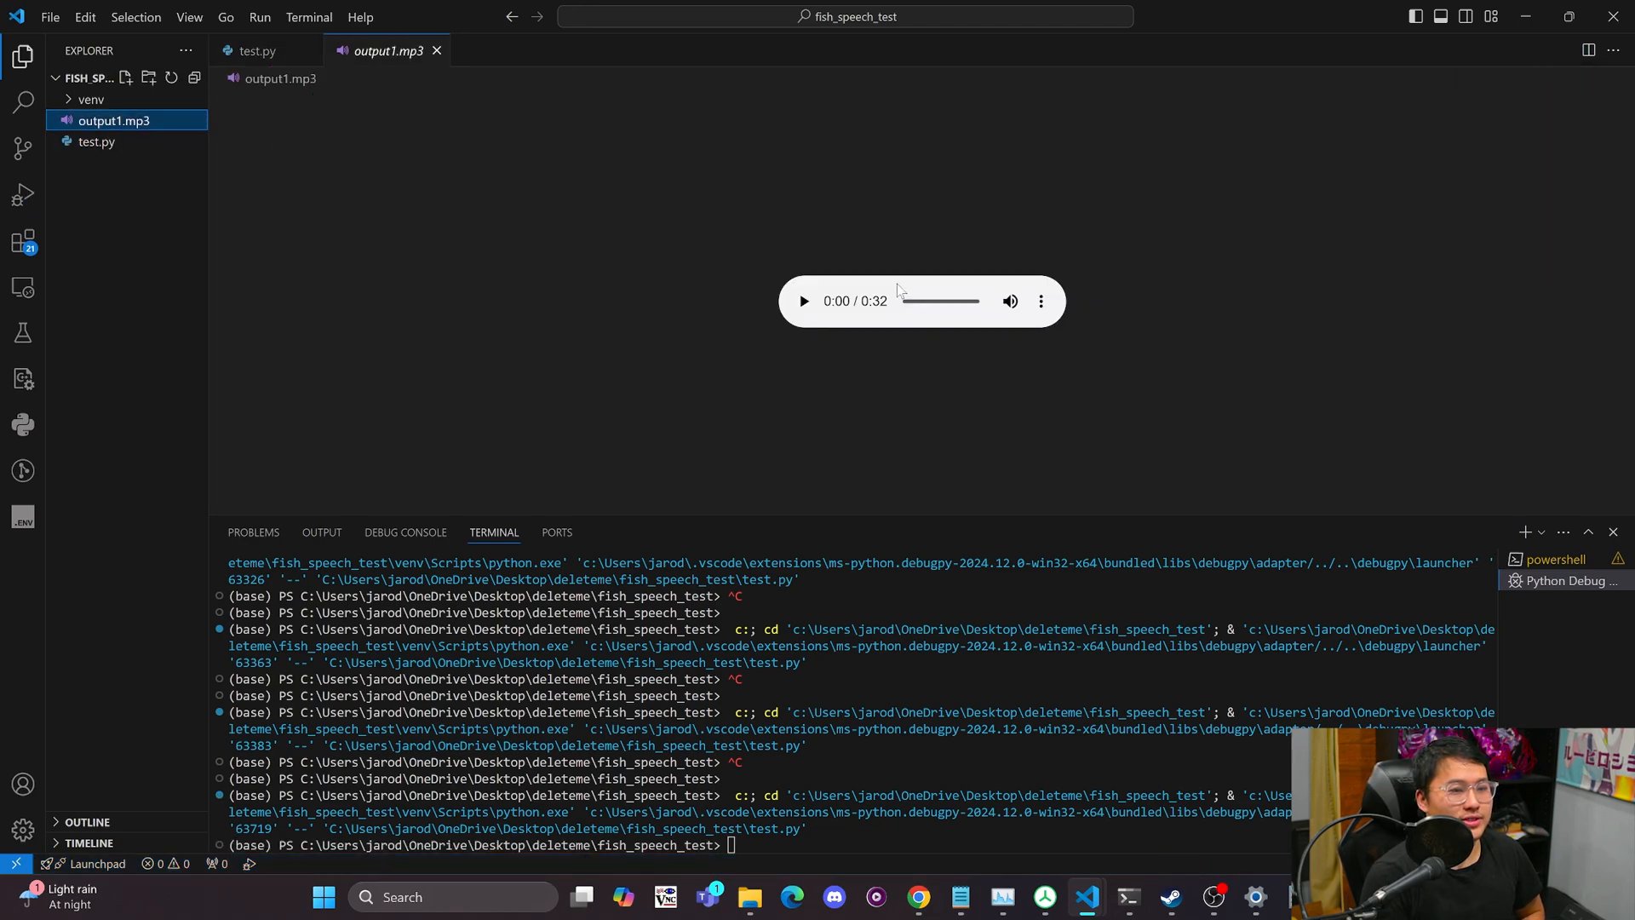
click(802, 301)
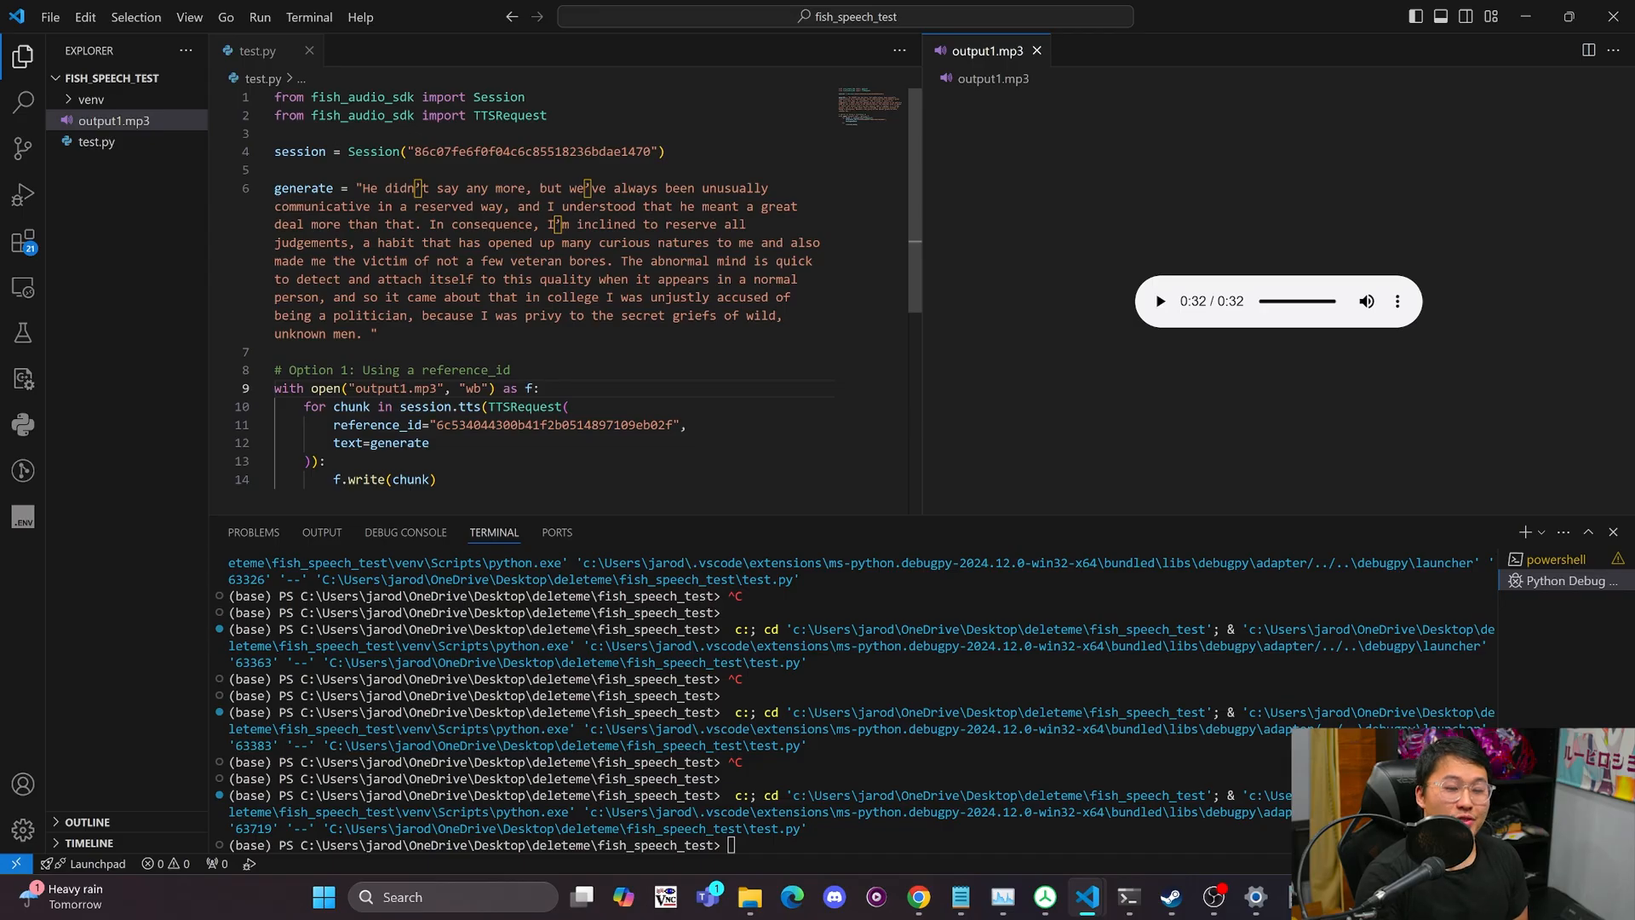
key(ctrl+a)
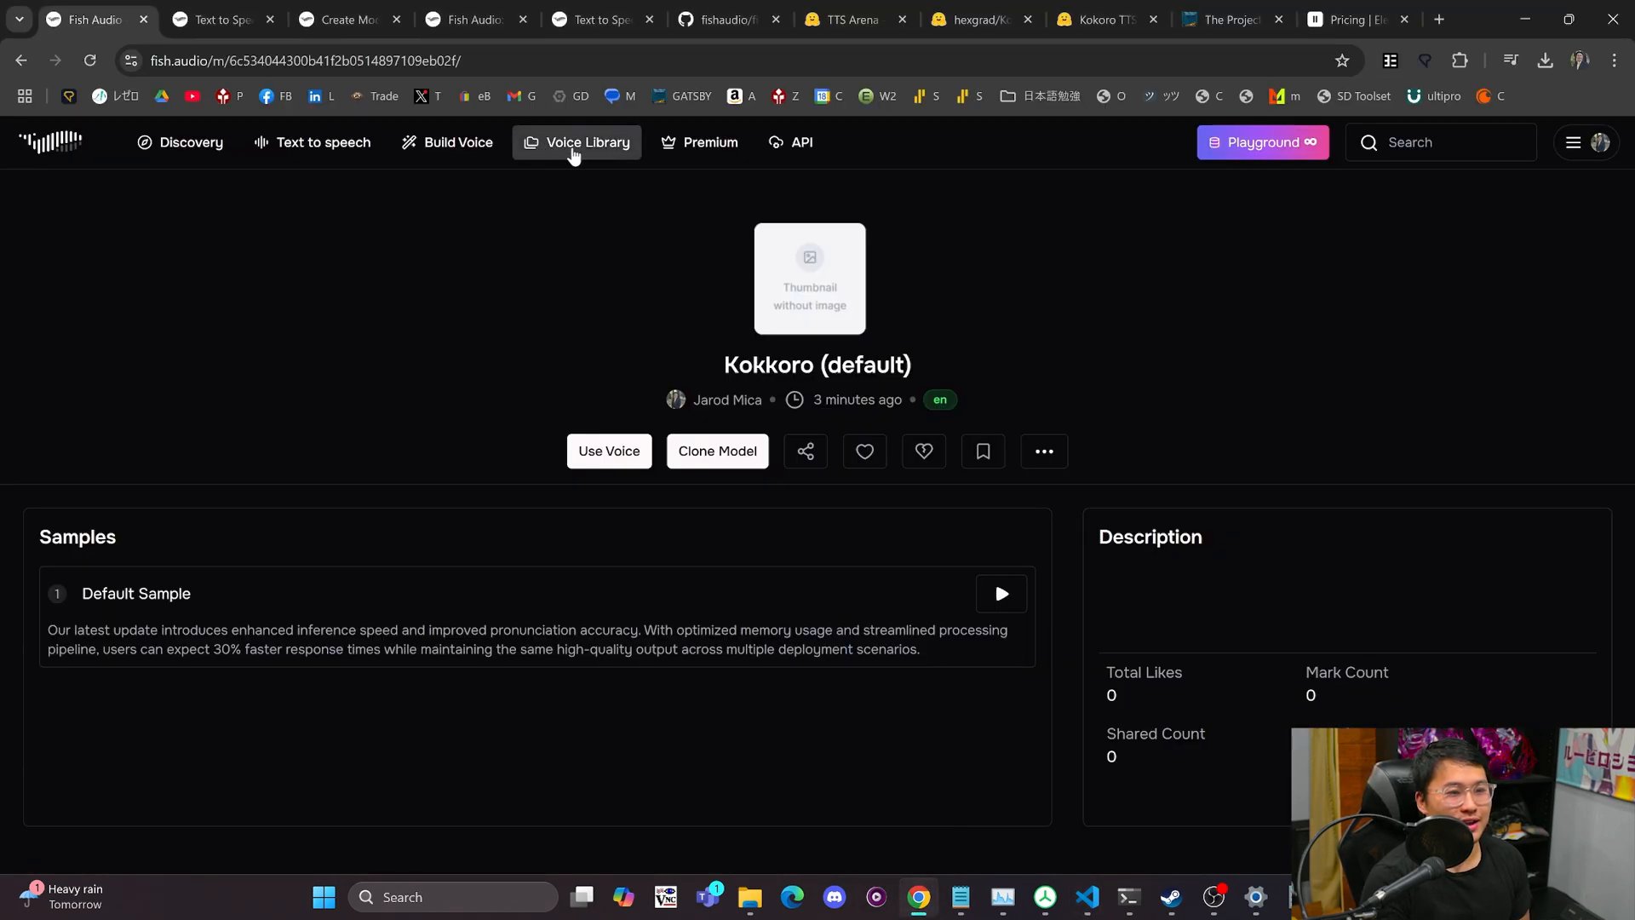
Return to the Text to Speech docs page and skim its content
click(220, 19)
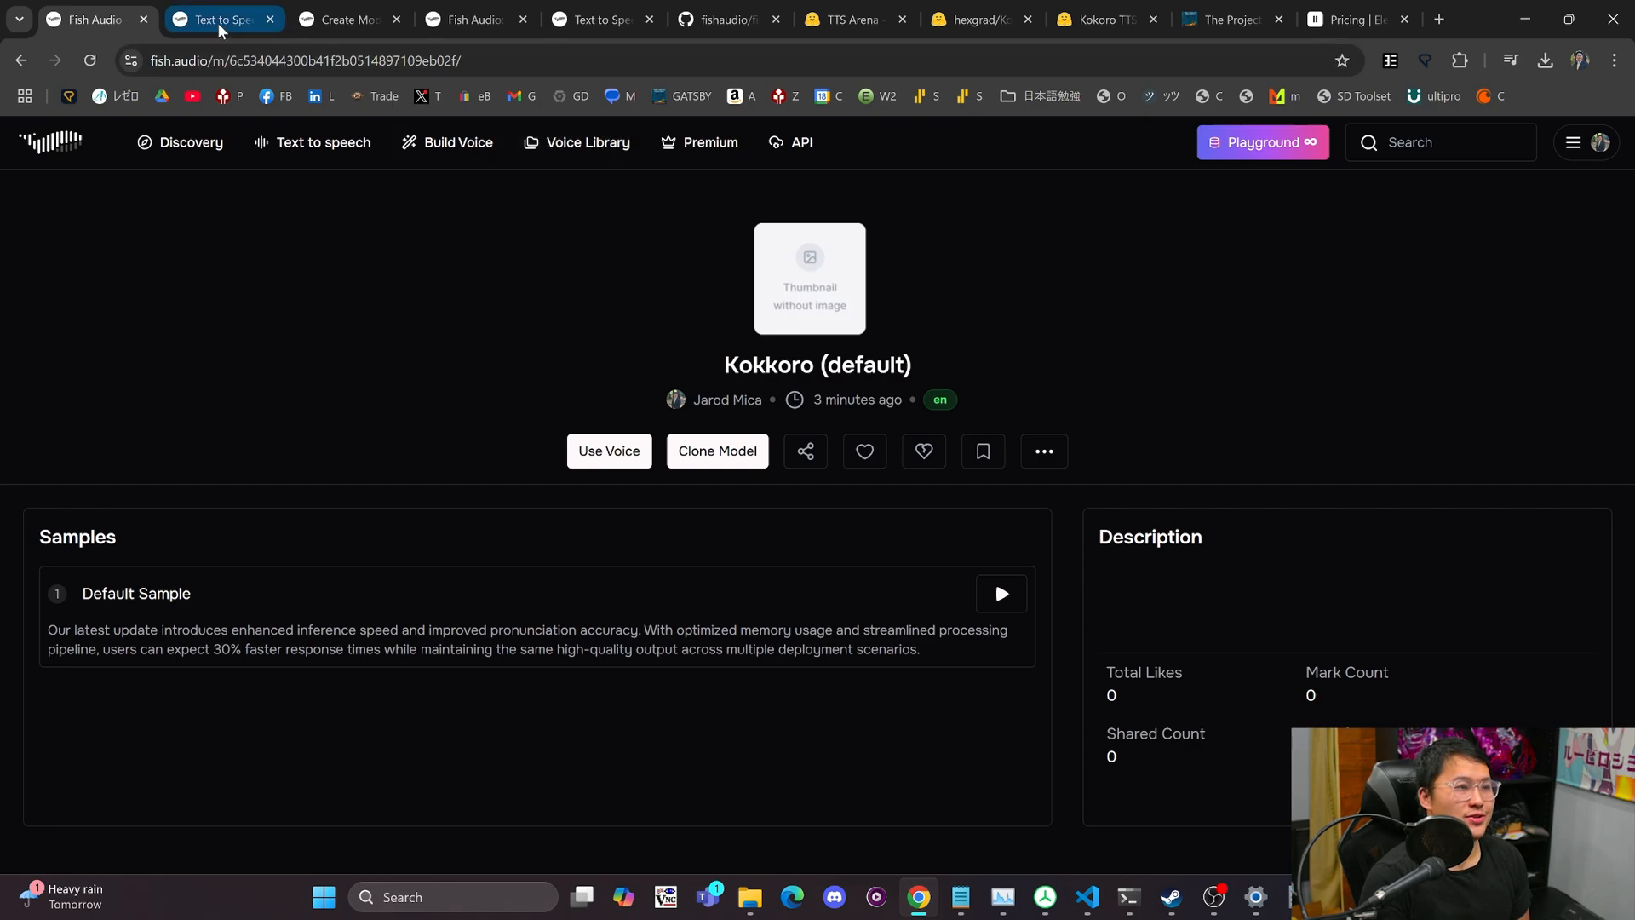
click(220, 18)
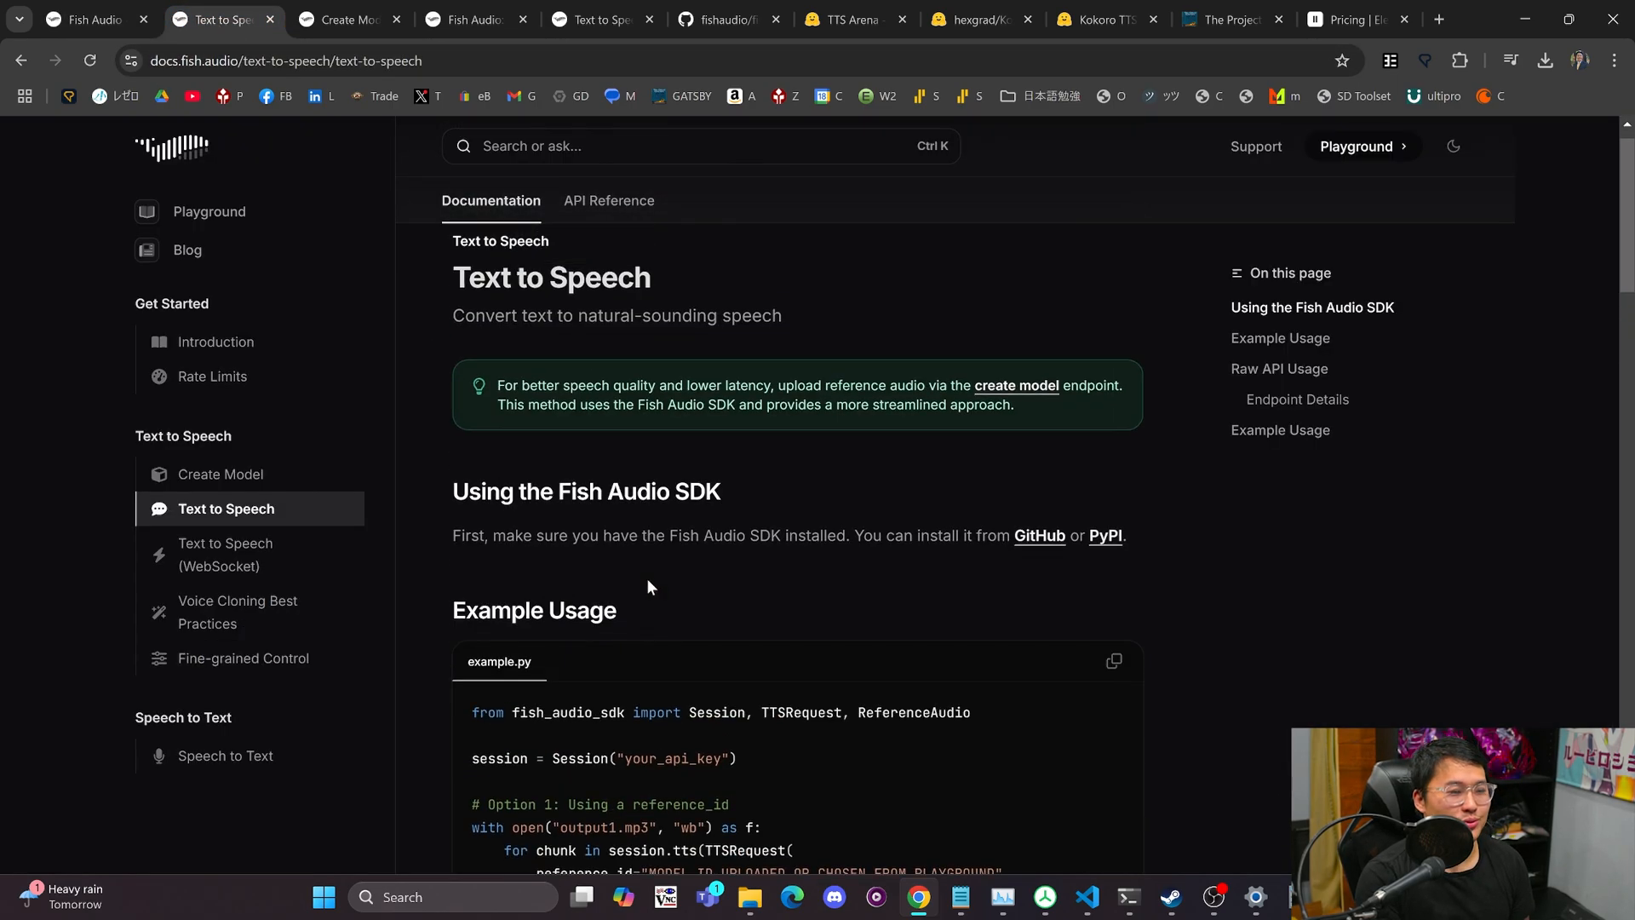
scroll(down, 3)
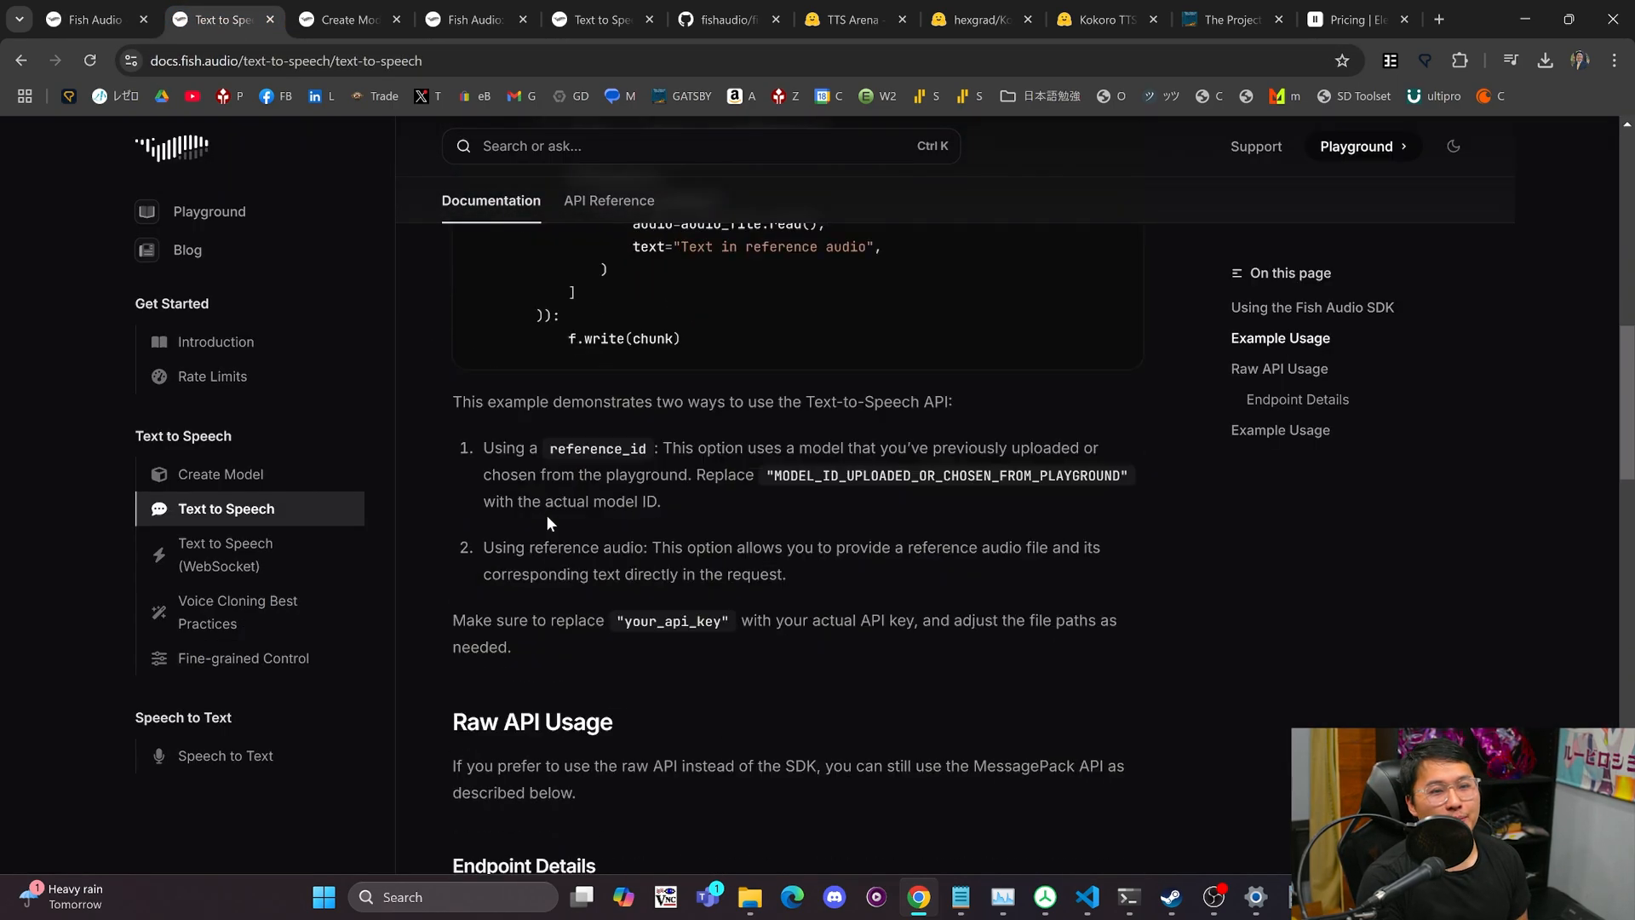
scroll(up, 3)
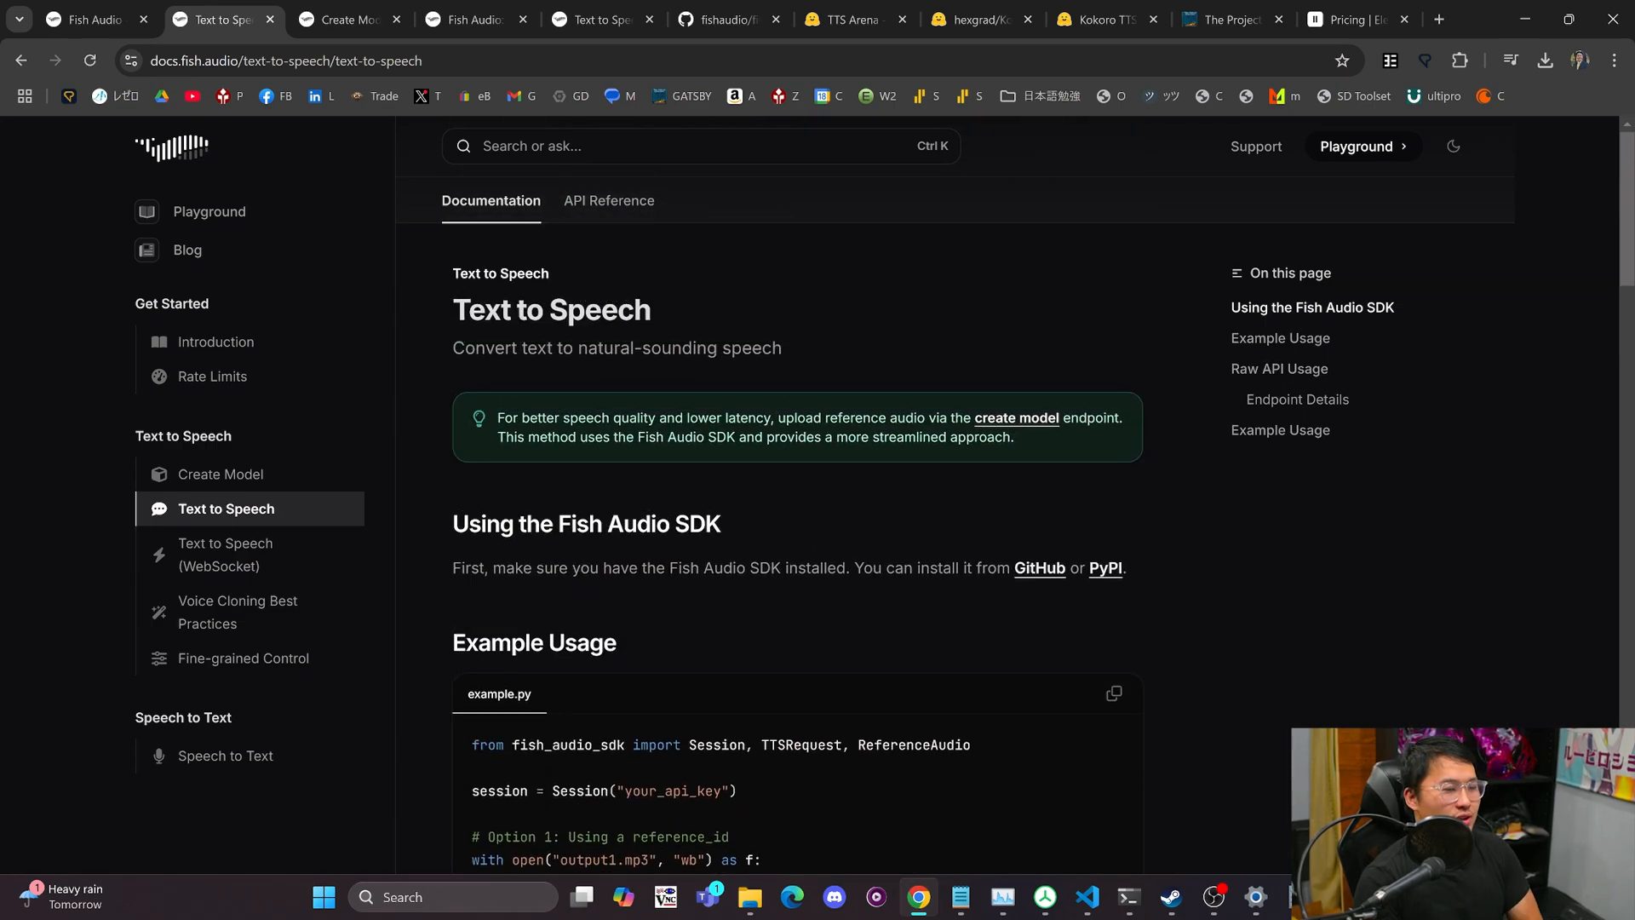
mouse_move(250, 526)
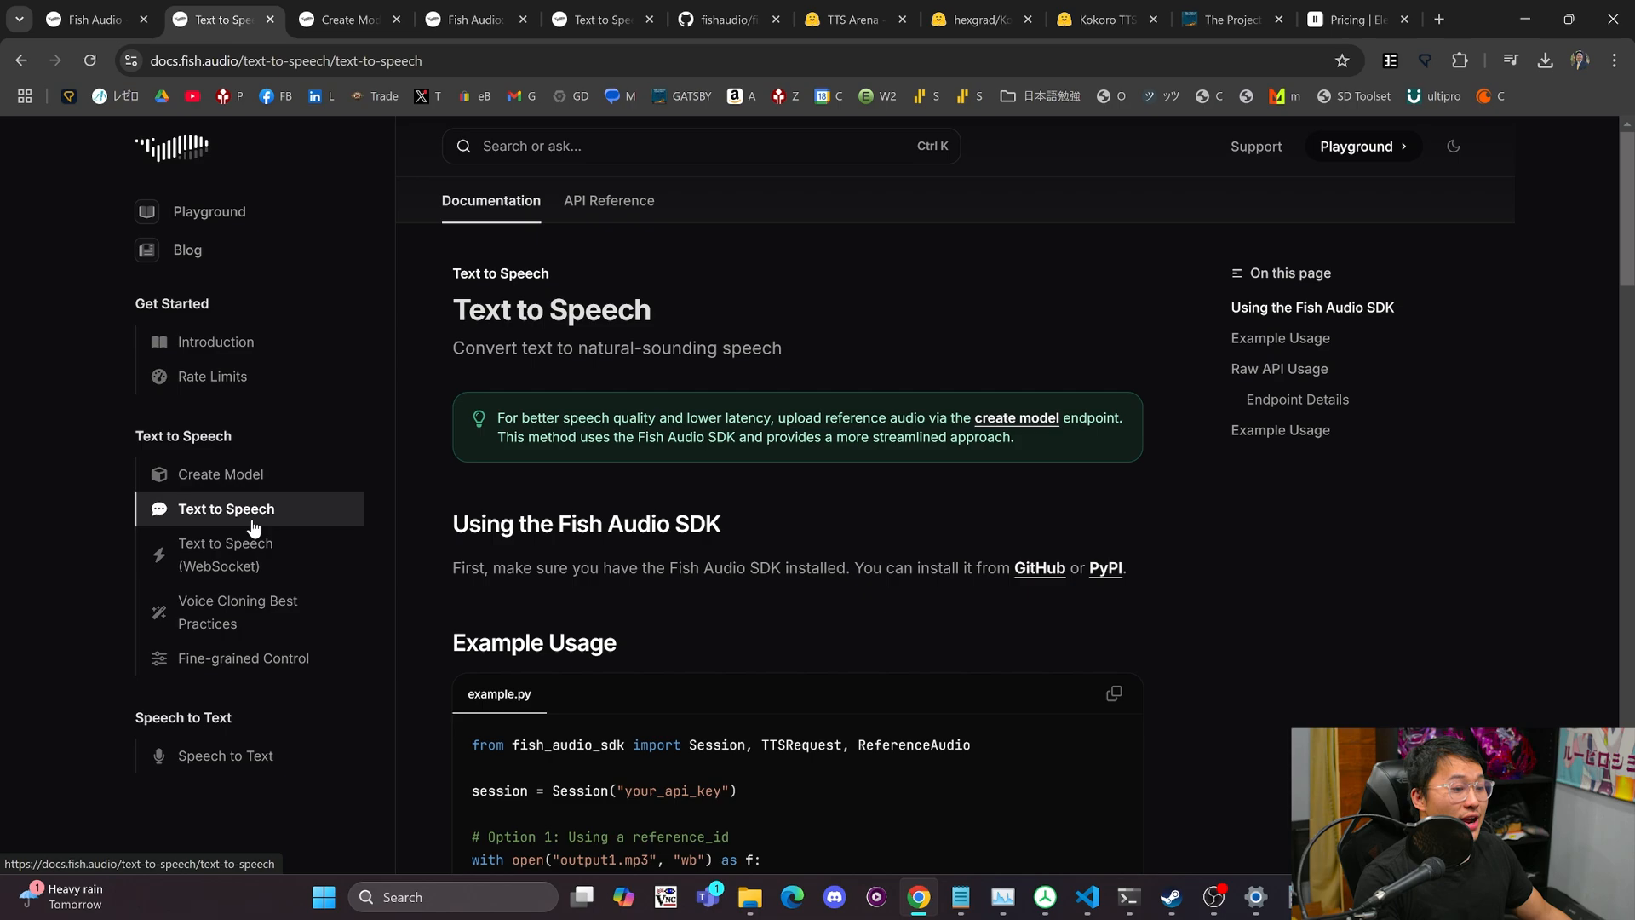
mouse_move(219, 475)
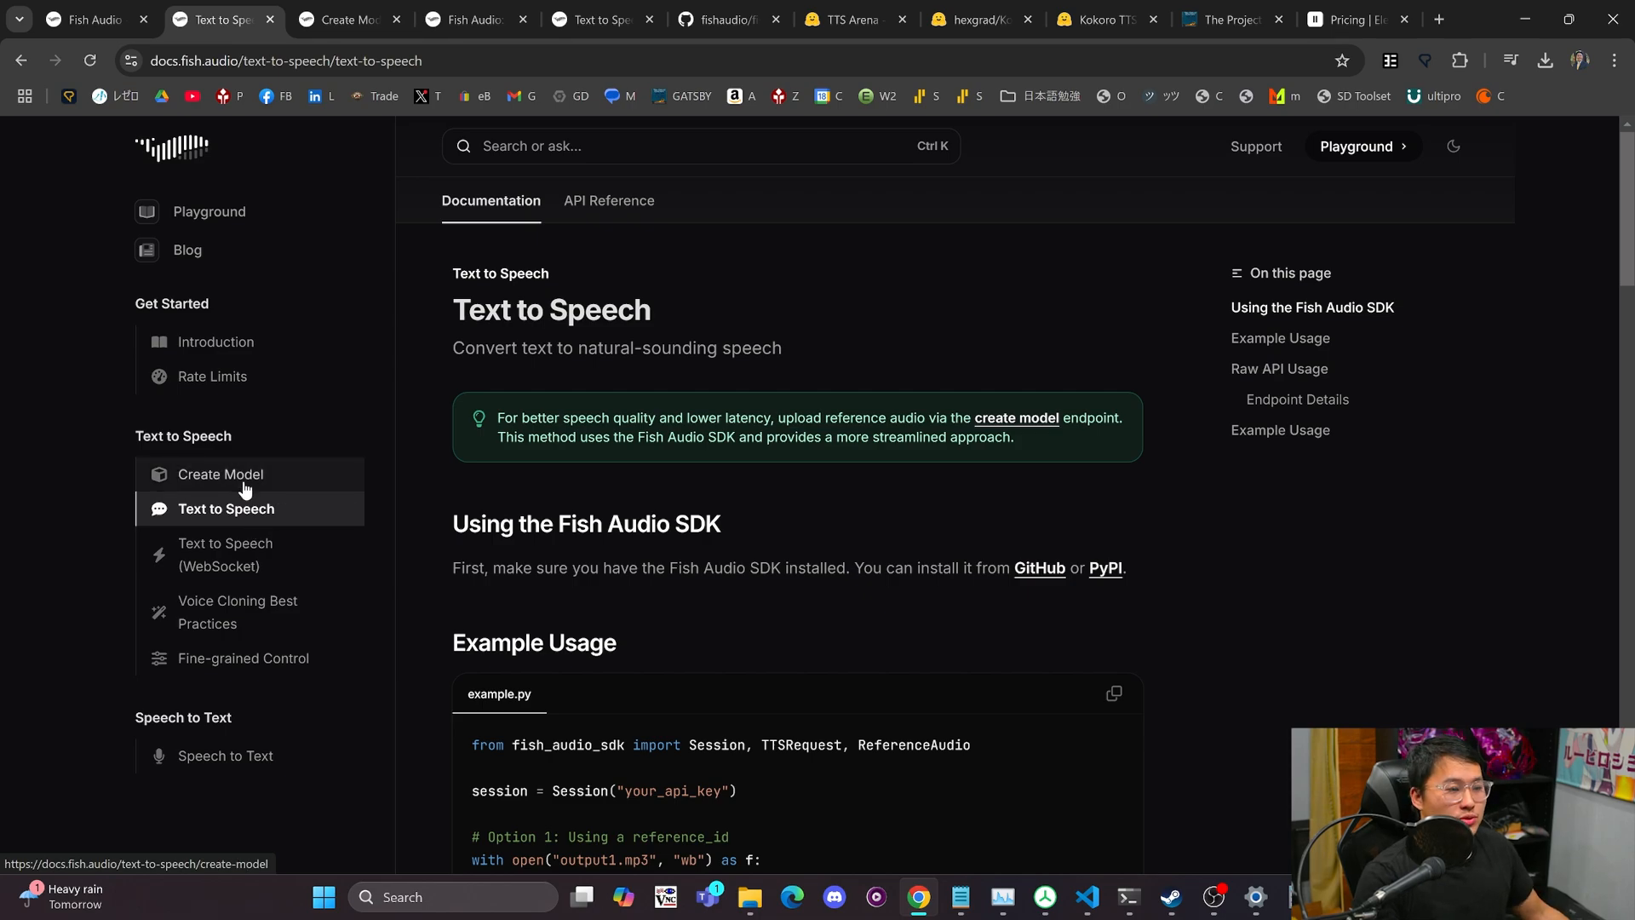
mouse_move(225, 553)
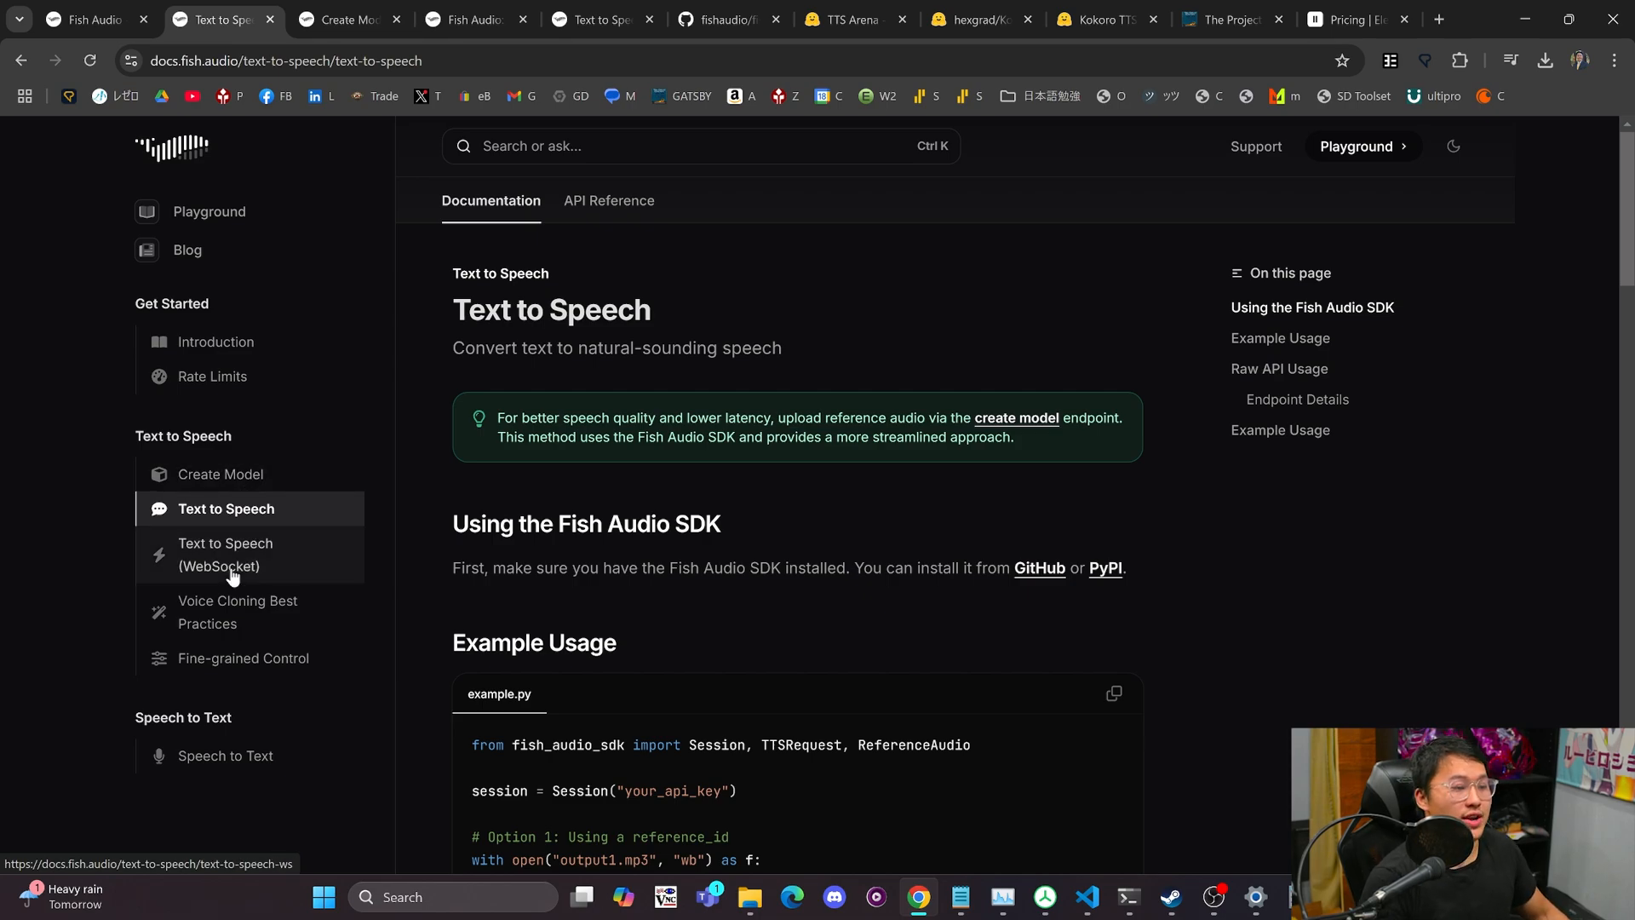
Read the Create Model guide and follow its link to the fish-audio-python GitHub repository
click(219, 474)
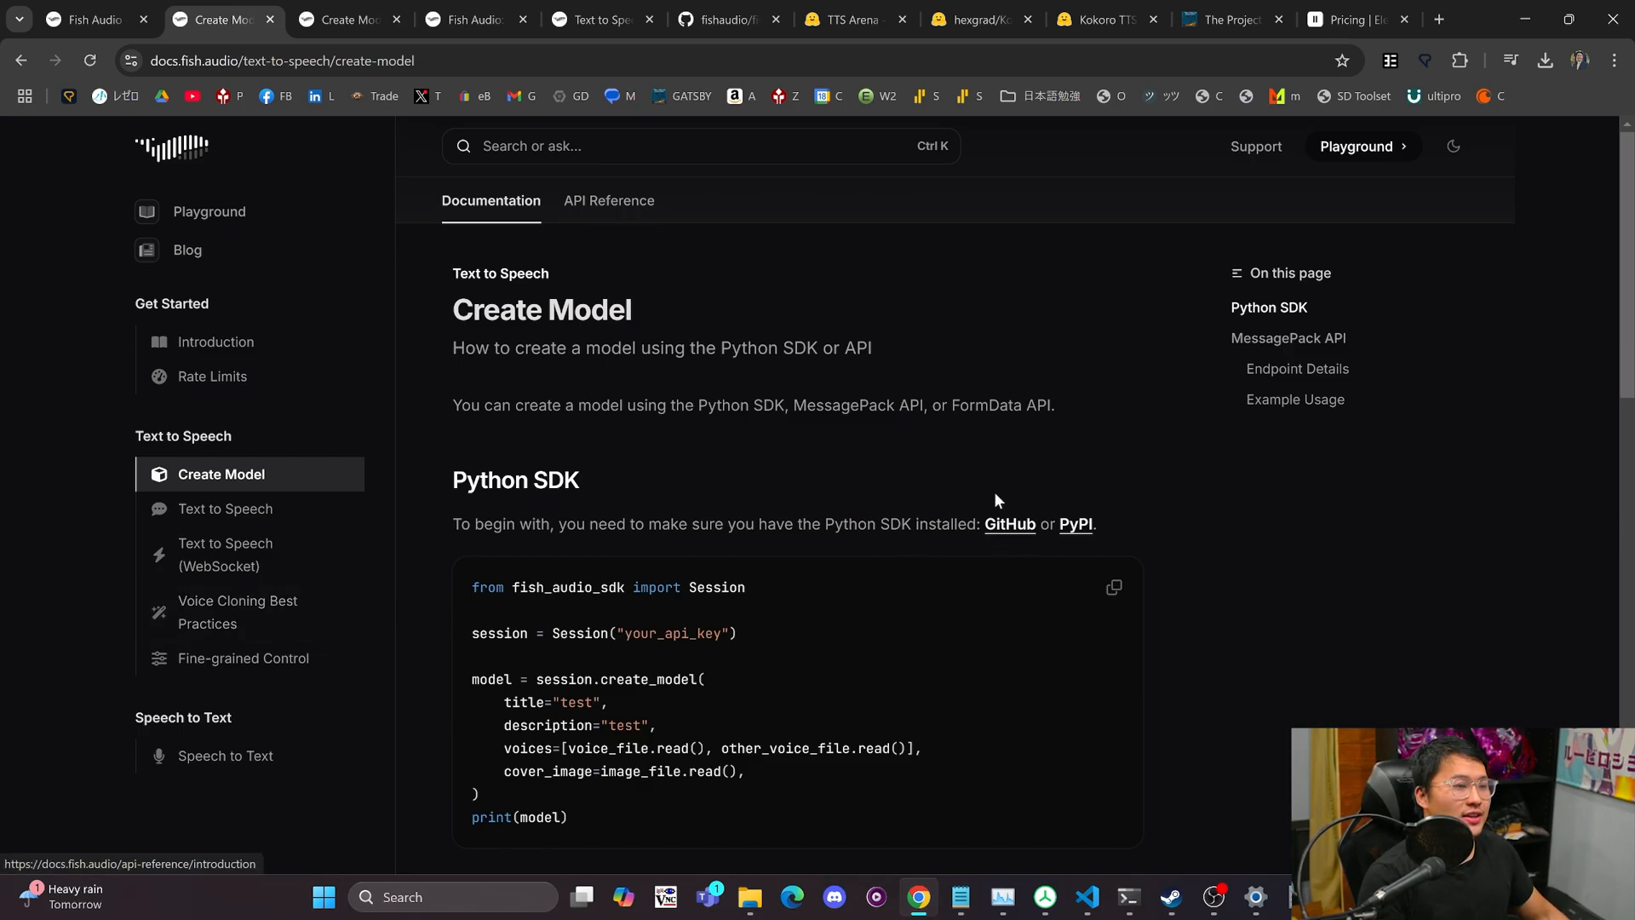
click(317, 19)
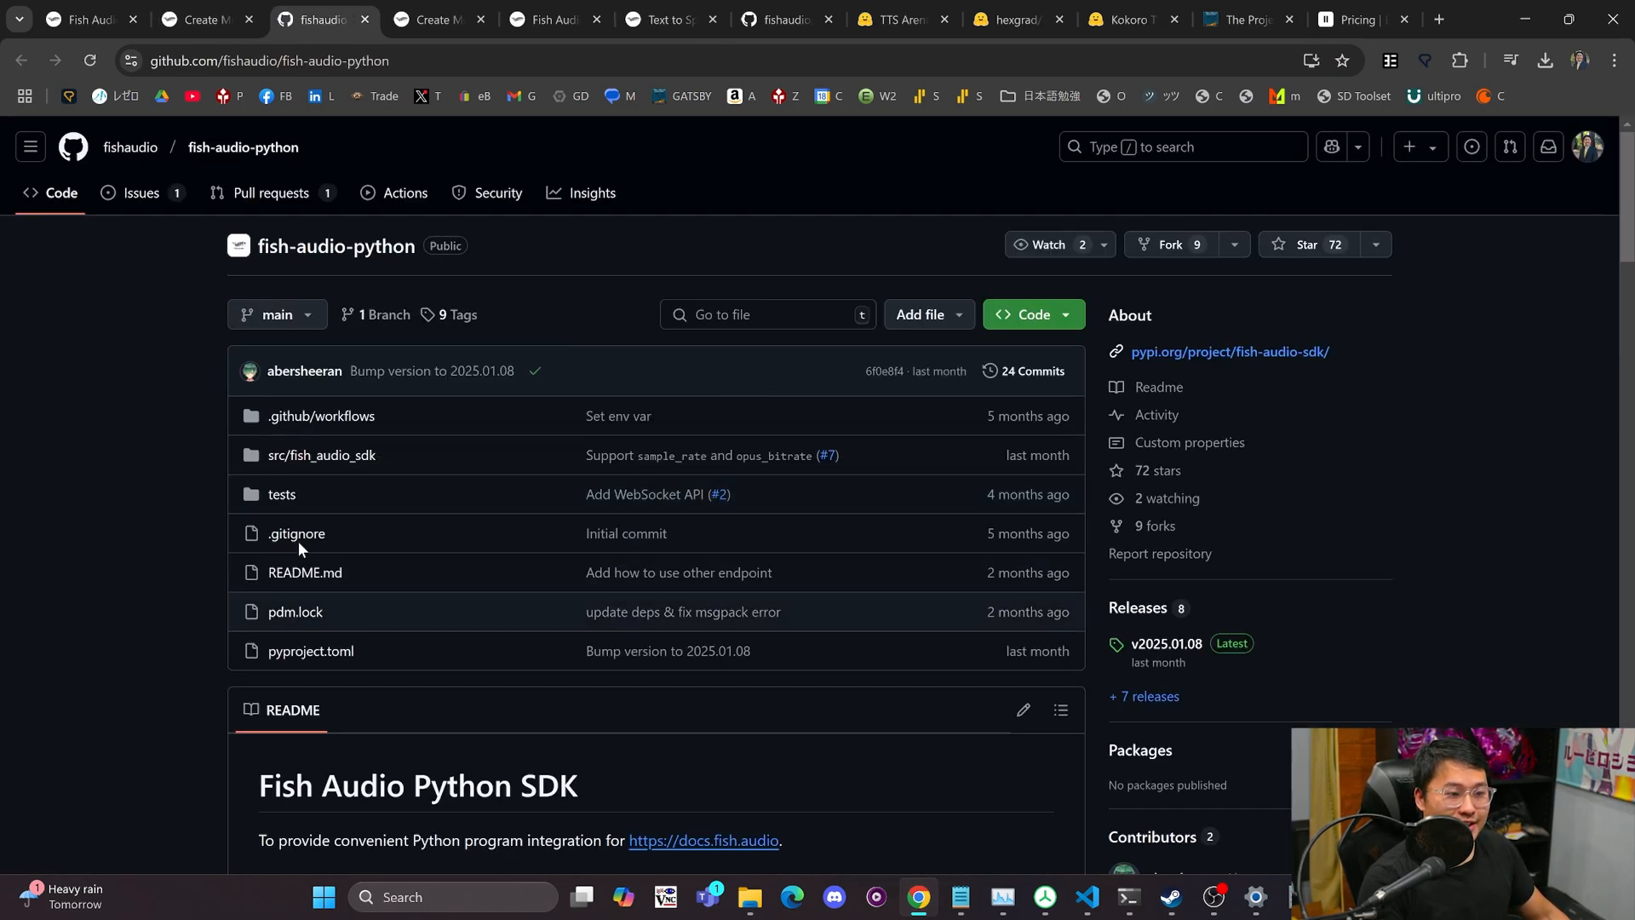